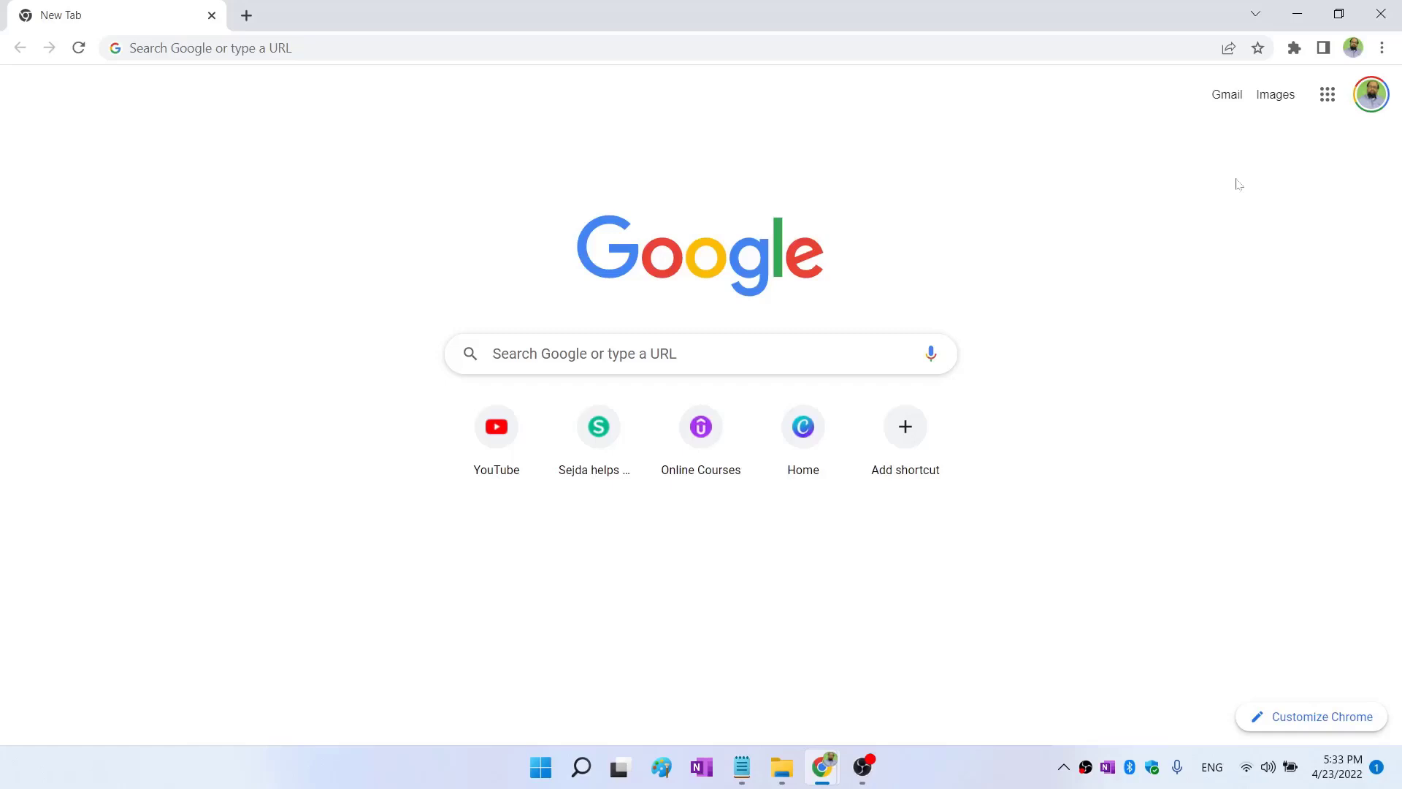
mouse_move(1303, 346)
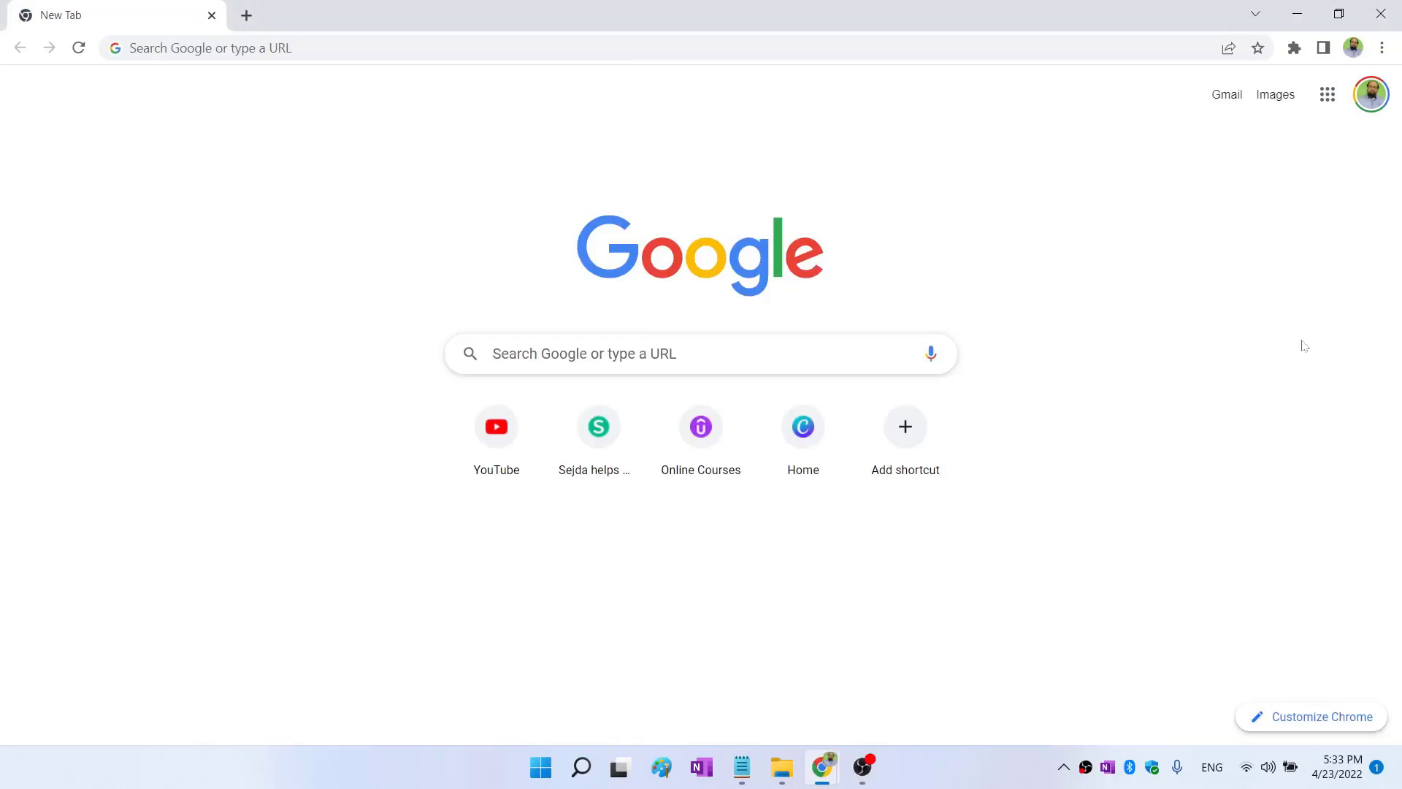
mouse_move(1328, 140)
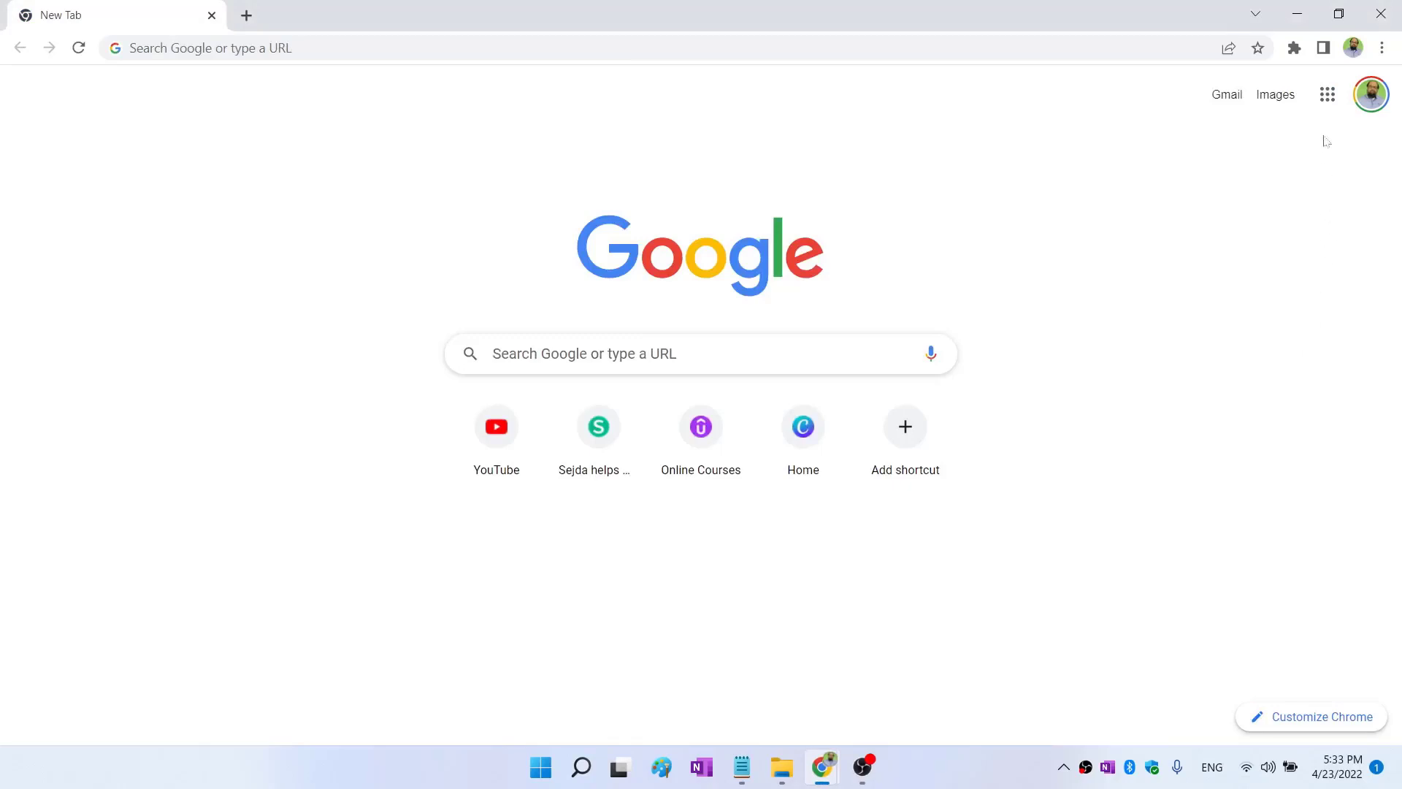
mouse_move(1299, 163)
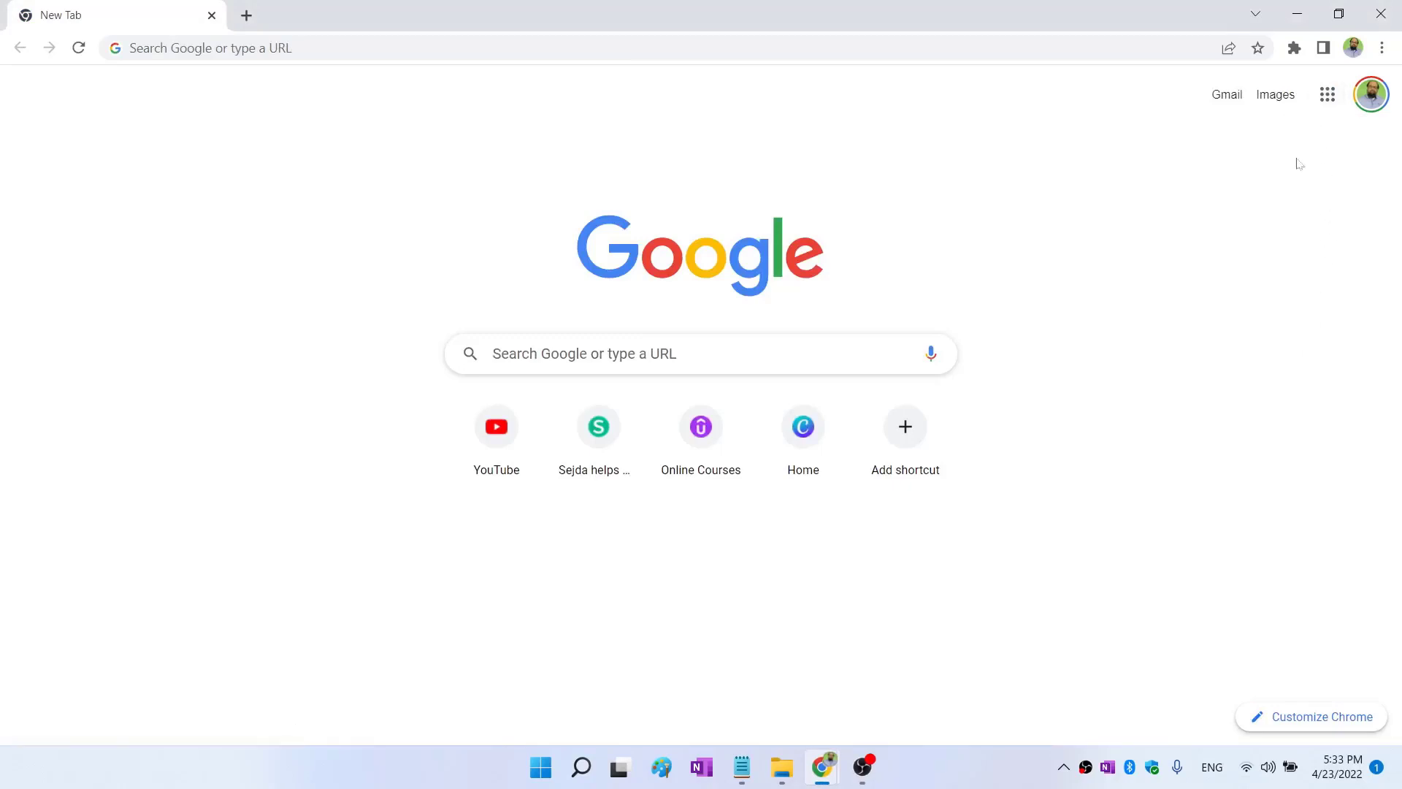
mouse_move(1369, 94)
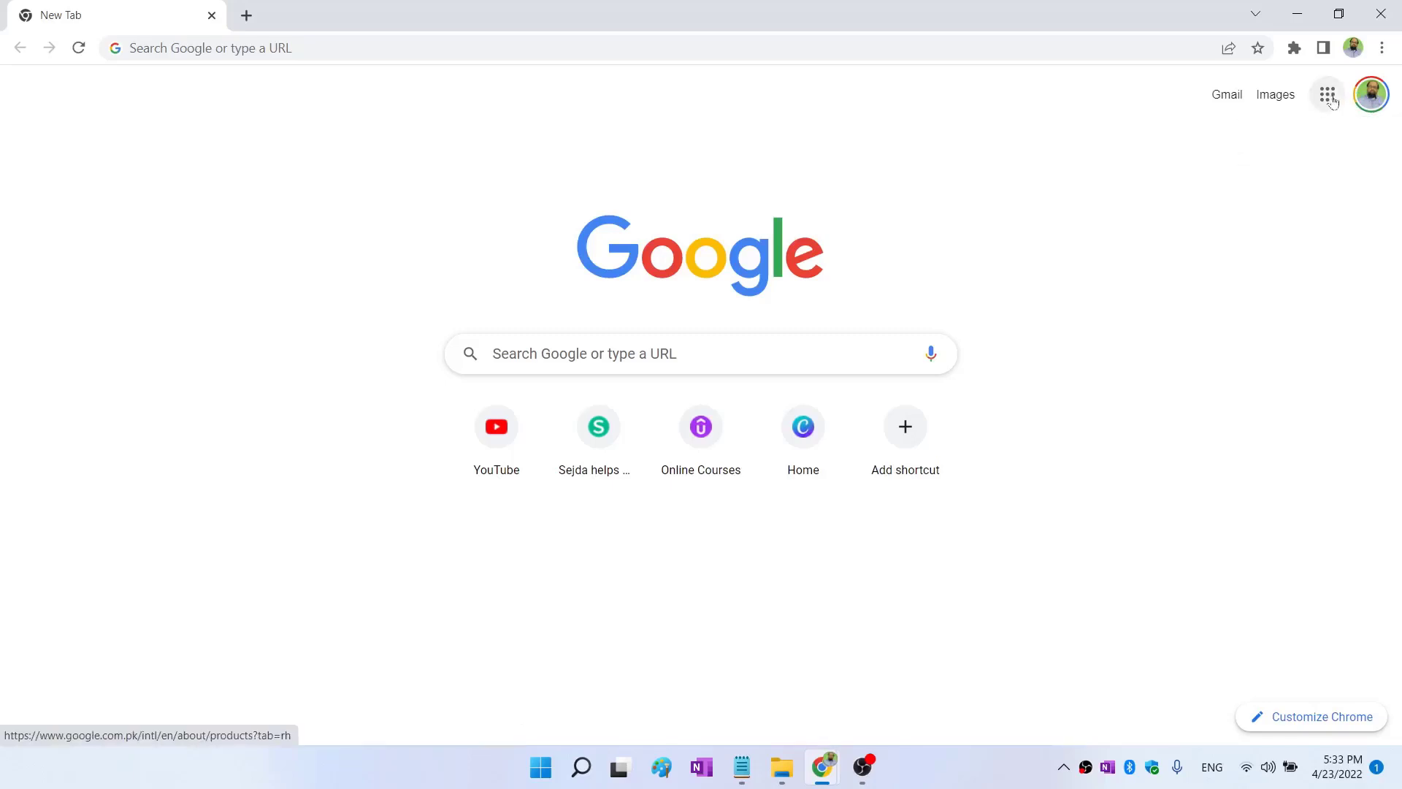
Step: Show the Google apps launcher and scroll down until Forms is visible
left_click(1326, 94)
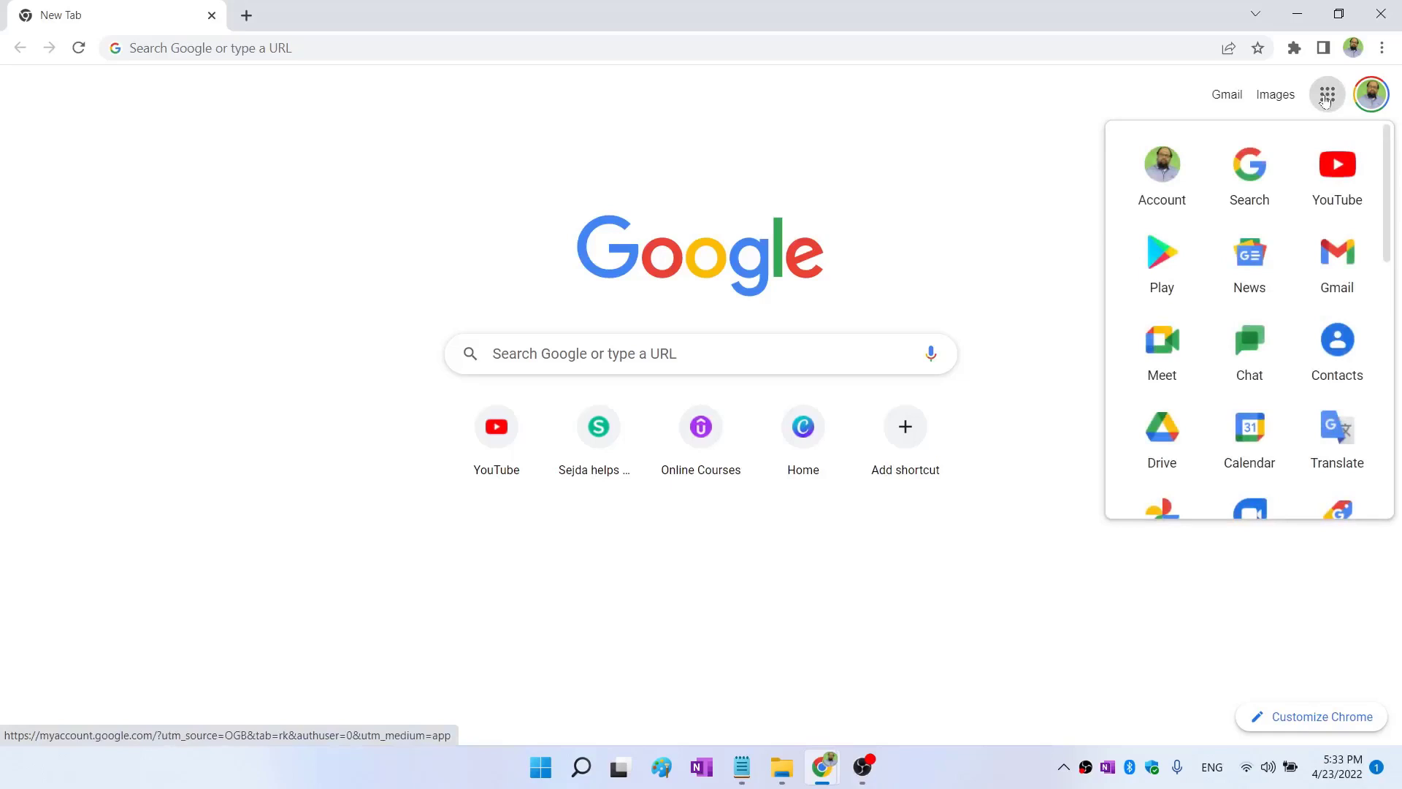
scroll("down", 3)
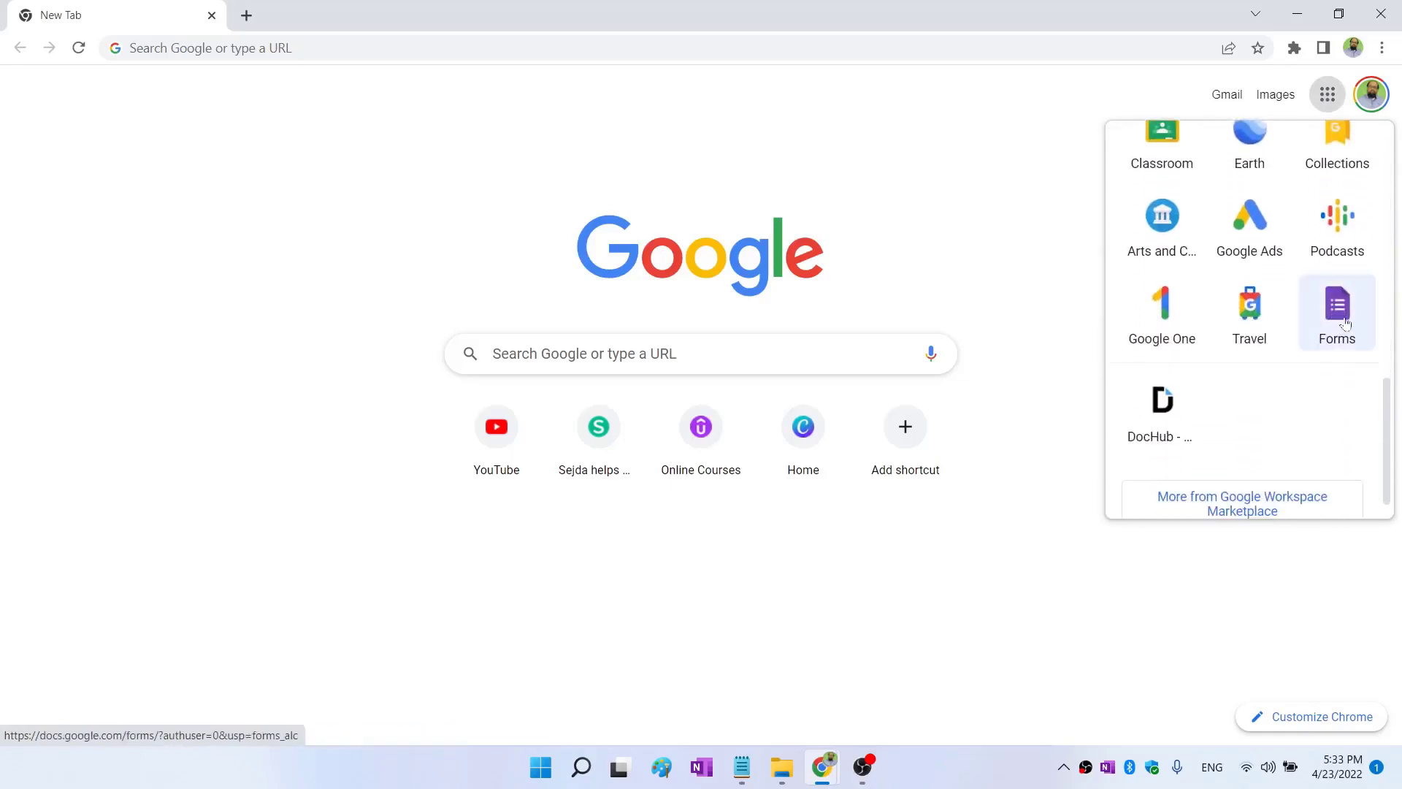
mouse_move(1342, 315)
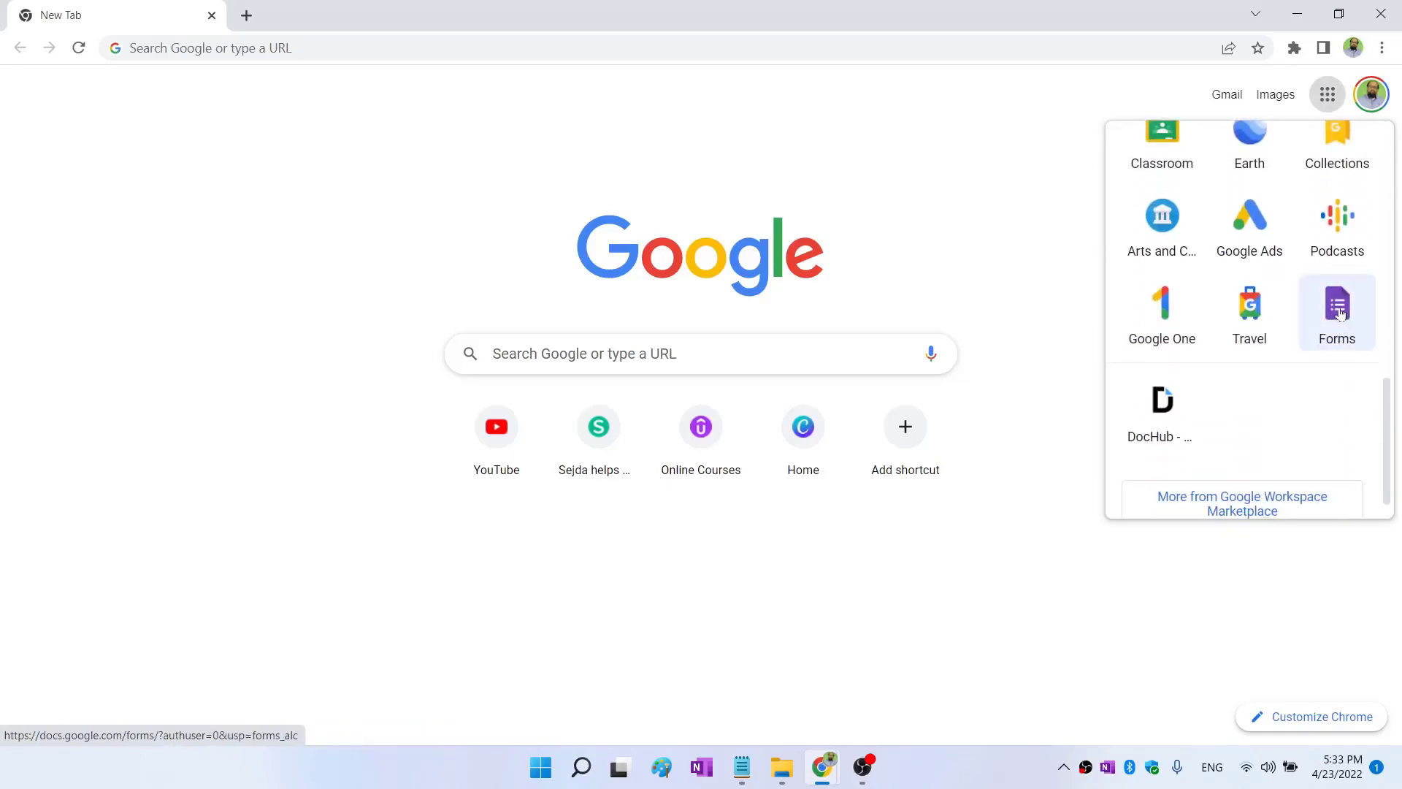
Step: Launch Google Forms from the apps list and toggle its main navigation menu
left_click(1337, 311)
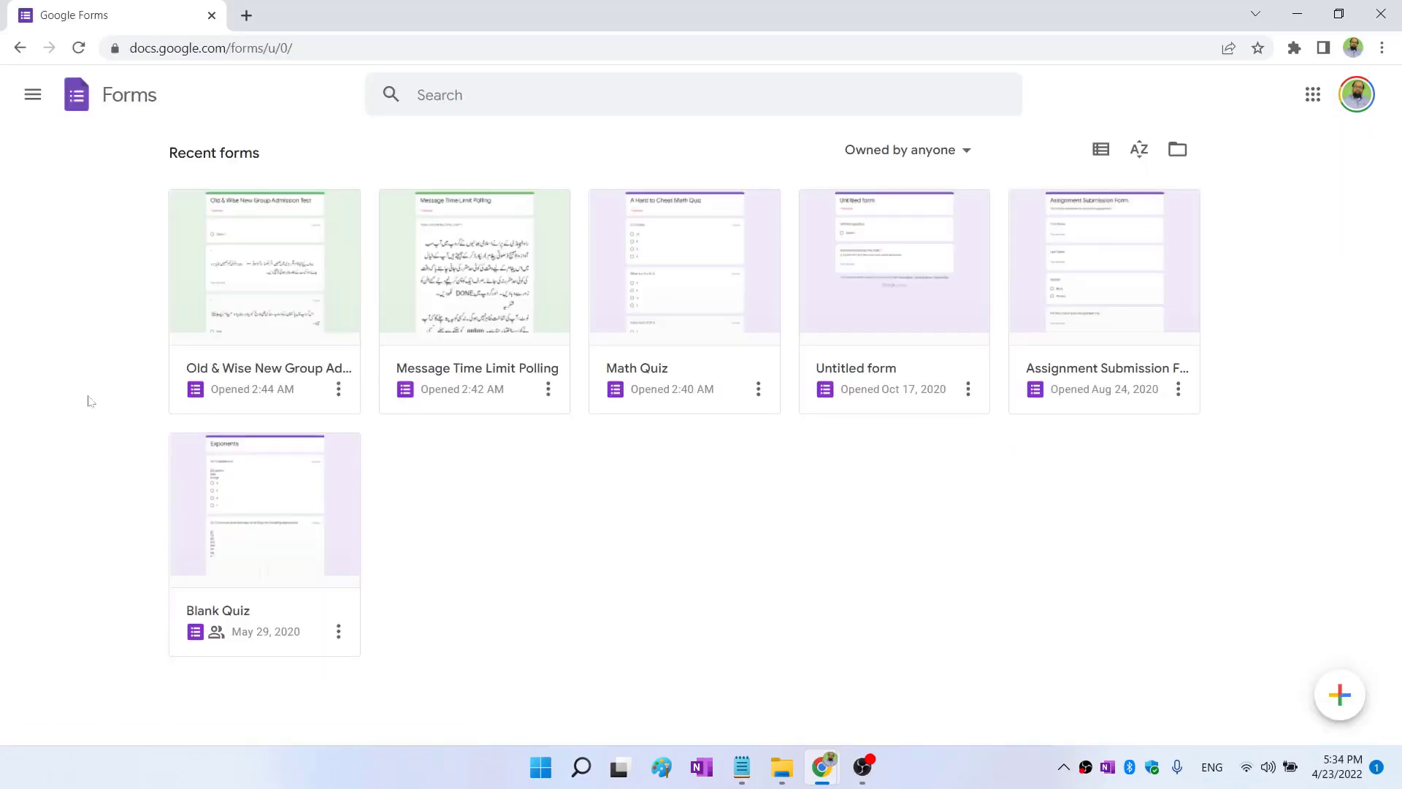
left_click(32, 95)
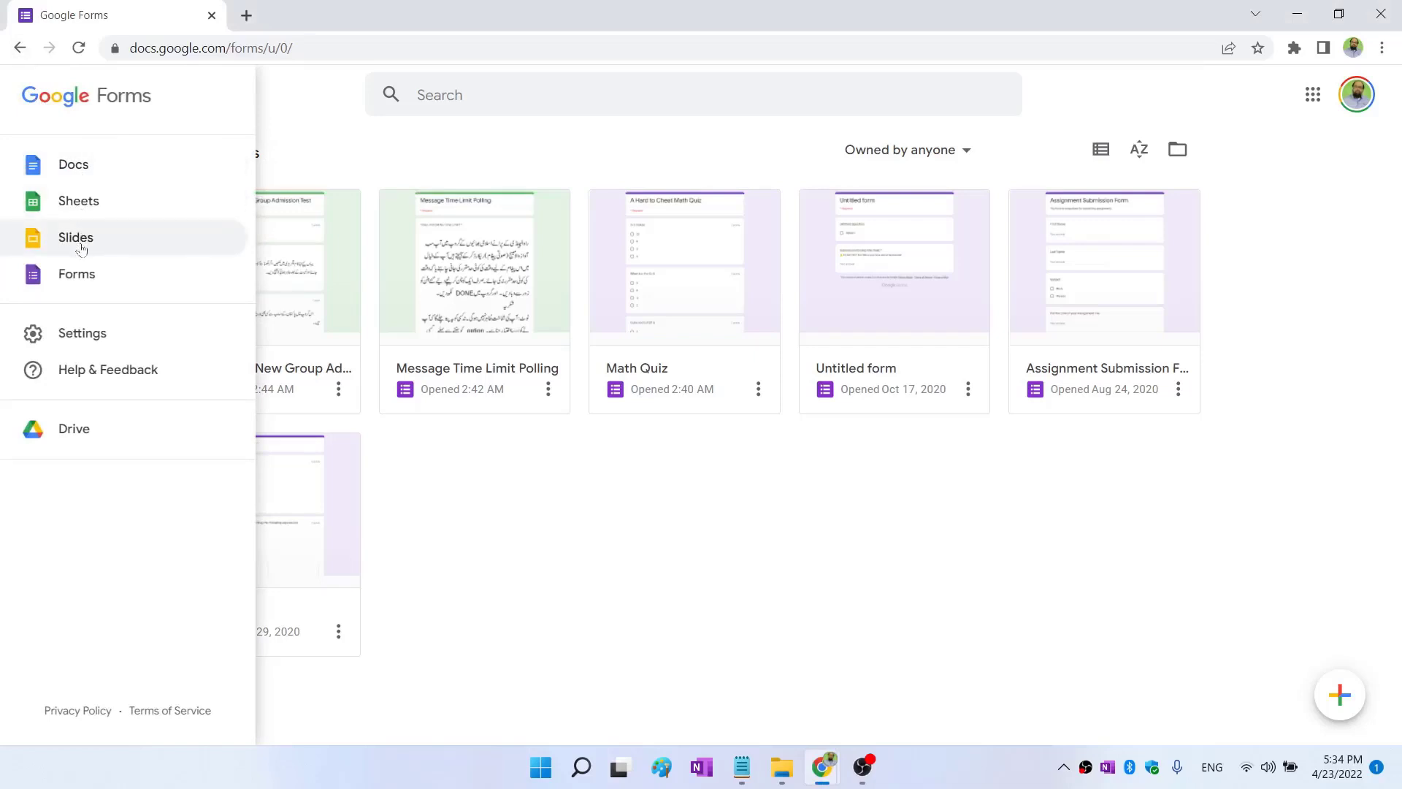
mouse_move(53, 115)
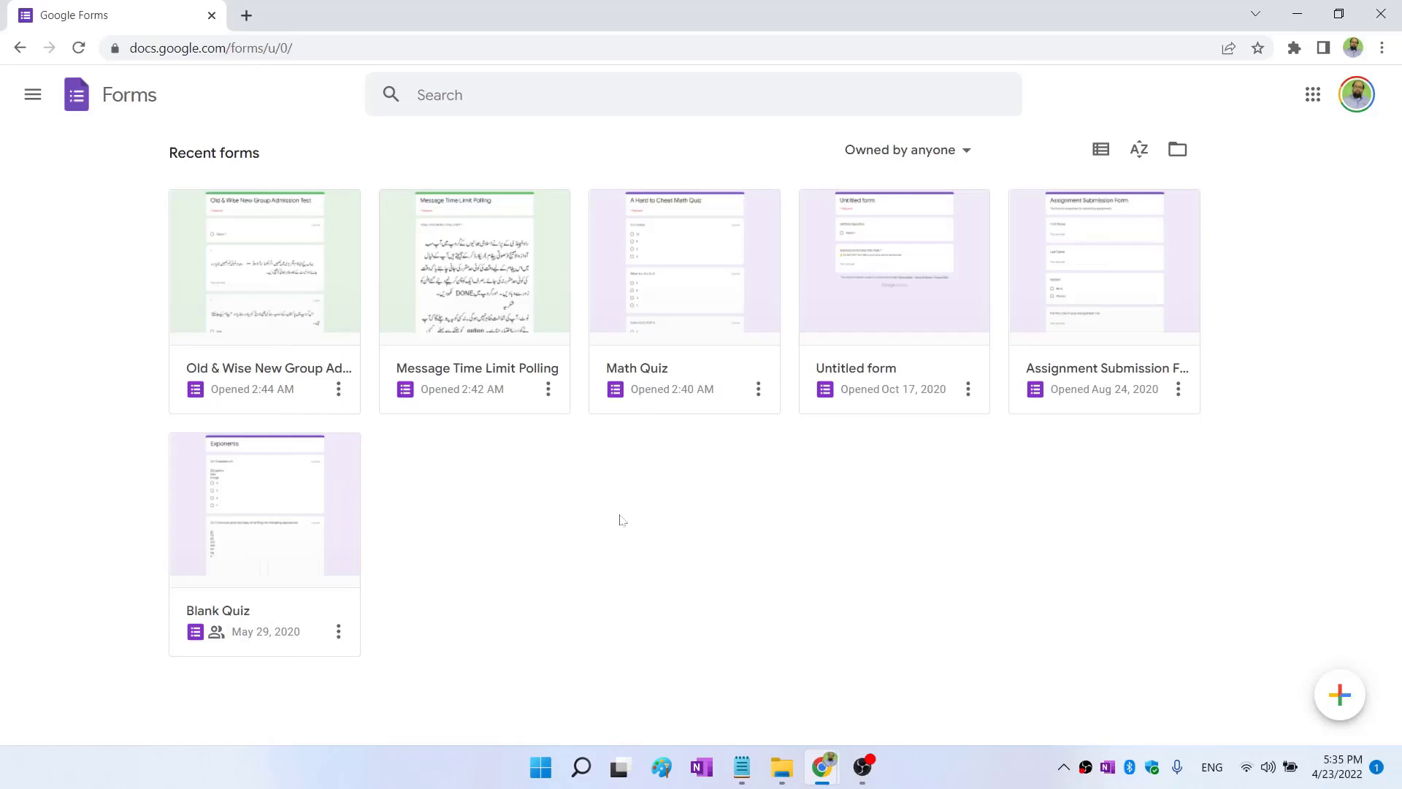
mouse_move(618, 483)
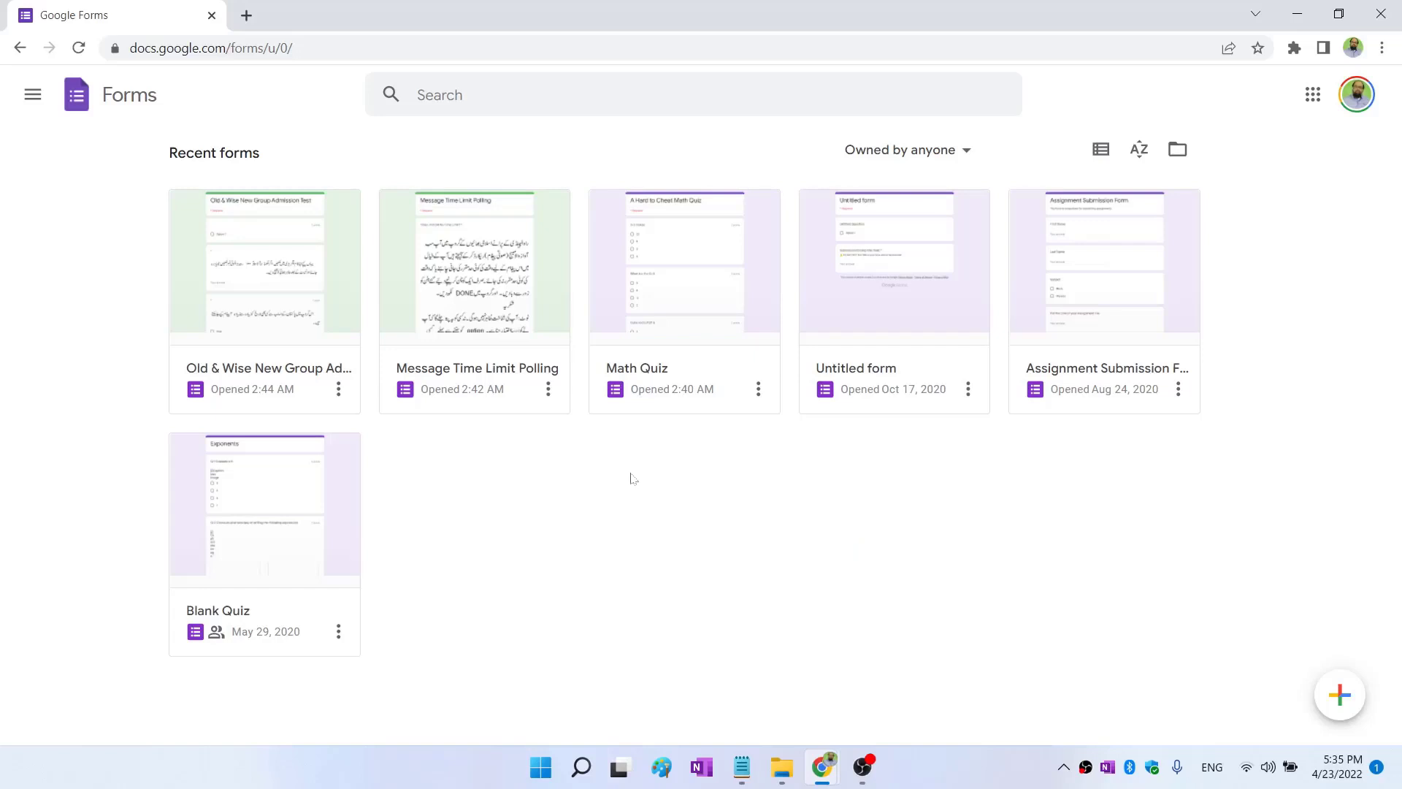
mouse_move(688, 302)
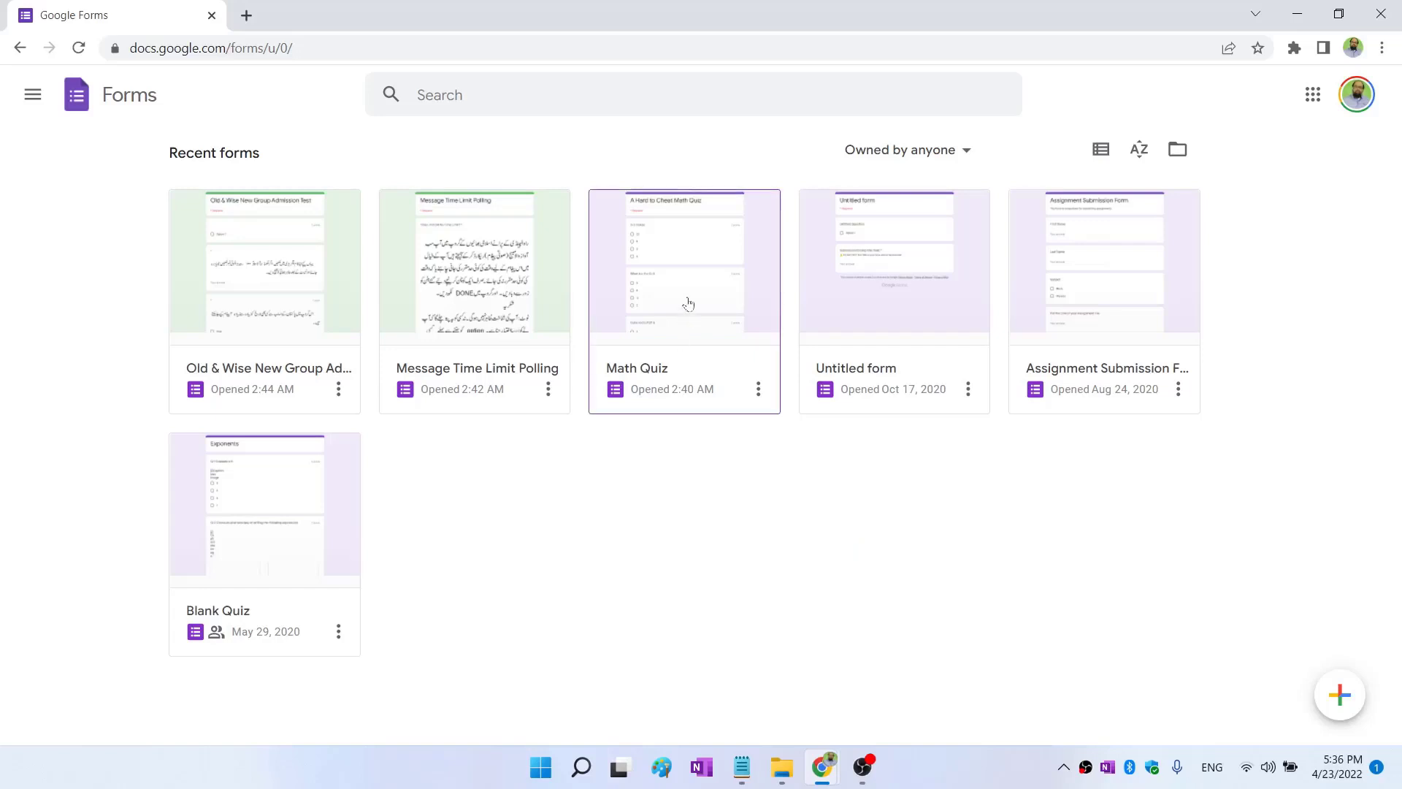
mouse_move(712, 271)
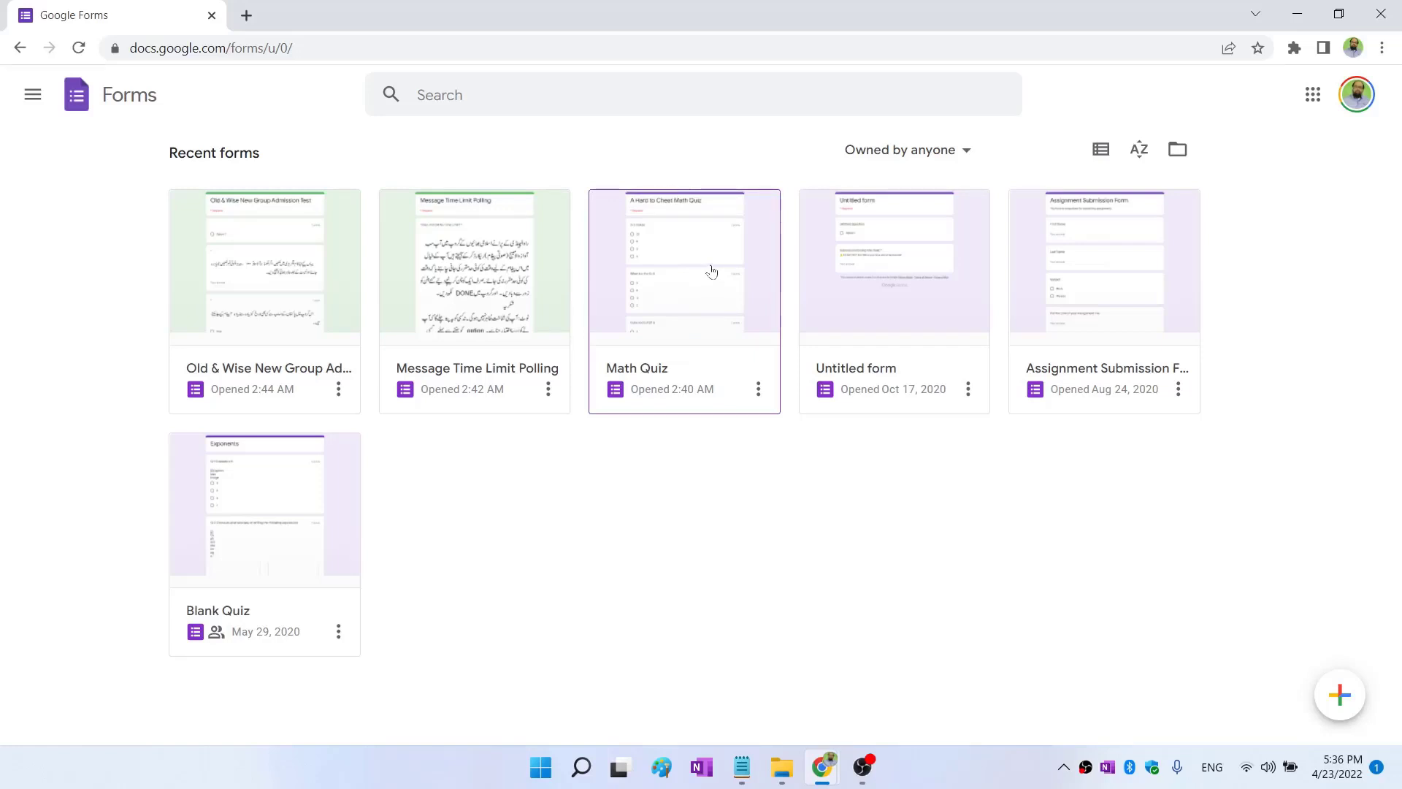
mouse_move(649, 453)
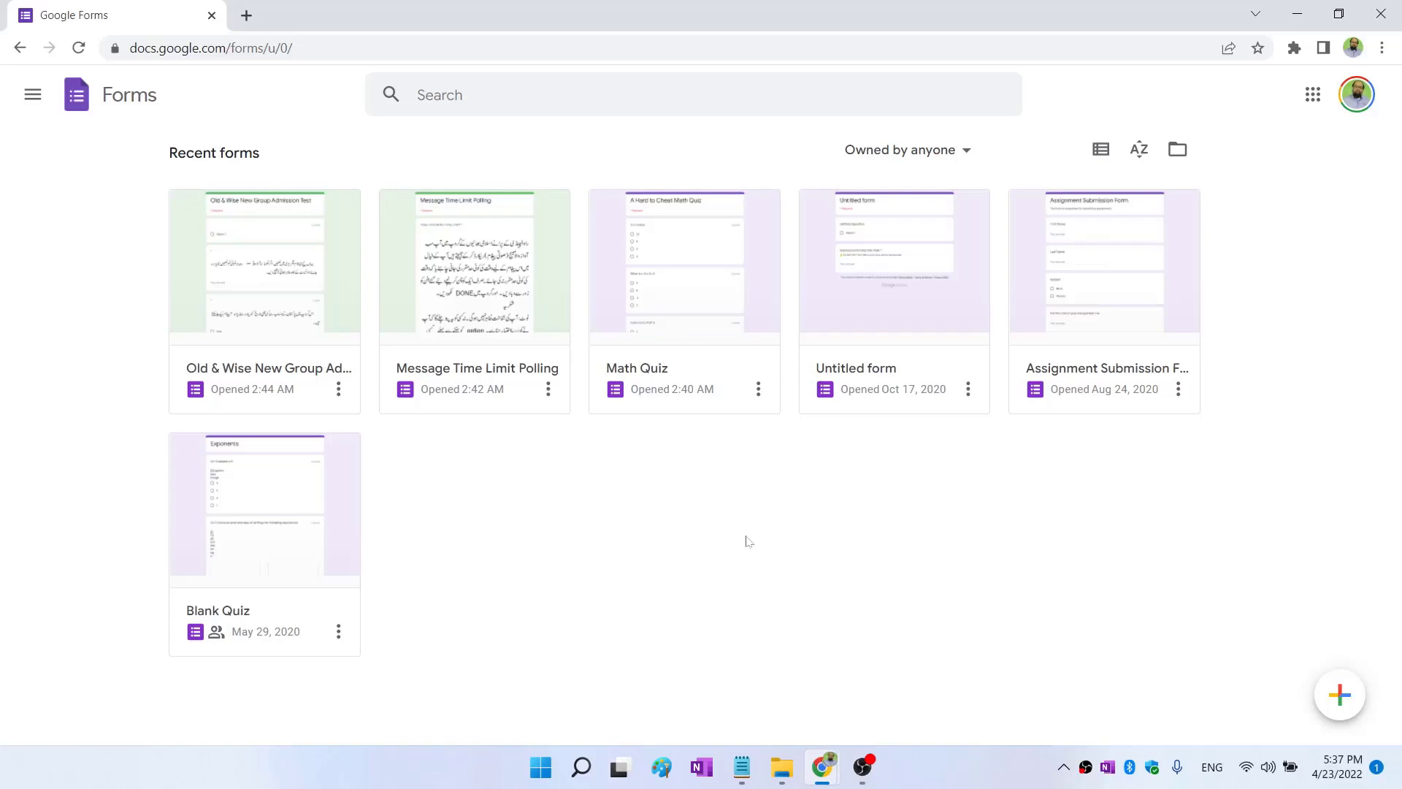
mouse_move(974, 525)
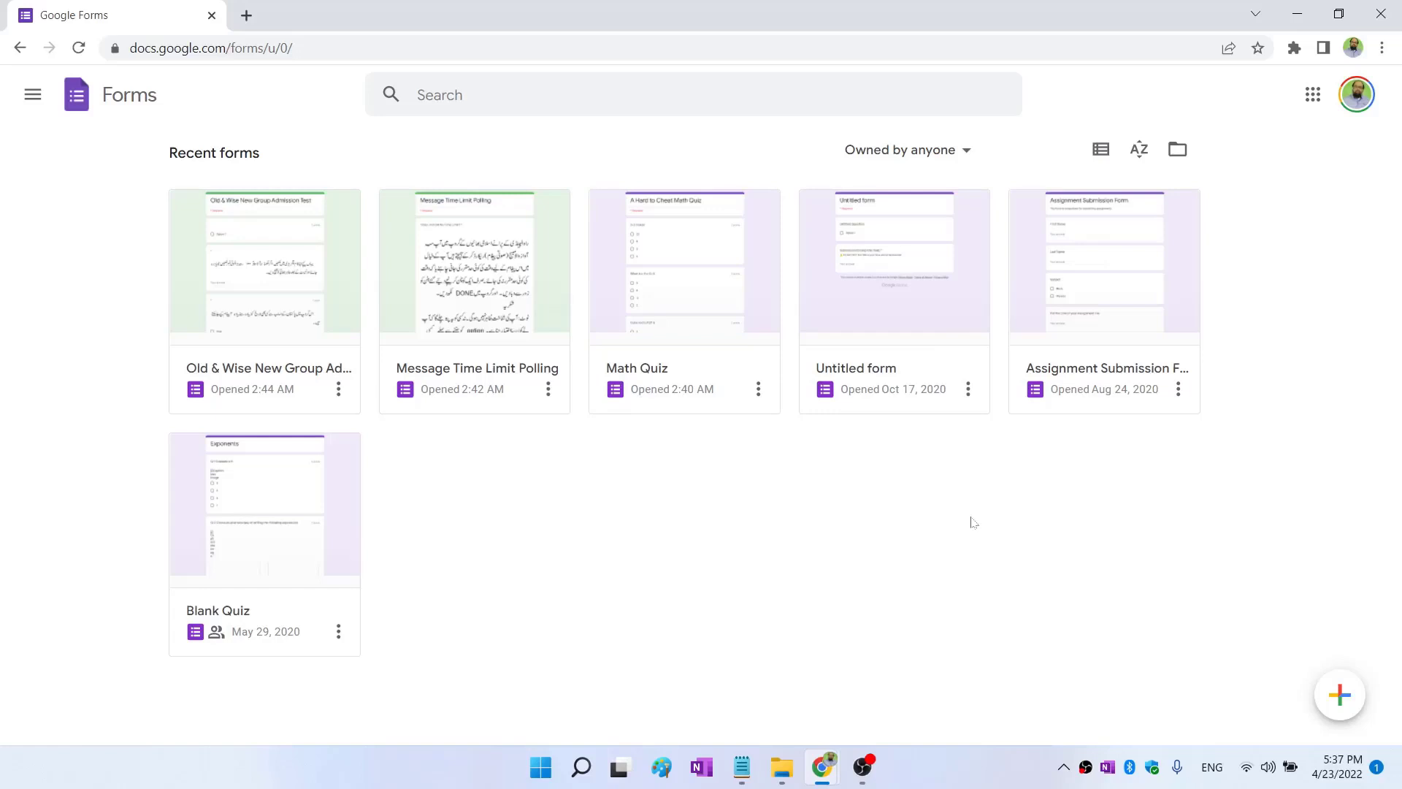
mouse_move(1096, 637)
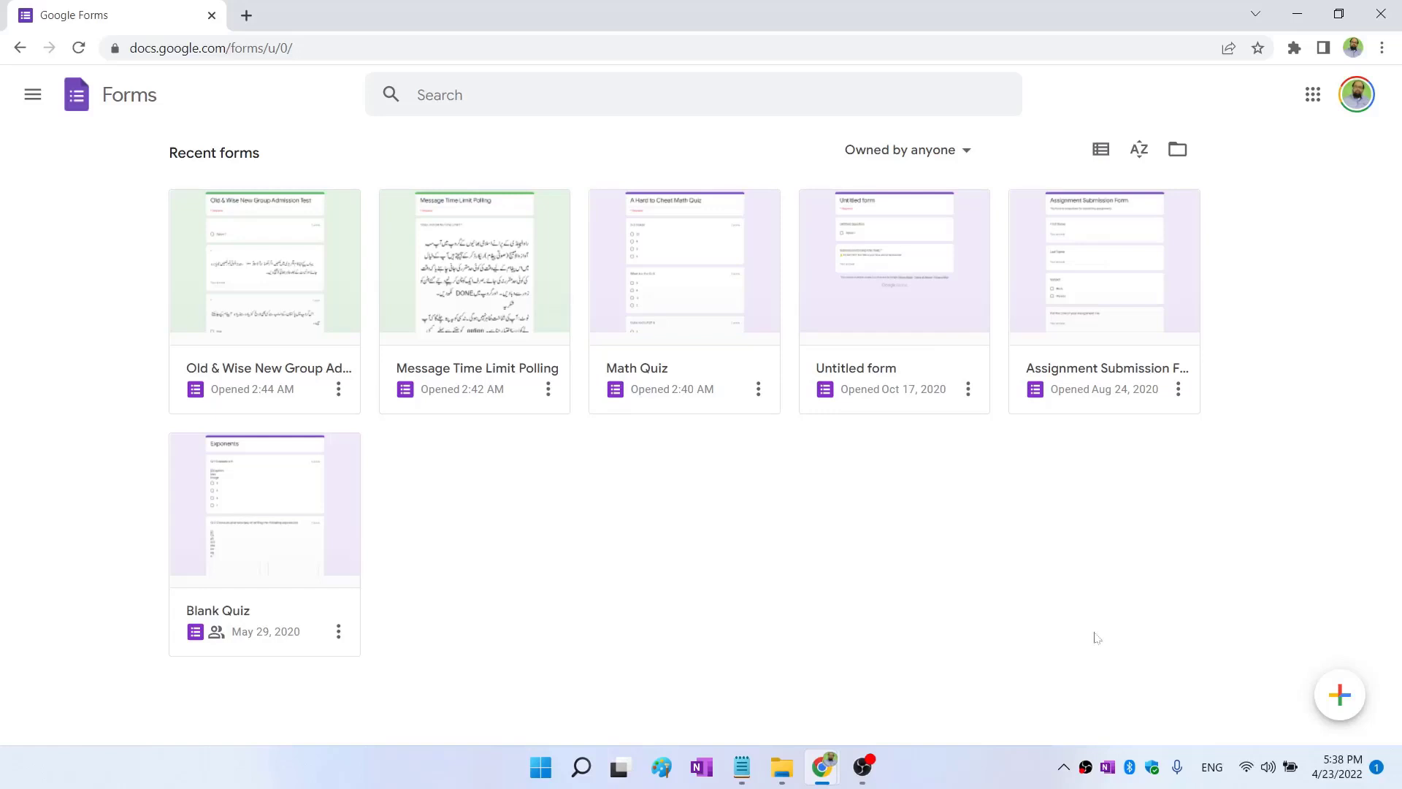
mouse_move(1241, 704)
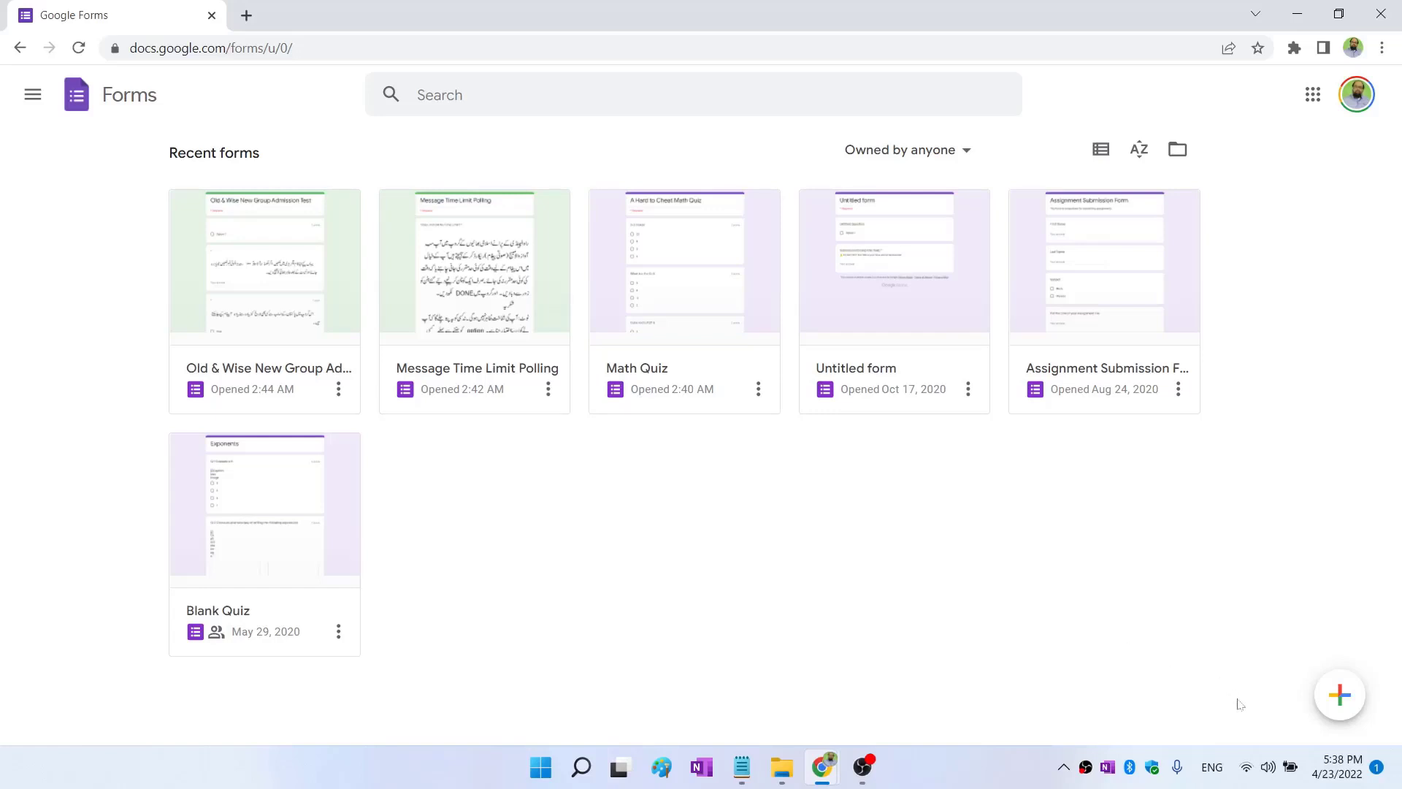
Step: Create a blank form with one untitled multiple-choice question
left_click(1338, 695)
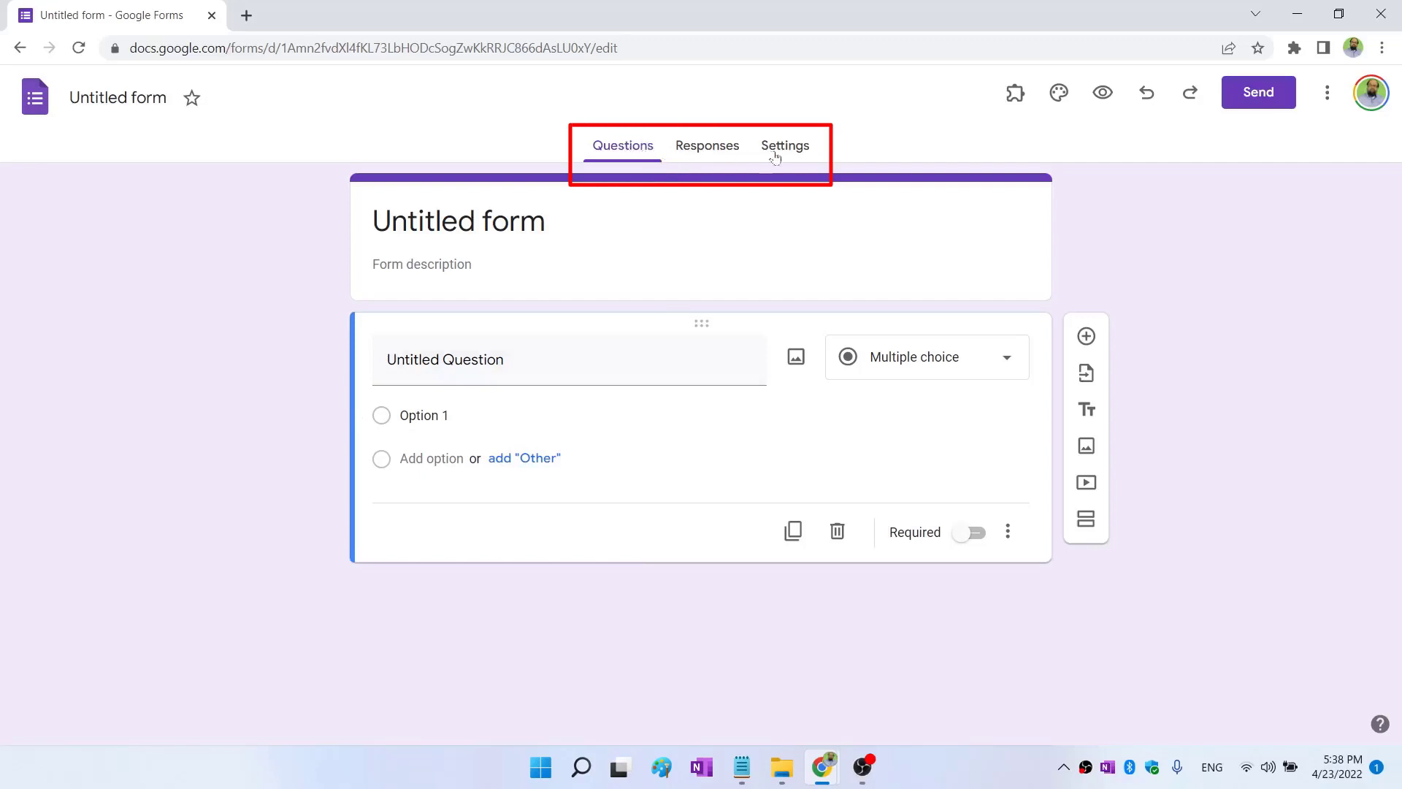
mouse_move(626, 173)
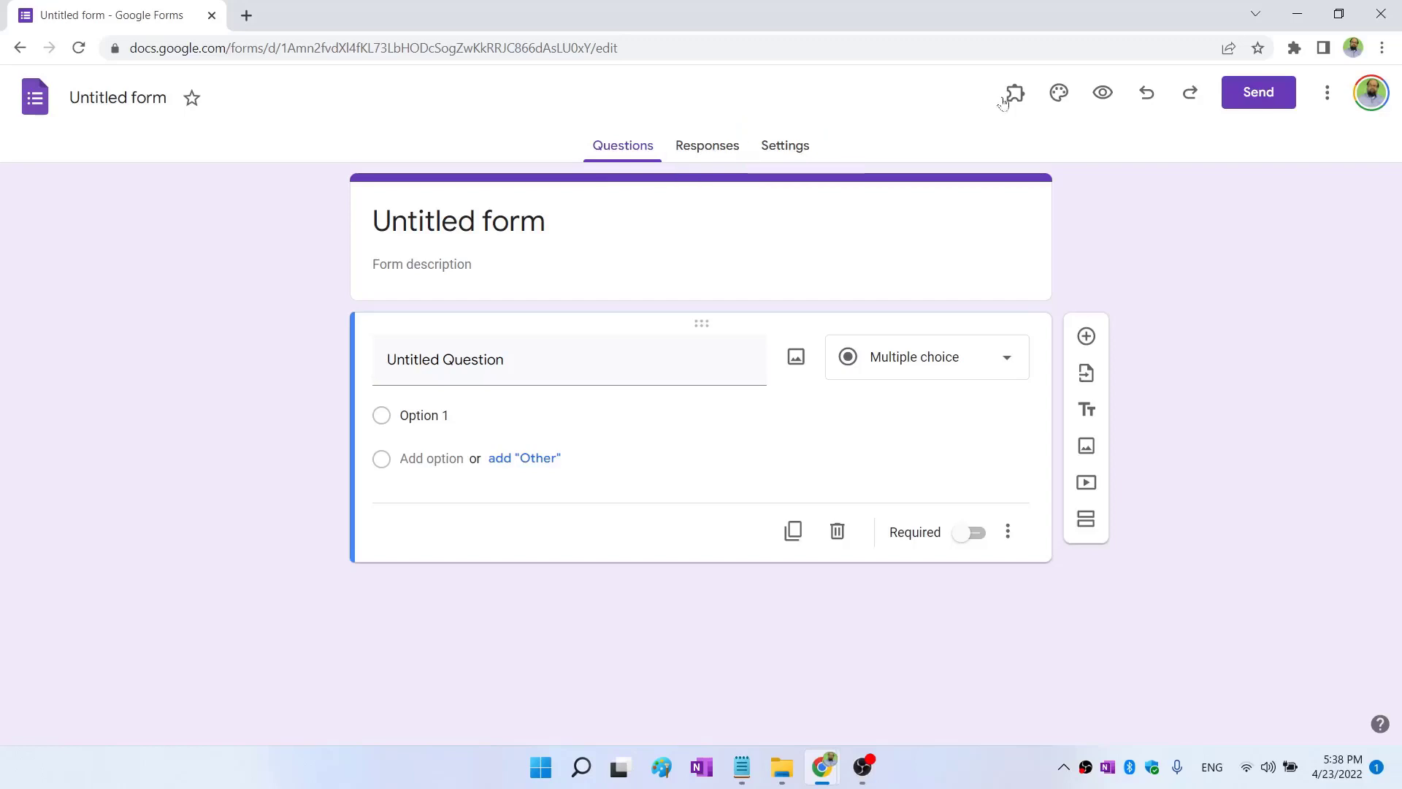
mouse_move(1014, 92)
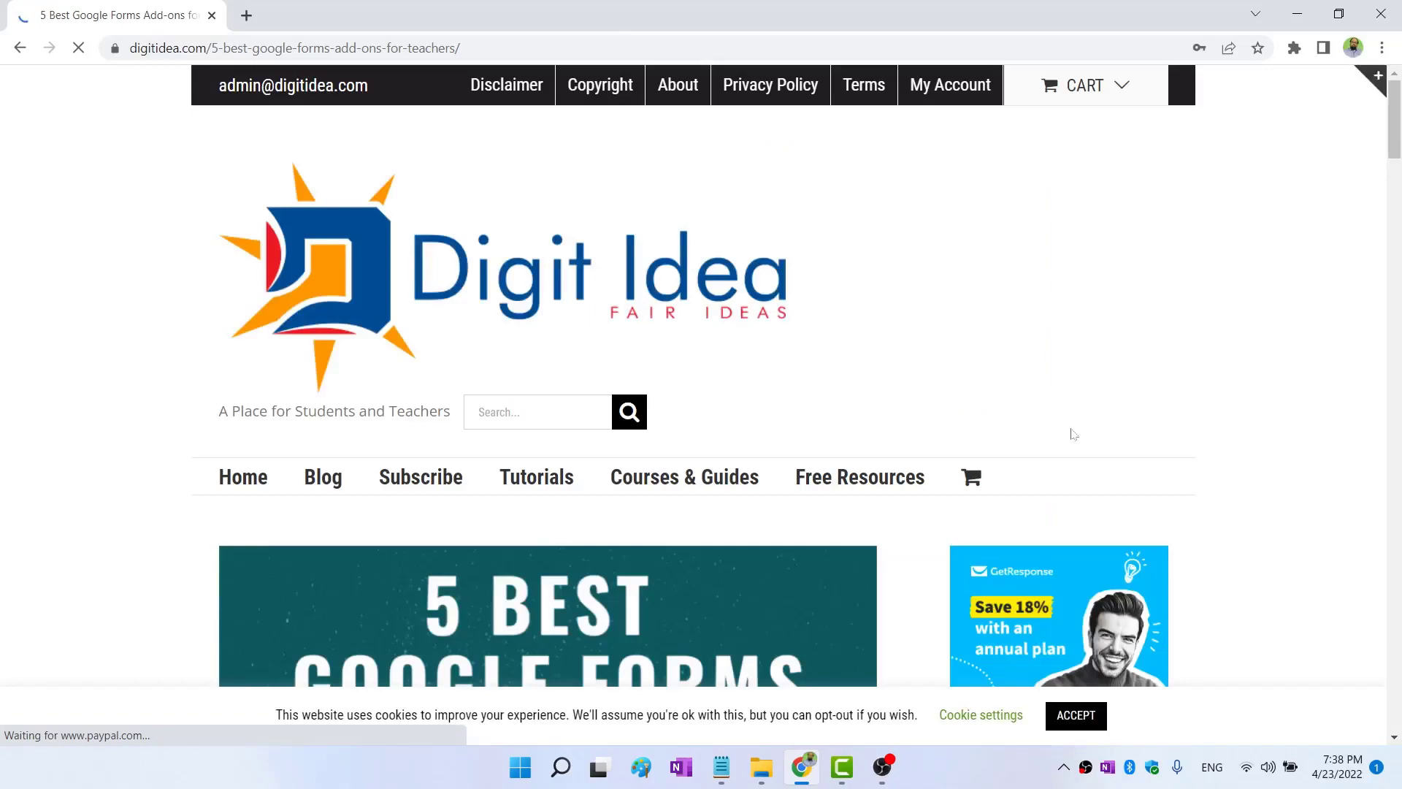
scroll("down", 3)
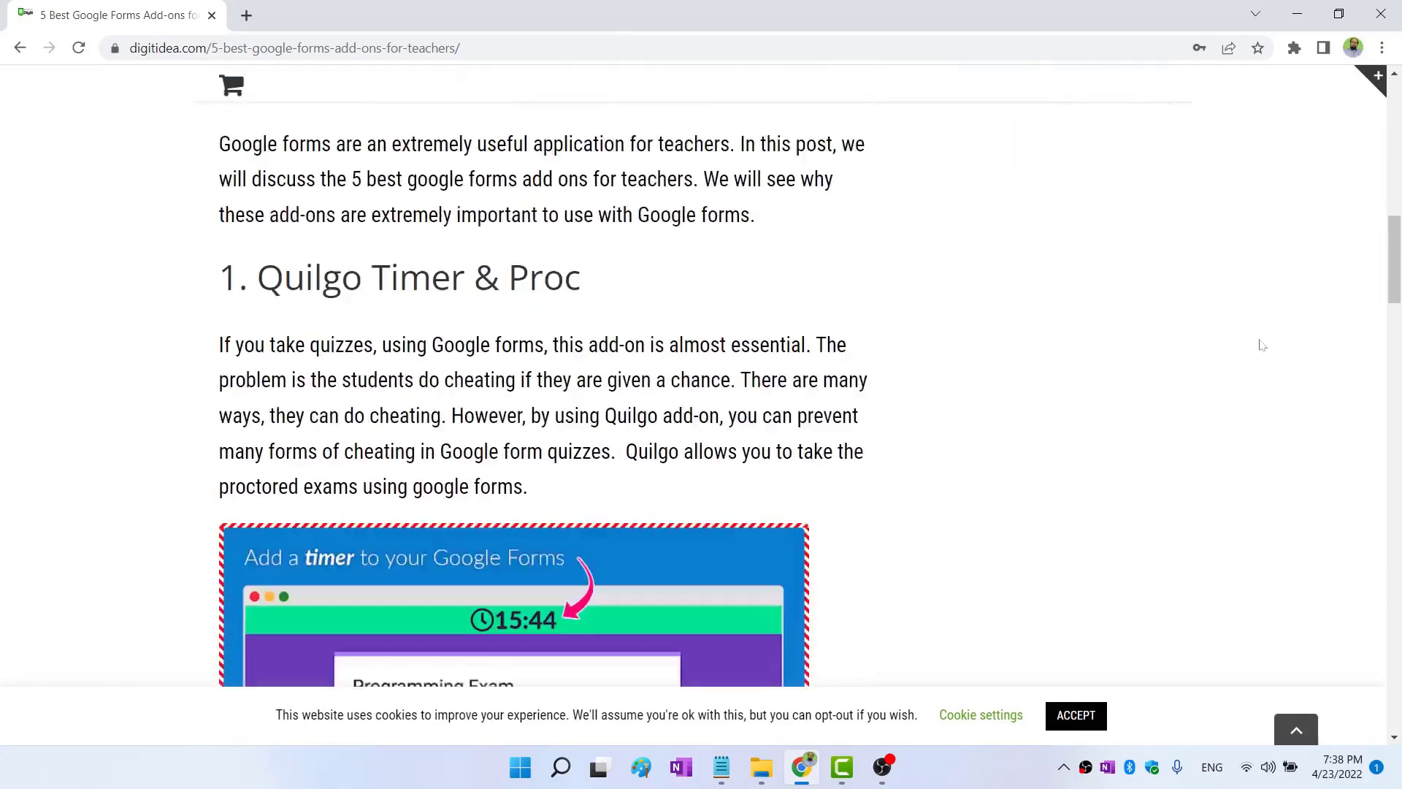
scroll("down", 3)
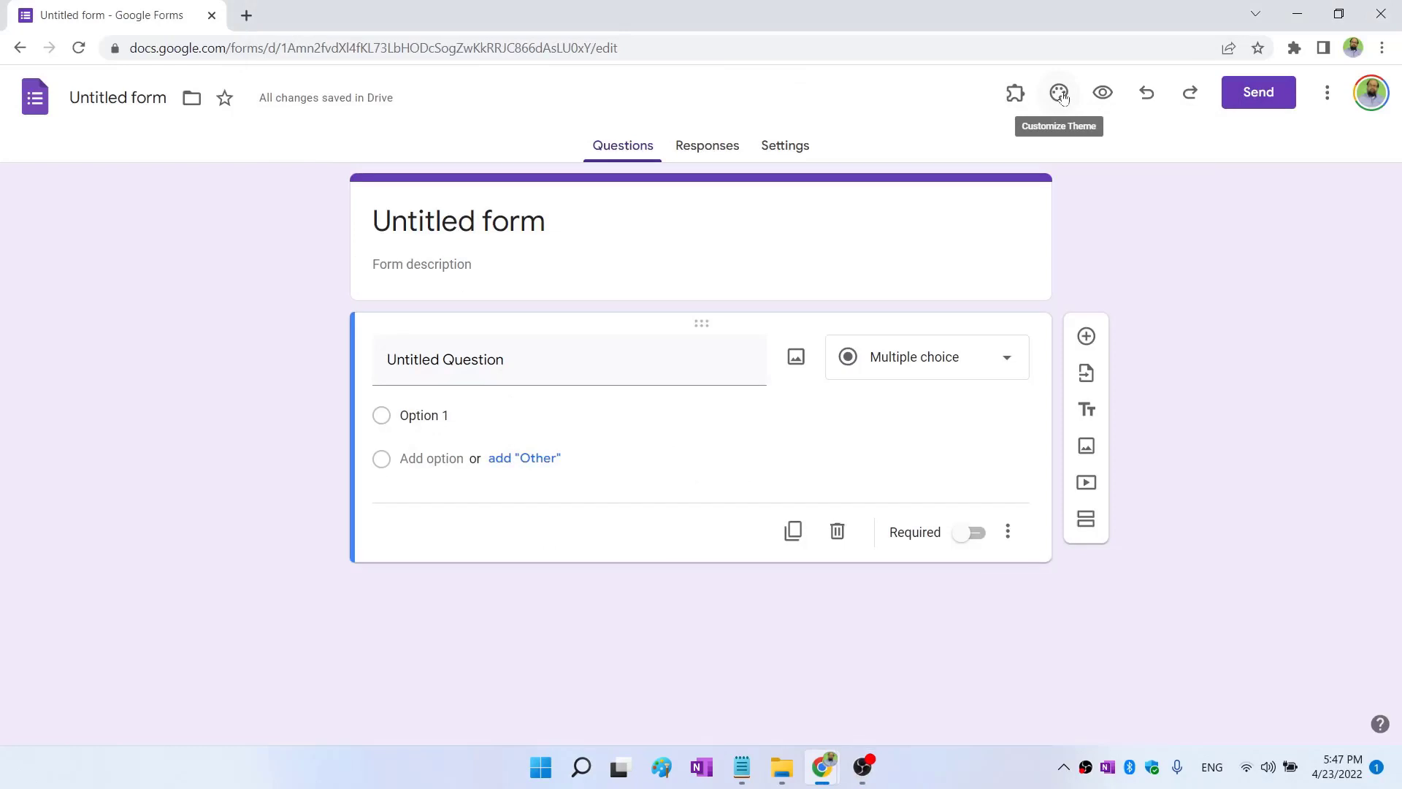
Step: Show the Theme options panel with theme colors, background and font style
left_click(1058, 93)
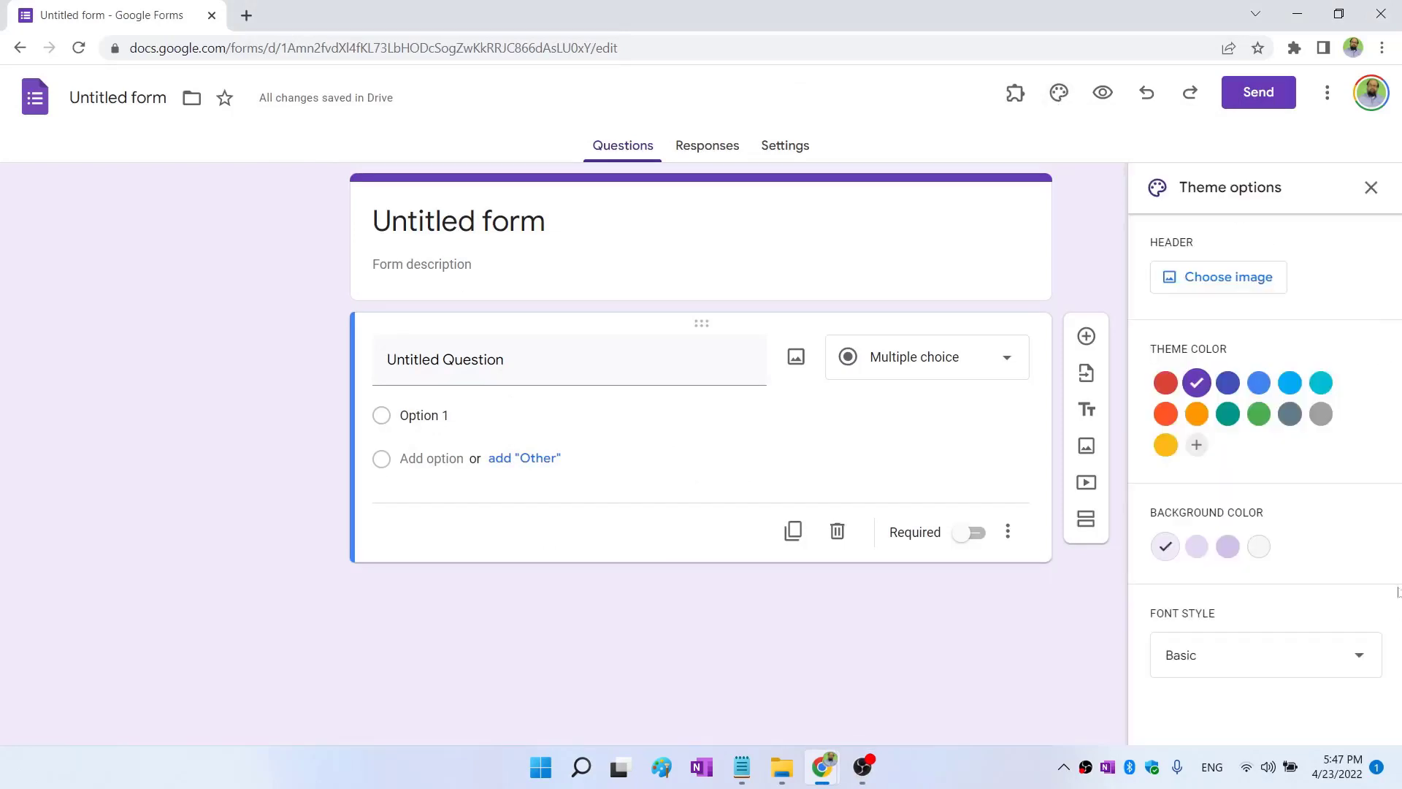
mouse_move(215, 407)
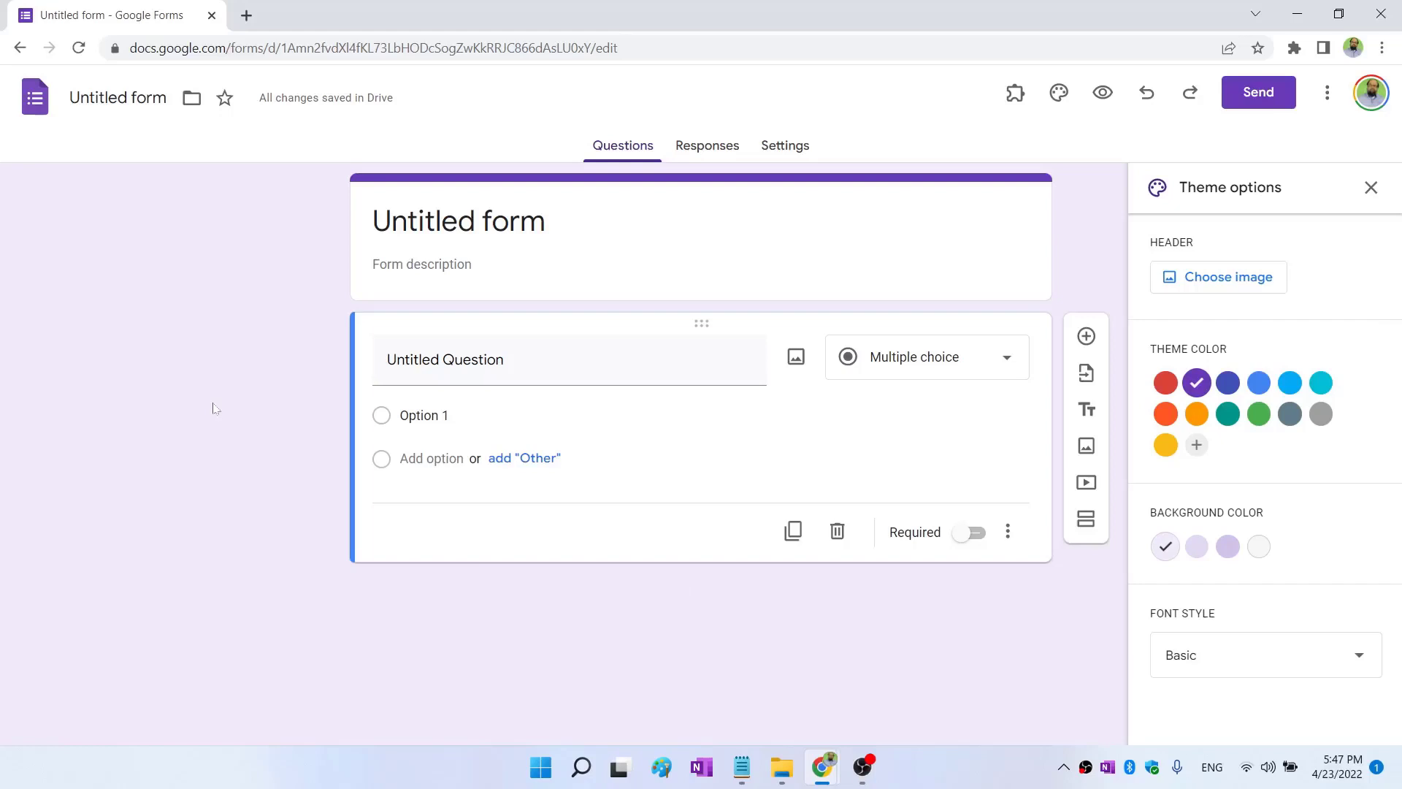
mouse_move(295, 204)
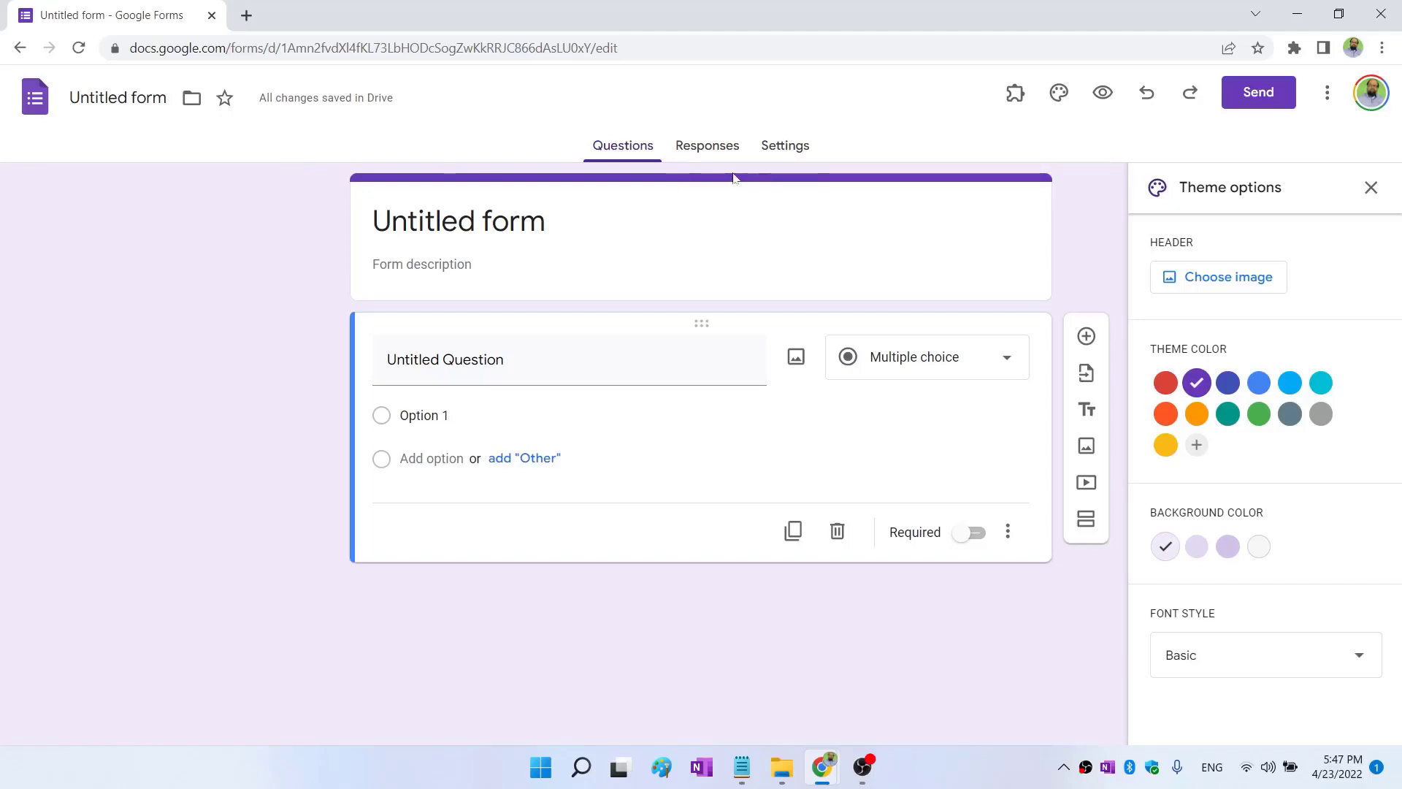
Step: Upload the VCR Virtual Classroom image from Desktop > Tahir-YT > Video-374 as the header
left_click(1218, 276)
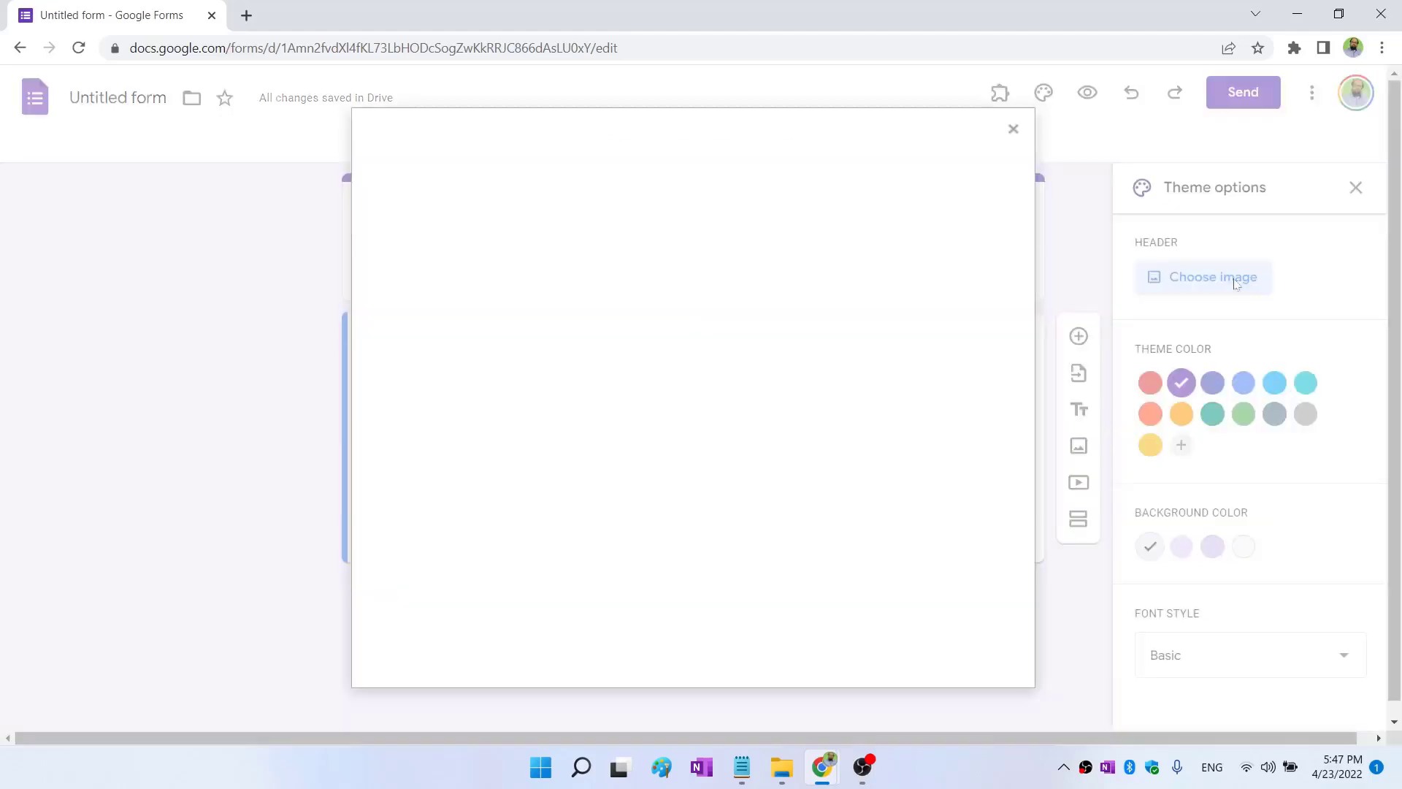
left_click(1211, 276)
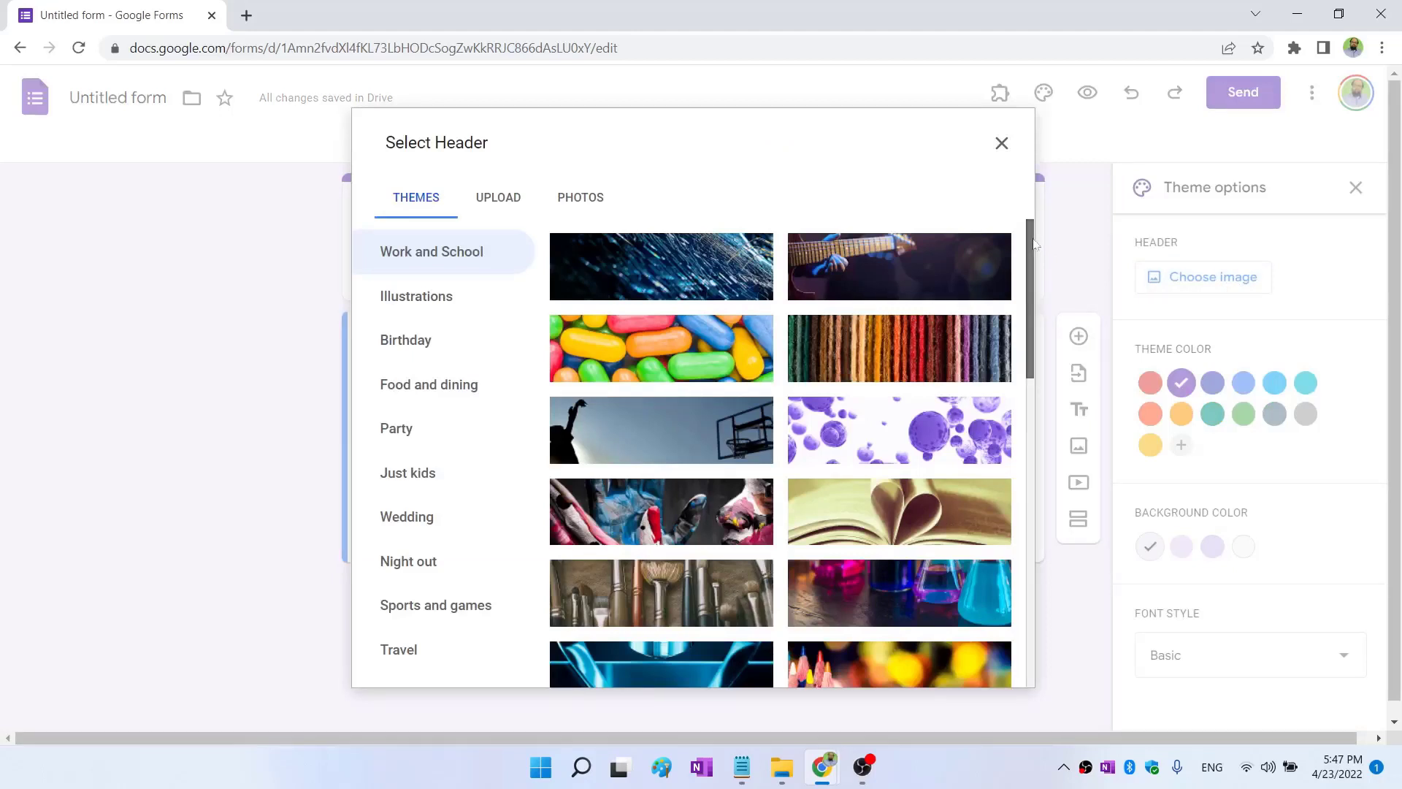
scroll("down", 3)
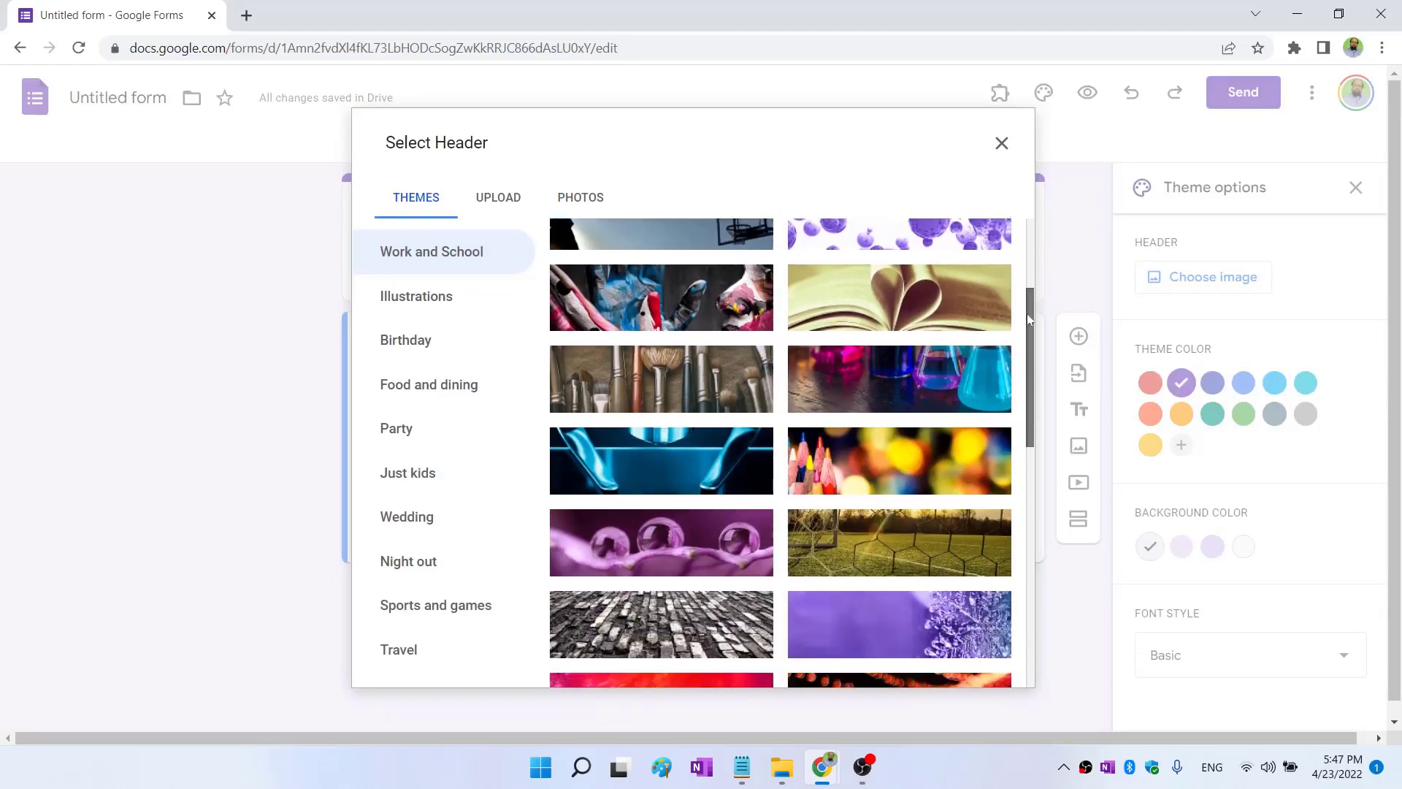
scroll("up", 3)
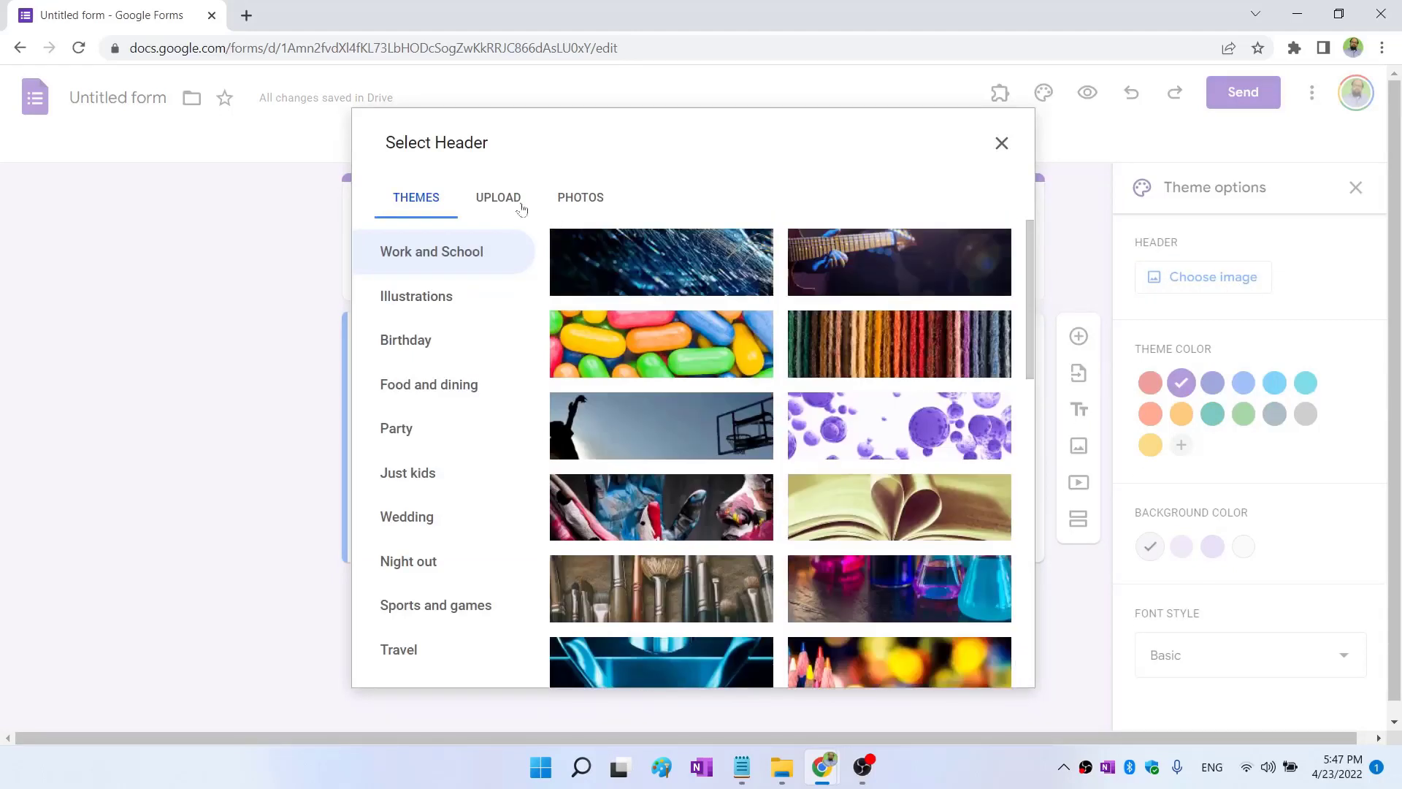
left_click(498, 198)
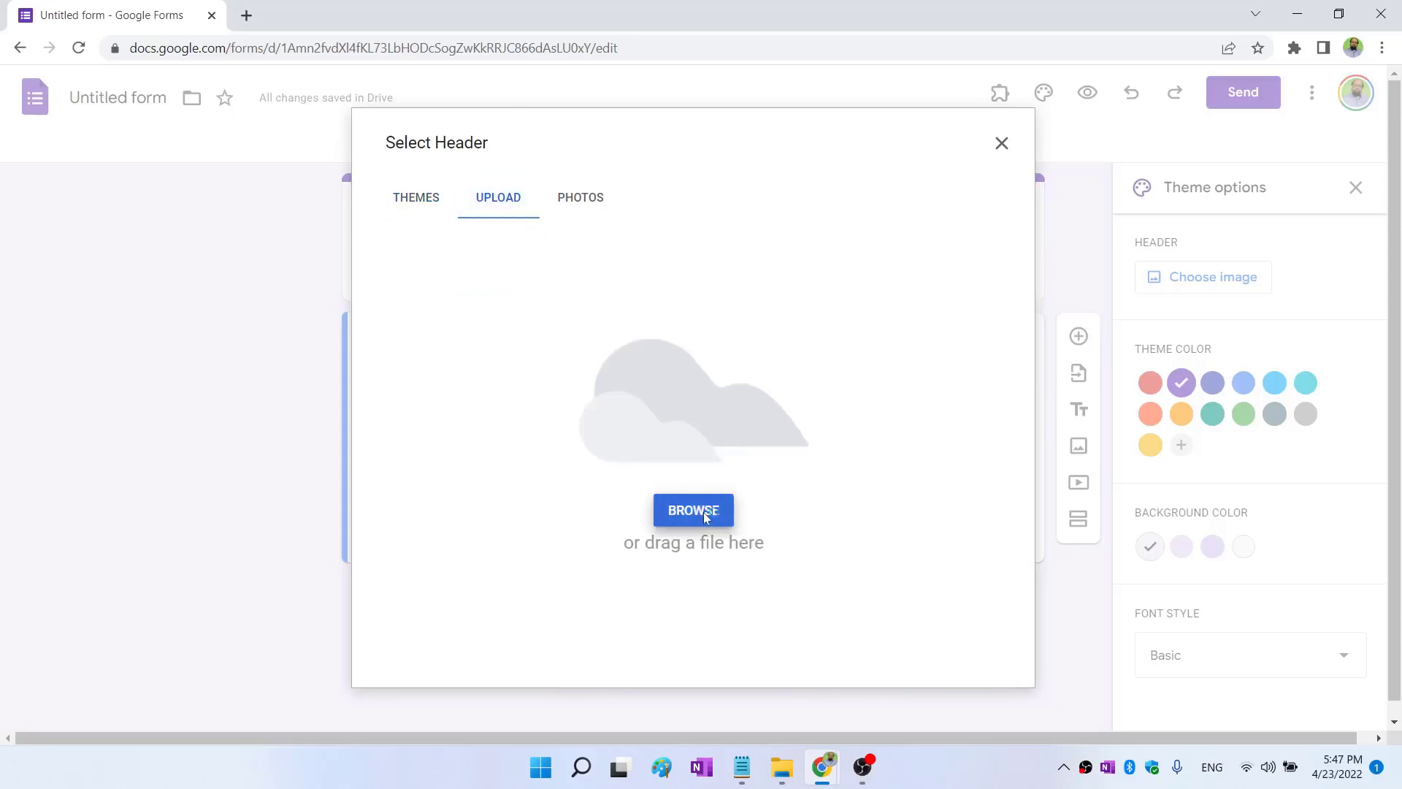
left_click(692, 509)
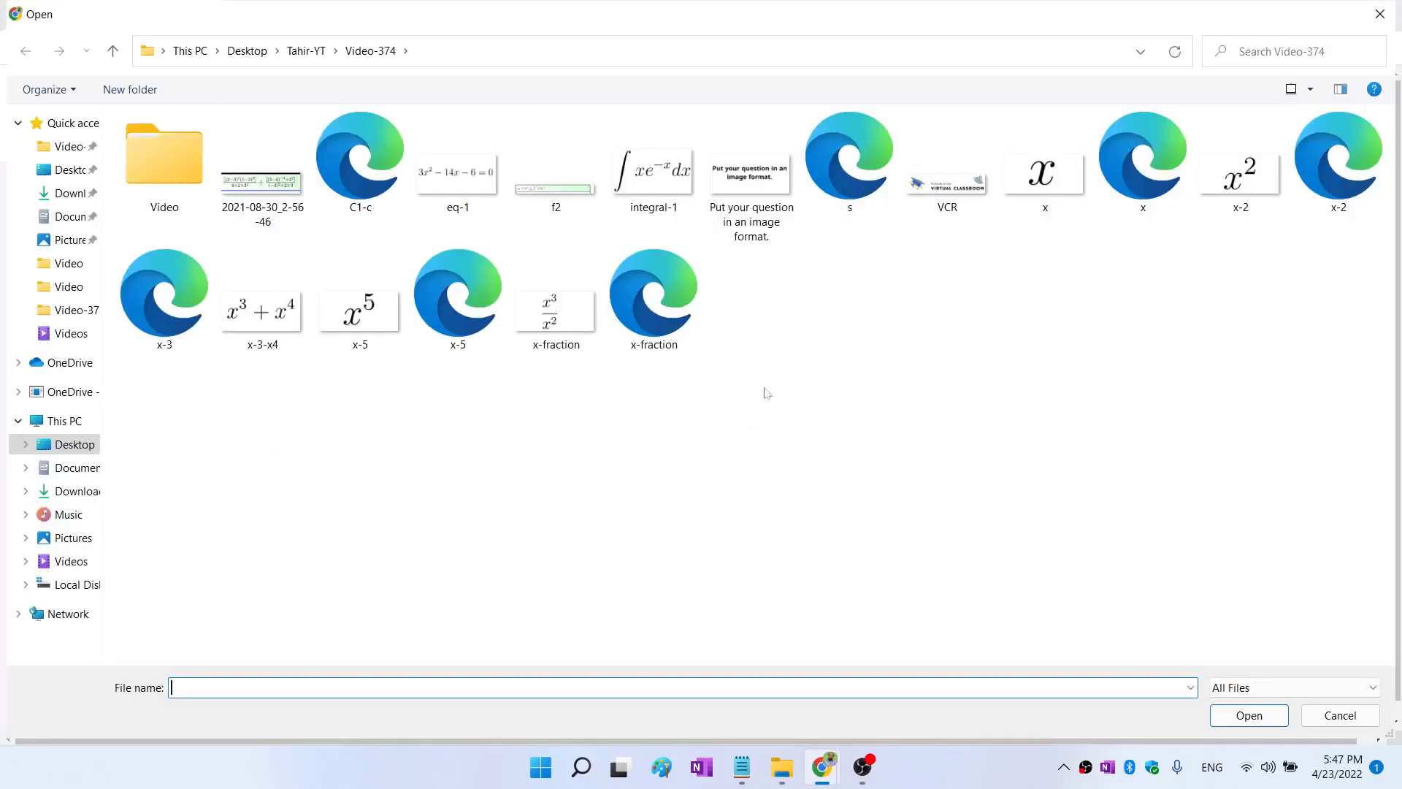
mouse_move(936, 308)
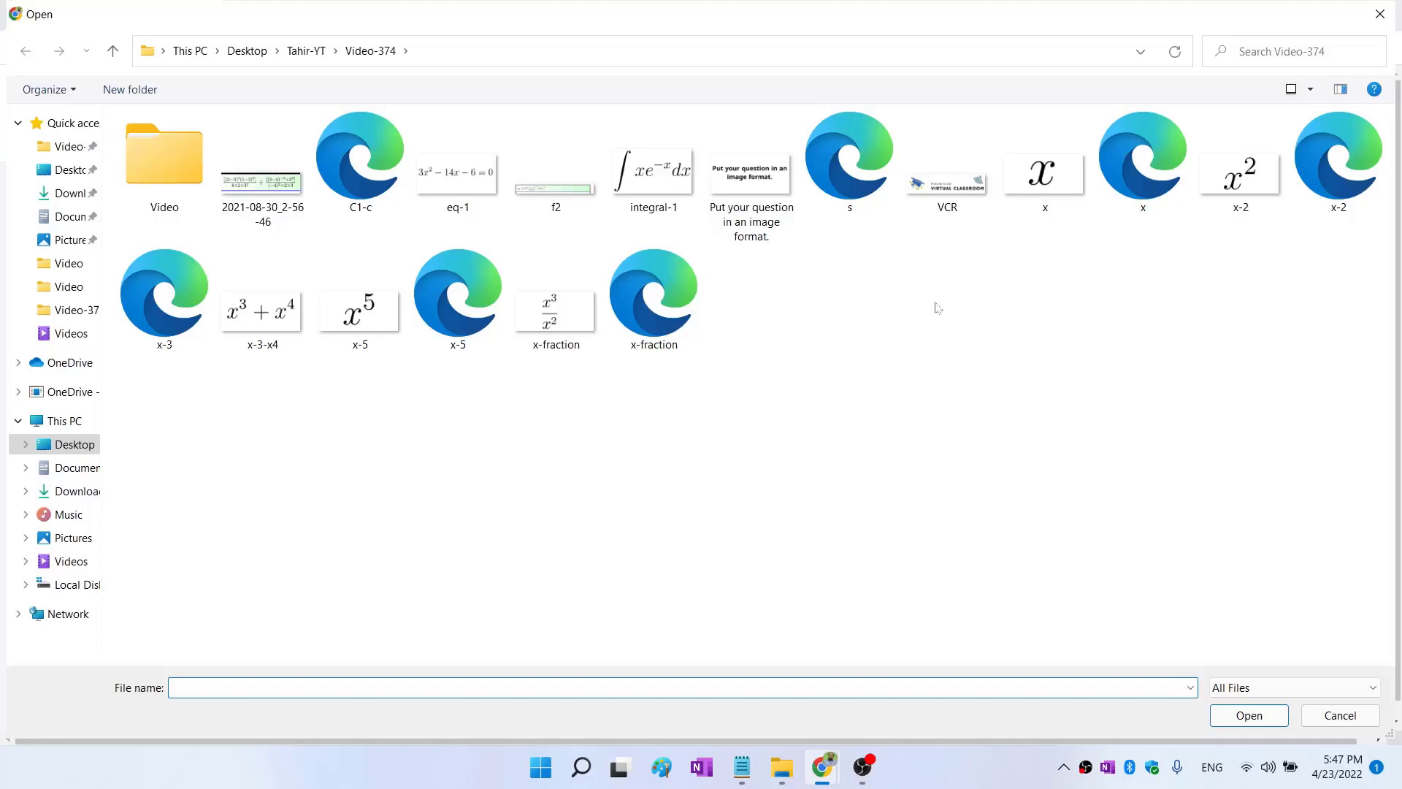
mouse_move(946, 170)
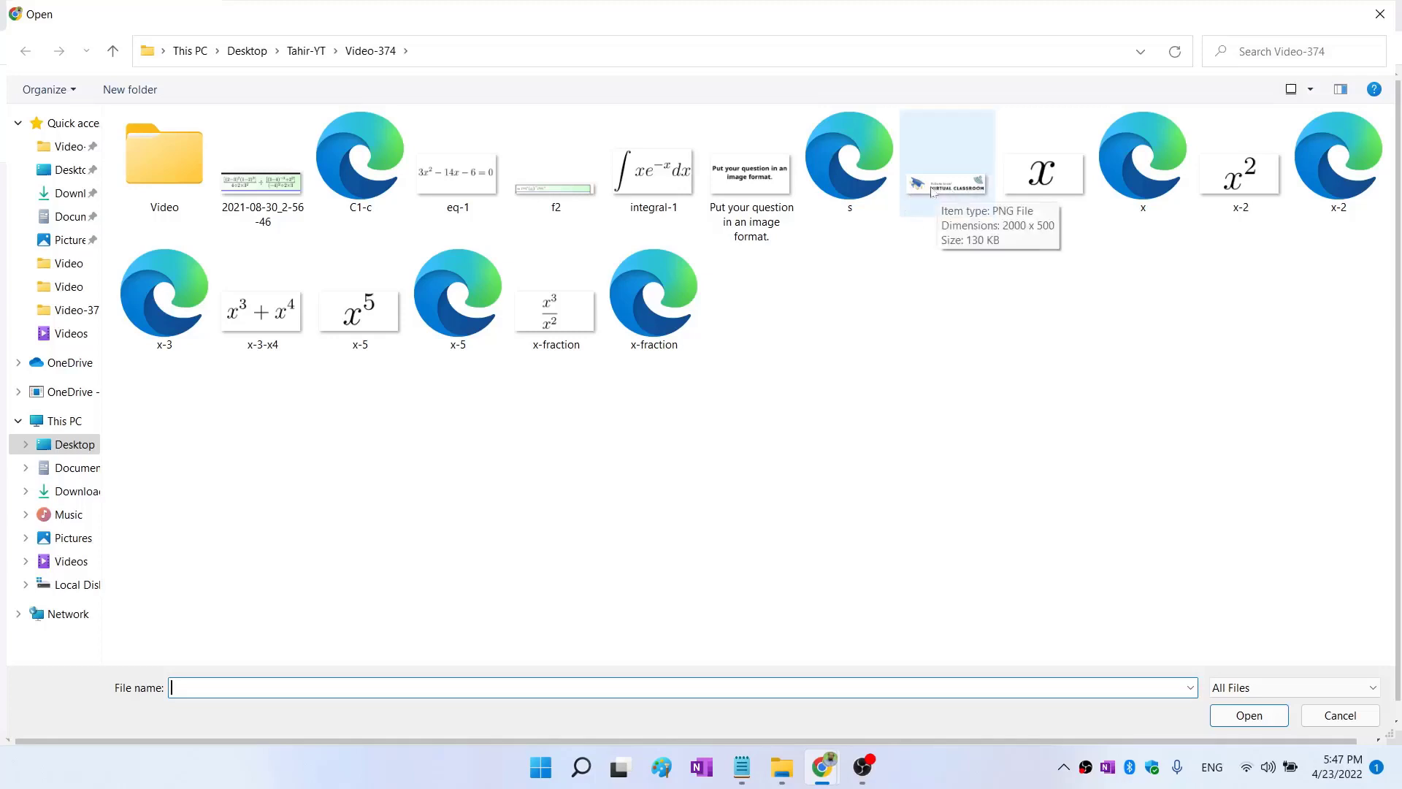
left_click(945, 160)
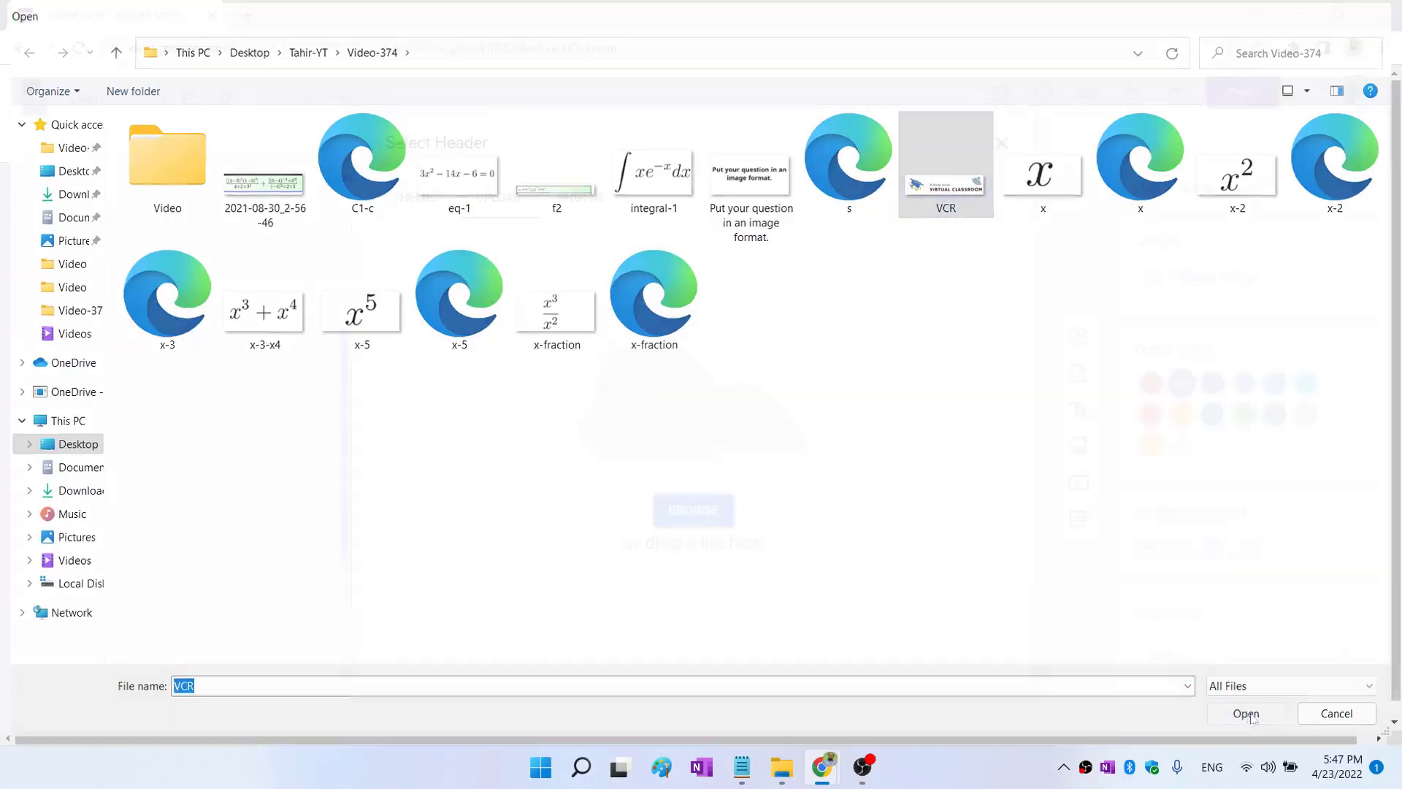
left_click(1244, 713)
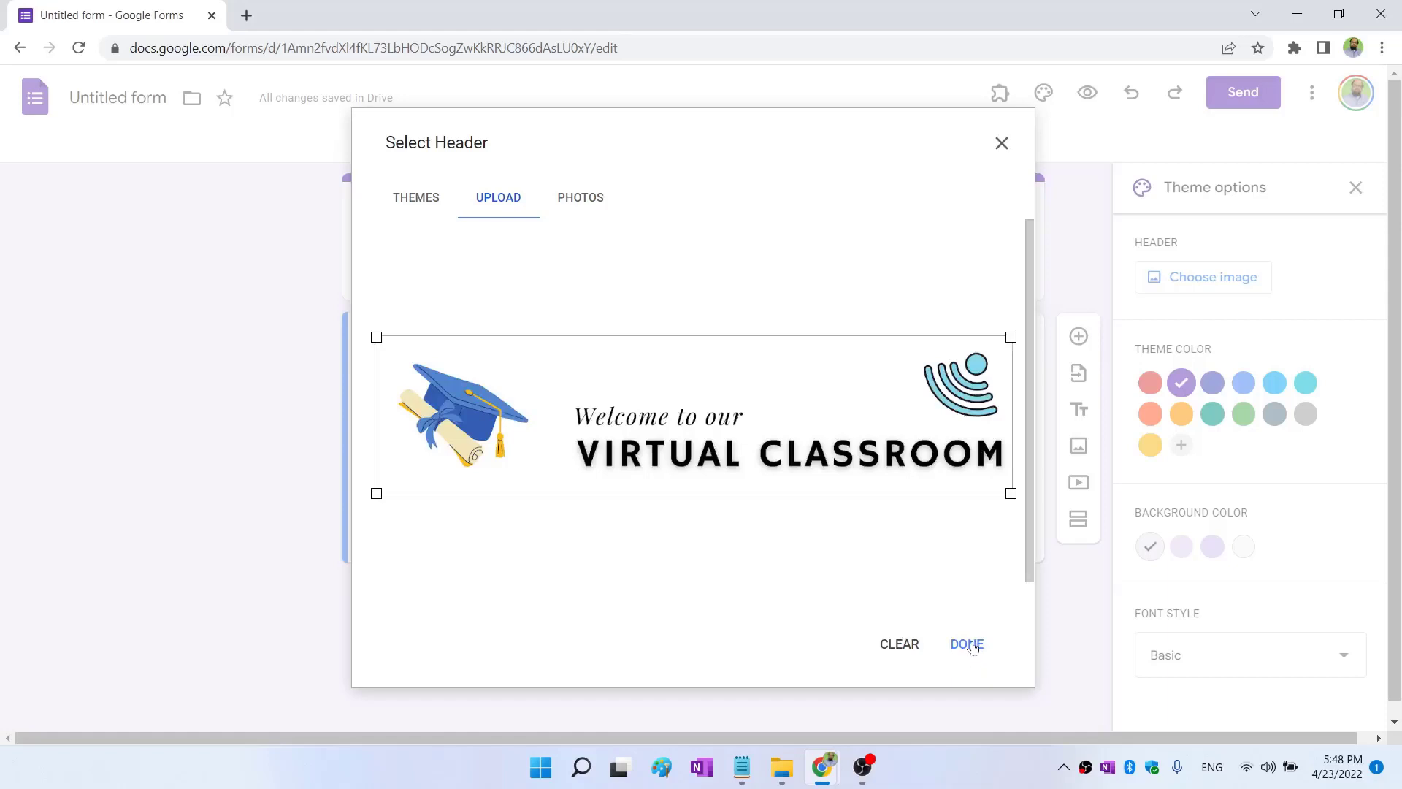
Step: Apply the Virtual Classroom banner as header, keeping the yellow theme, and close theme options
left_click(966, 644)
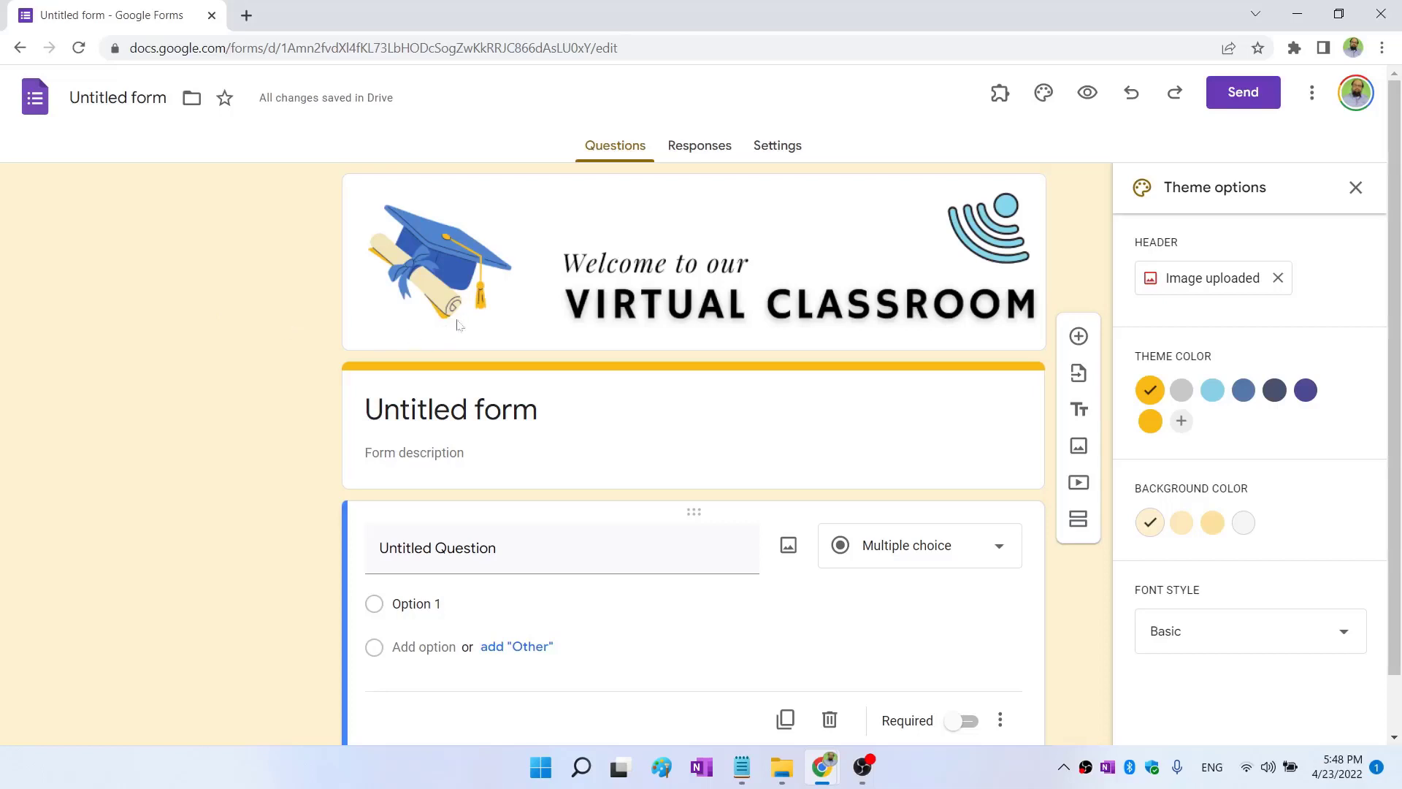
mouse_move(455, 310)
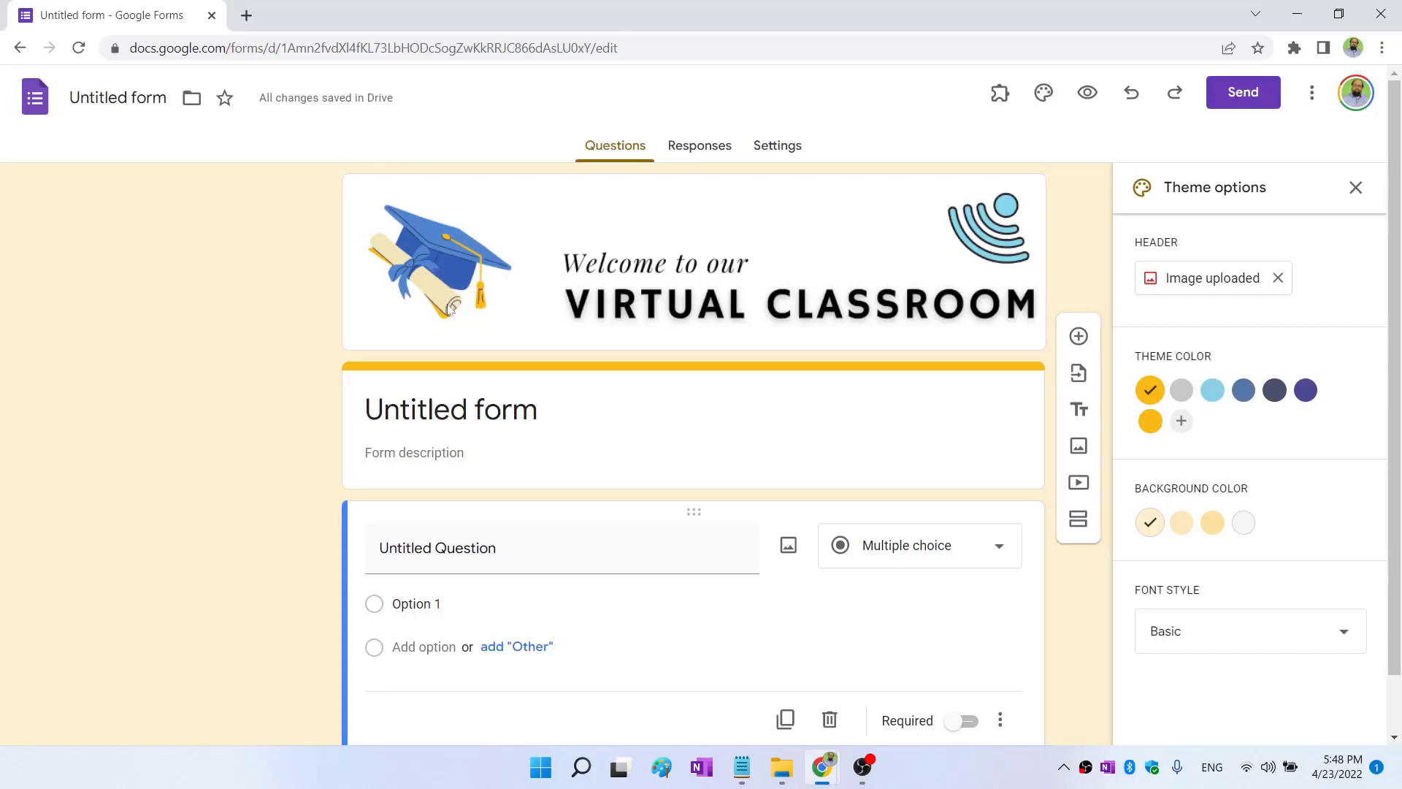
mouse_move(226, 347)
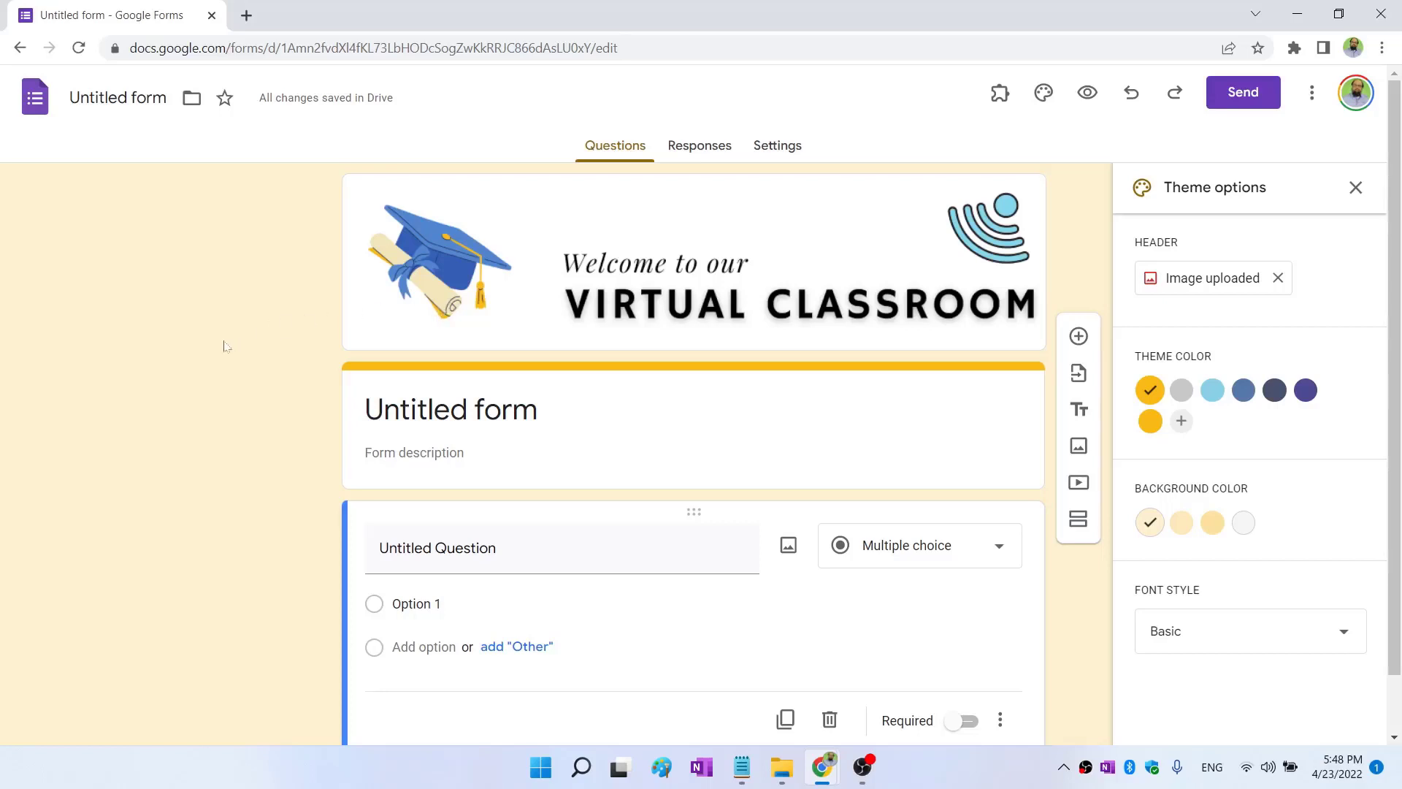
mouse_move(1150, 390)
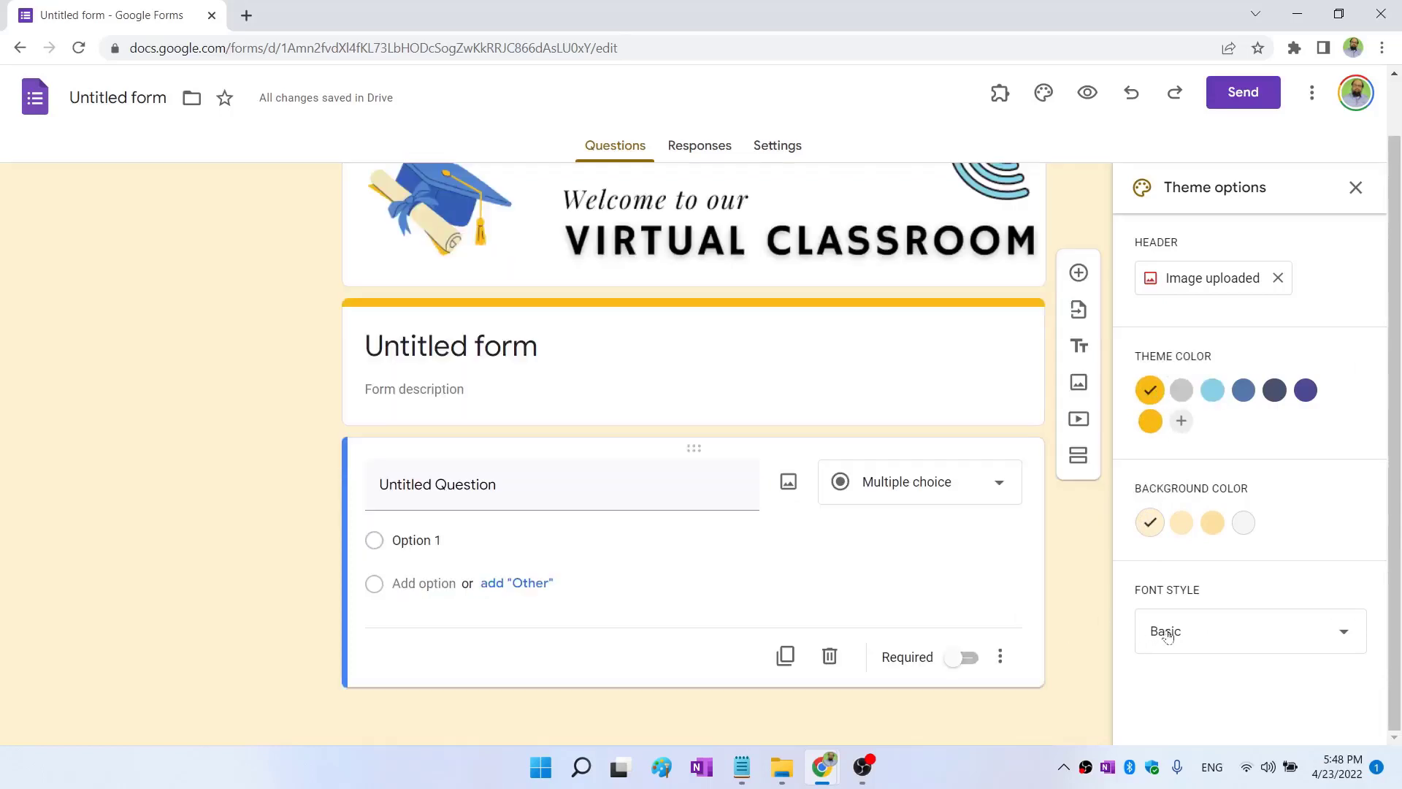
mouse_move(119, 319)
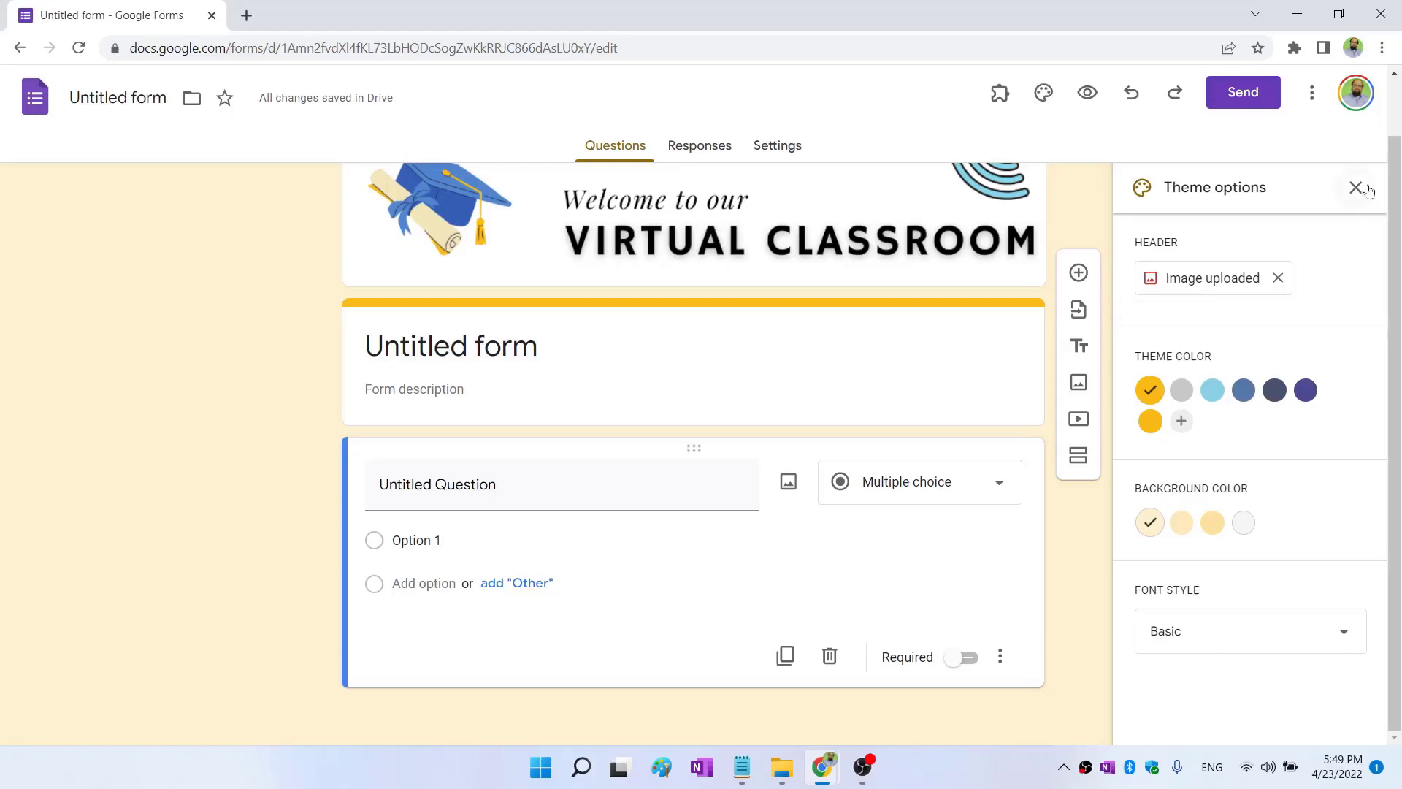
left_click(1357, 188)
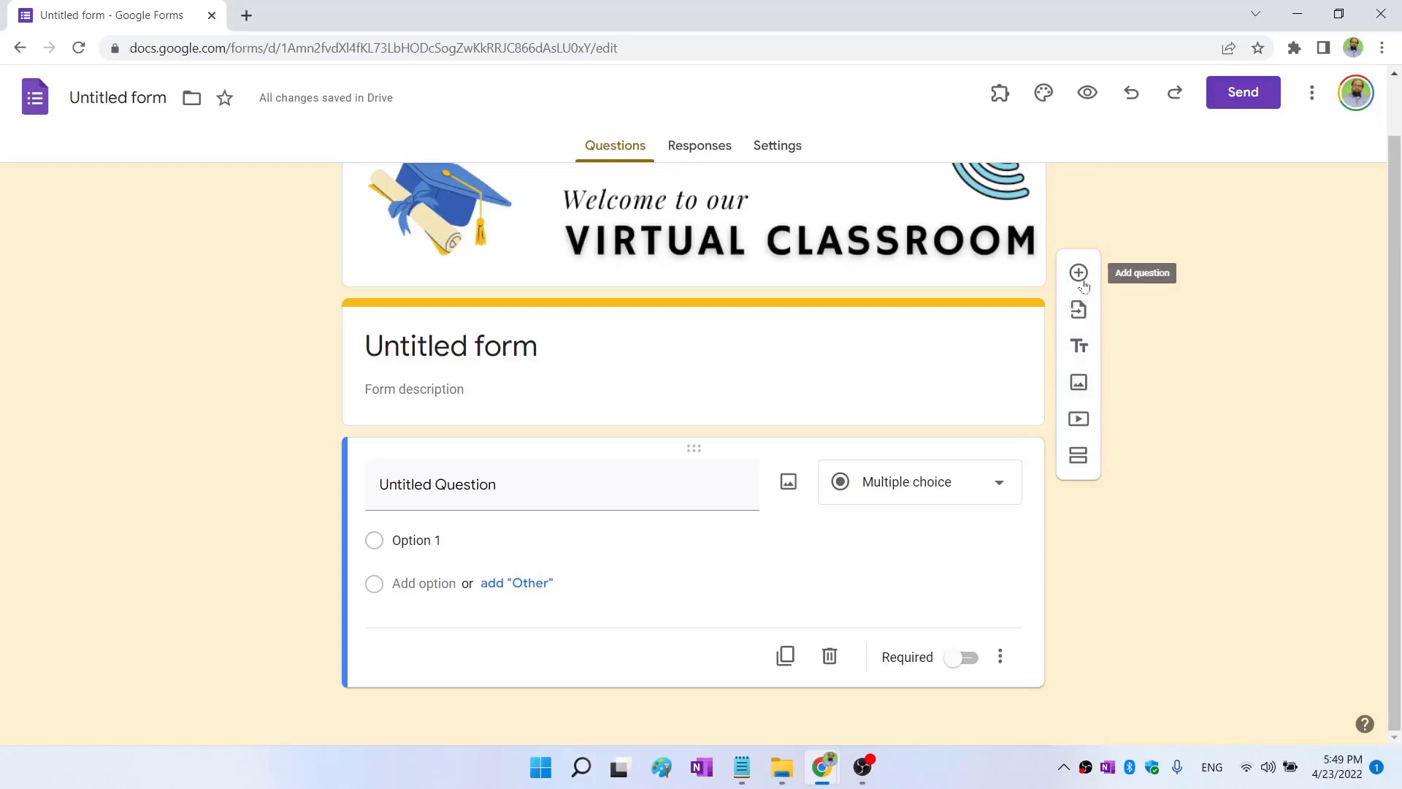
mouse_move(1078, 382)
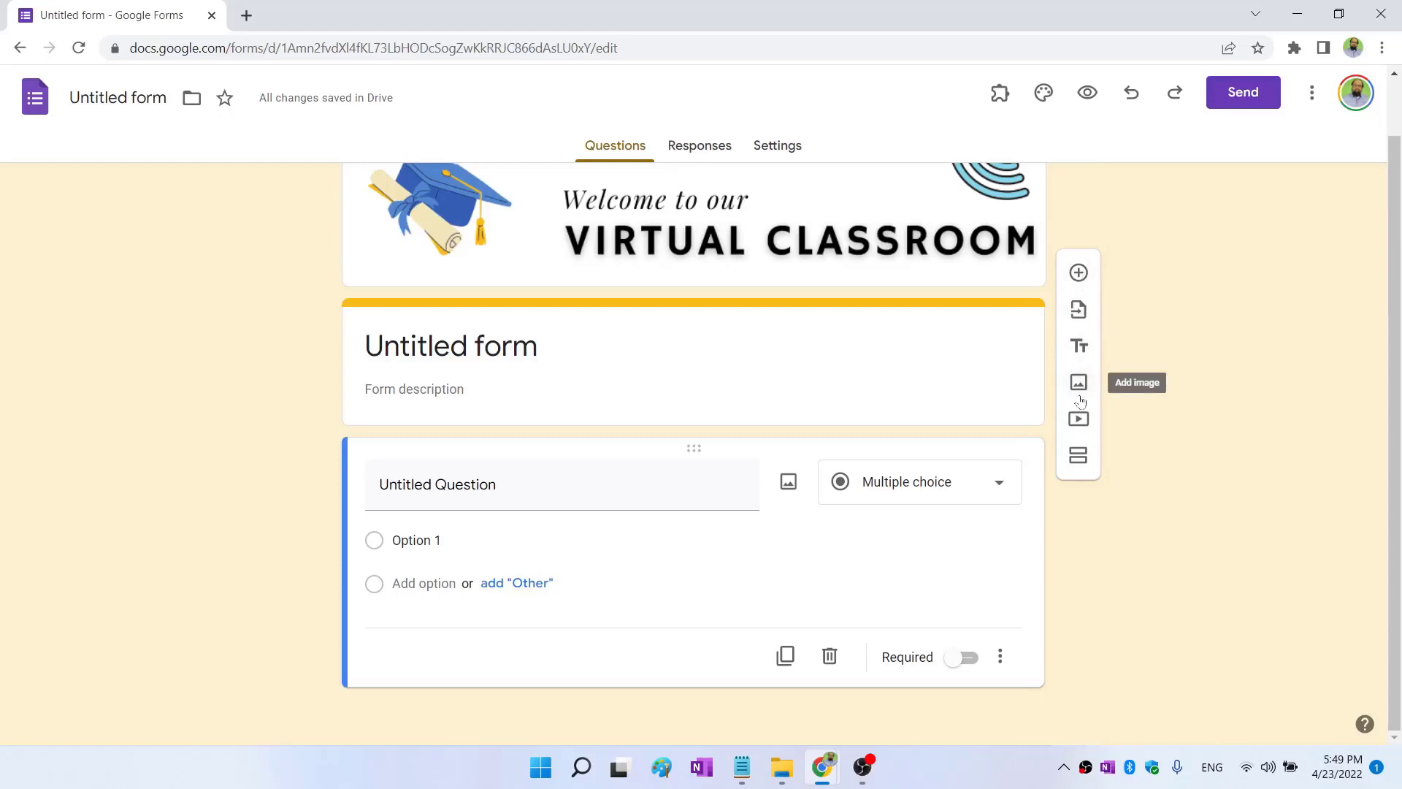
mouse_move(777, 155)
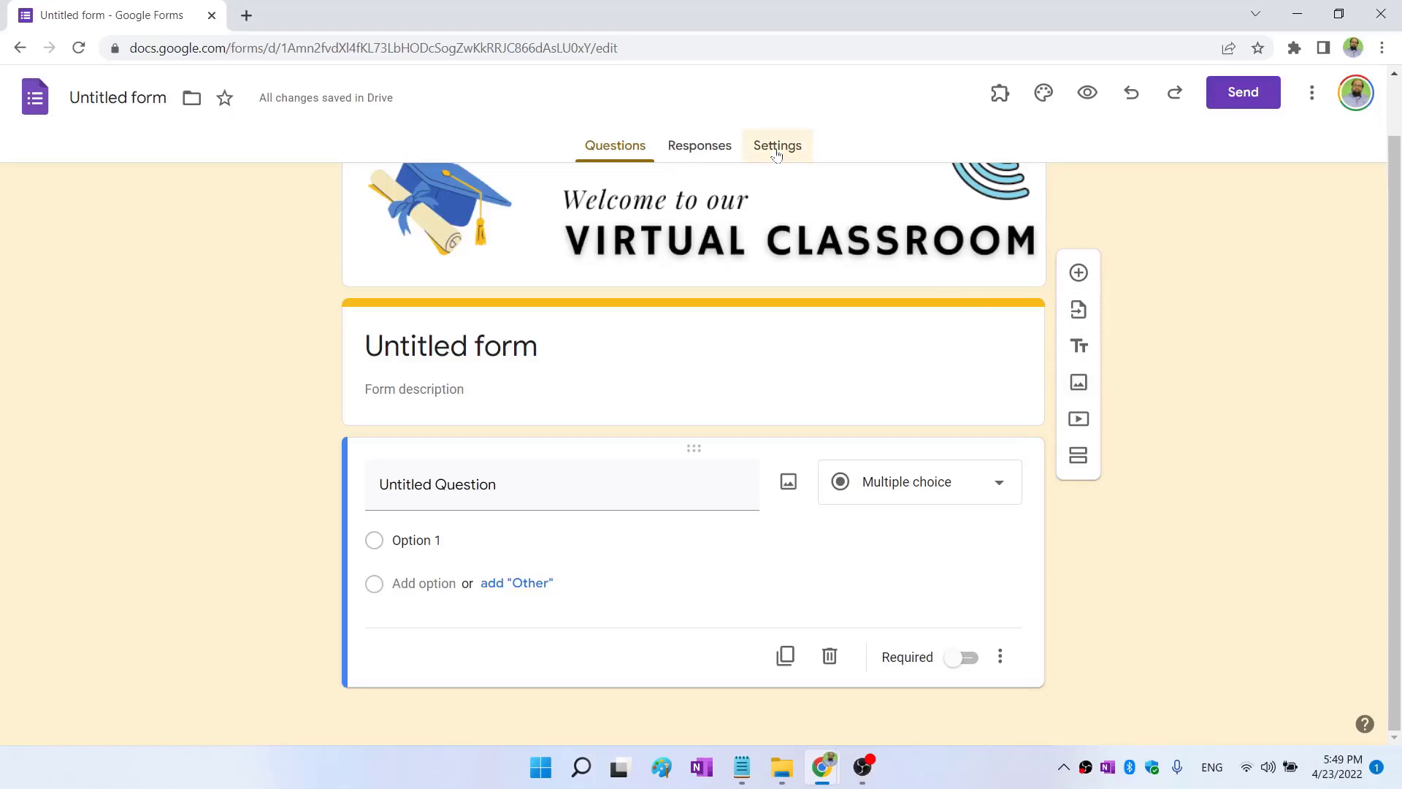
Step: In Settings, enable Make this a quiz with grades released immediately after each submission
left_click(776, 144)
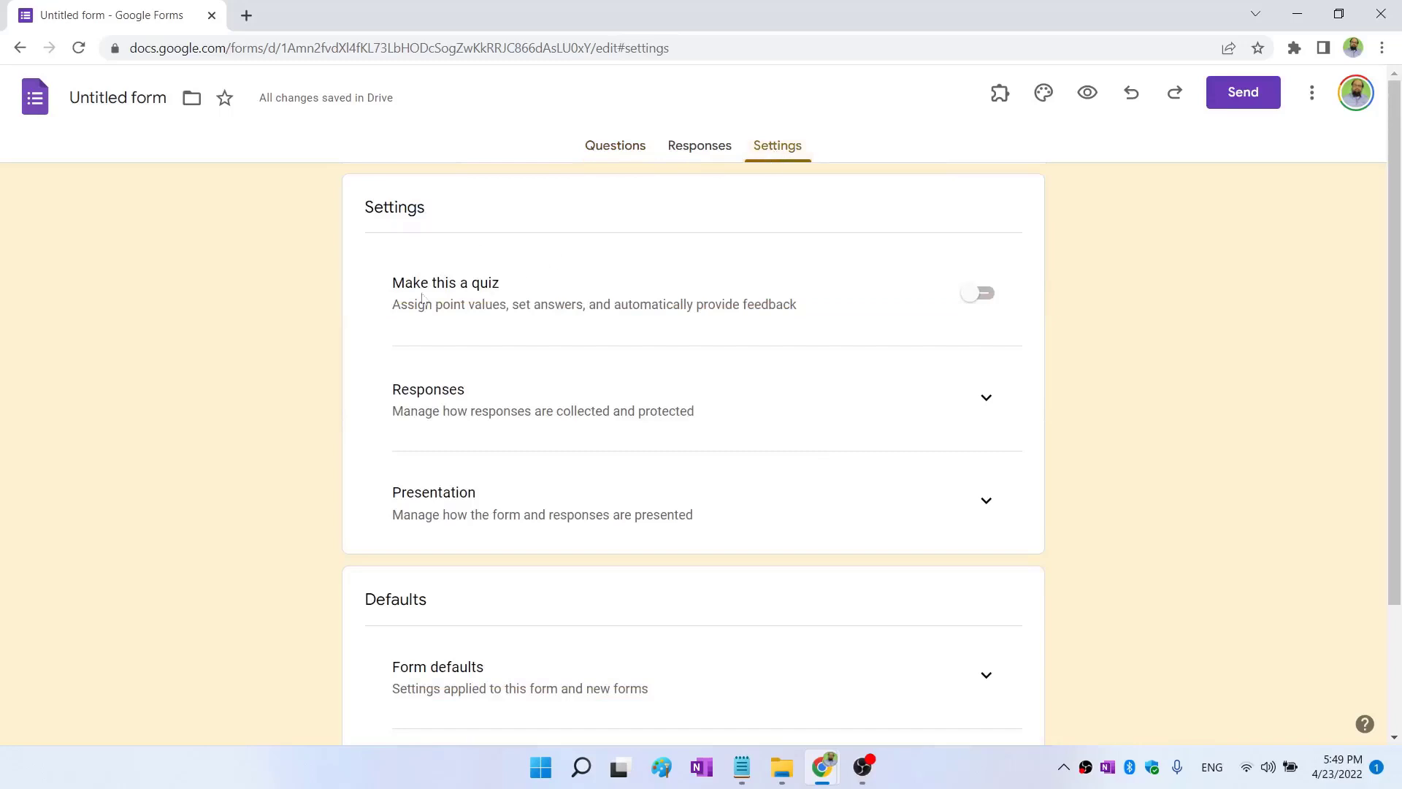
mouse_move(478, 317)
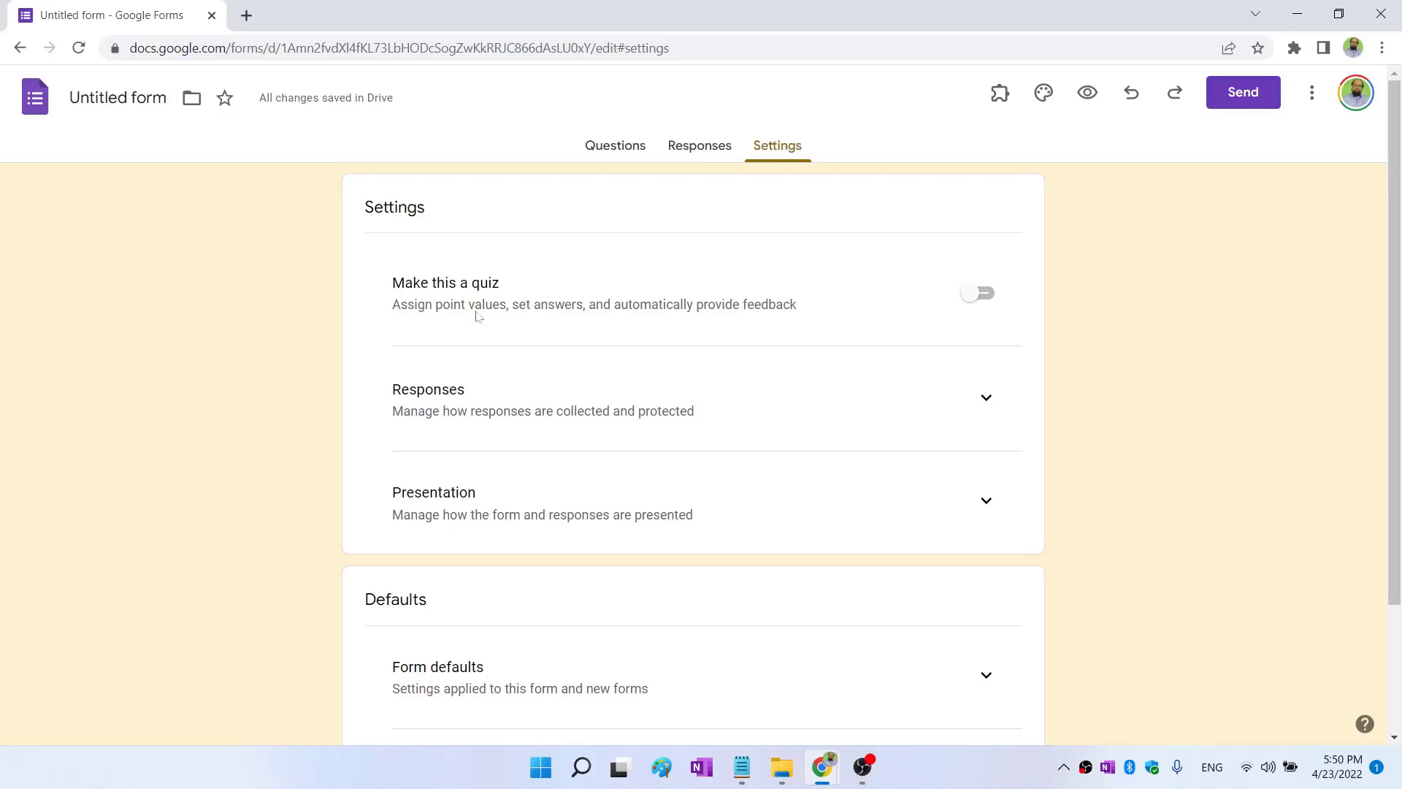
mouse_move(984, 295)
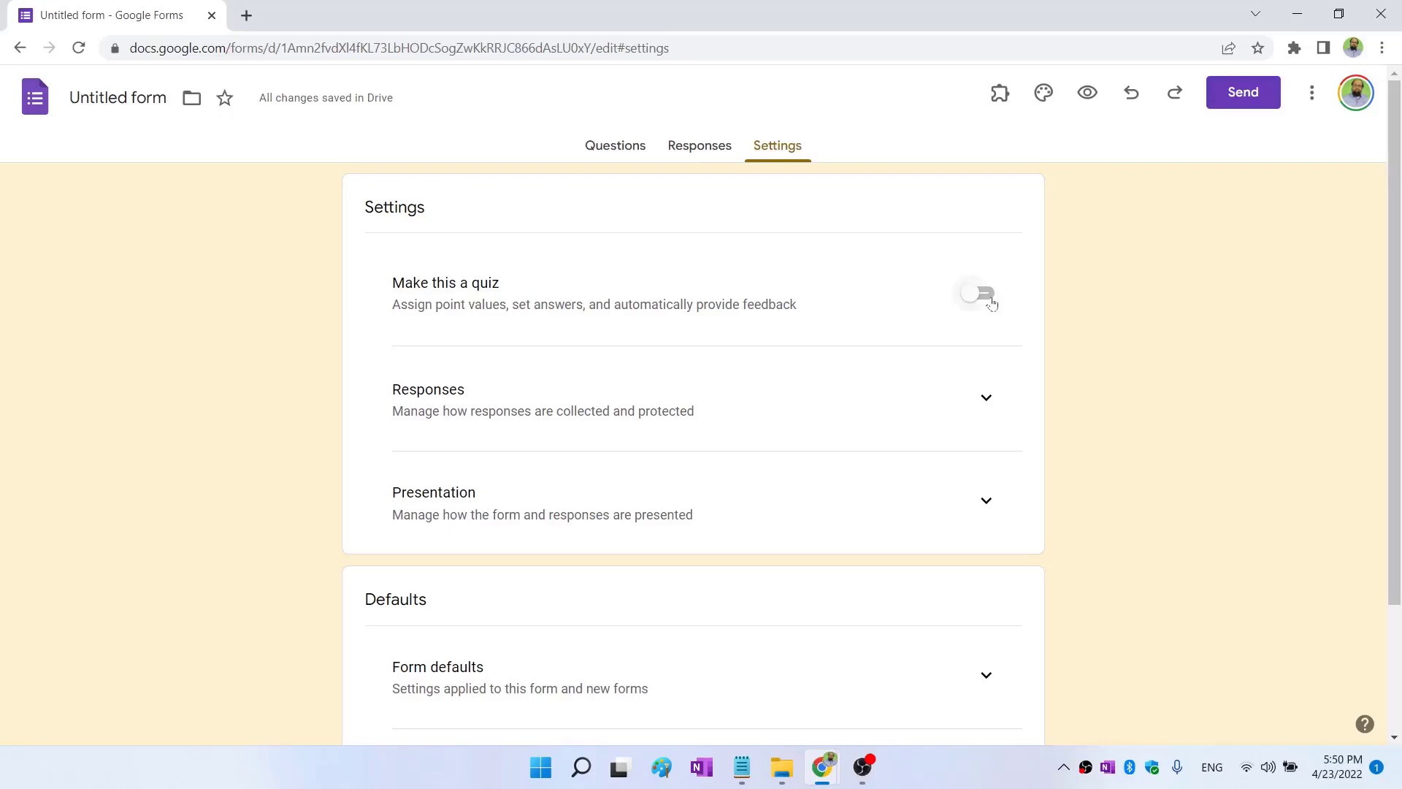
left_click(980, 292)
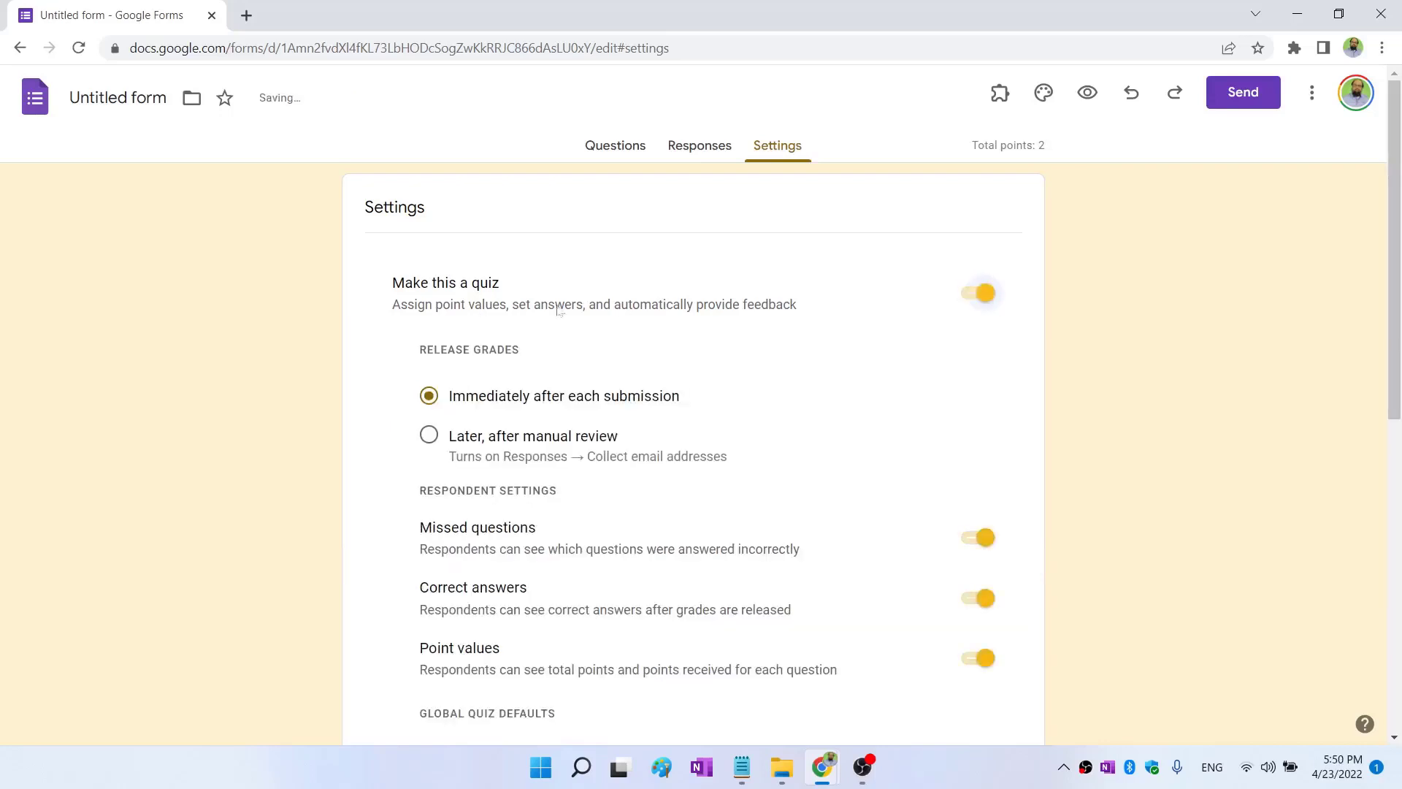
scroll("down", 3)
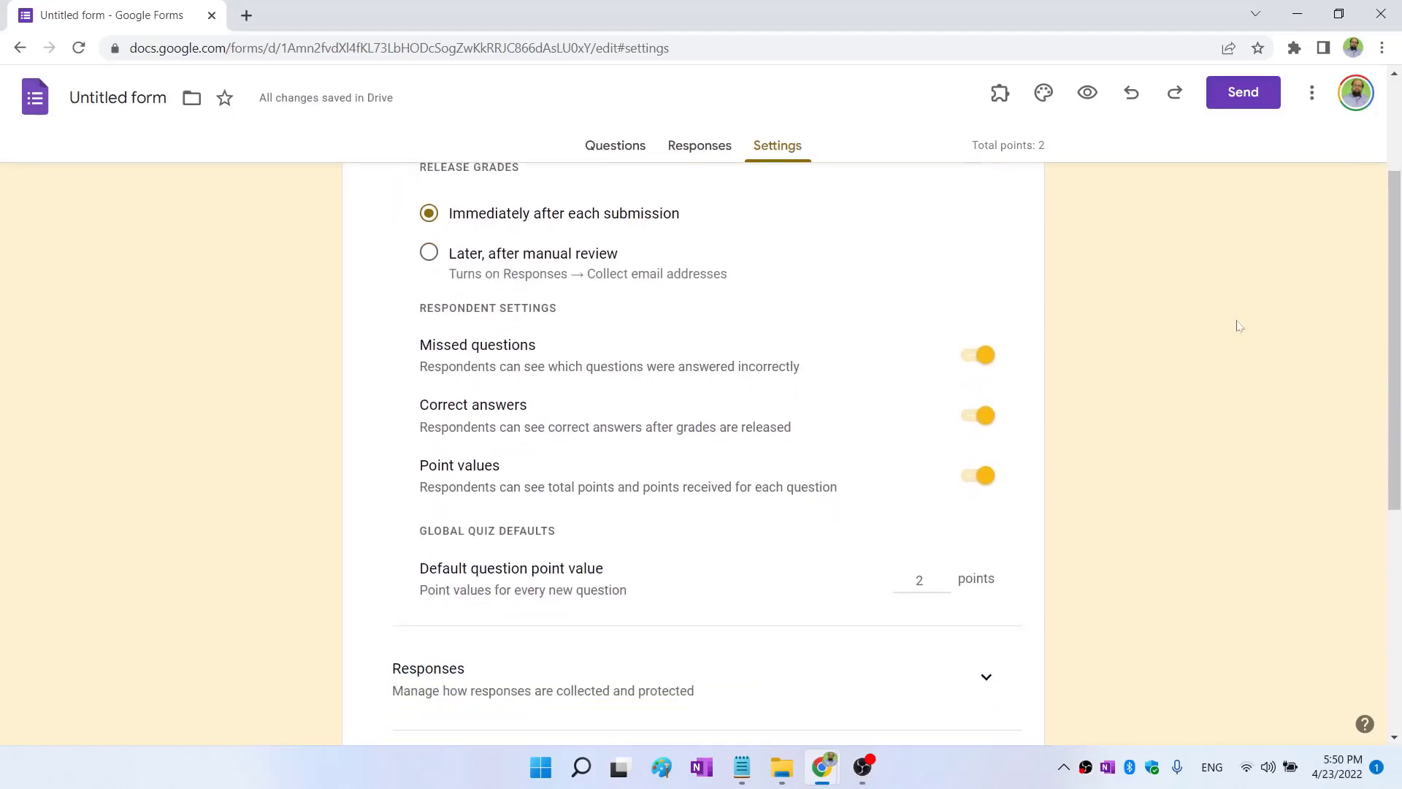
scroll("up", 3)
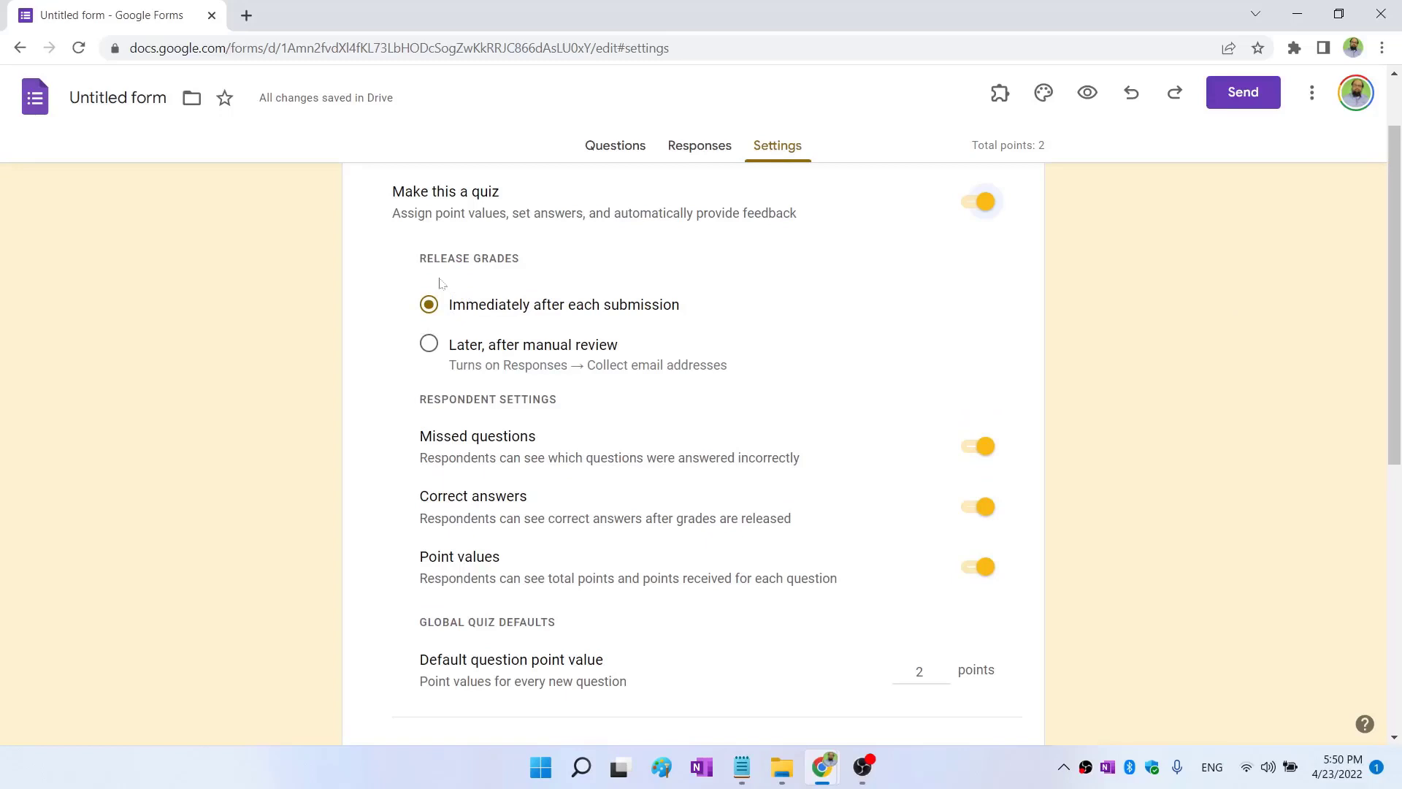
mouse_move(521, 317)
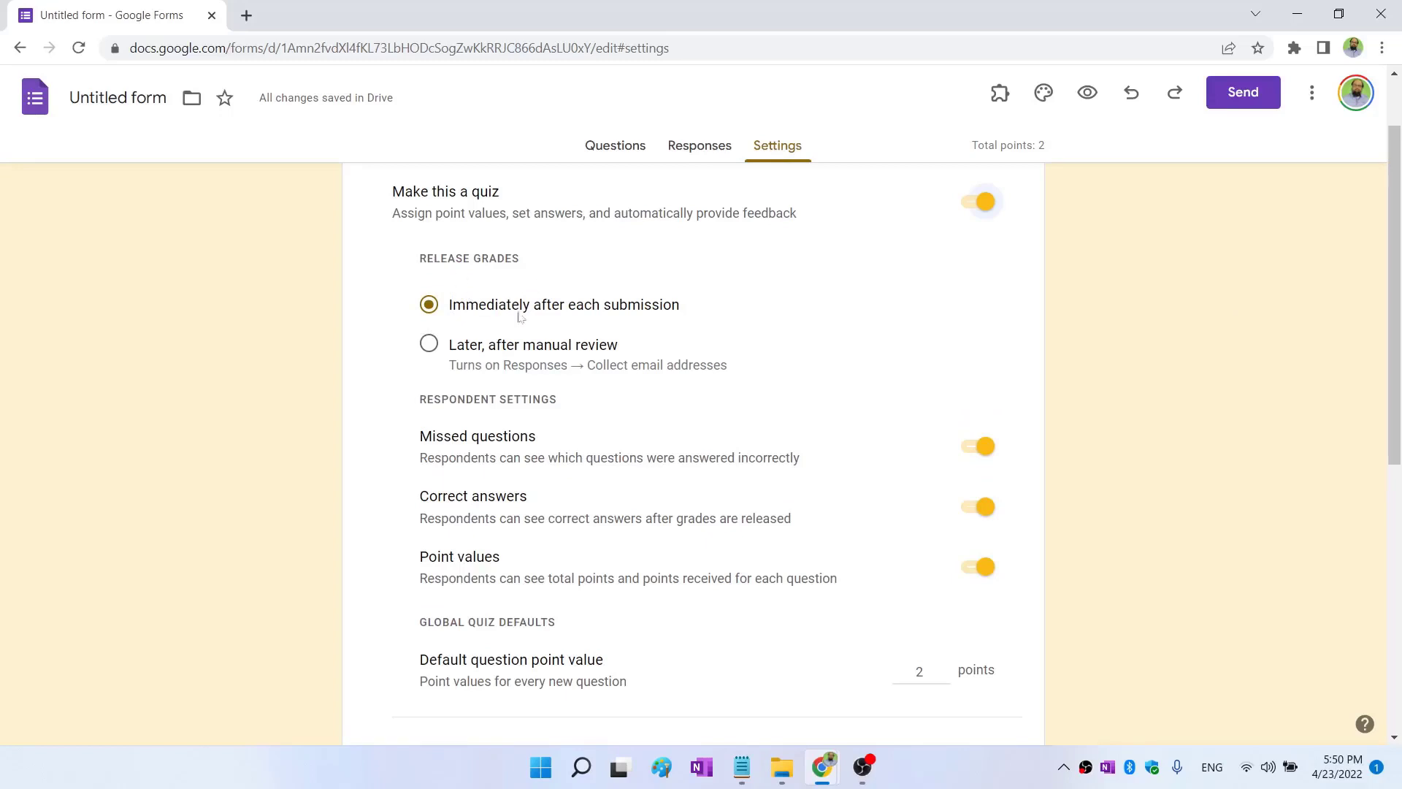
mouse_move(584, 322)
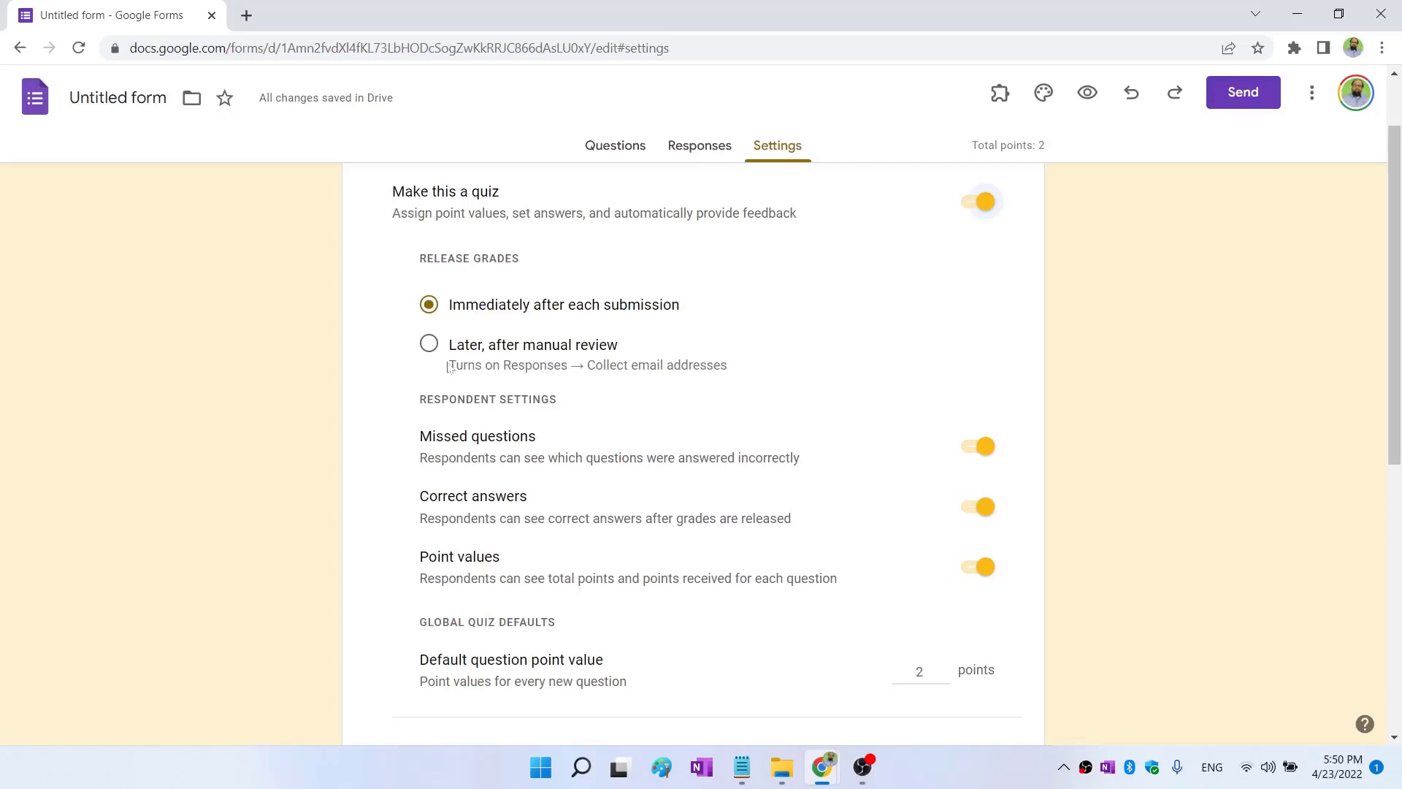
left_click(428, 344)
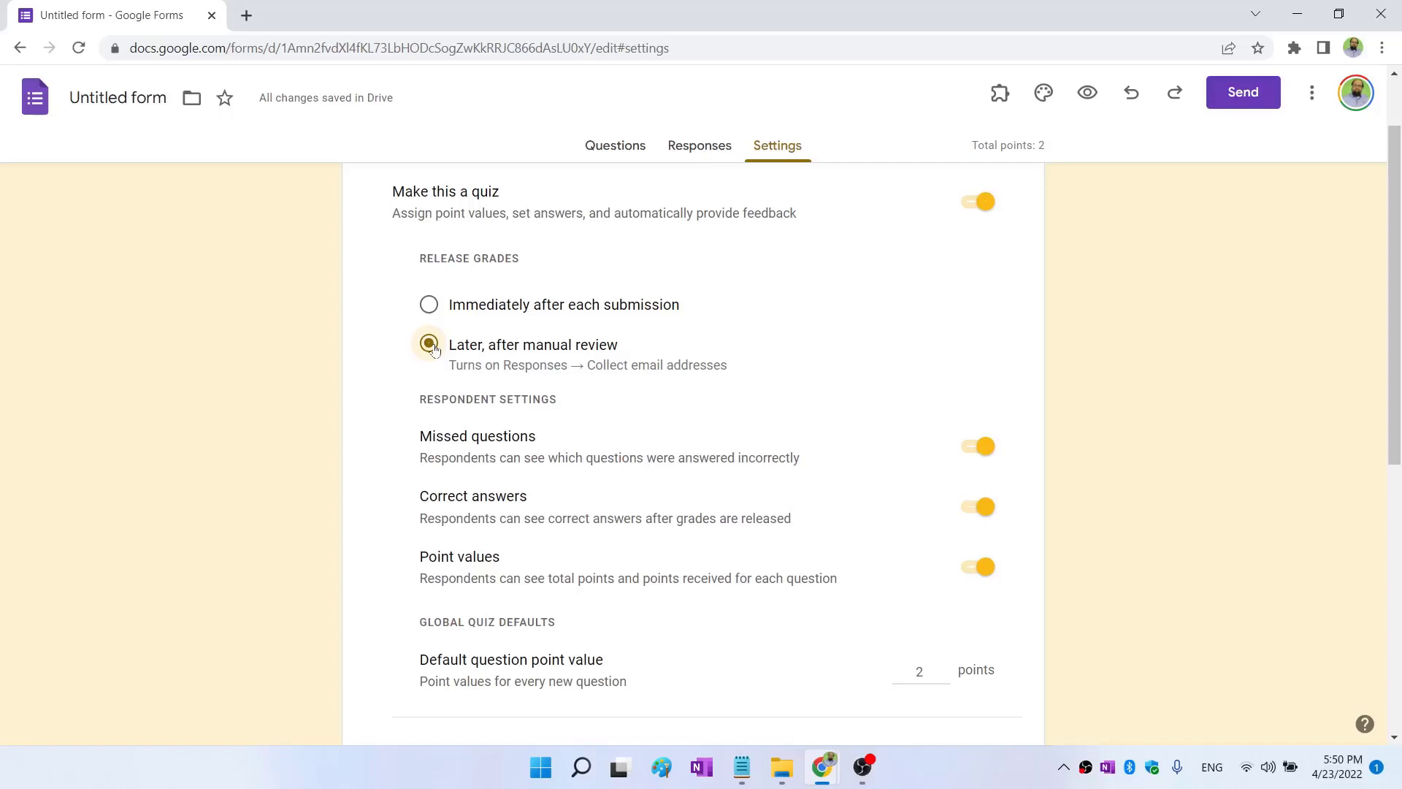
left_click(428, 304)
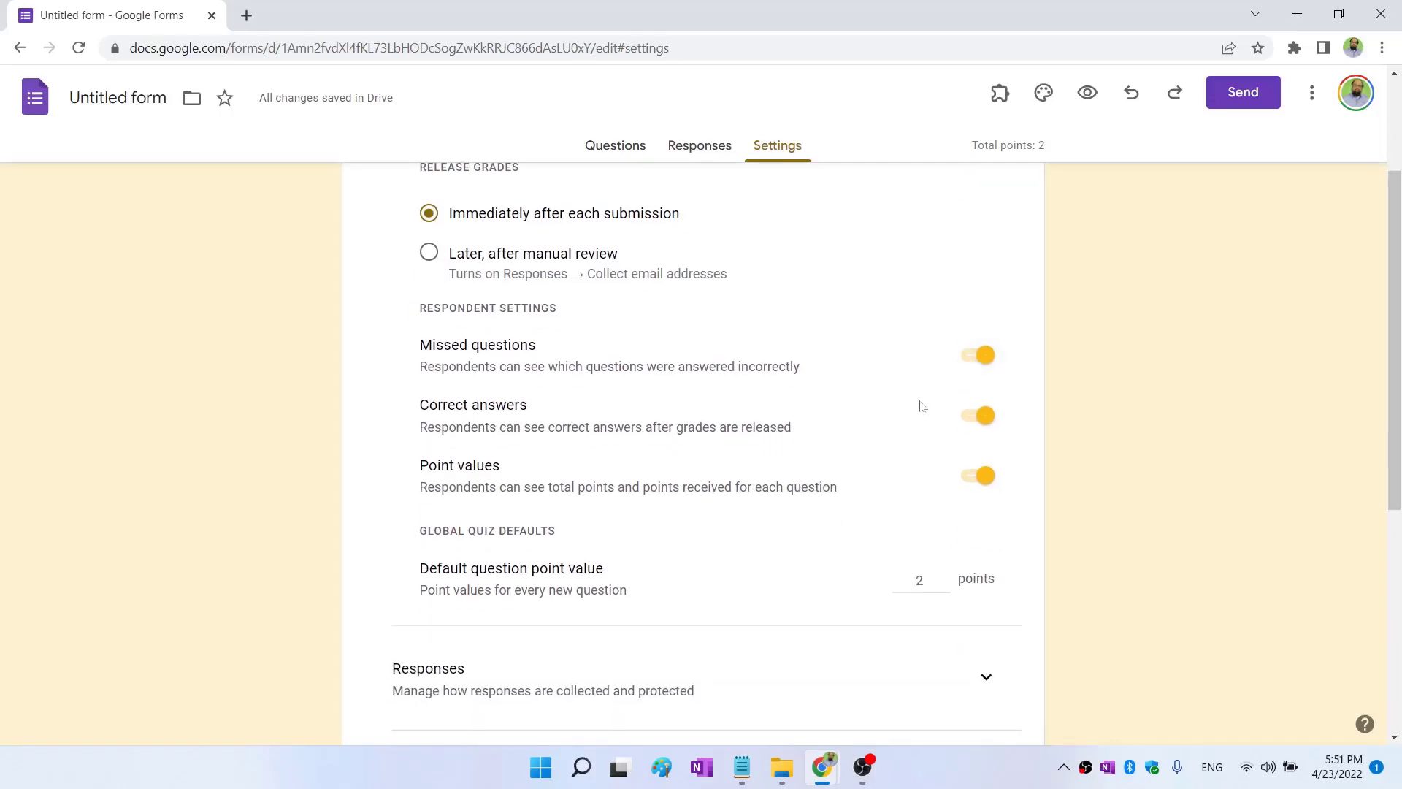
mouse_move(967, 371)
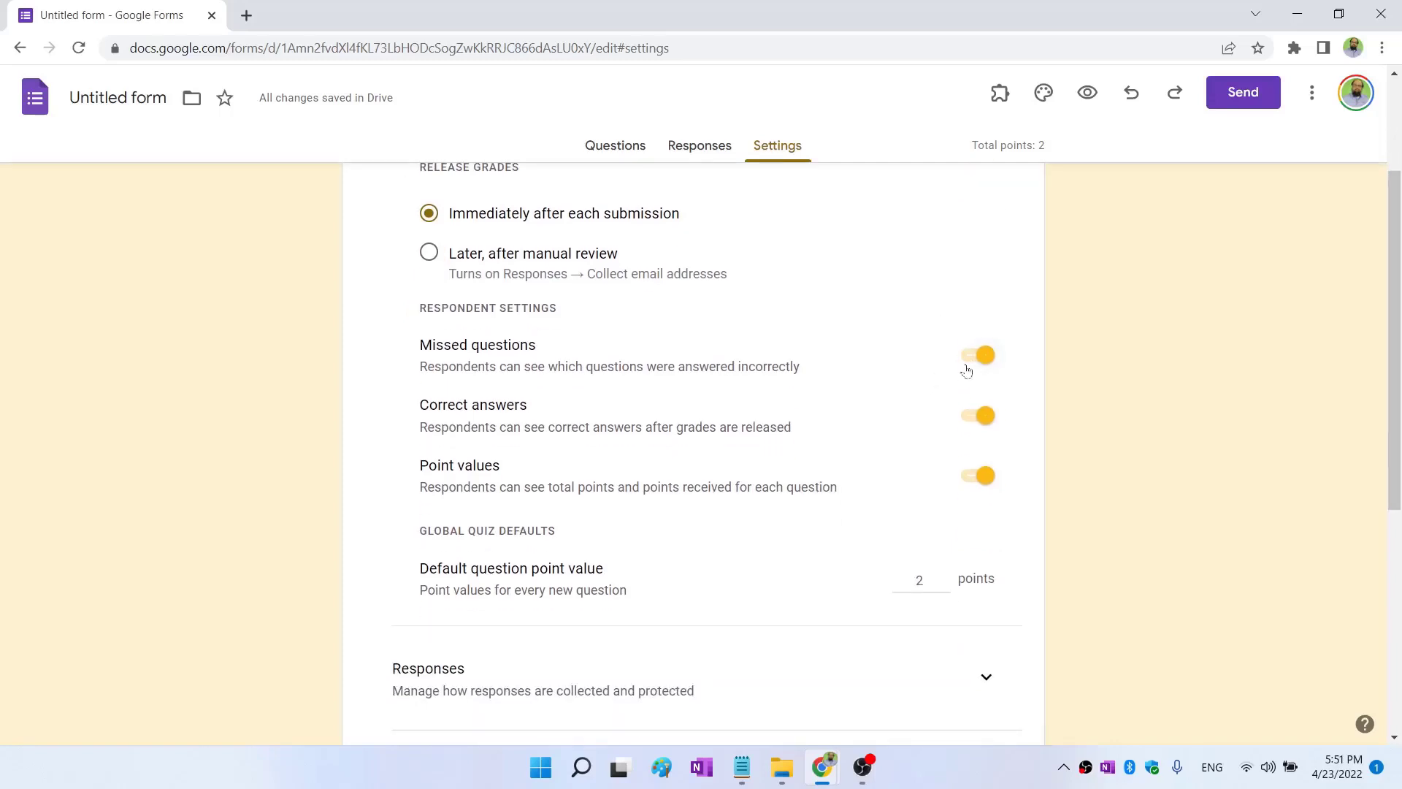
mouse_move(964, 415)
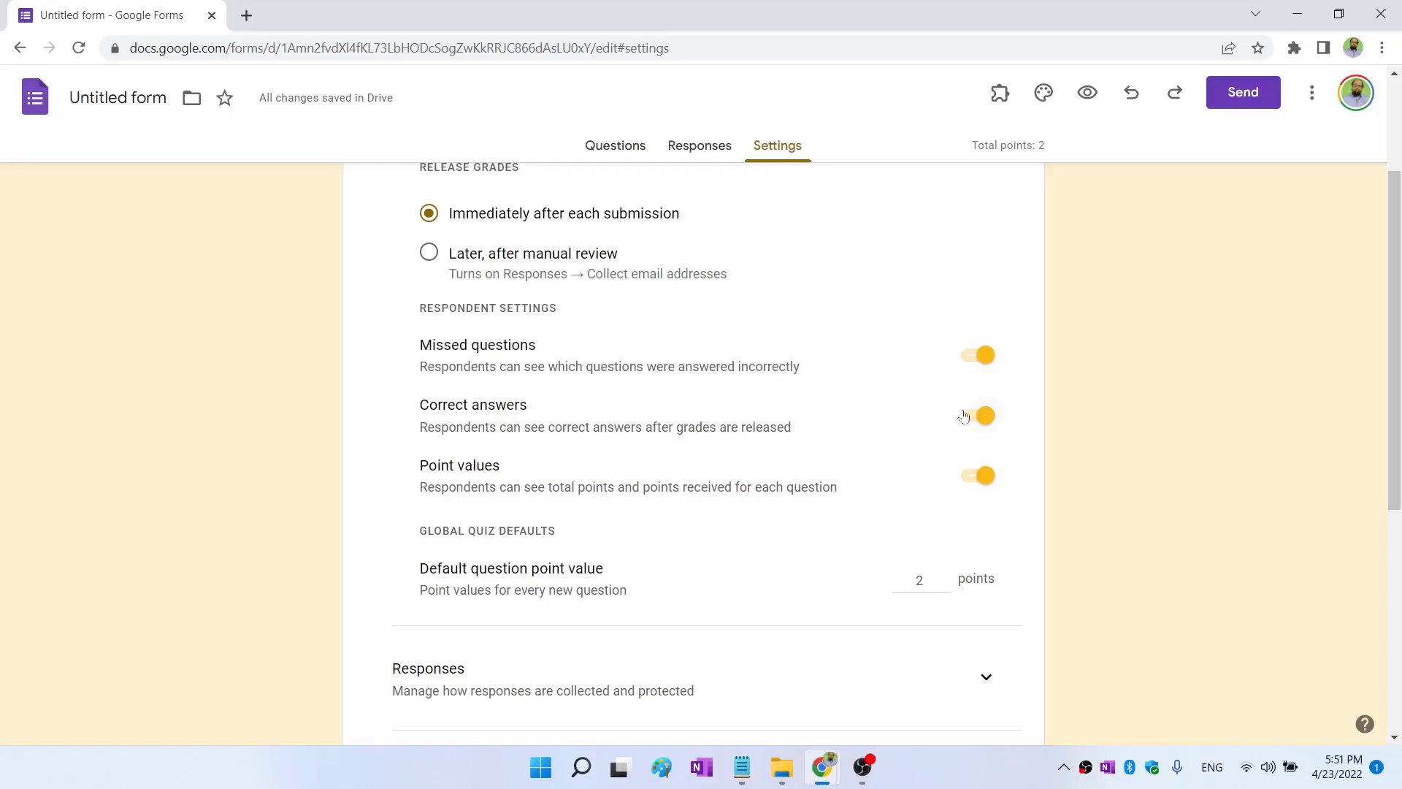
mouse_move(972, 491)
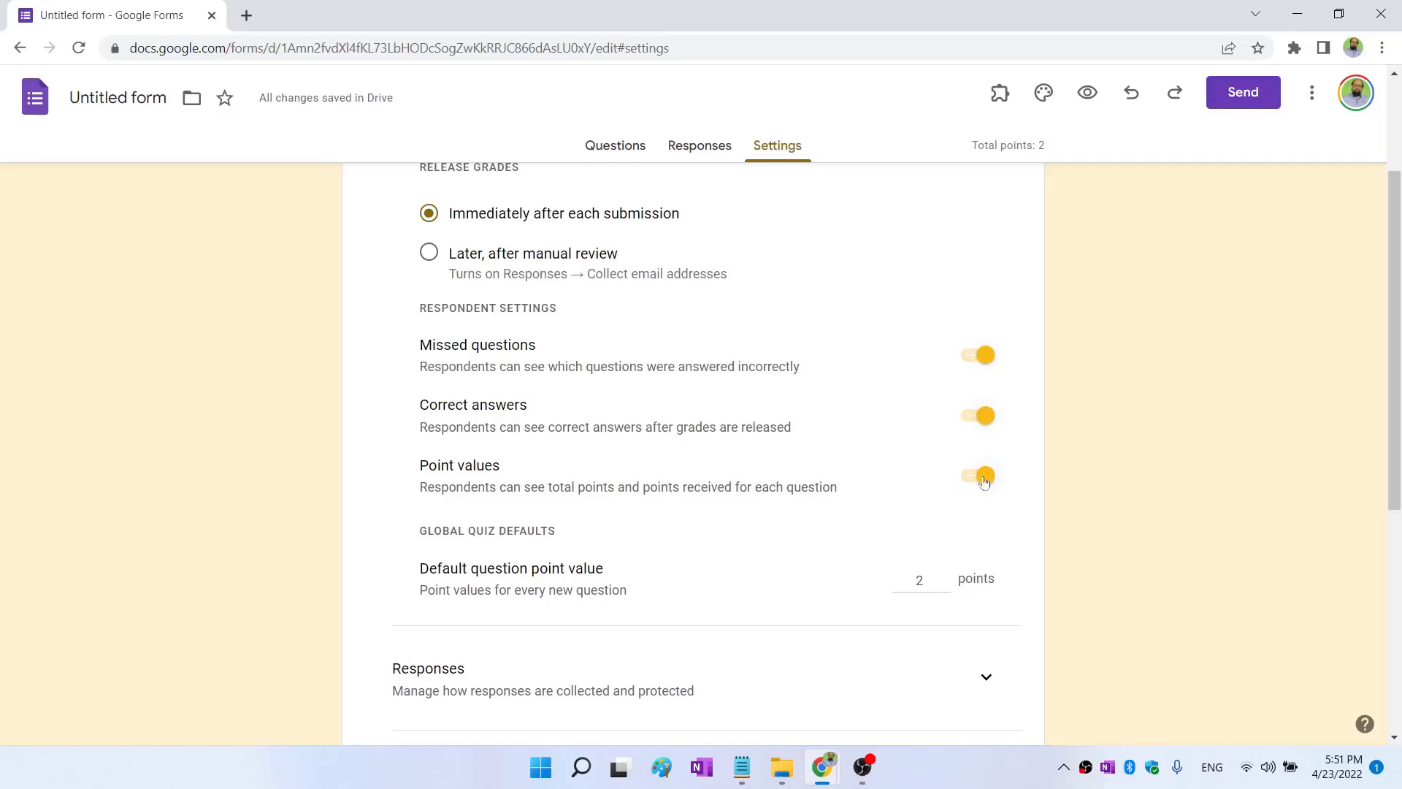
Step: Set default question points to 1 and expand the Responses settings
scroll("down", 3)
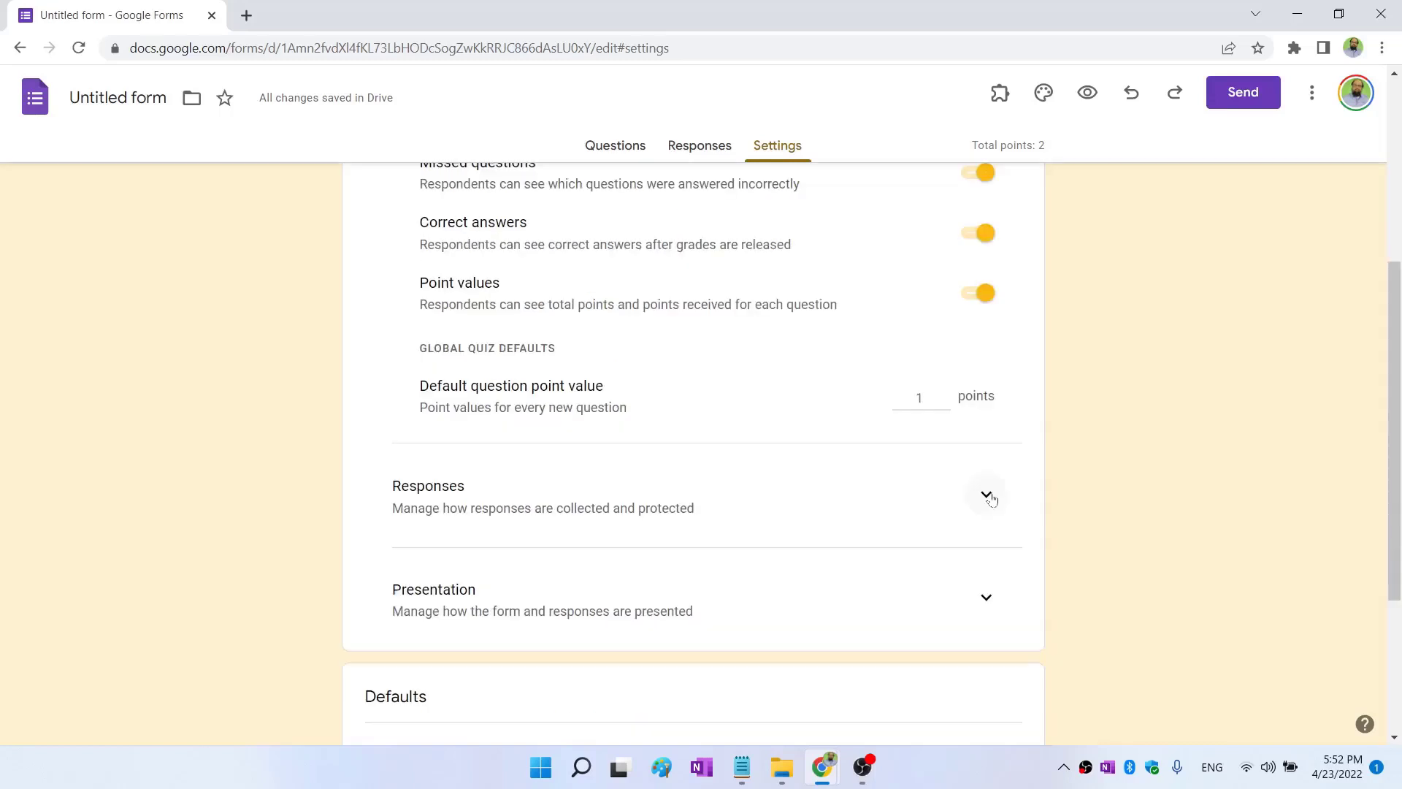
left_click(987, 497)
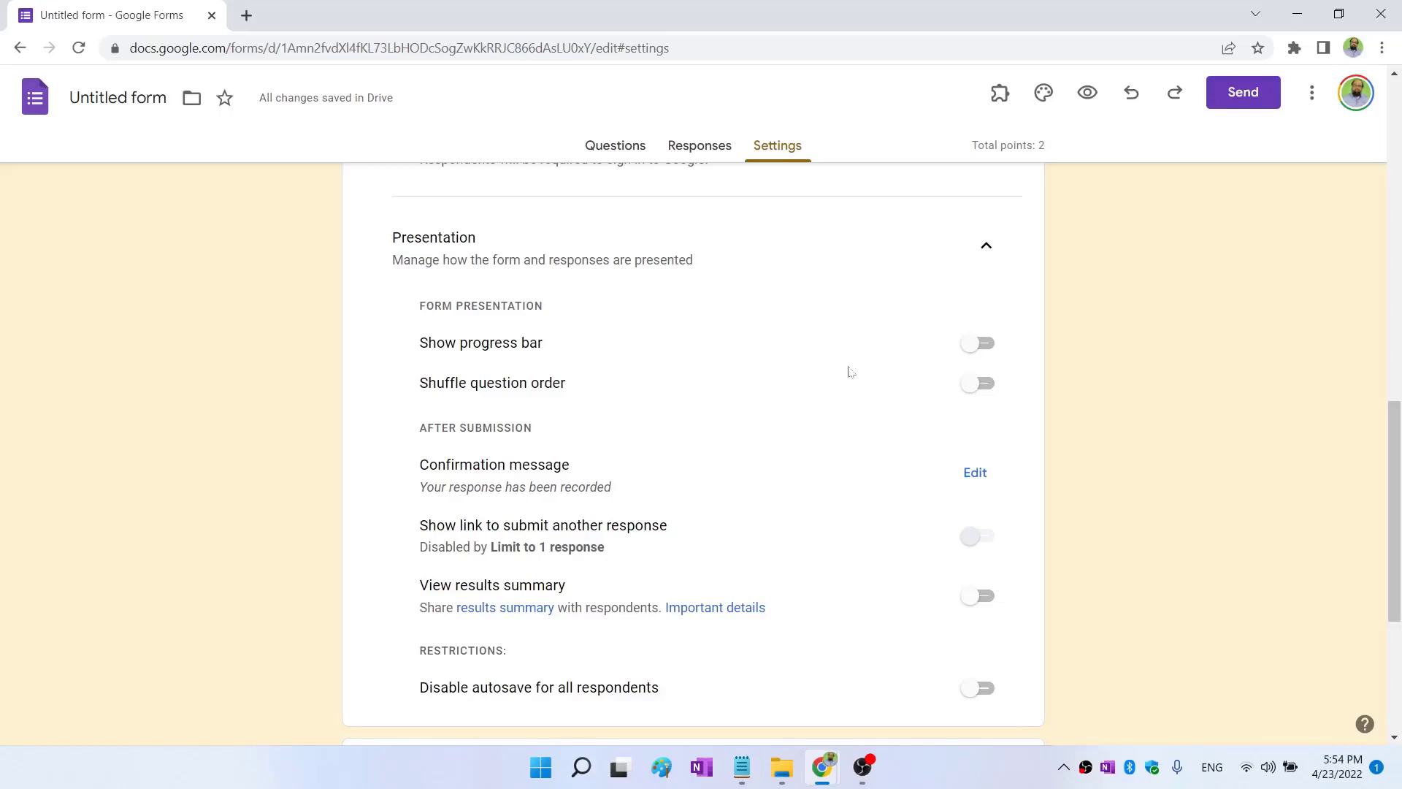
mouse_move(863, 368)
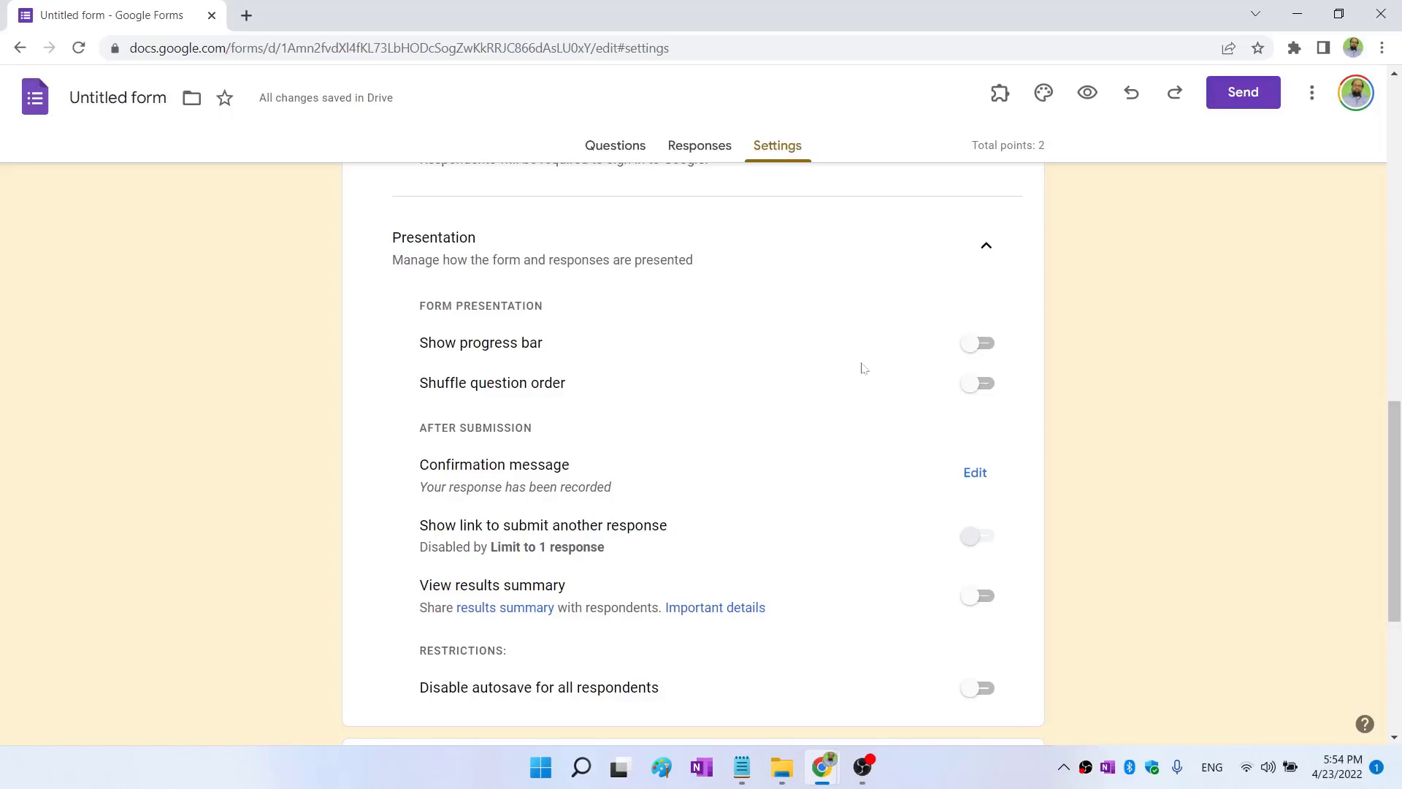
Step: Title the first question 'What is the sum of 2 and 4?' on the Questions page
left_click(615, 145)
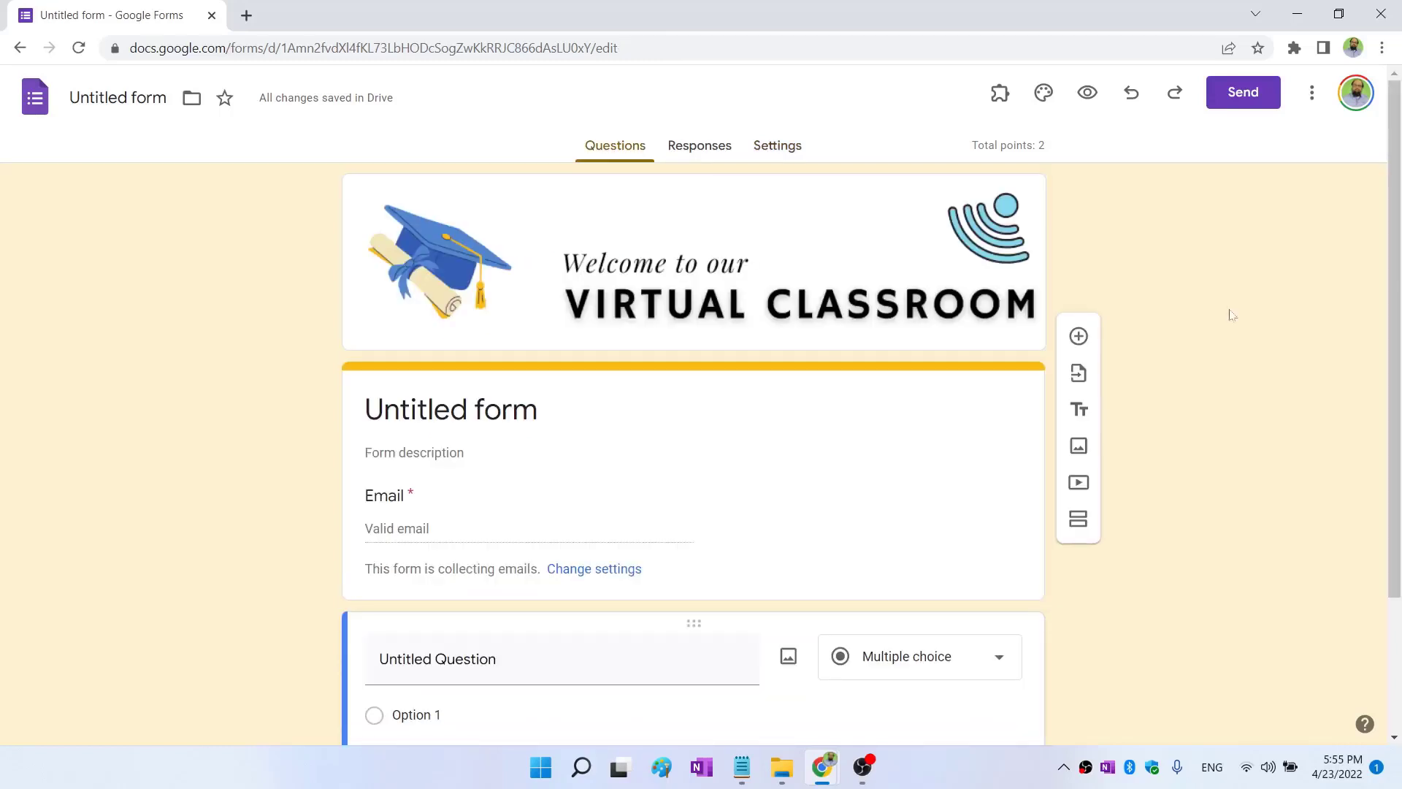
scroll("down", 3)
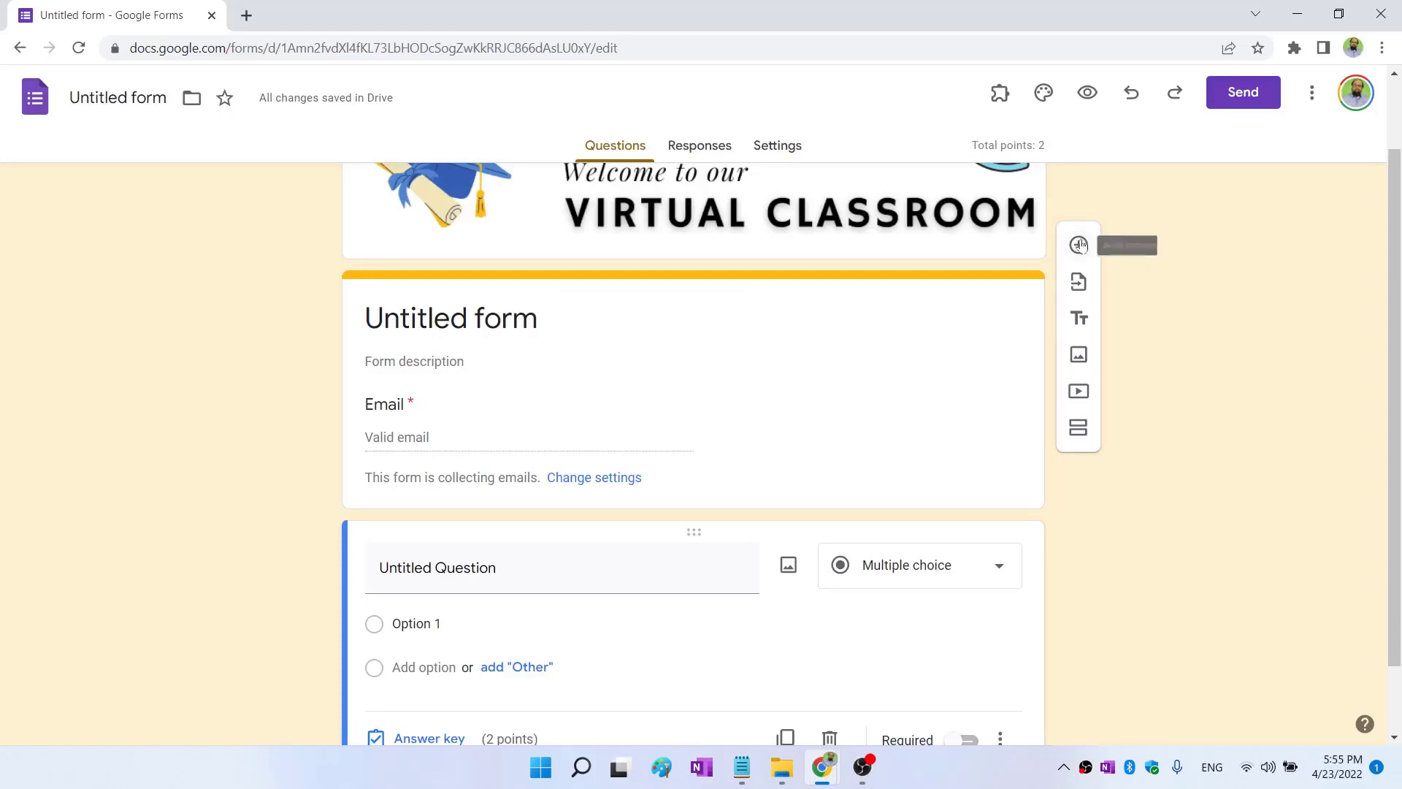
mouse_move(1079, 427)
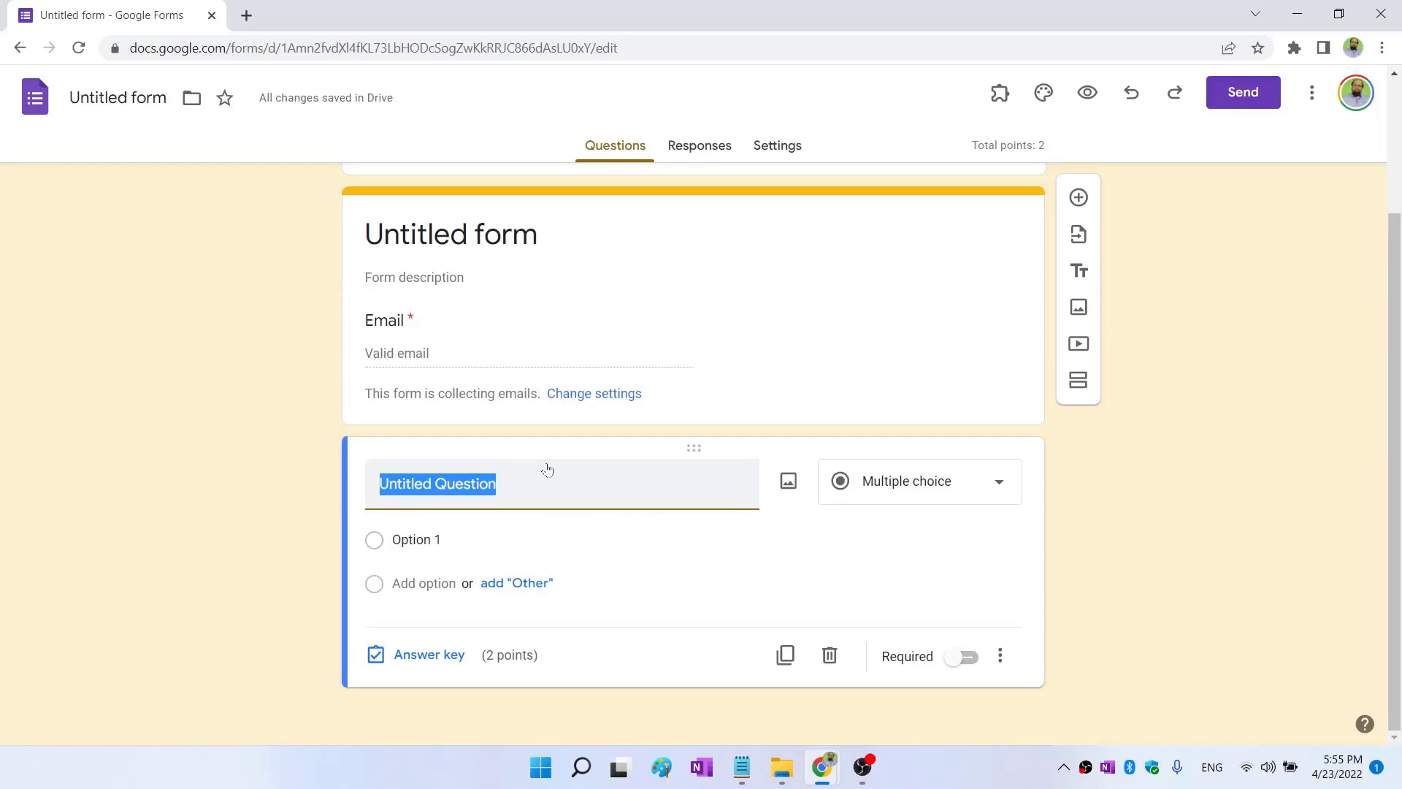
type("What is the sum of 2 and 4?")
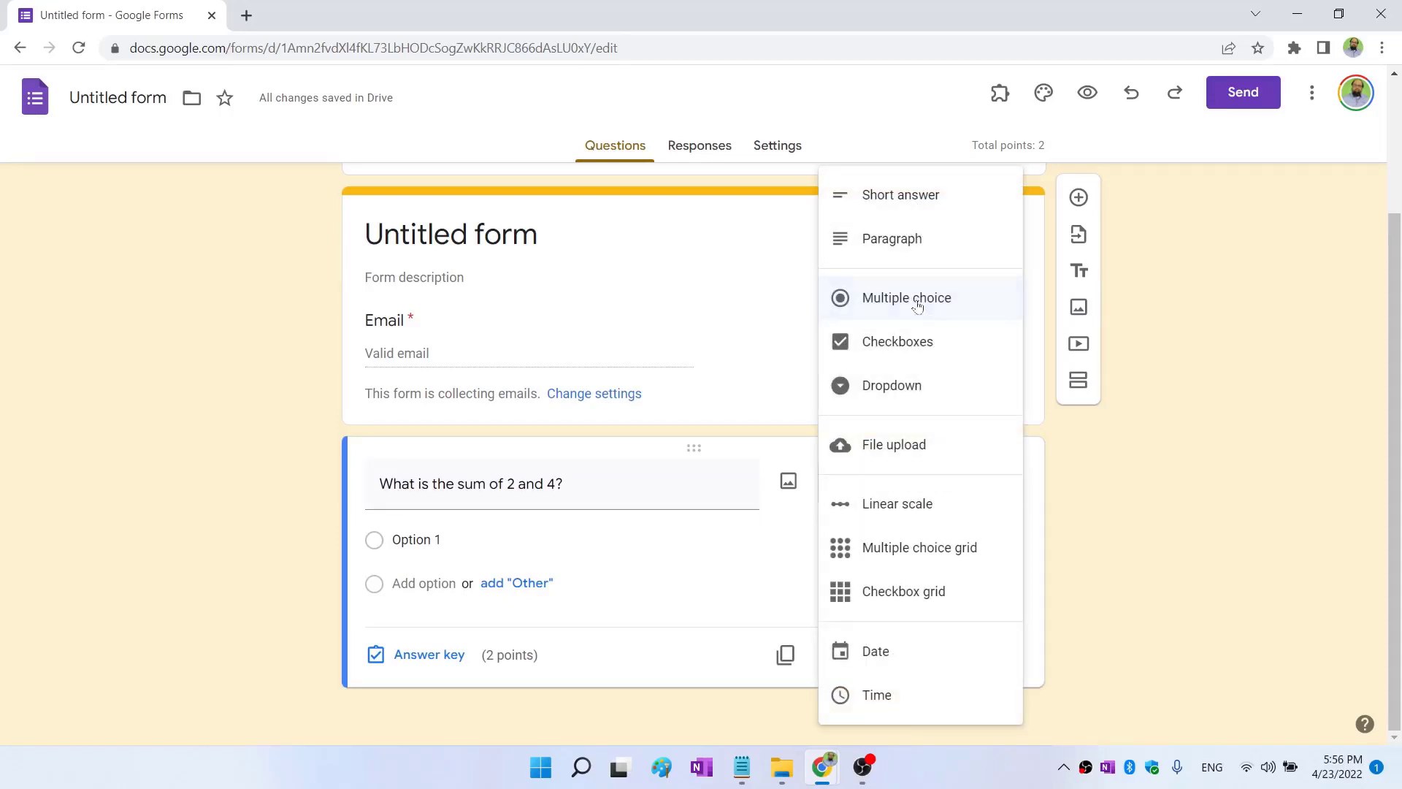
mouse_move(921, 384)
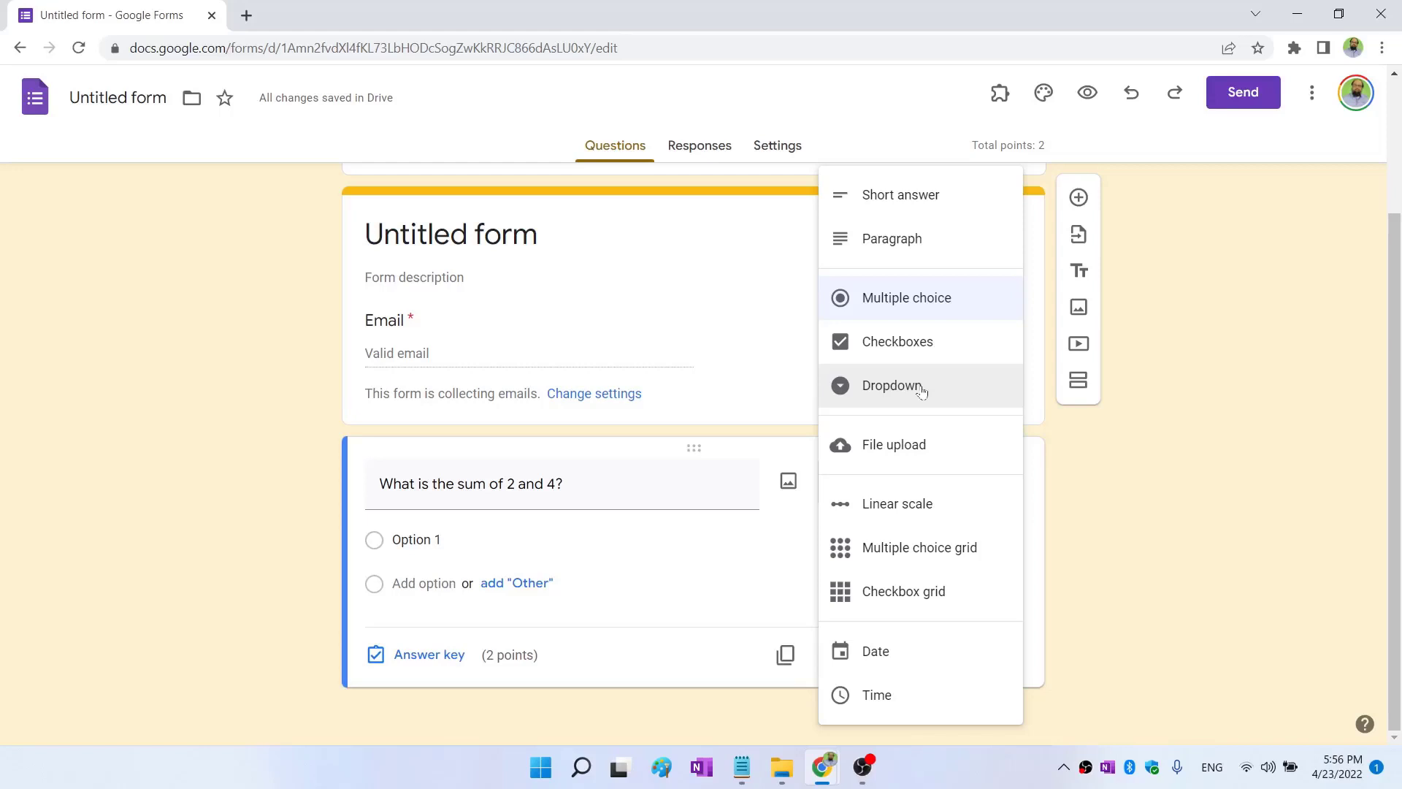
mouse_move(895, 341)
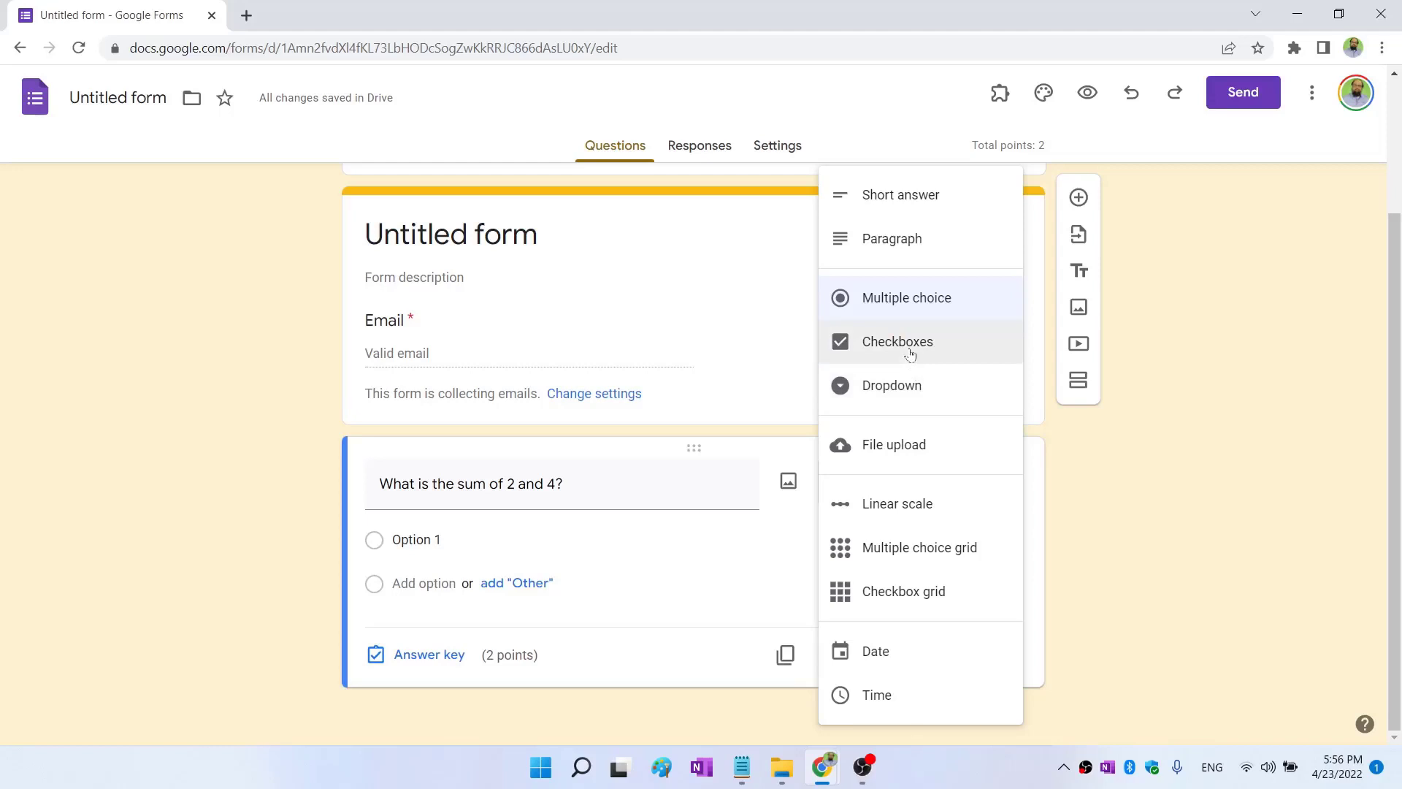
mouse_move(905, 298)
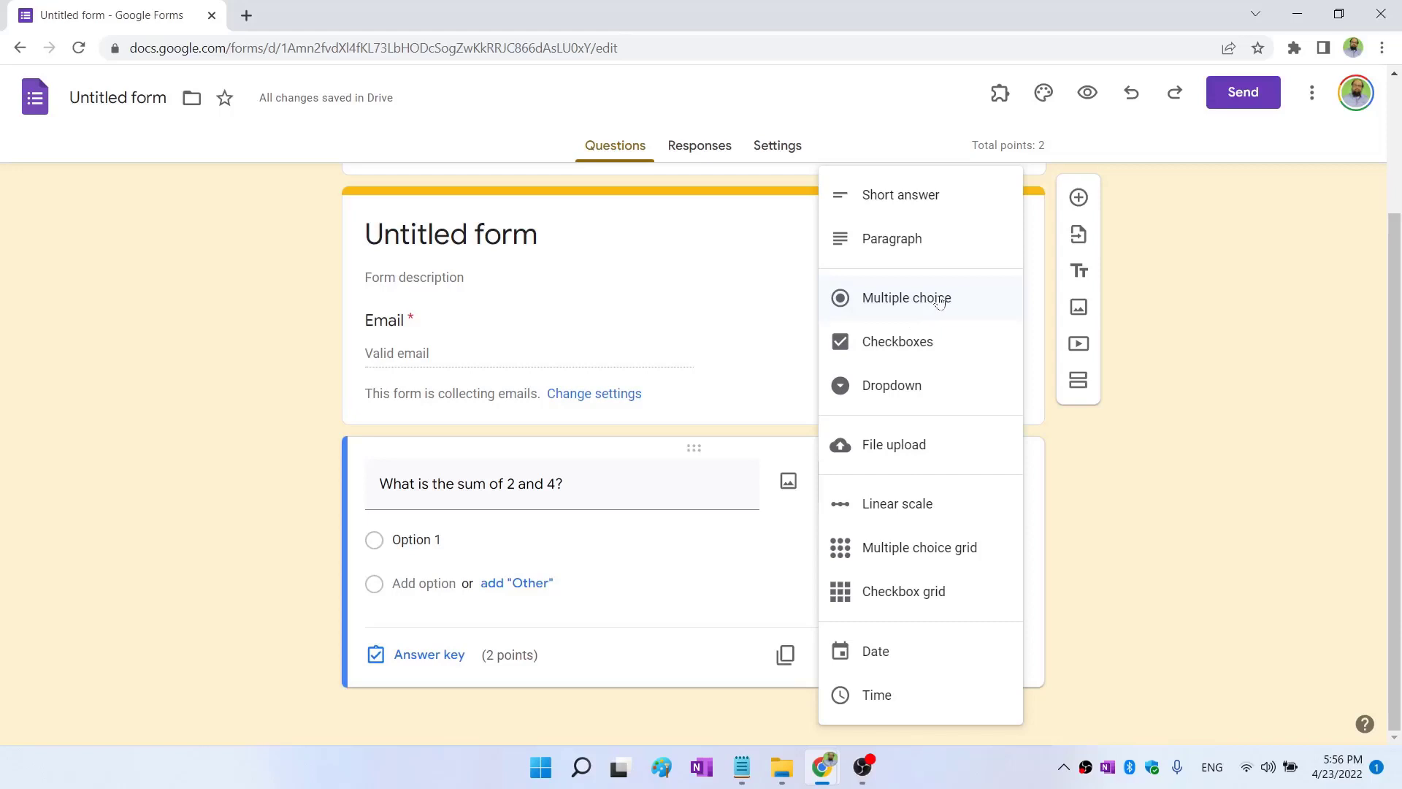
mouse_move(849, 304)
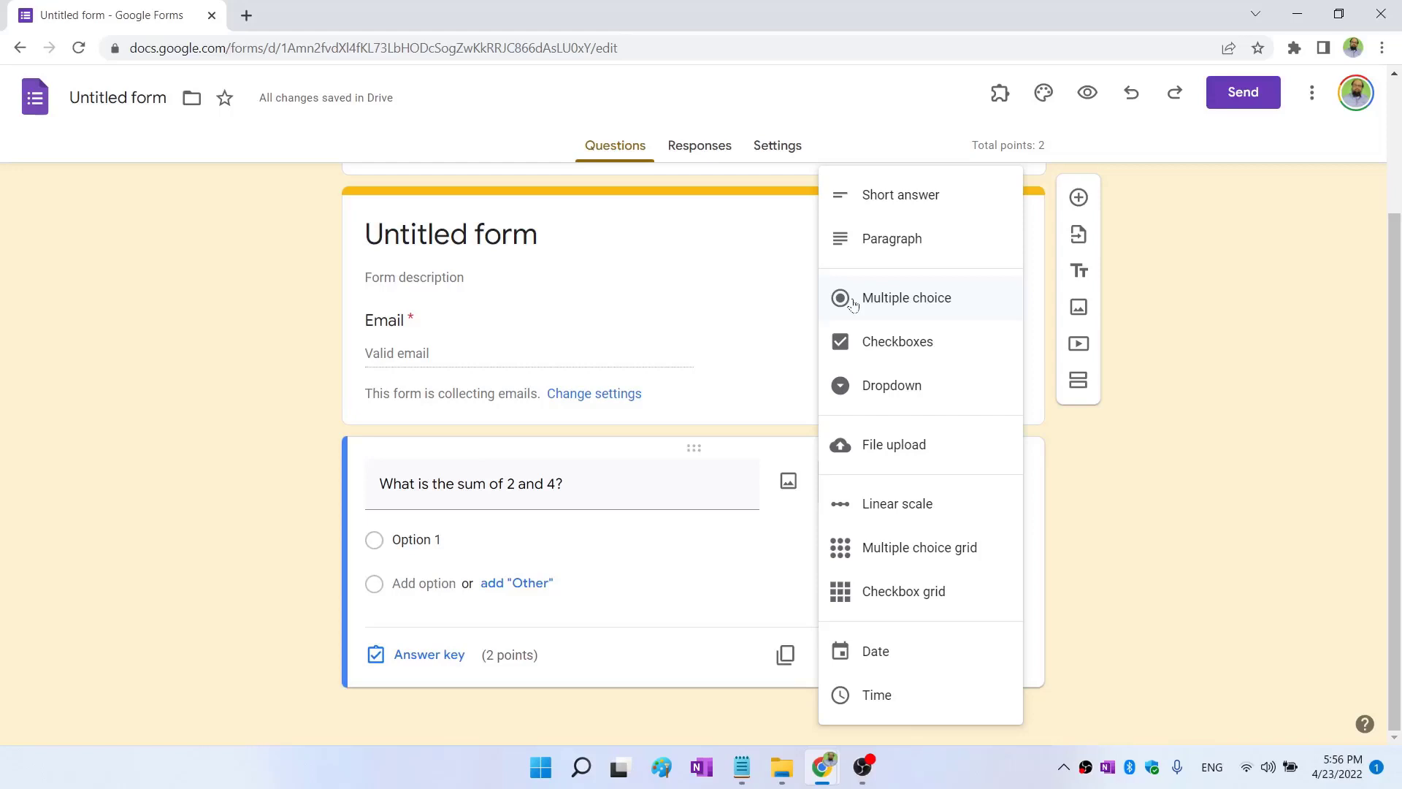
mouse_move(890, 239)
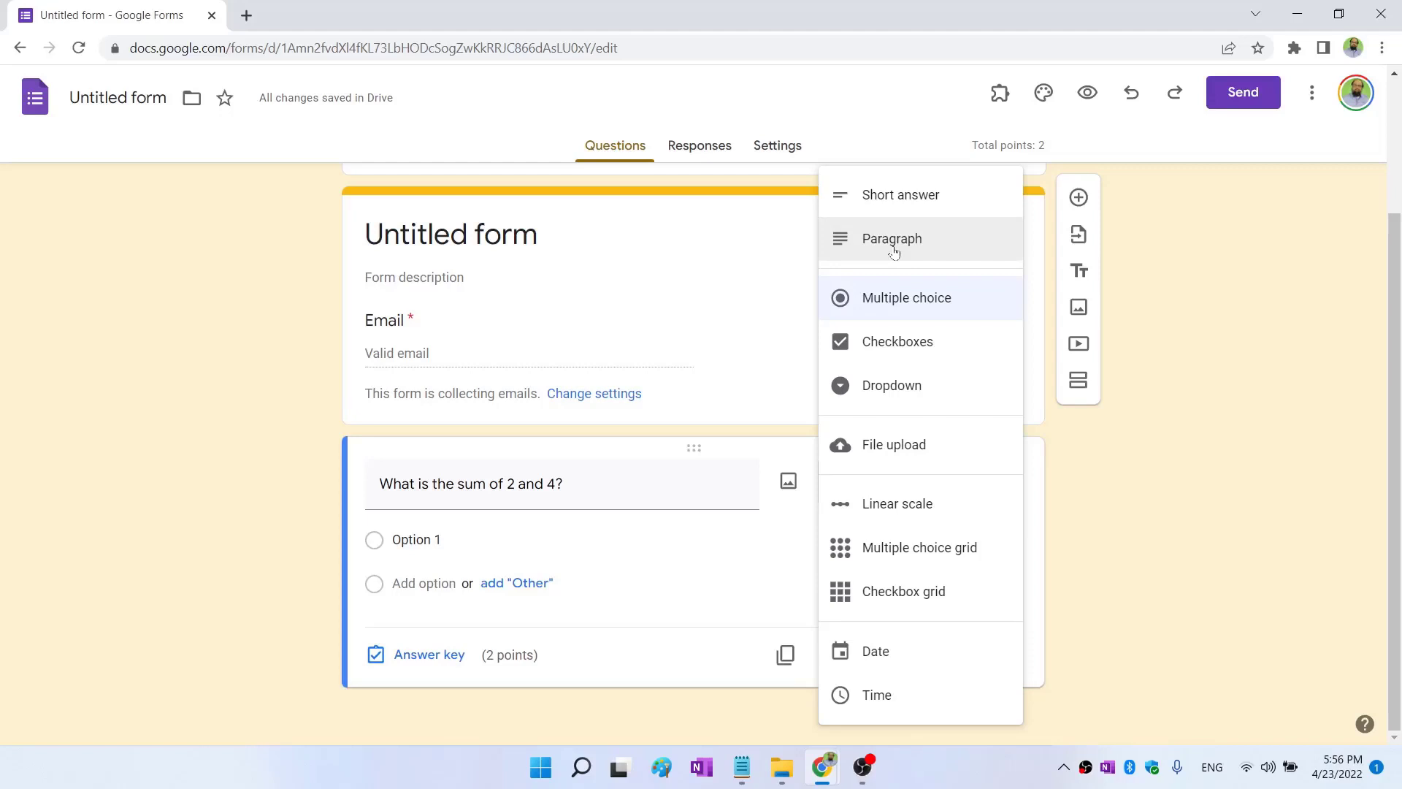
mouse_move(883, 574)
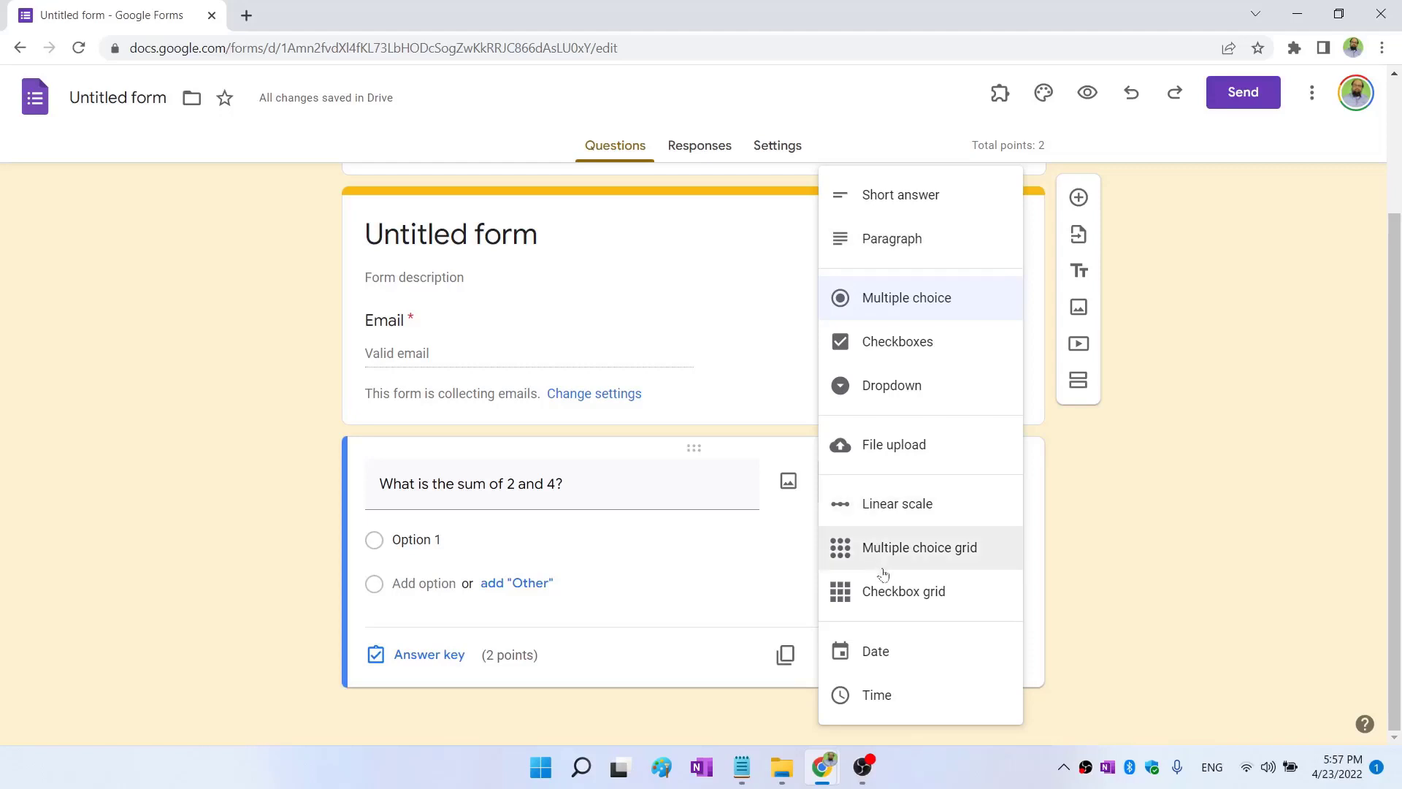
mouse_move(902, 705)
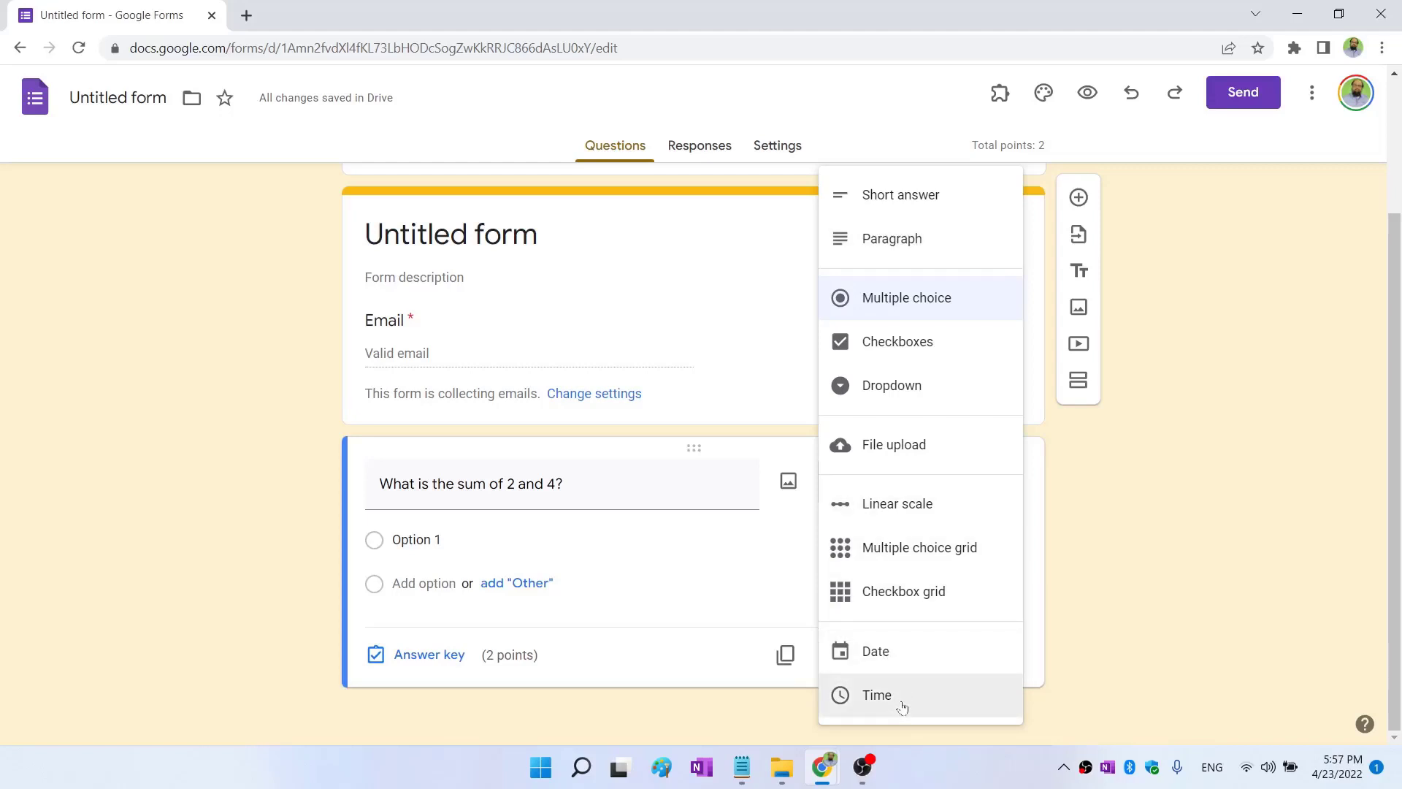
mouse_move(903, 591)
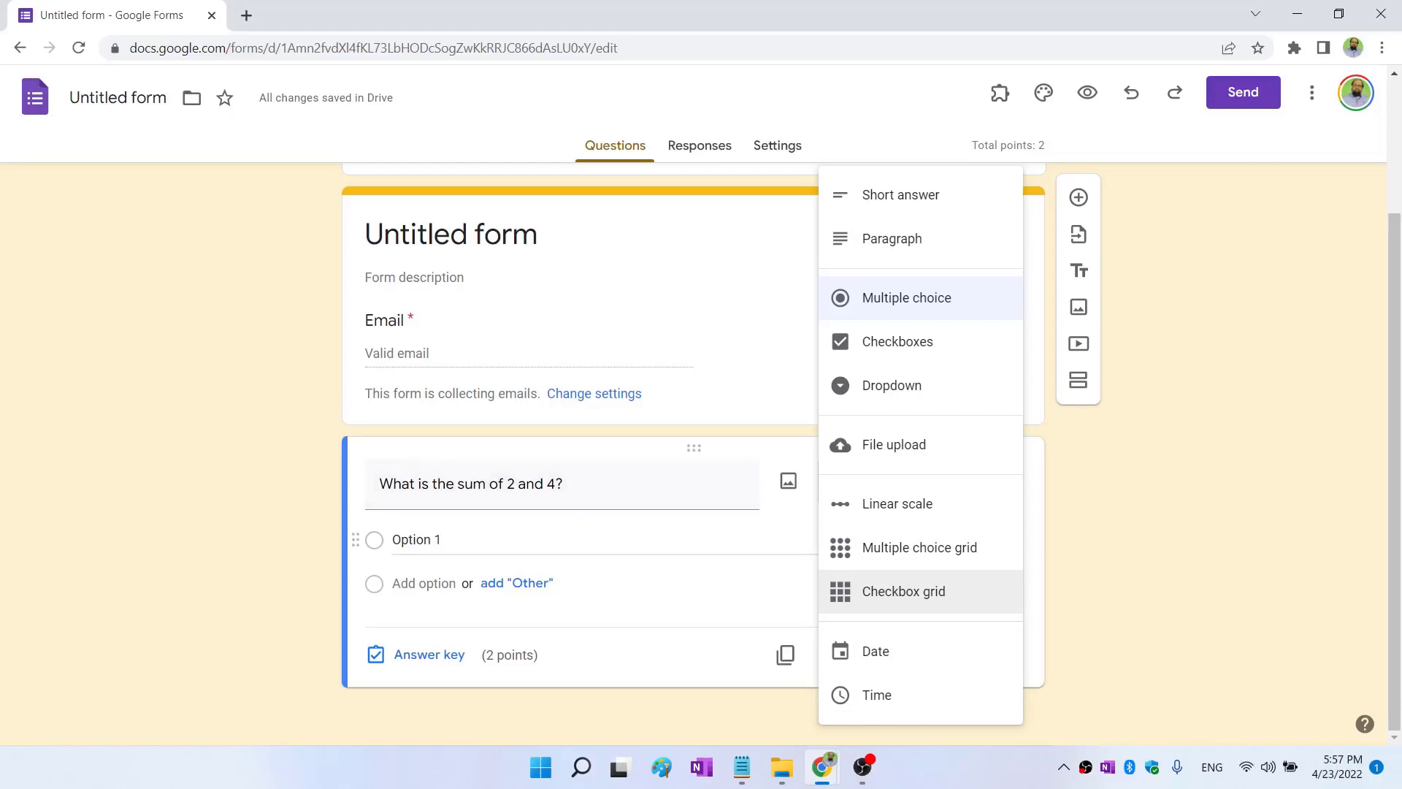
Step: Fill the multiple-choice options with 2, 6 and 8
left_click(905, 297)
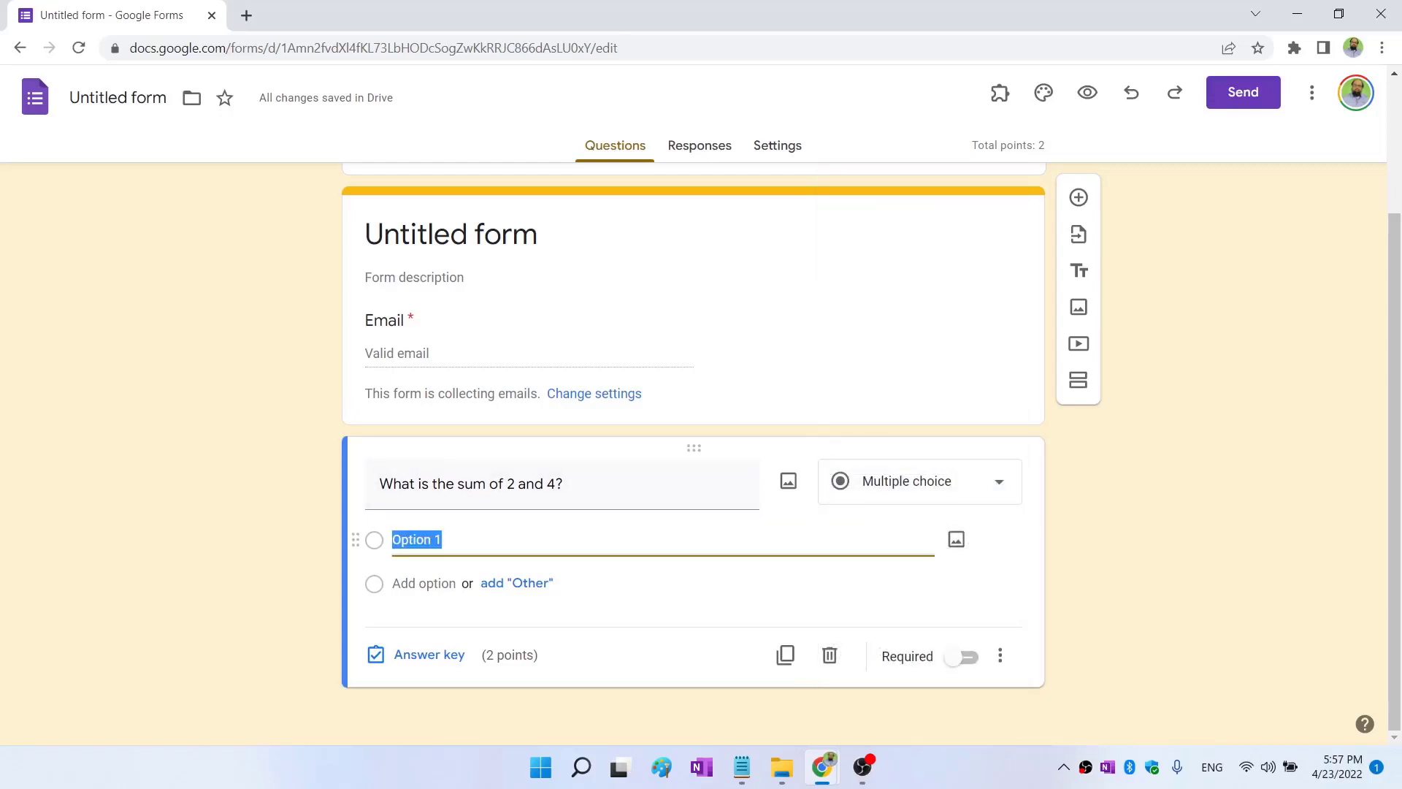
type("2")
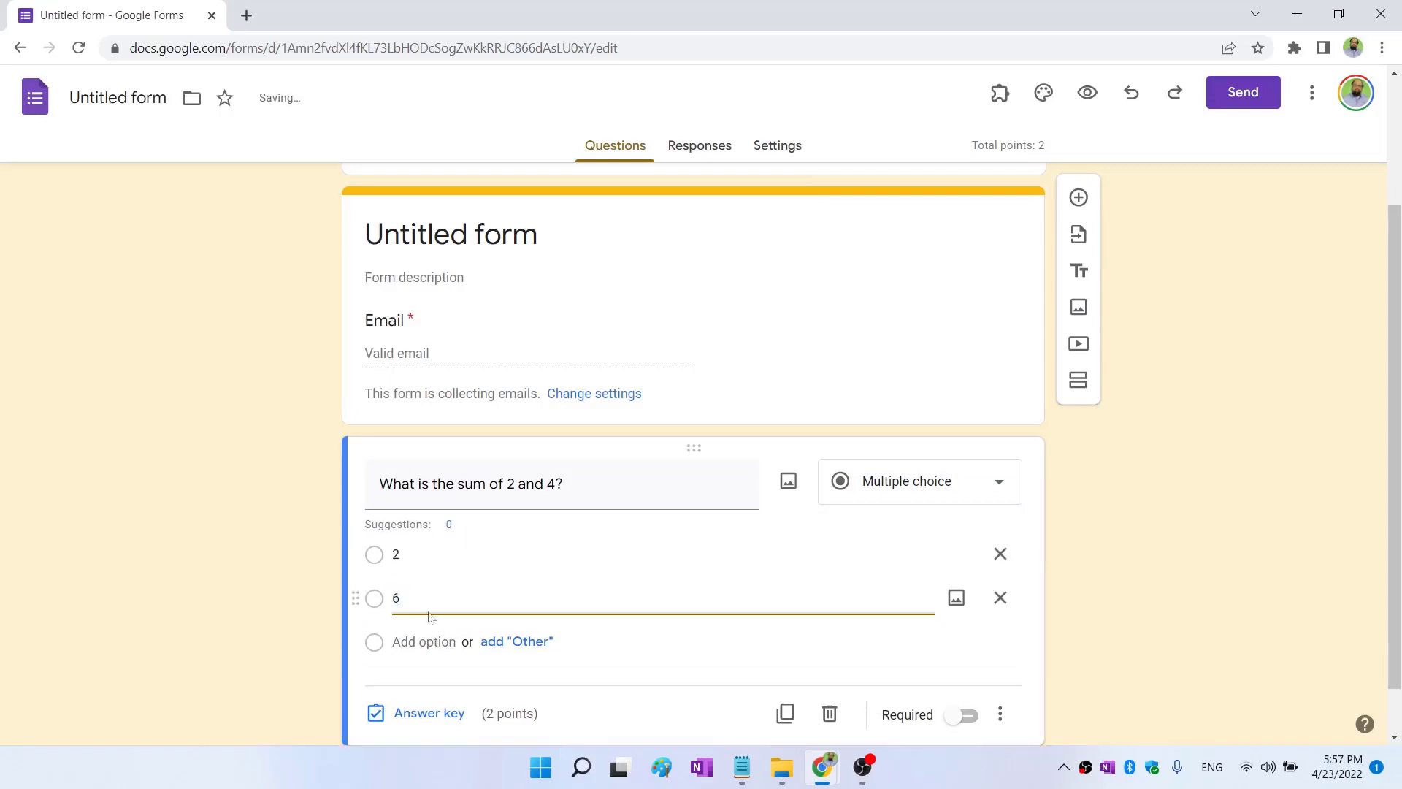
type("8")
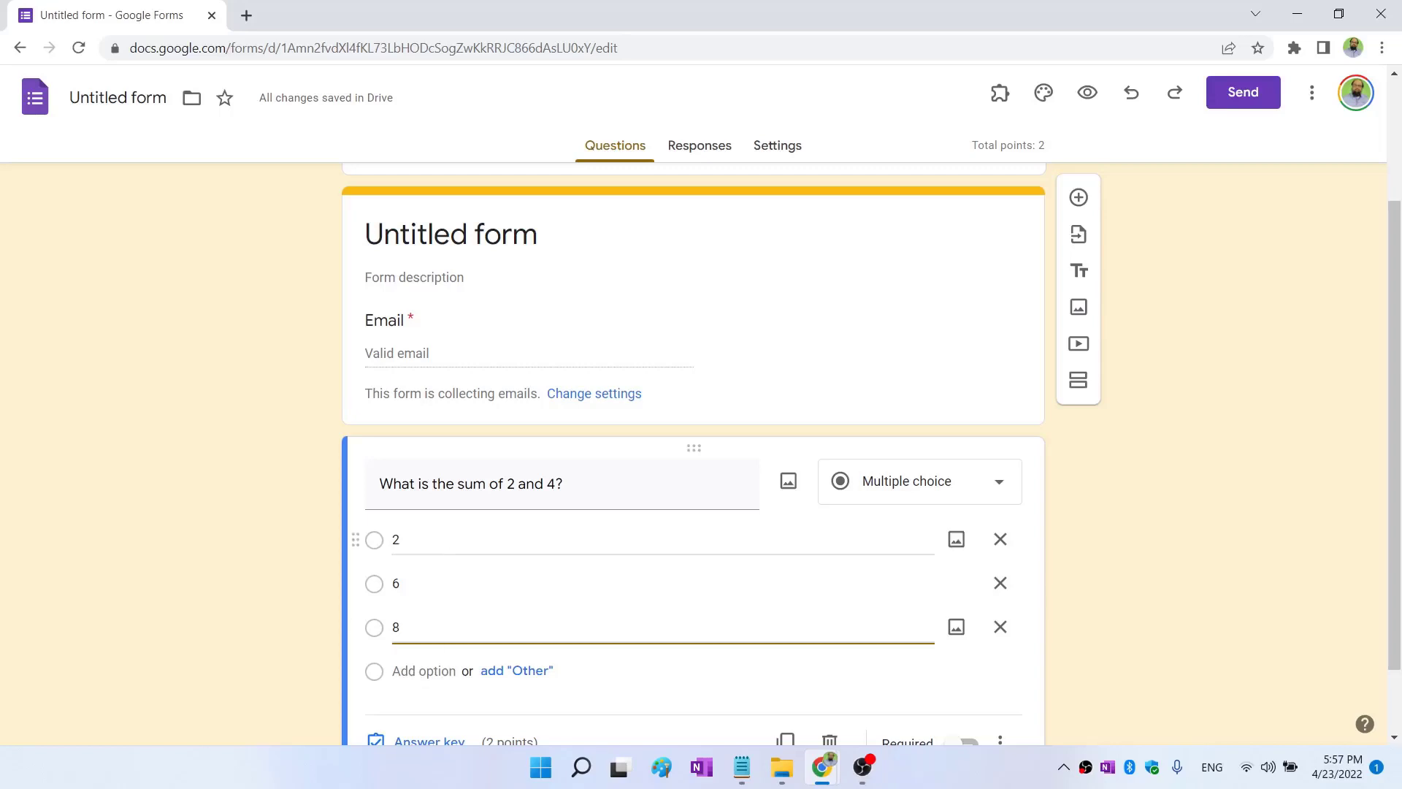
mouse_move(454, 575)
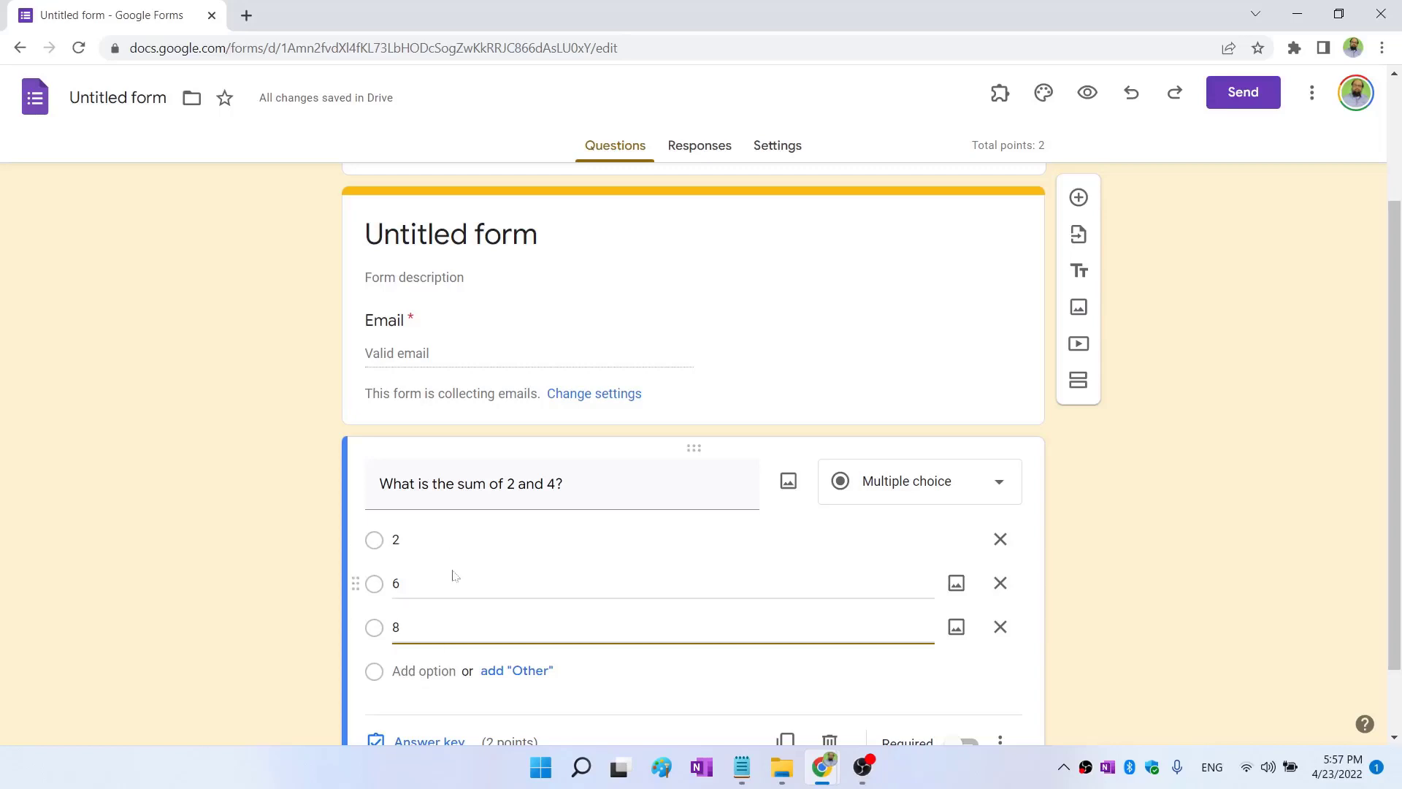
Step: In the sum question's answer key, mark 6 correct and set 1 point
left_click(428, 740)
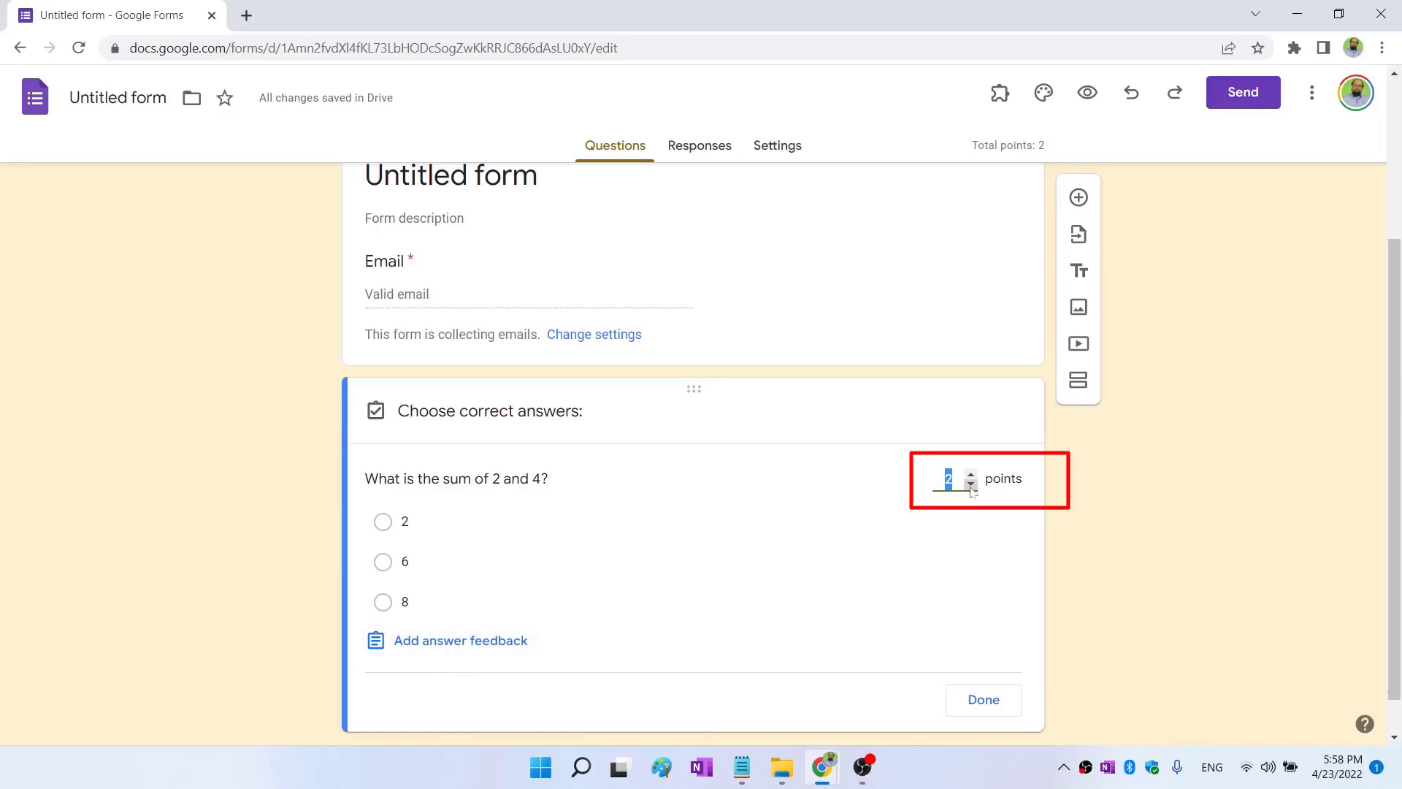
left_click(971, 485)
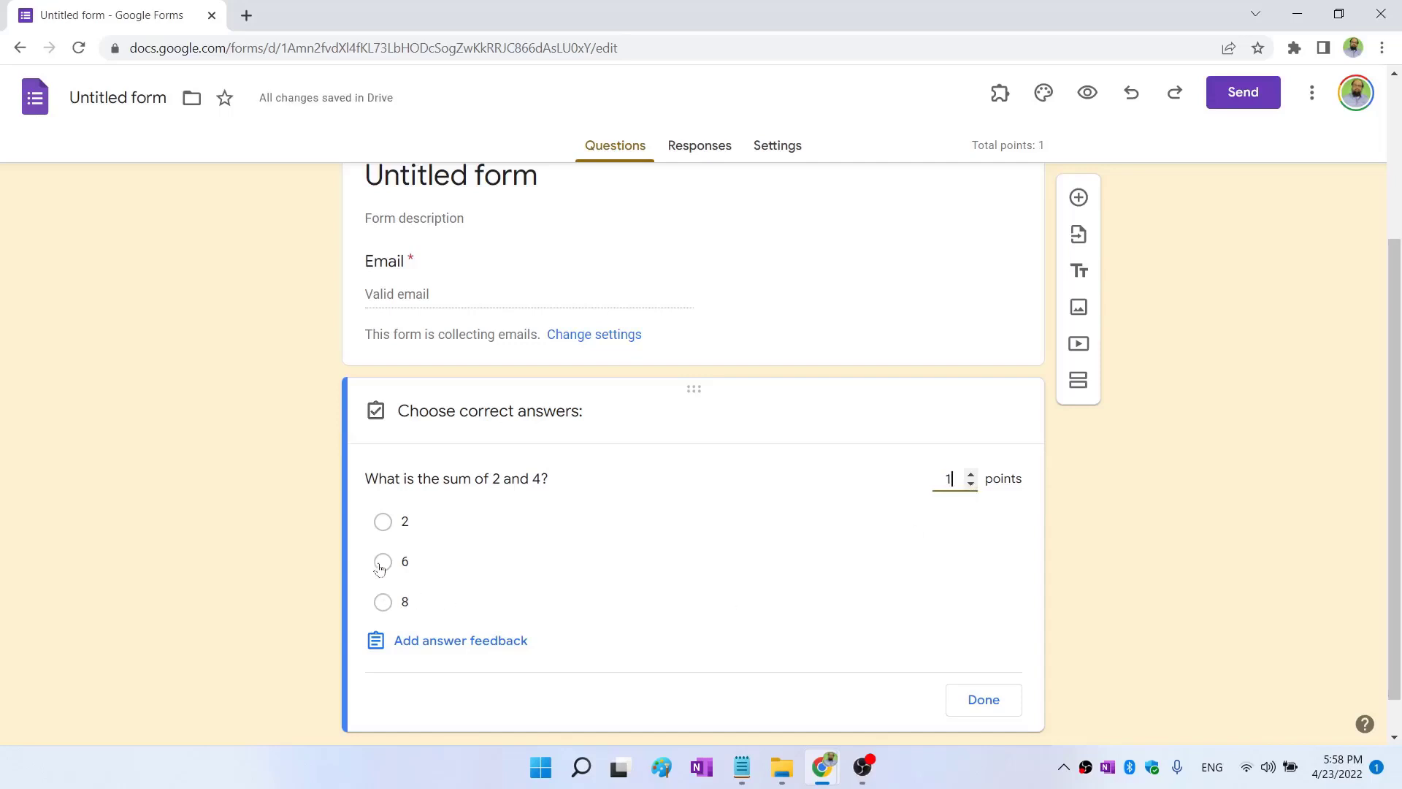
left_click(383, 561)
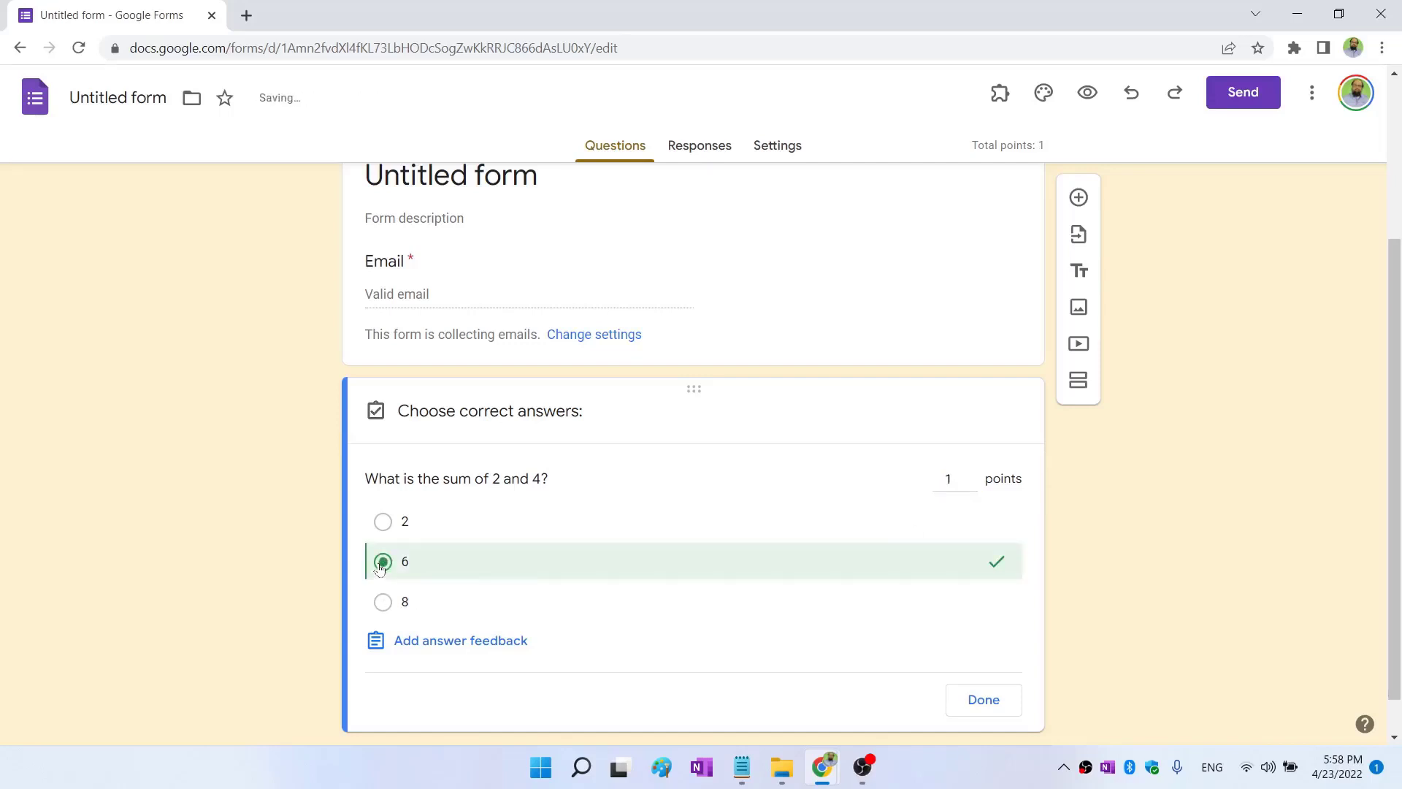
left_click(982, 700)
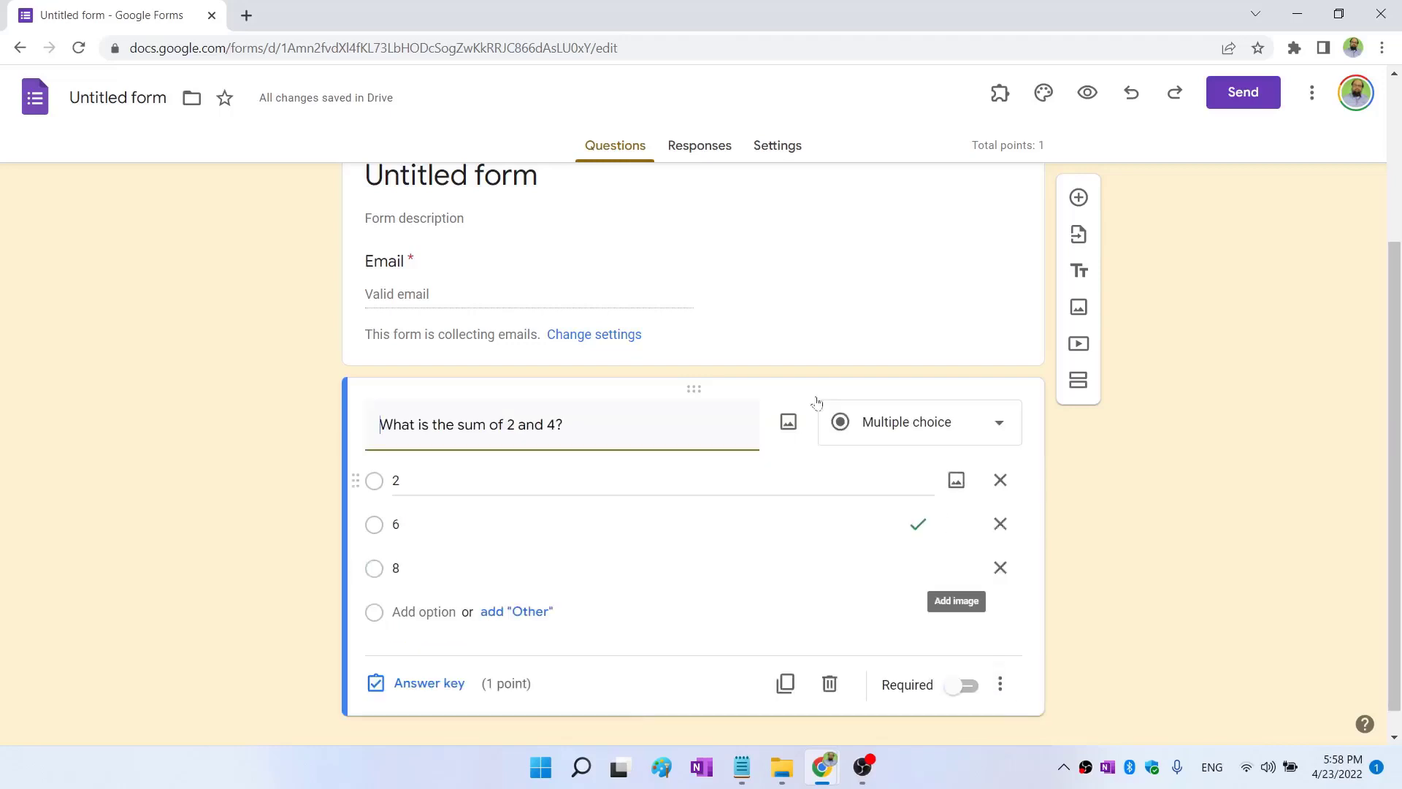
mouse_move(921, 534)
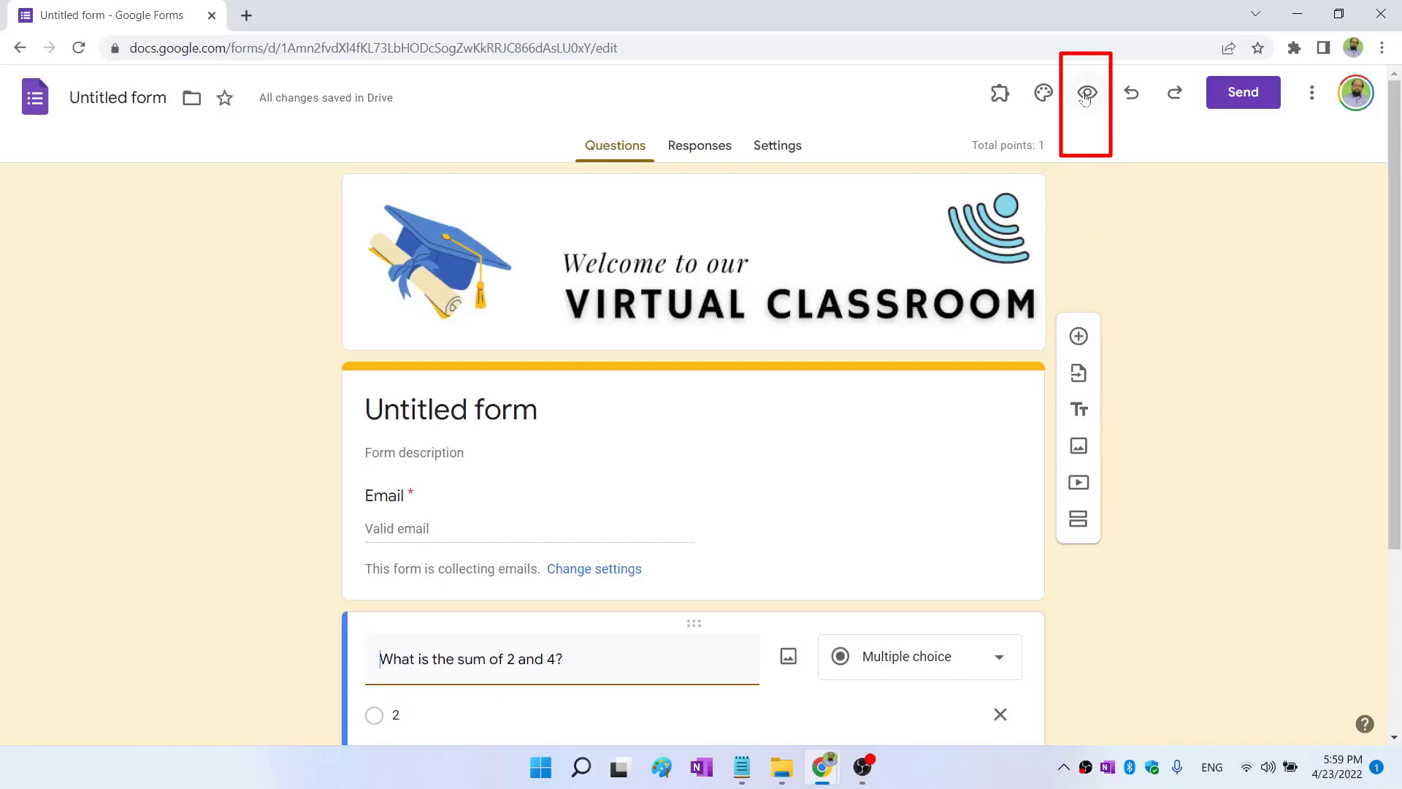
mouse_move(1084, 93)
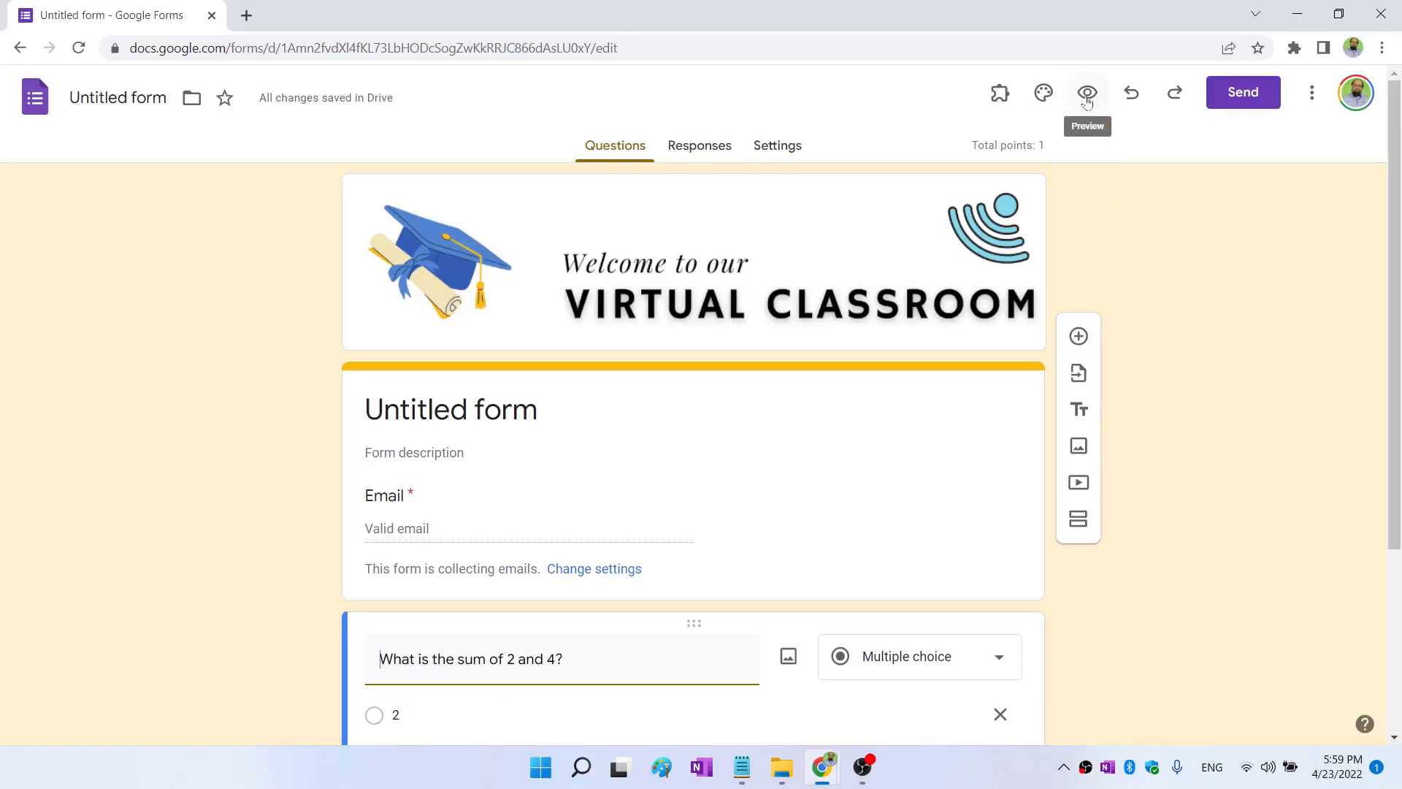
left_click(1086, 92)
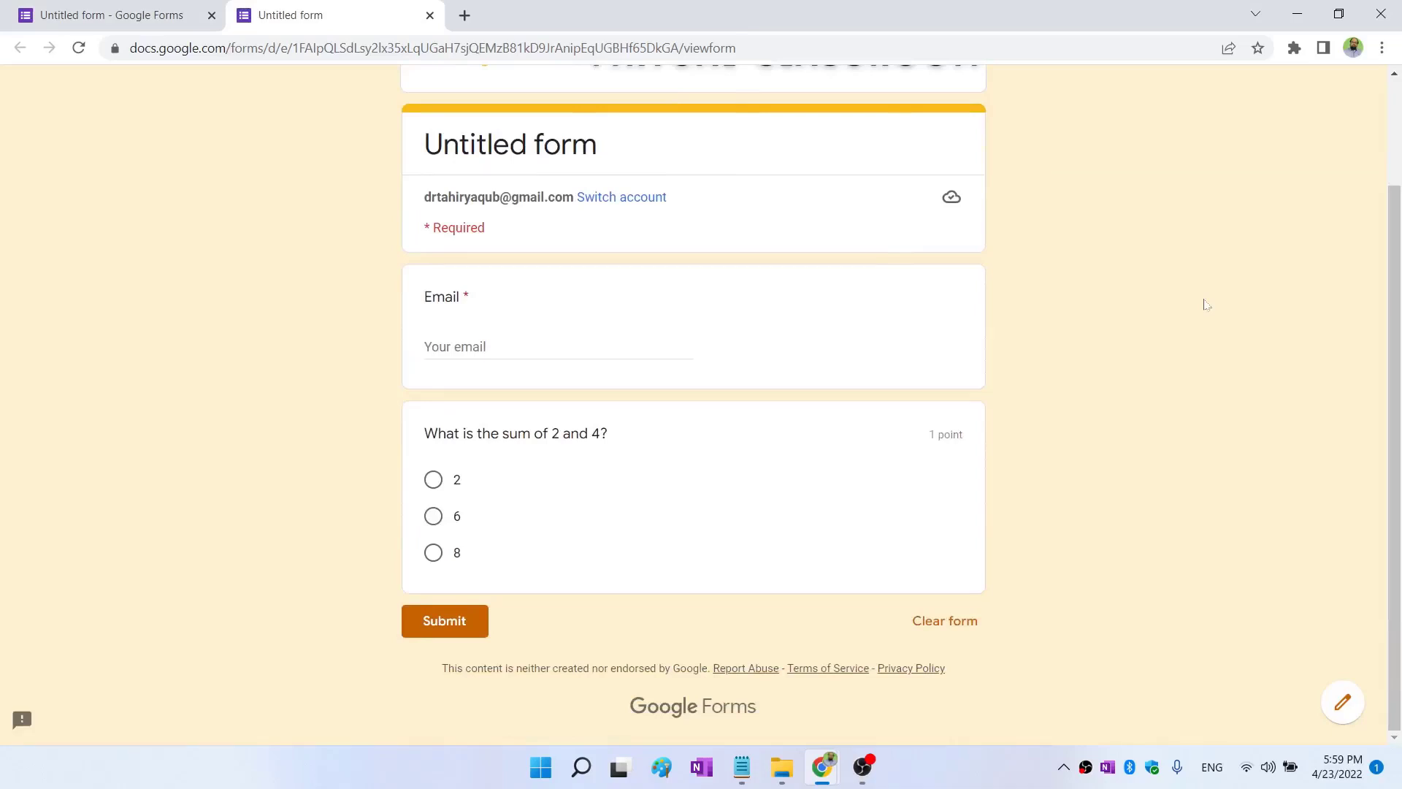
scroll("up", 3)
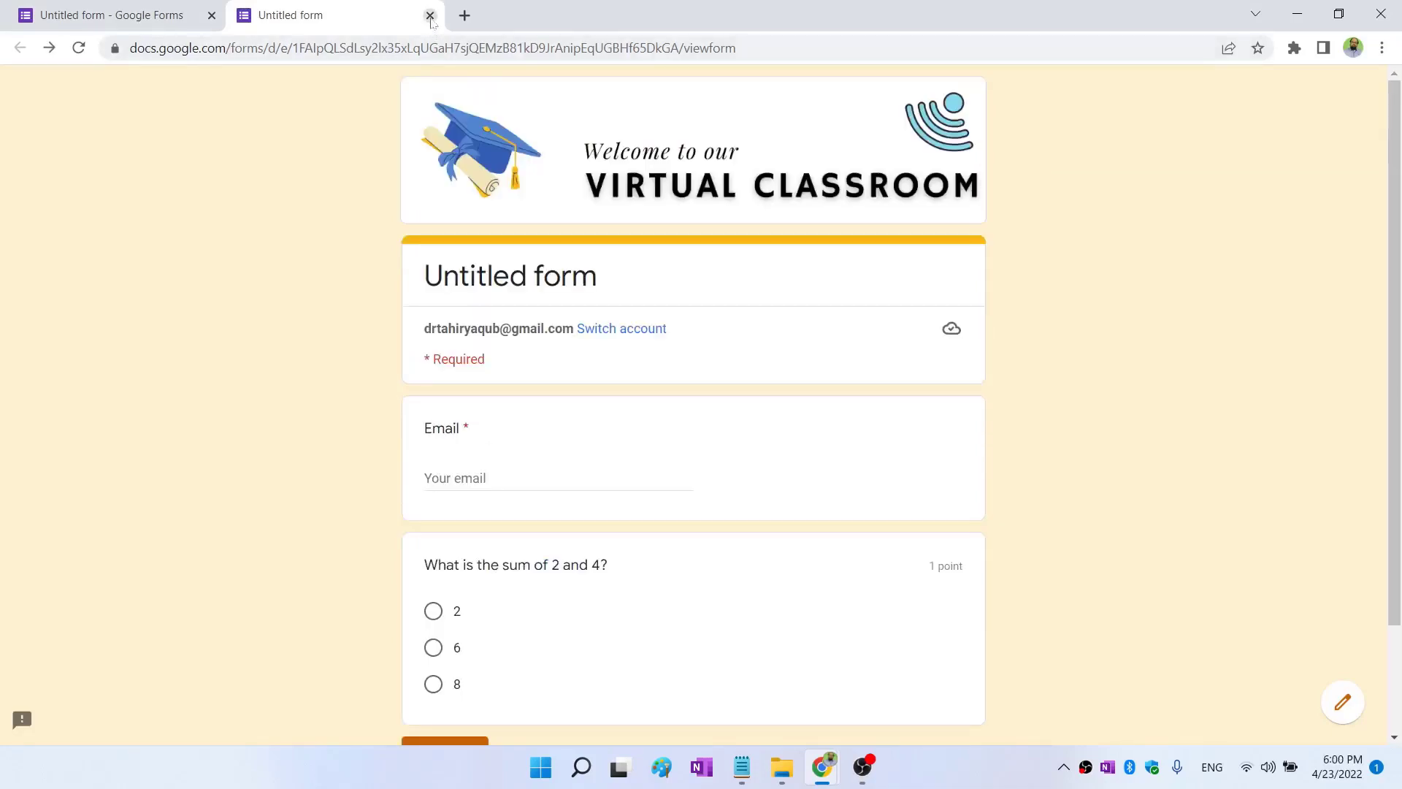
left_click(430, 15)
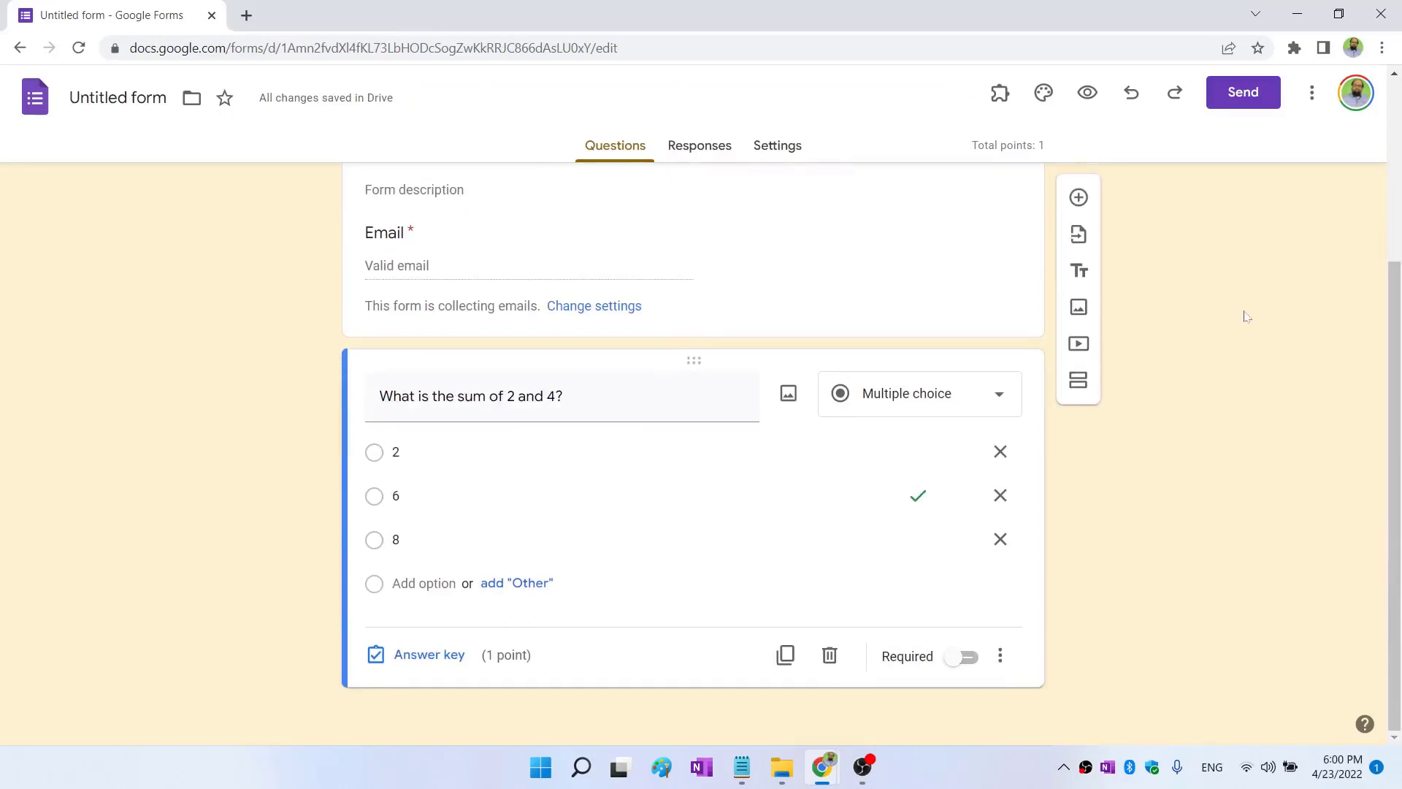
mouse_move(1078, 198)
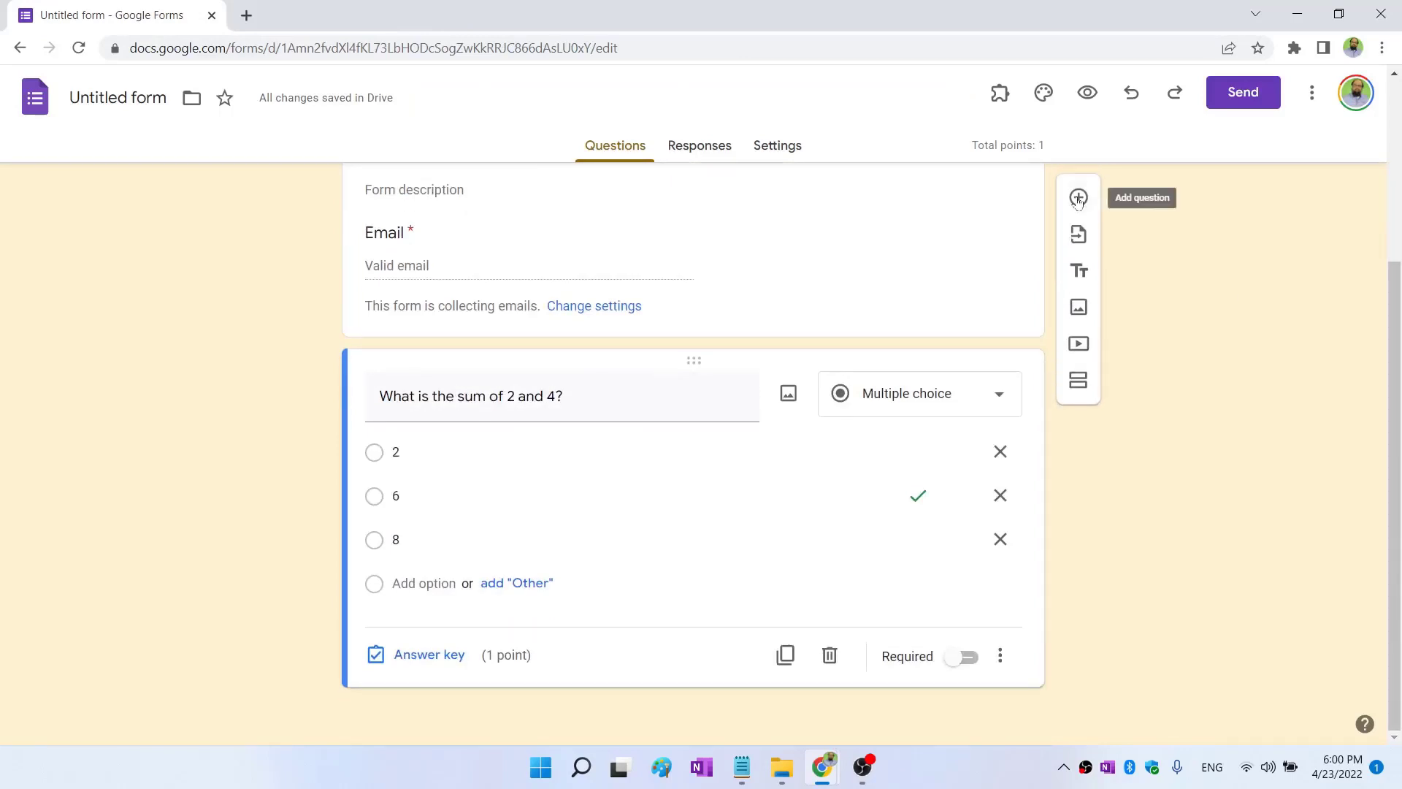
Step: Add a new question with the floating toolbar's plus icon
left_click(1079, 198)
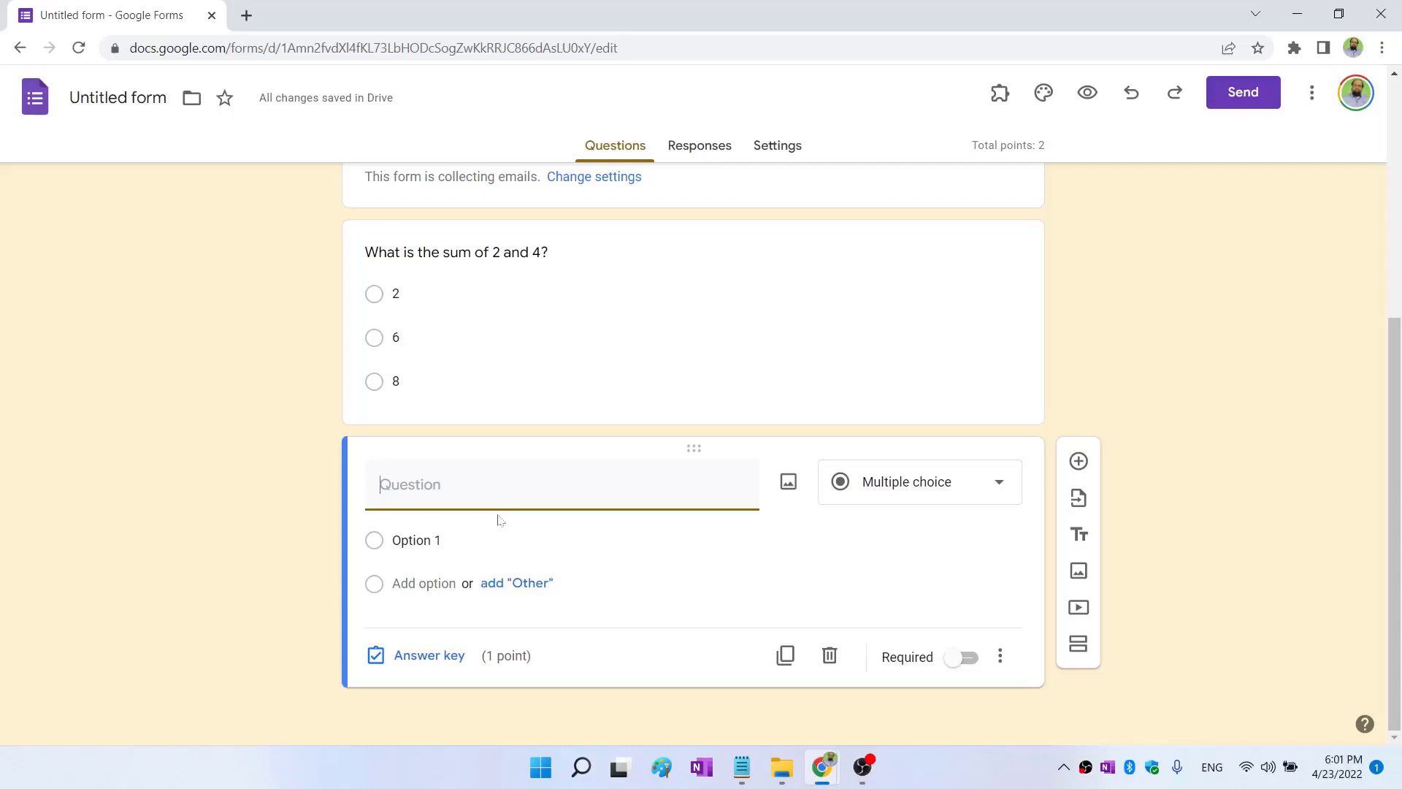
mouse_move(415, 539)
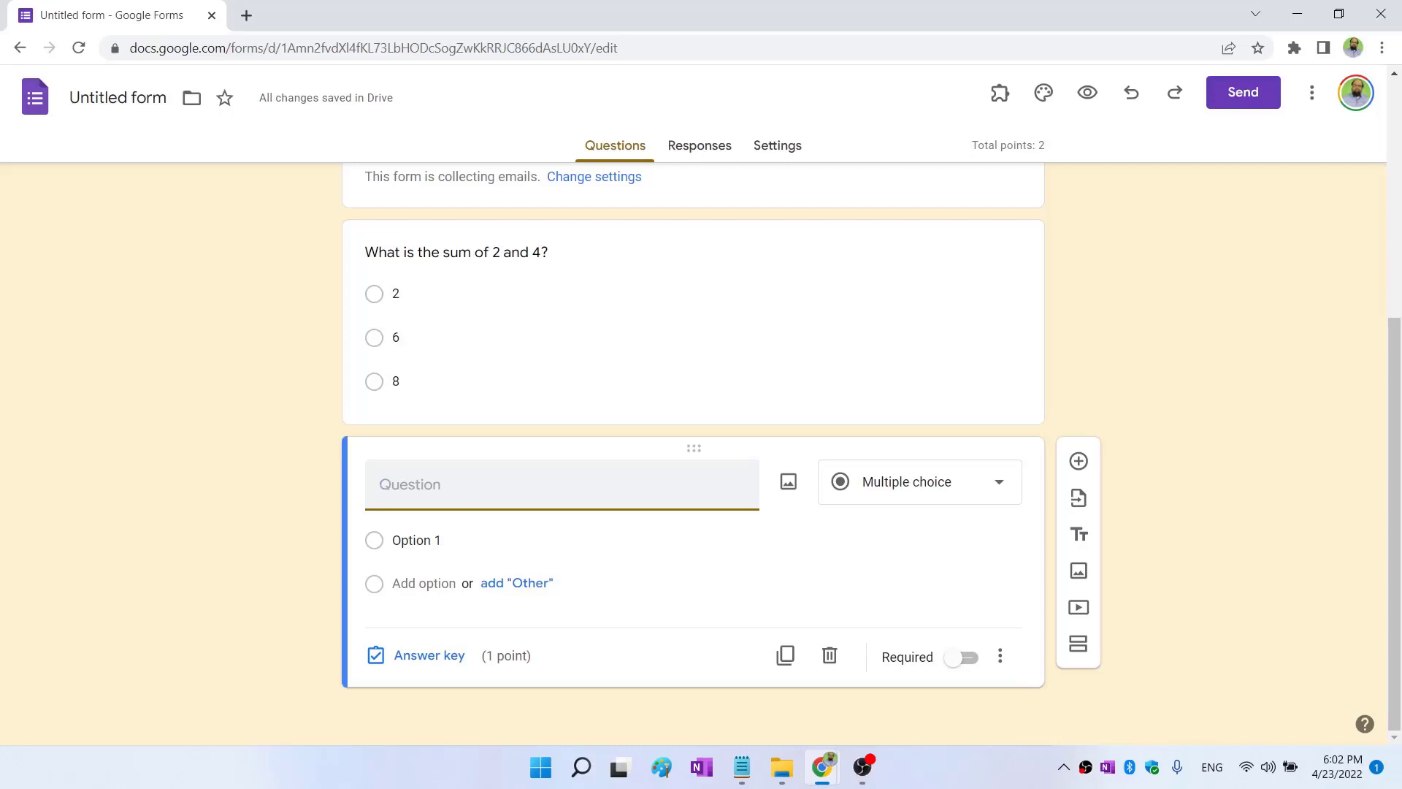
mouse_move(999, 93)
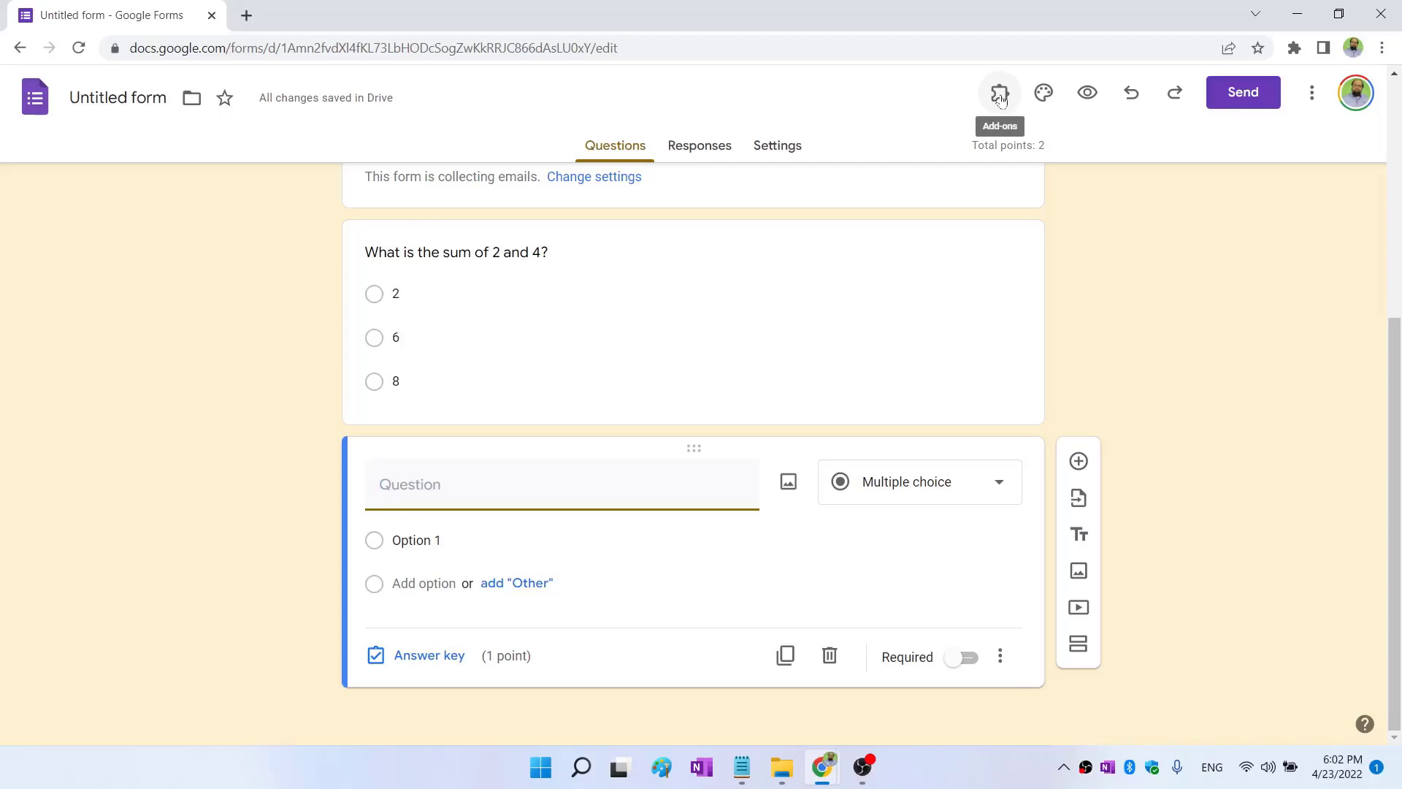
Step: Show the add-ons list offering Hypatia Create and the Quilgo timer
left_click(999, 92)
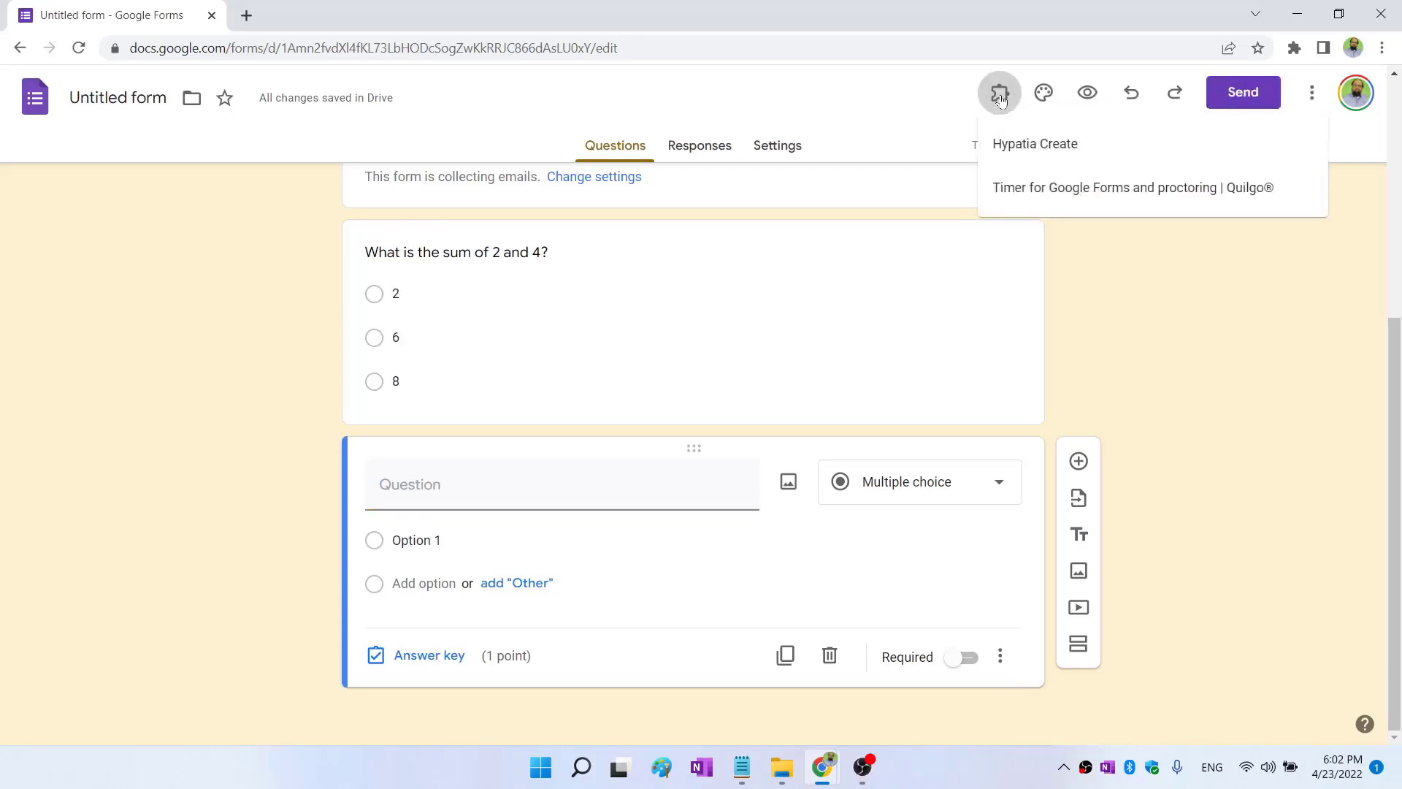
mouse_move(1035, 143)
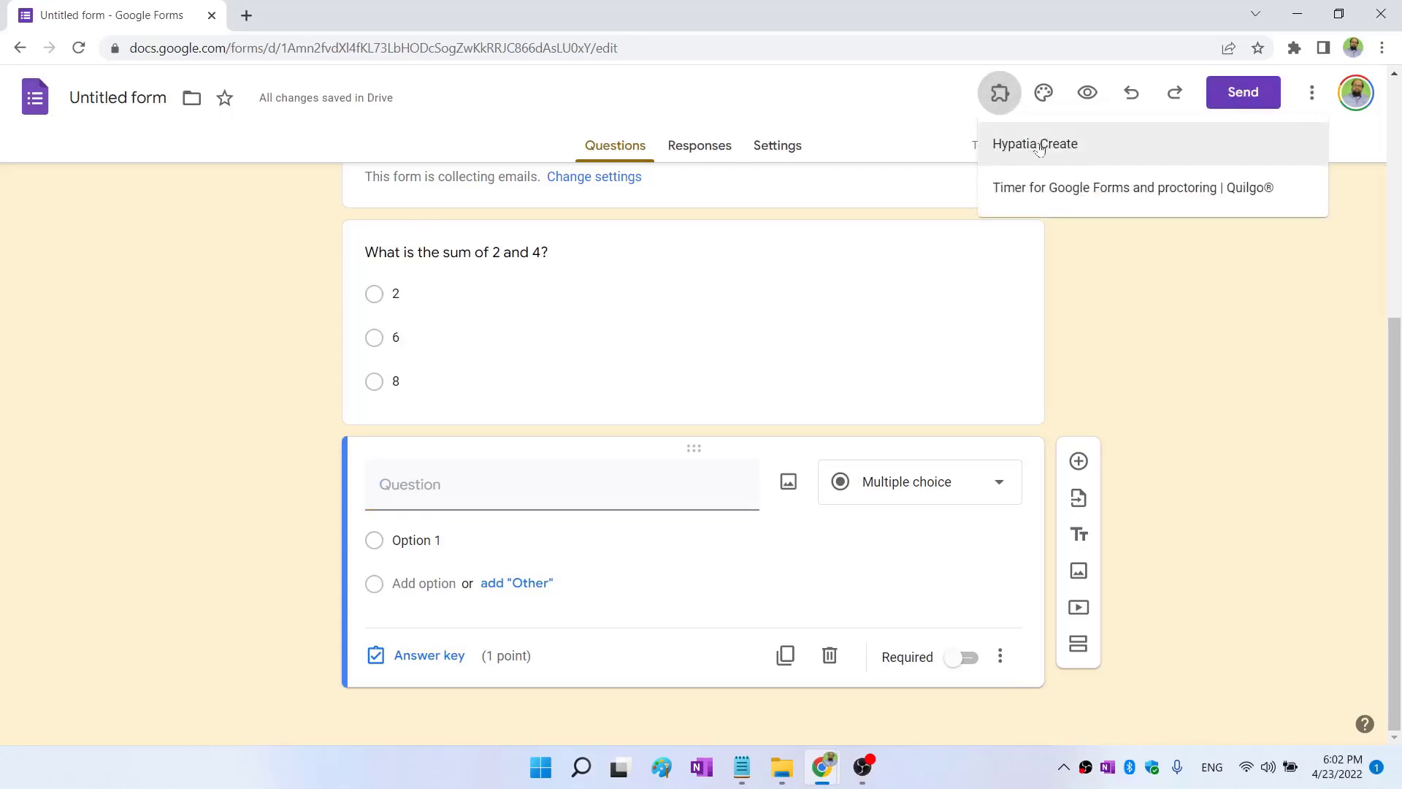
mouse_move(1035, 159)
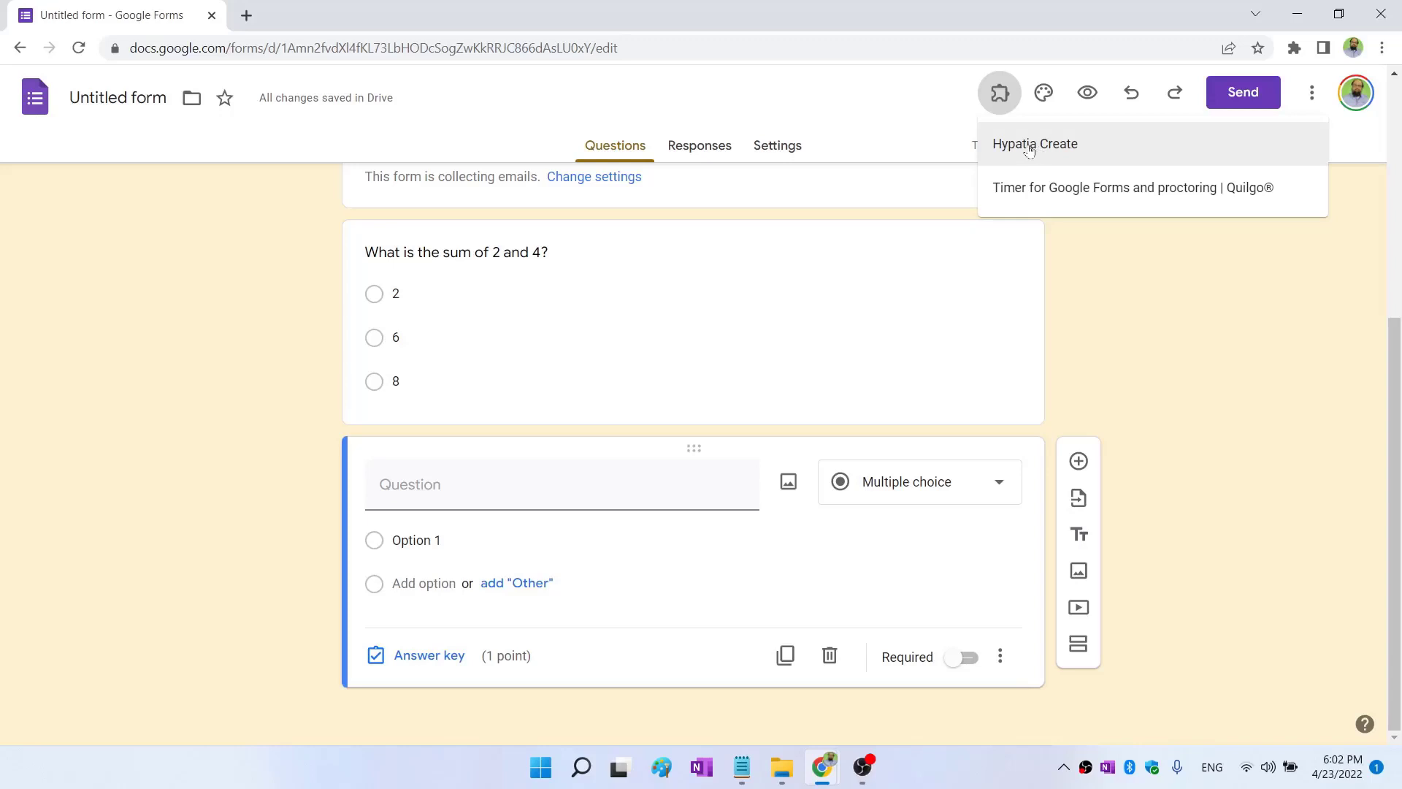
mouse_move(1158, 320)
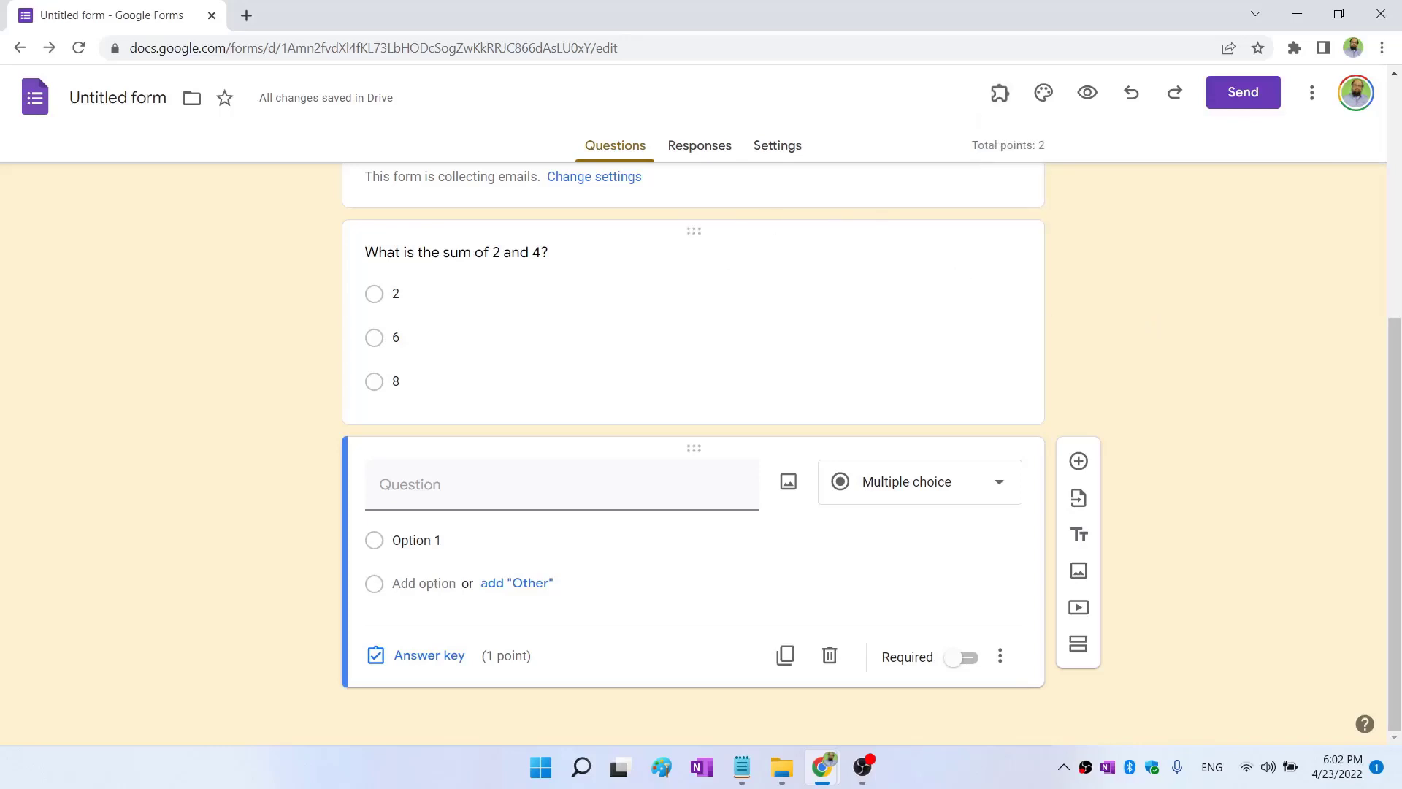
mouse_move(246, 15)
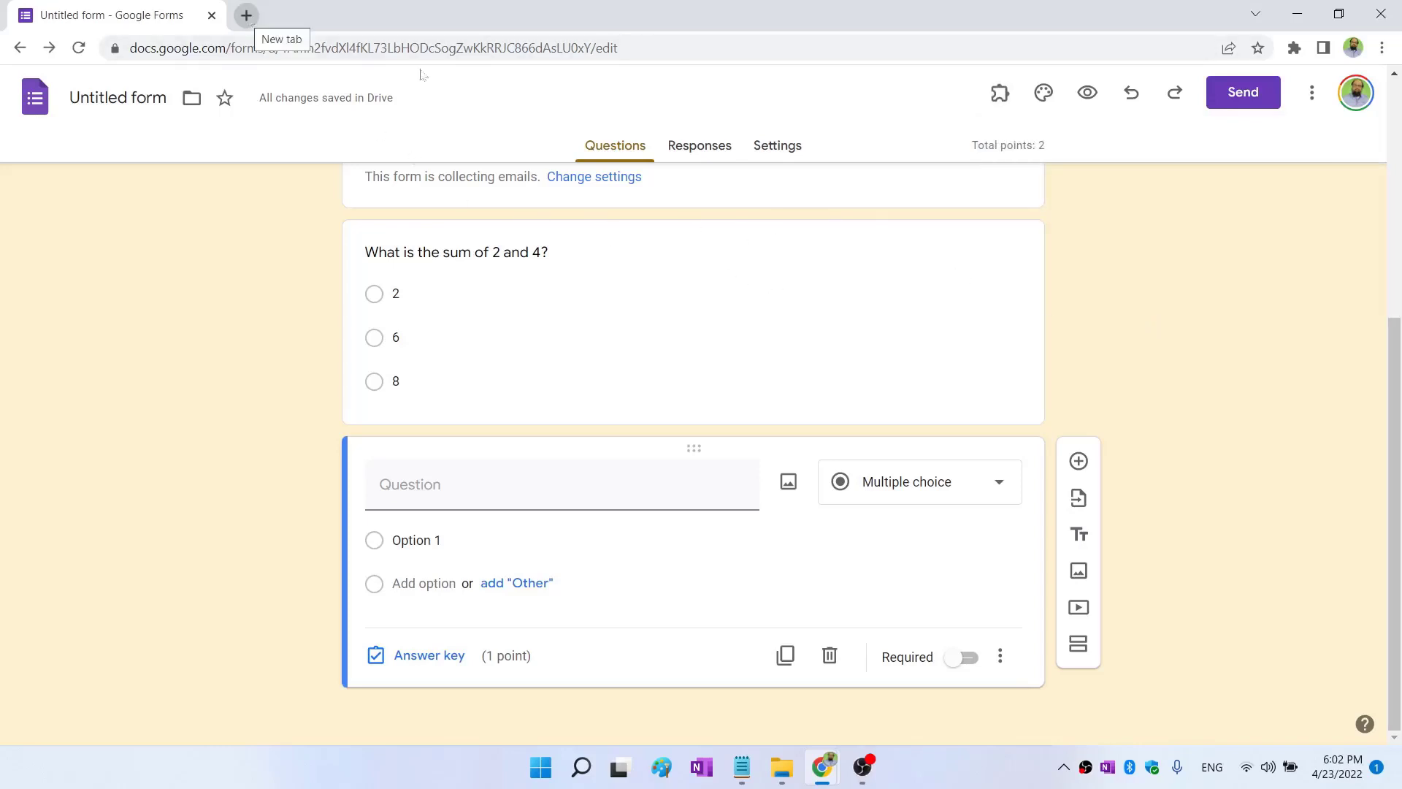
mouse_move(1089, 281)
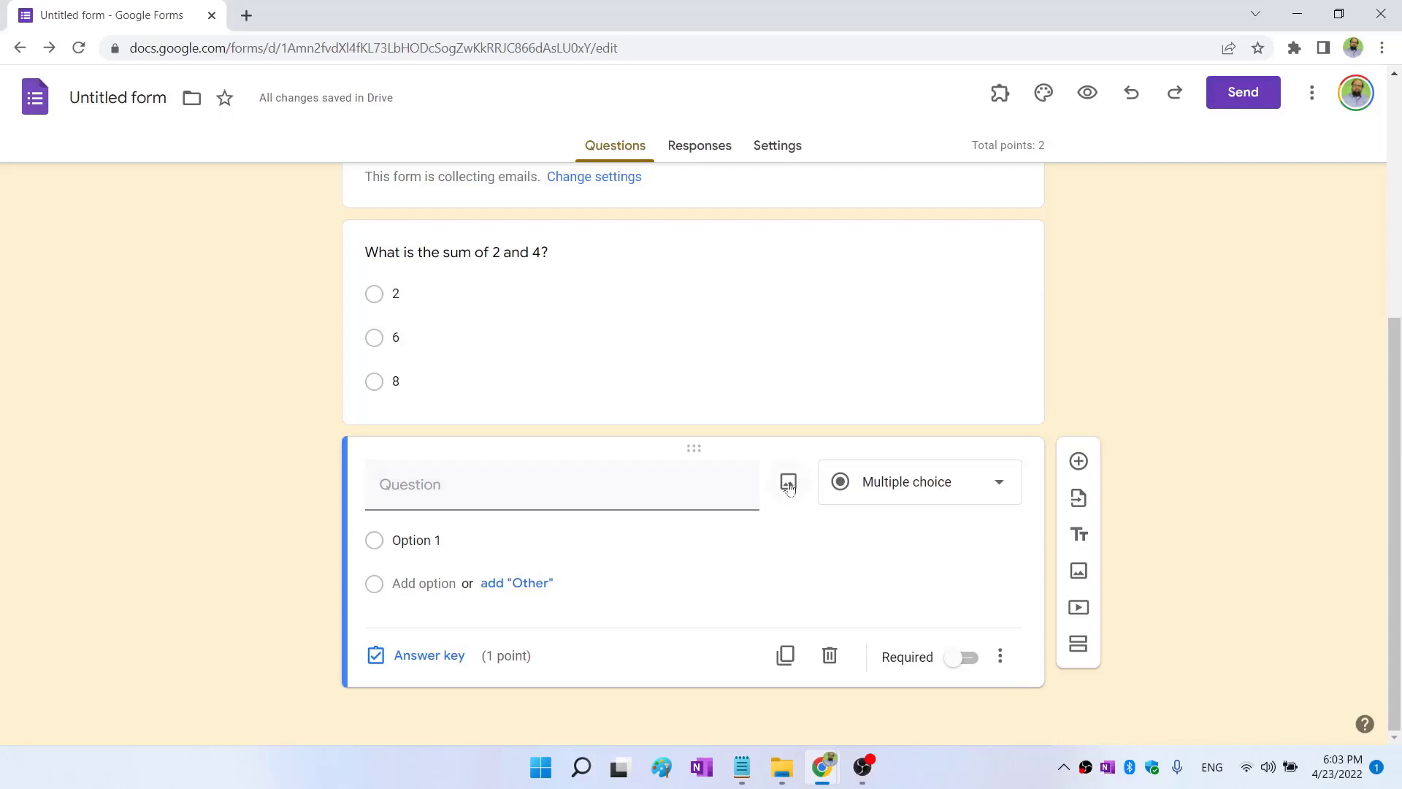
Step: Upload the x-fraction image (x³ over x²) into the second question
left_click(788, 483)
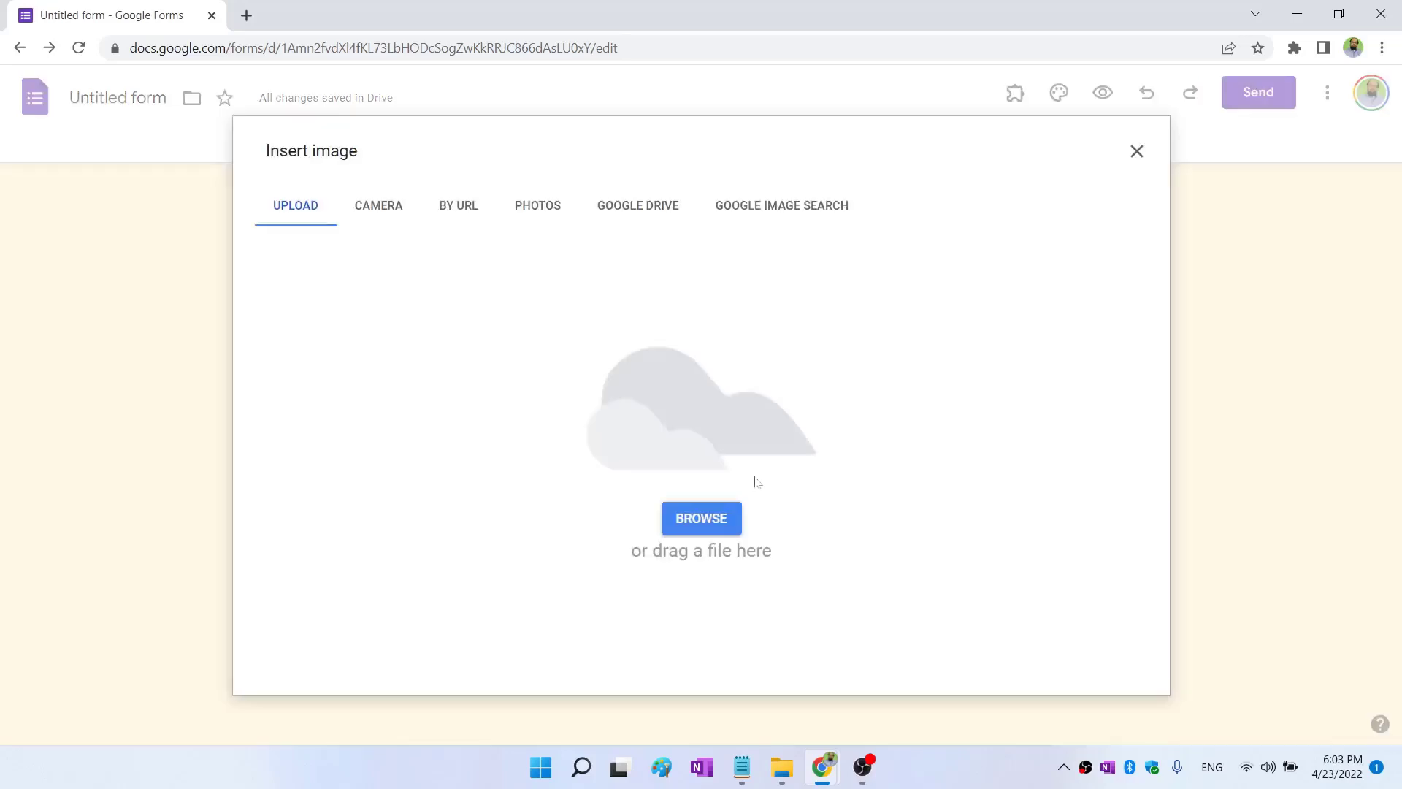
left_click(701, 517)
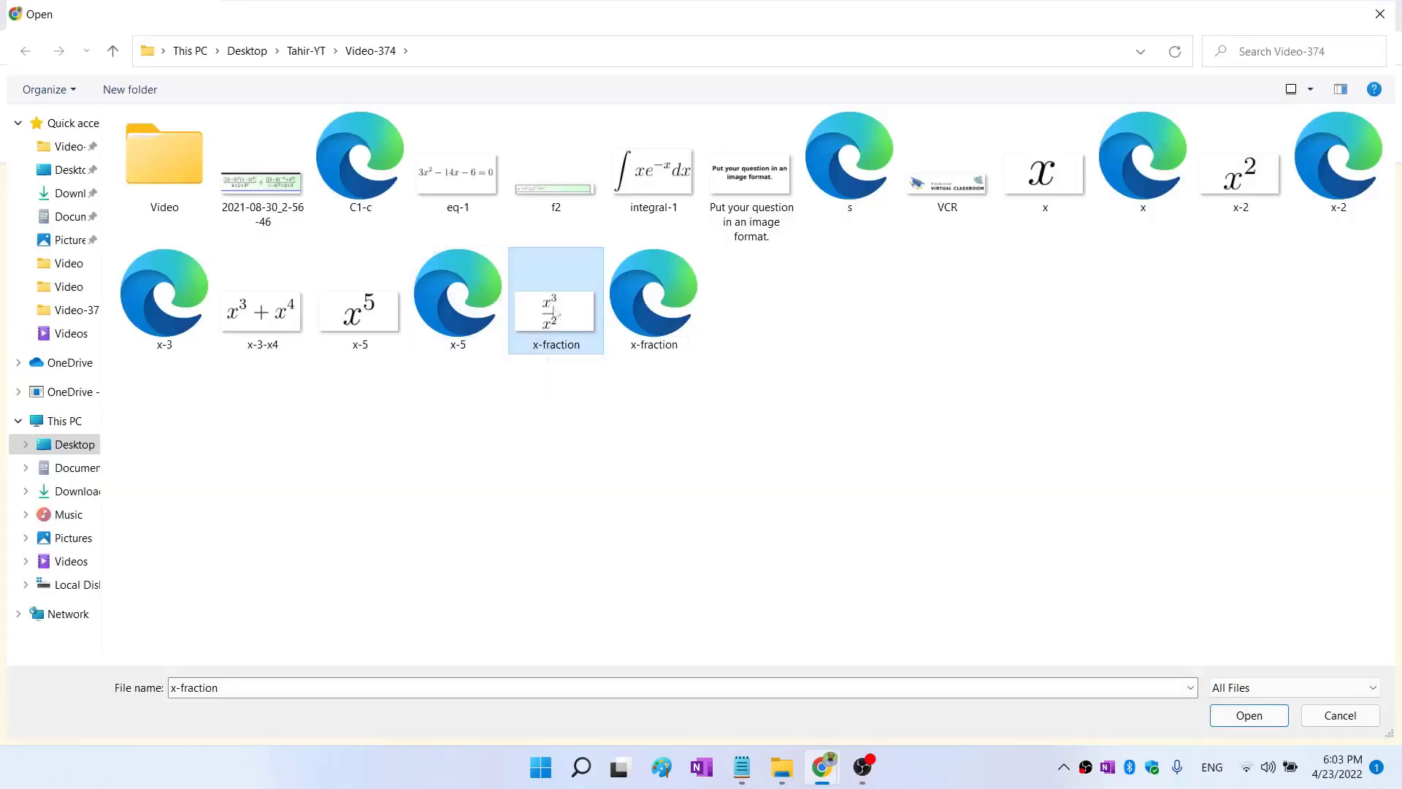
mouse_move(555, 308)
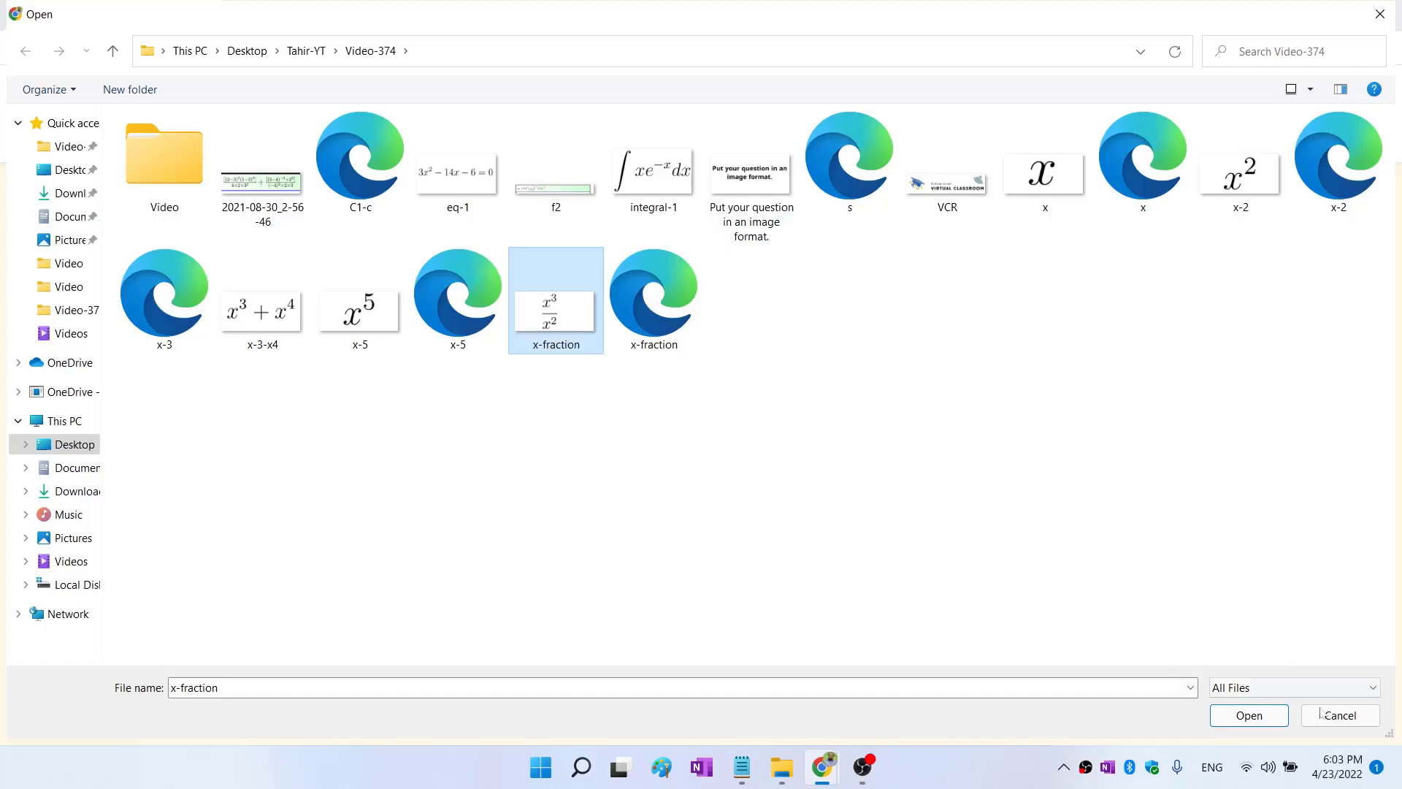
left_click(1248, 714)
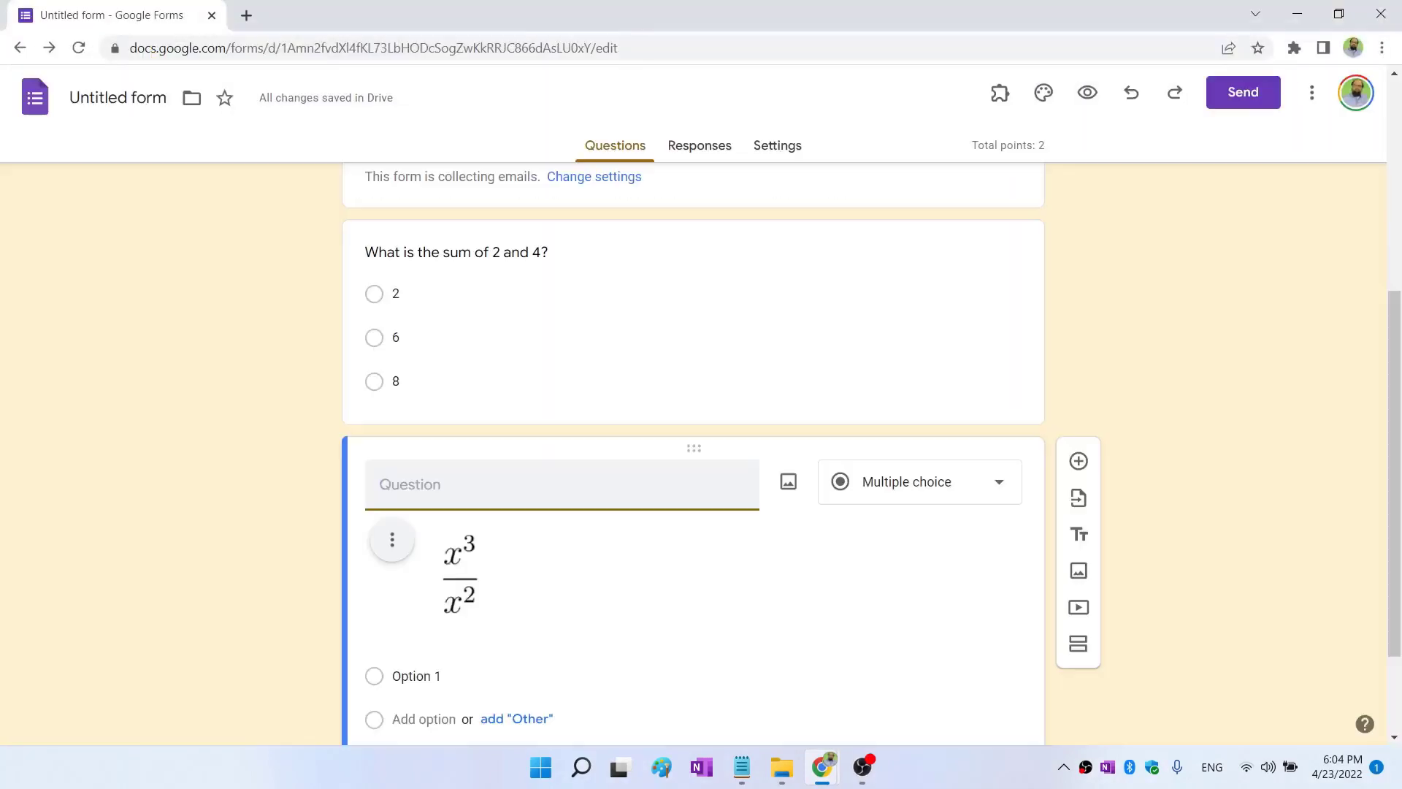
Step: Enter 'Evaluate the following exponent term' as the second question's text
type("Evaluate")
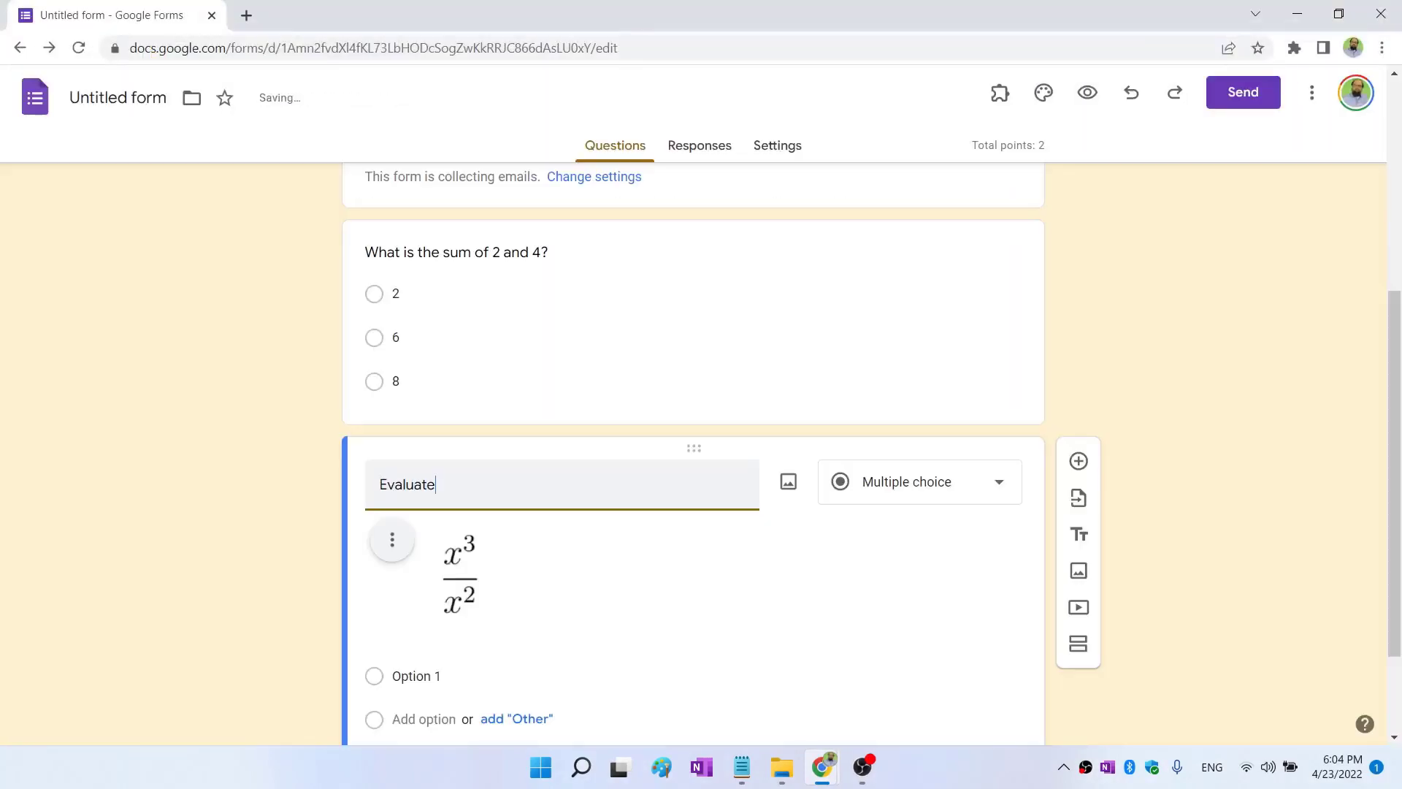
type("the following e")
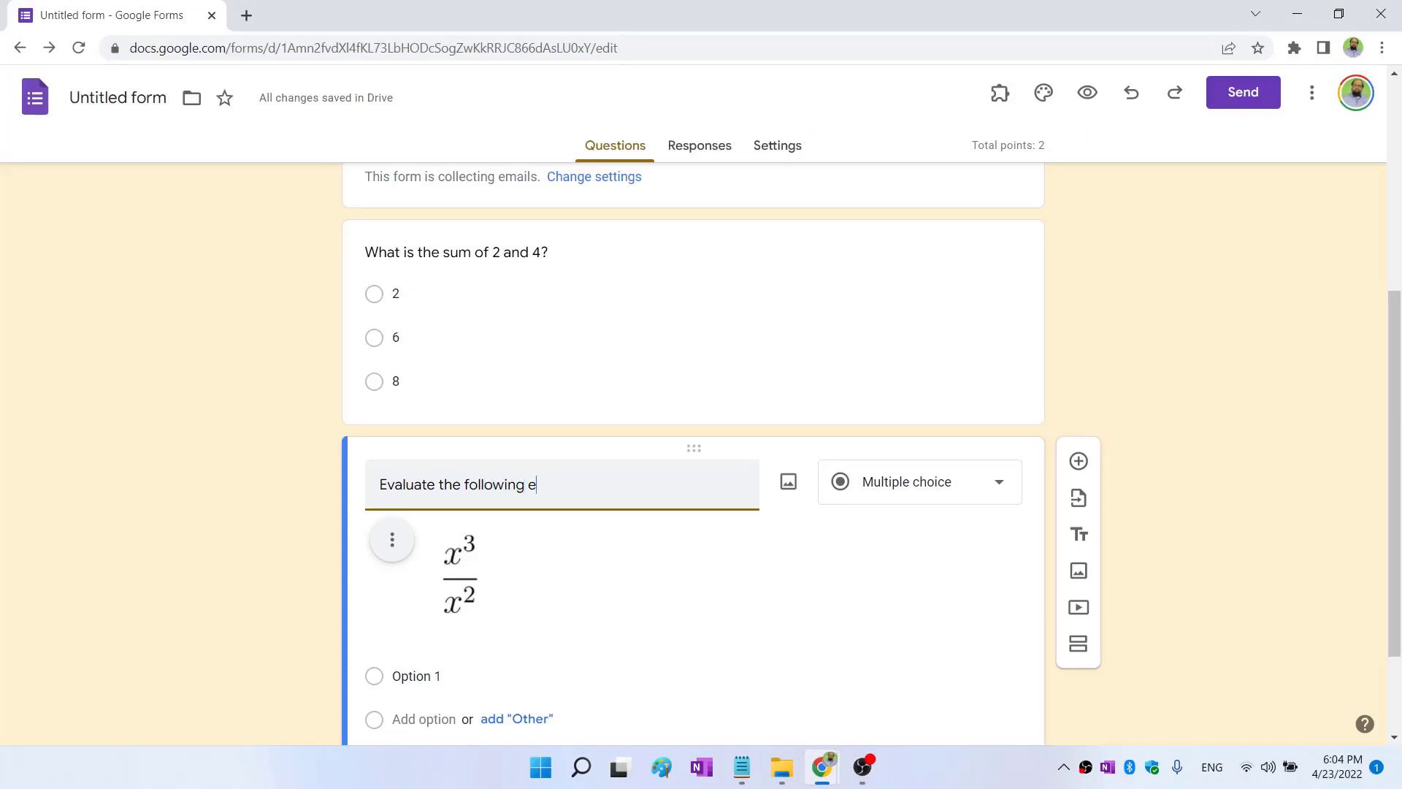
type("xponent term")
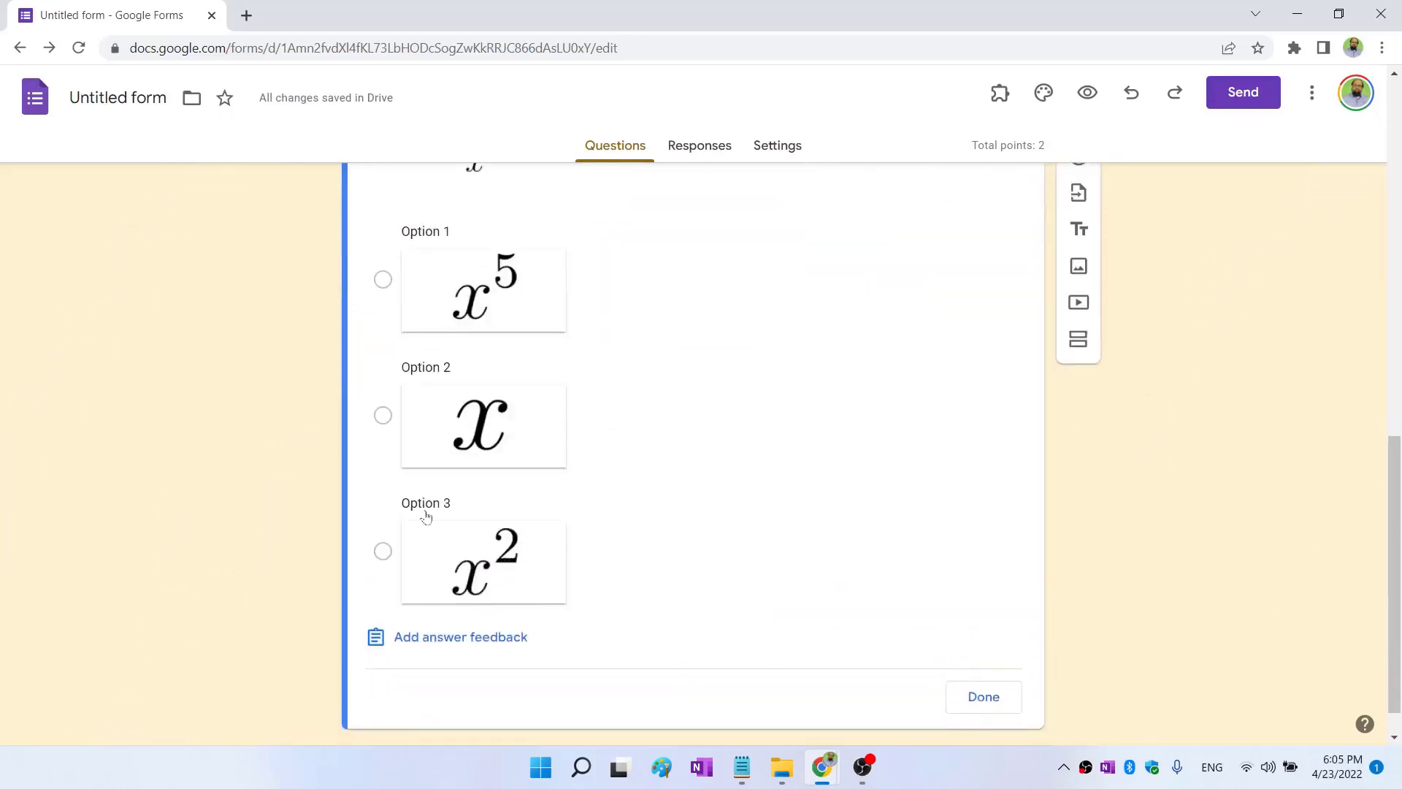
Step: Finish the answer key, preview the form, then delete the Other choice
left_click(981, 697)
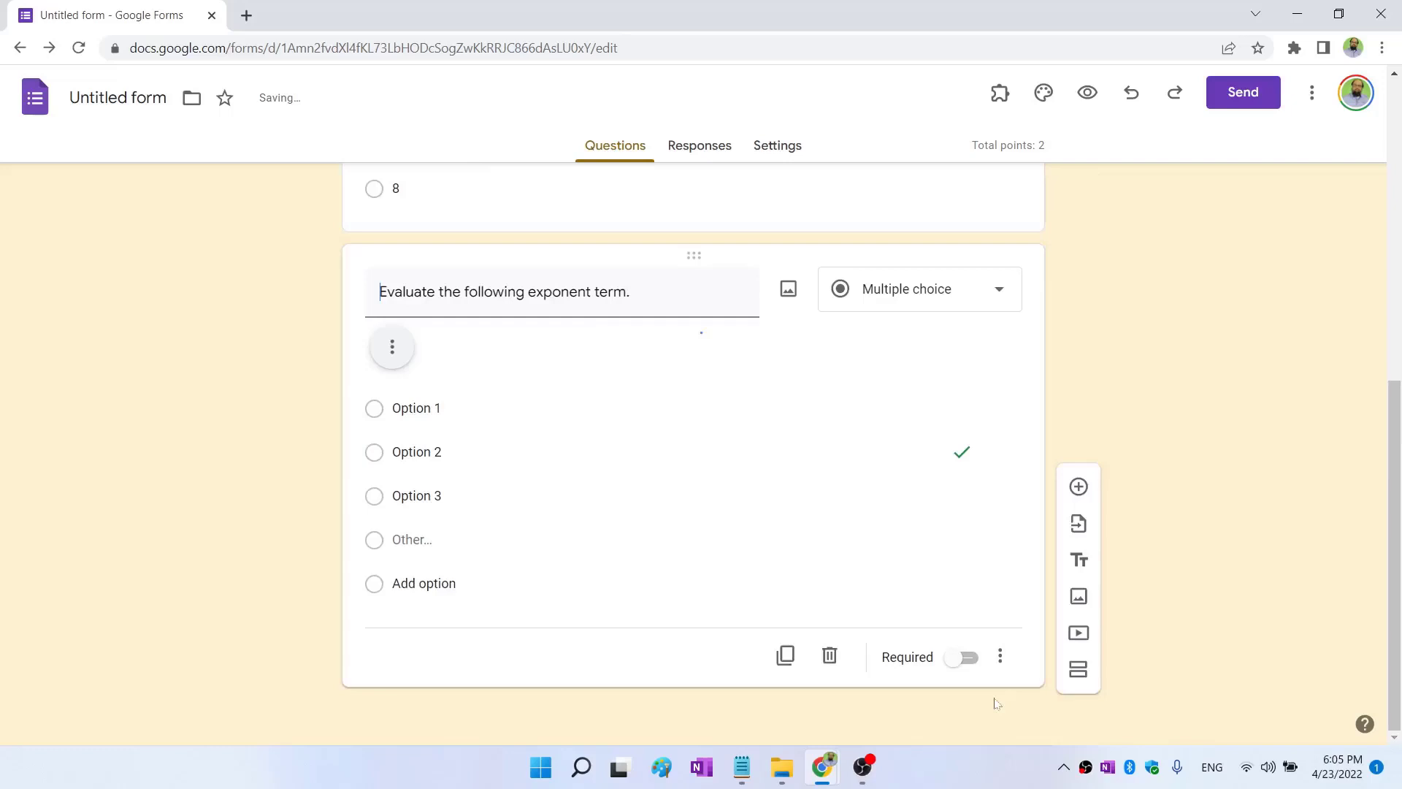
left_click(1086, 92)
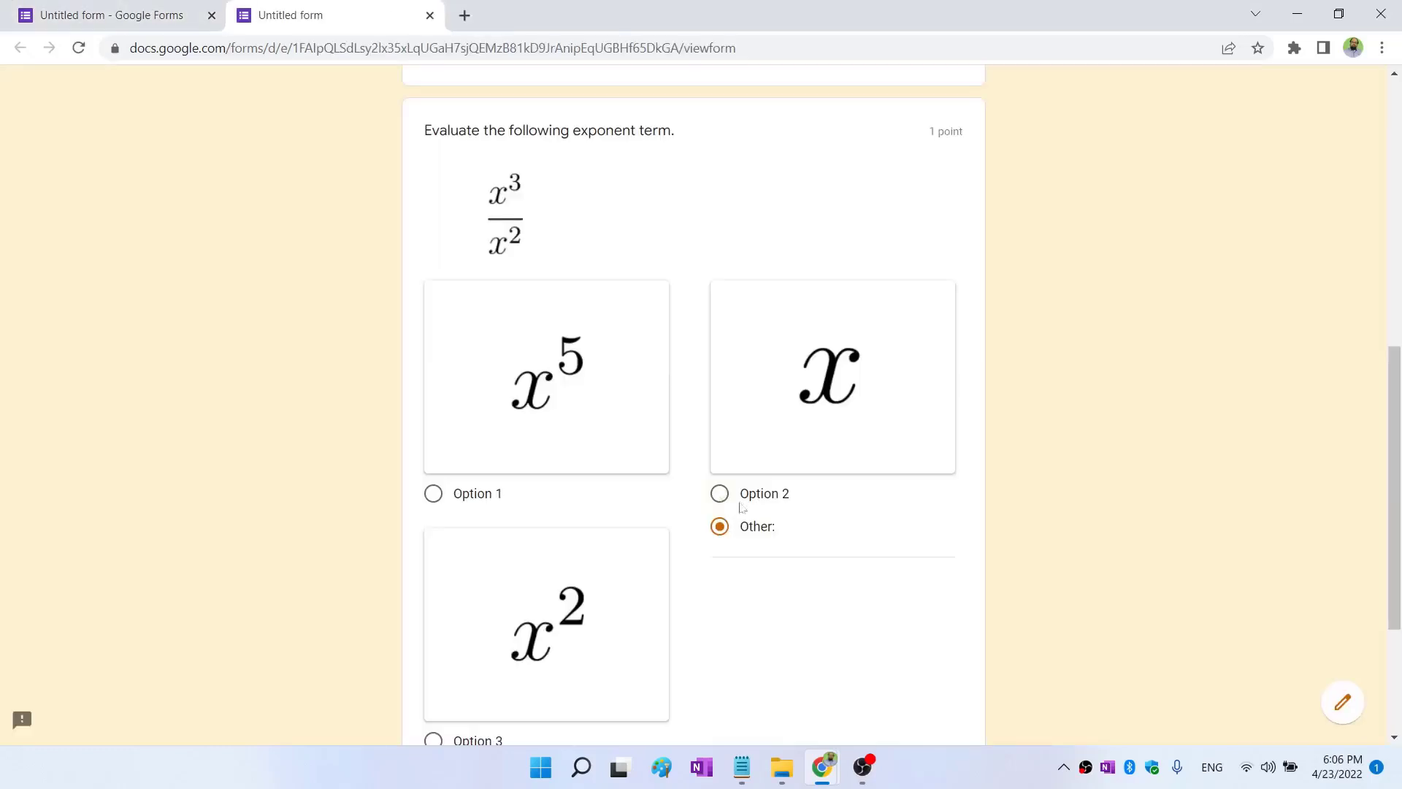
scroll("up", 3)
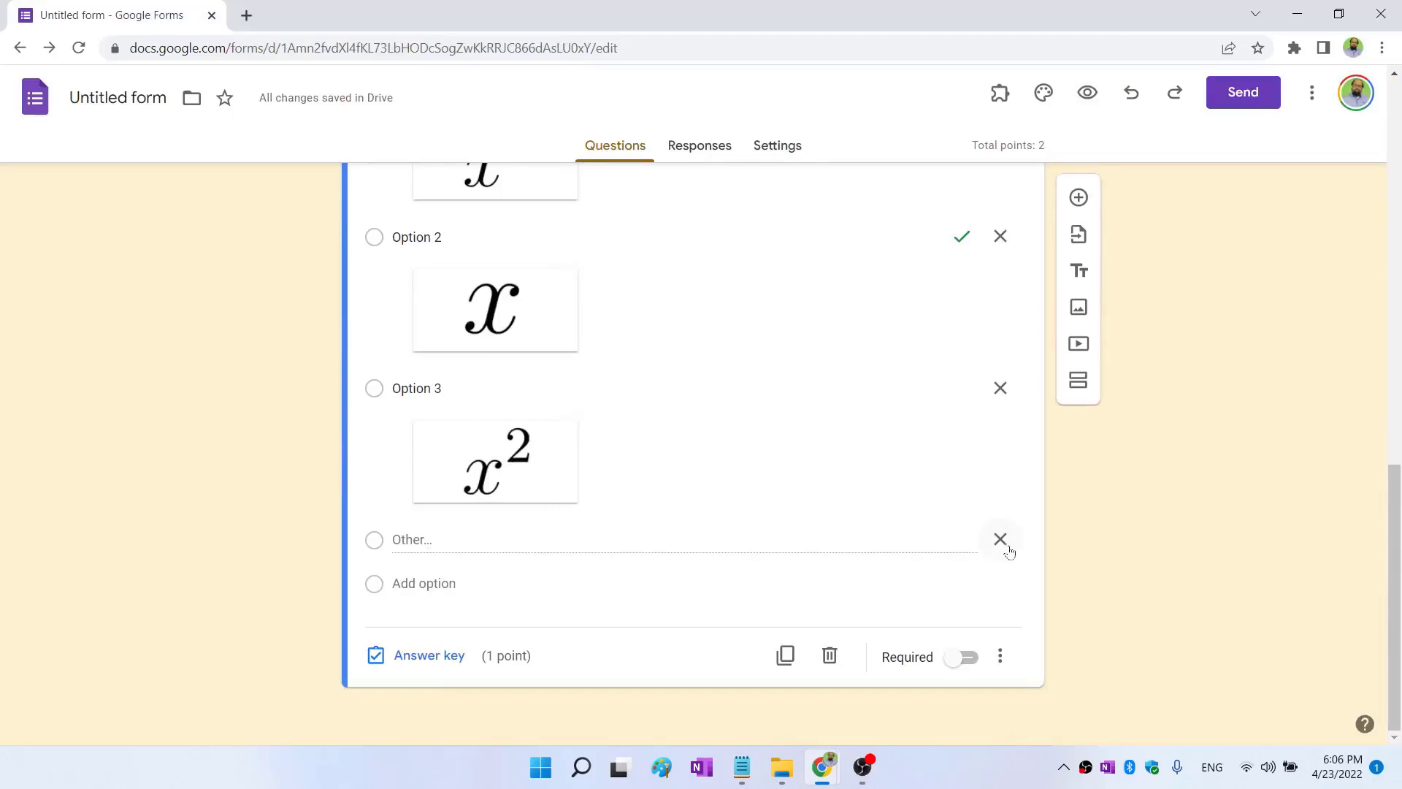
mouse_move(1000, 539)
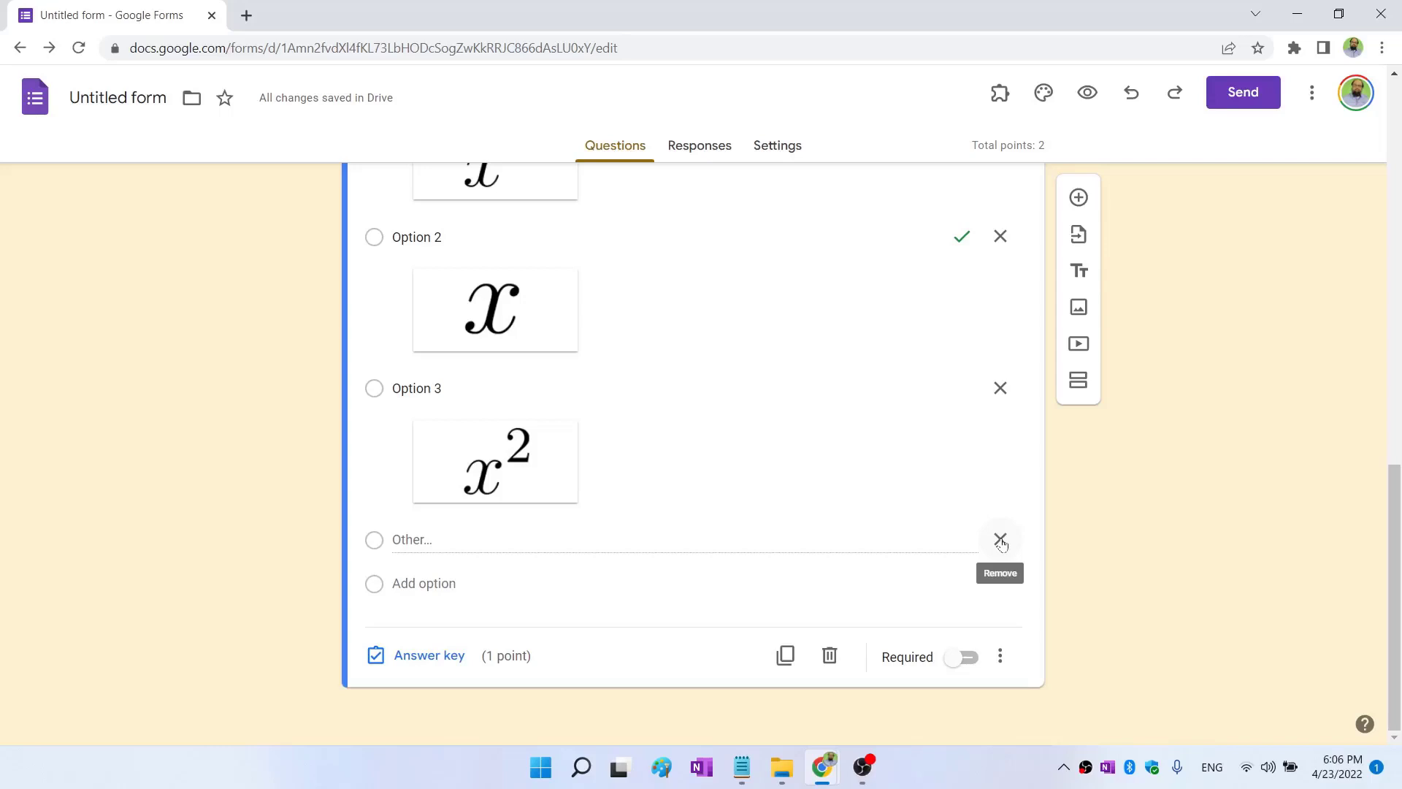
left_click(1000, 539)
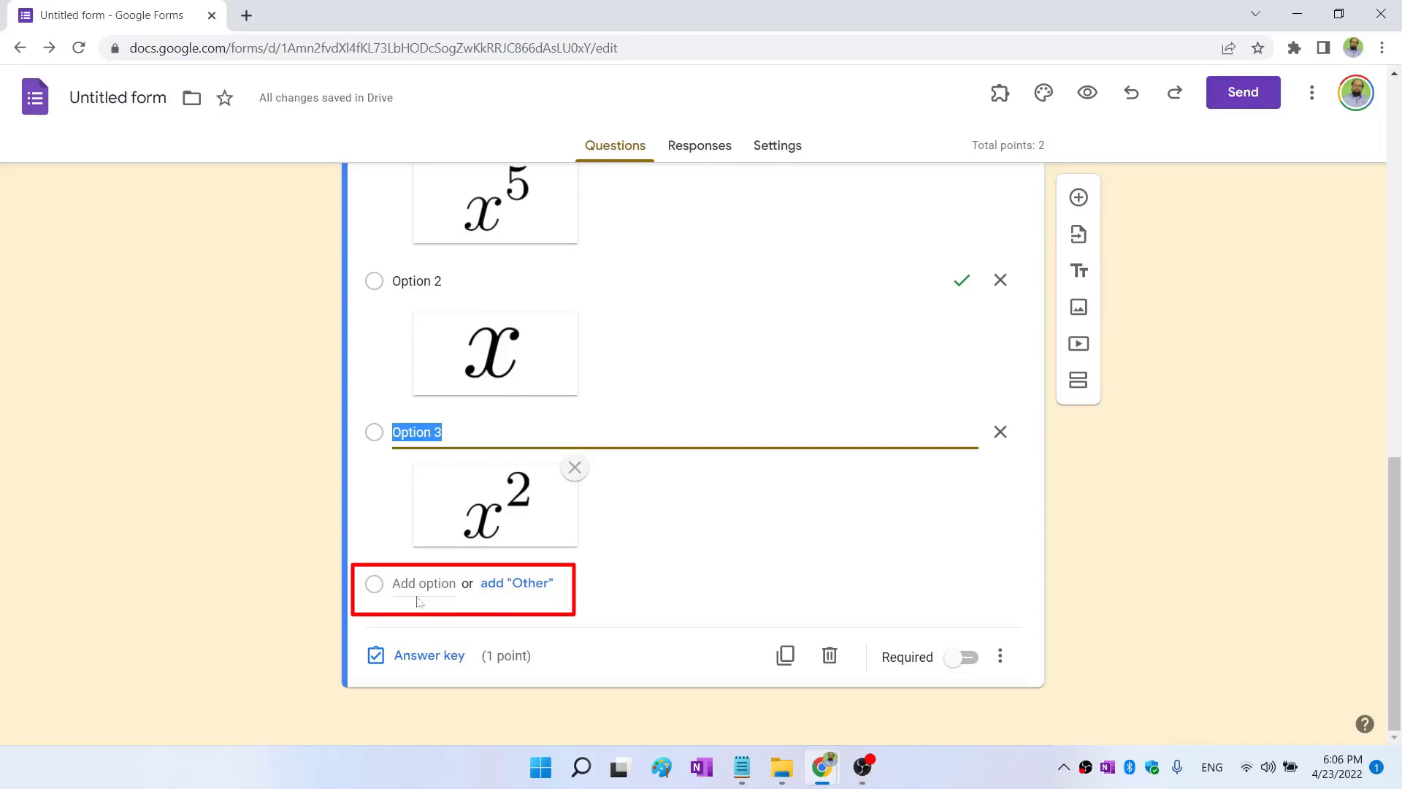
scroll("up", 3)
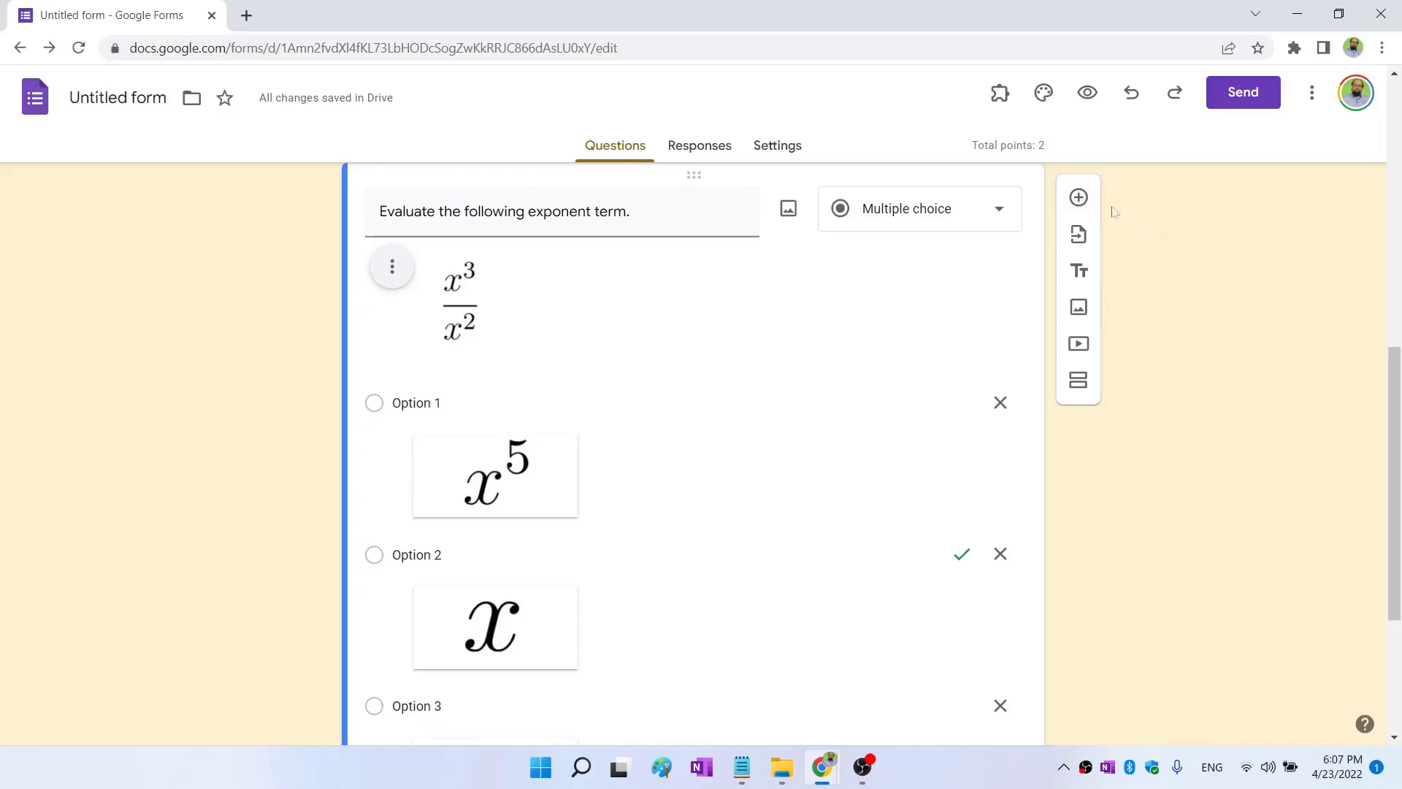
mouse_move(1078, 198)
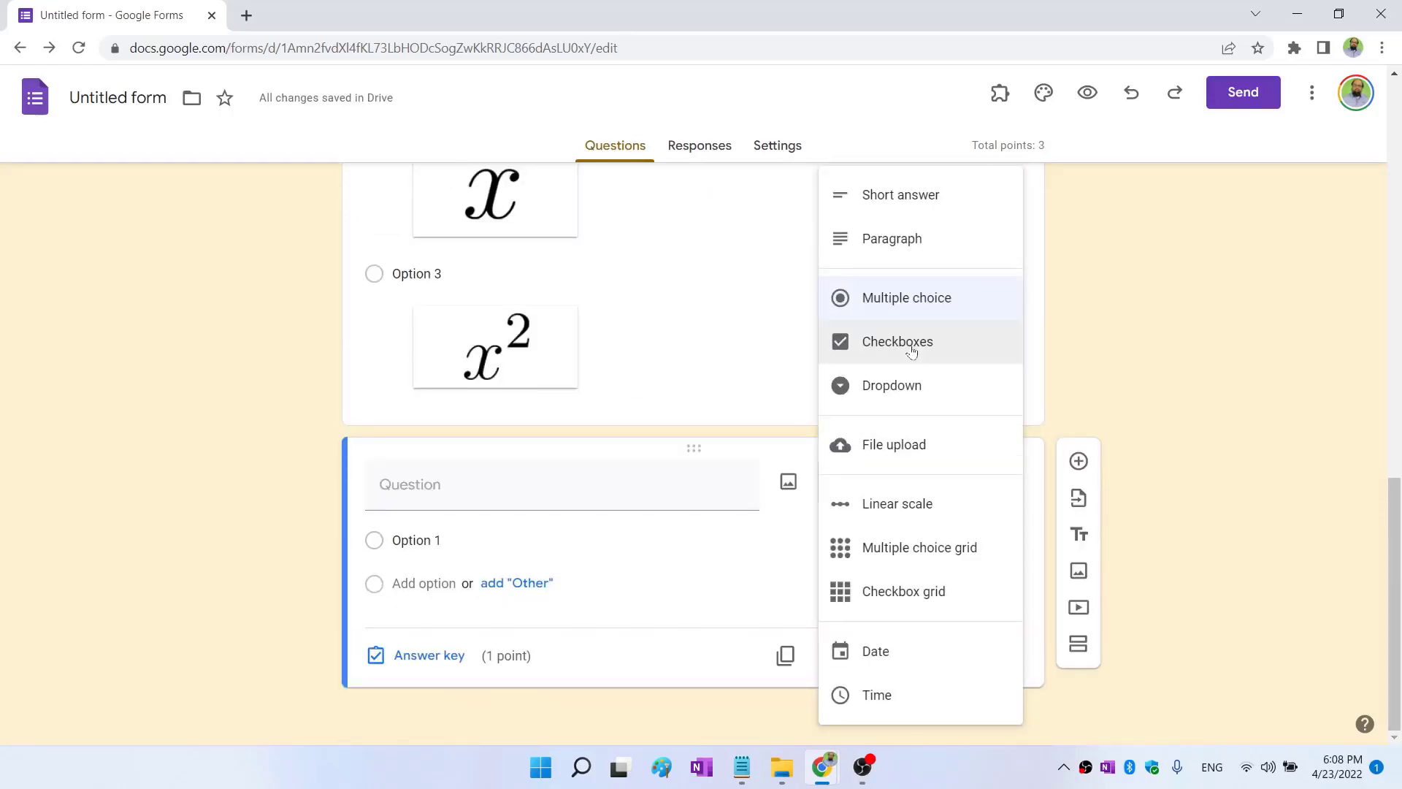
Step: Make the new question a checkbox asking '1/2 is equivalent to which of the following'
left_click(896, 341)
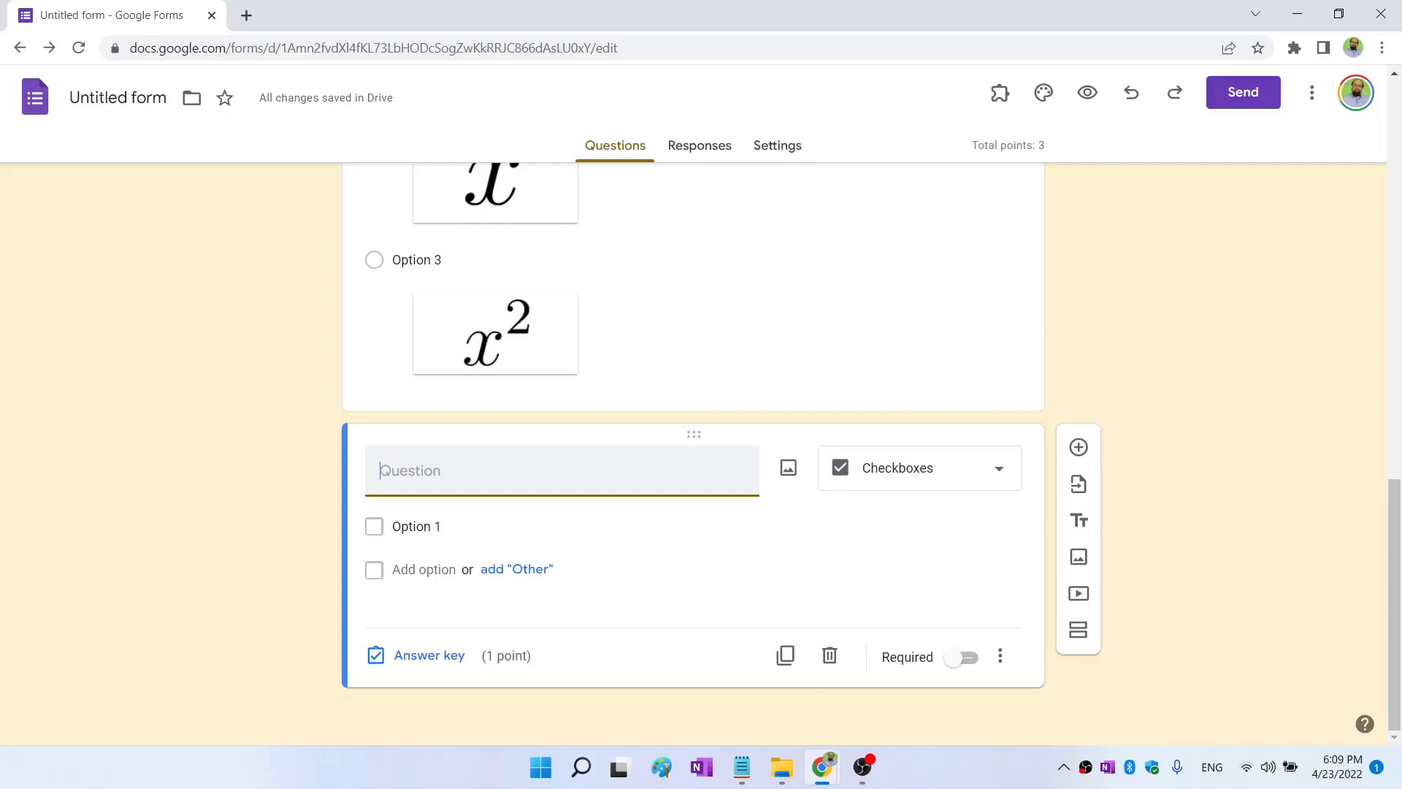
type("1/")
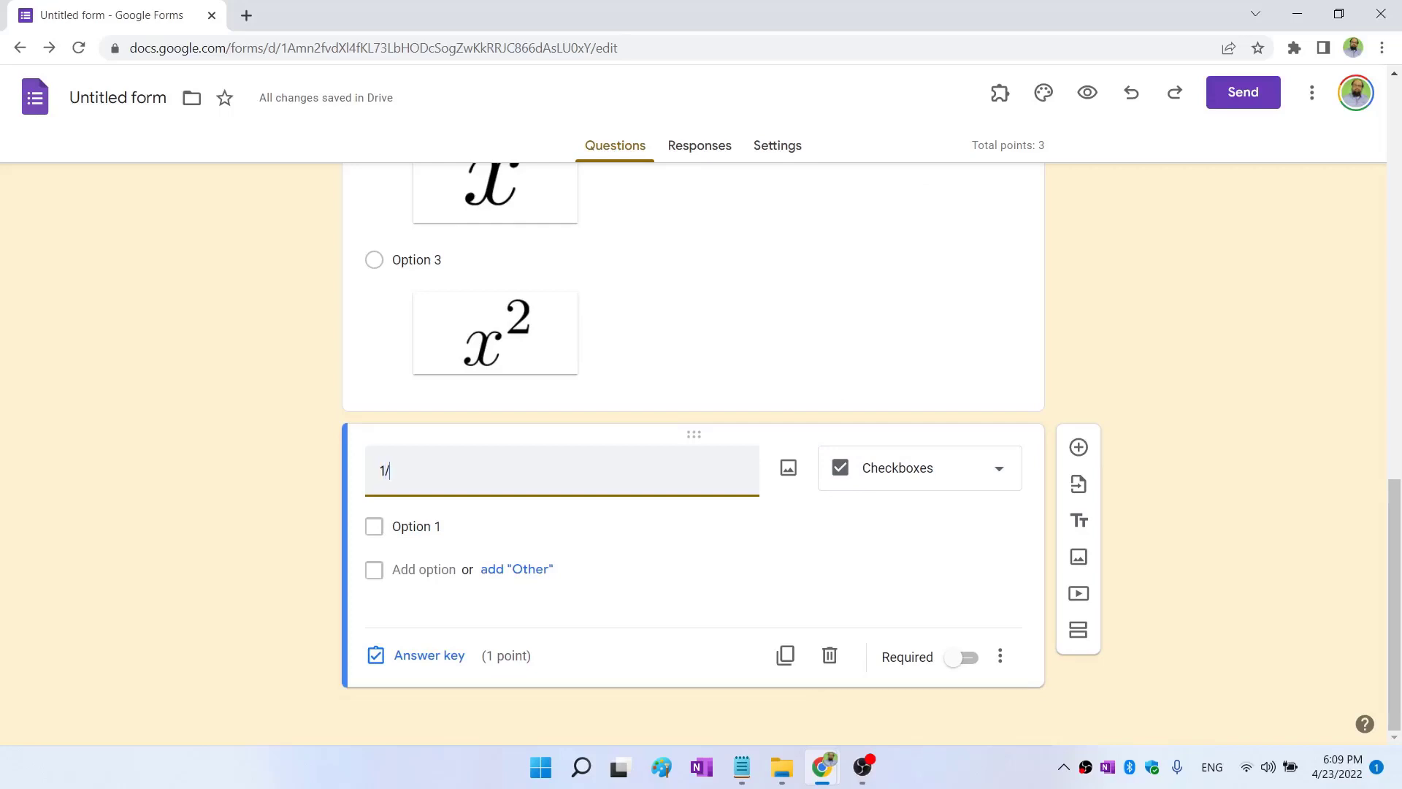
type("2 is")
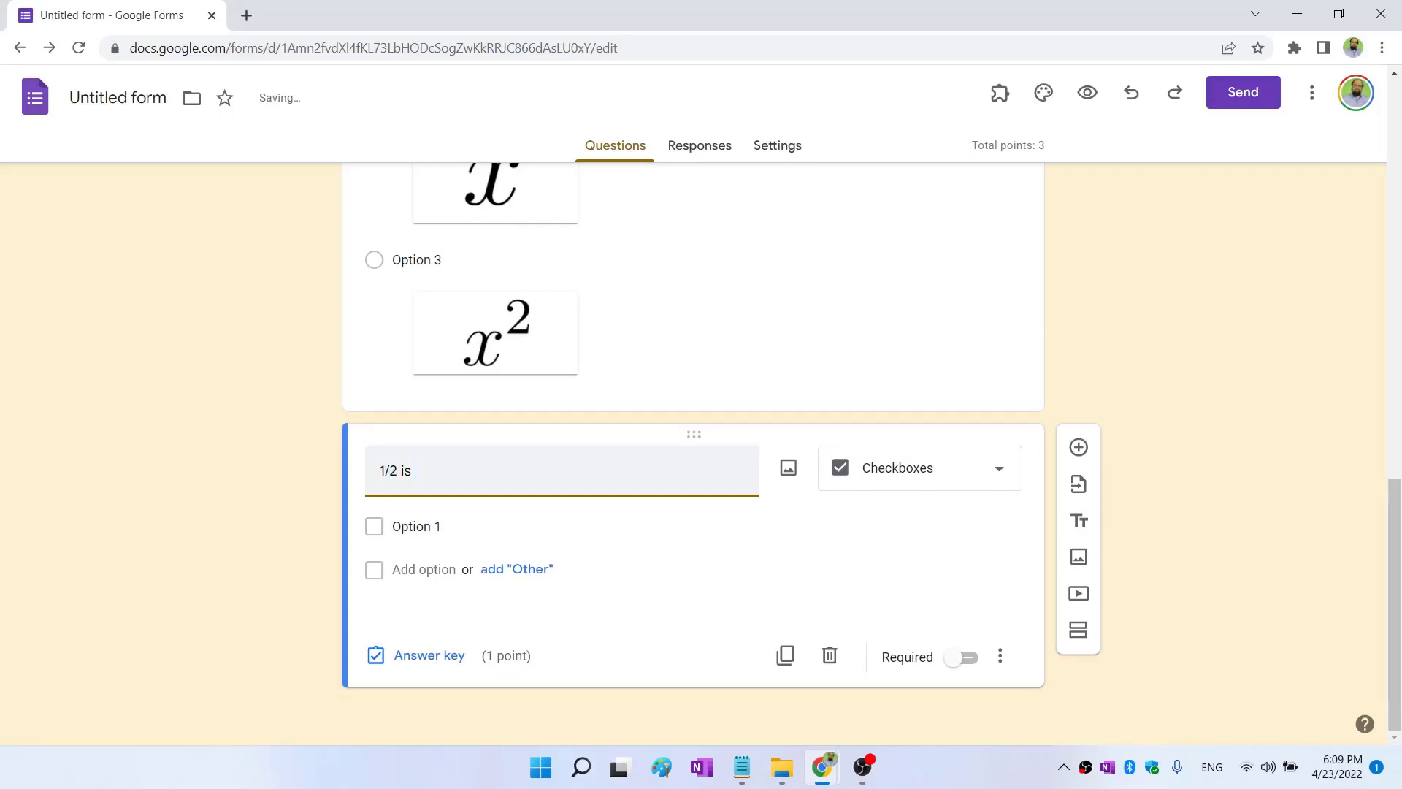
type("equivalent")
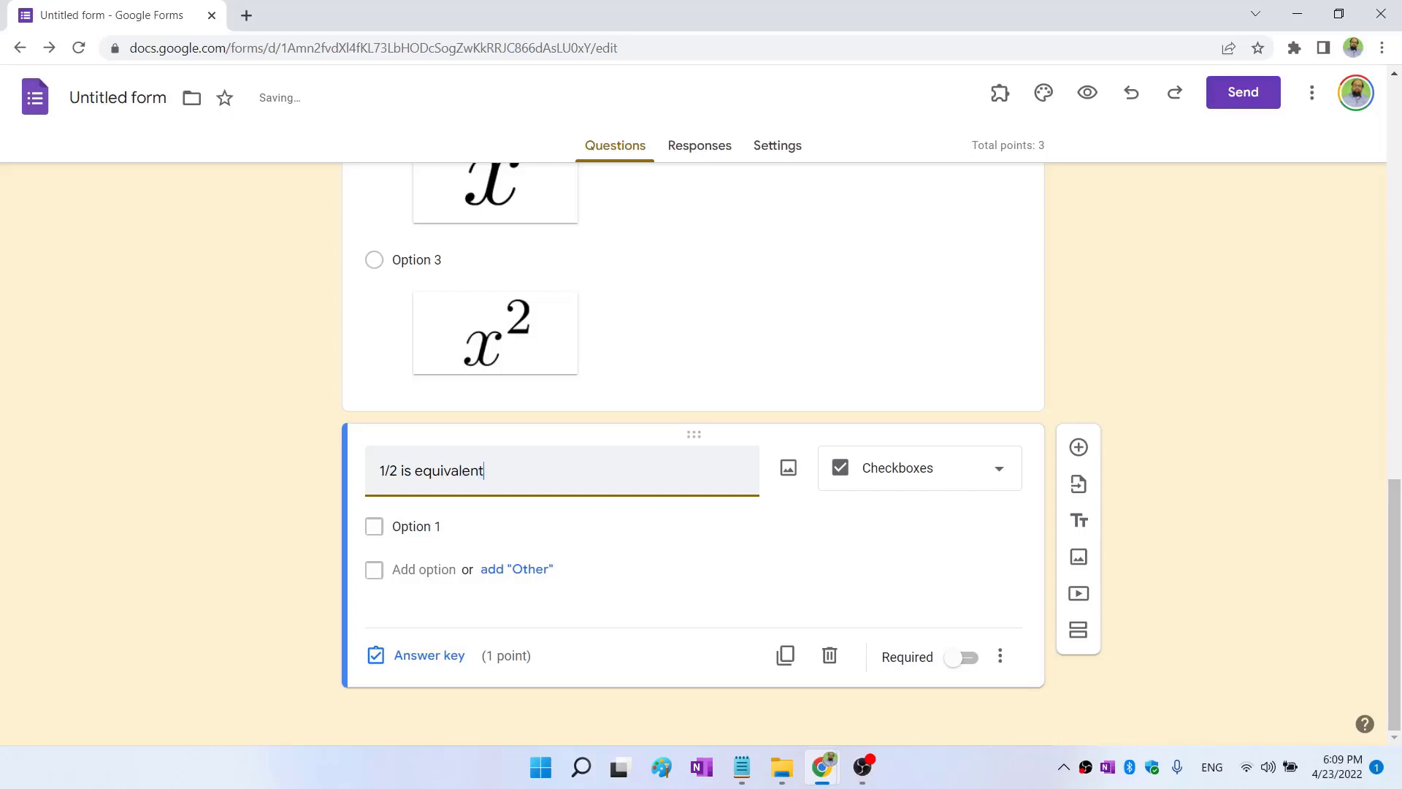
type("to which of the following. Select all that are co")
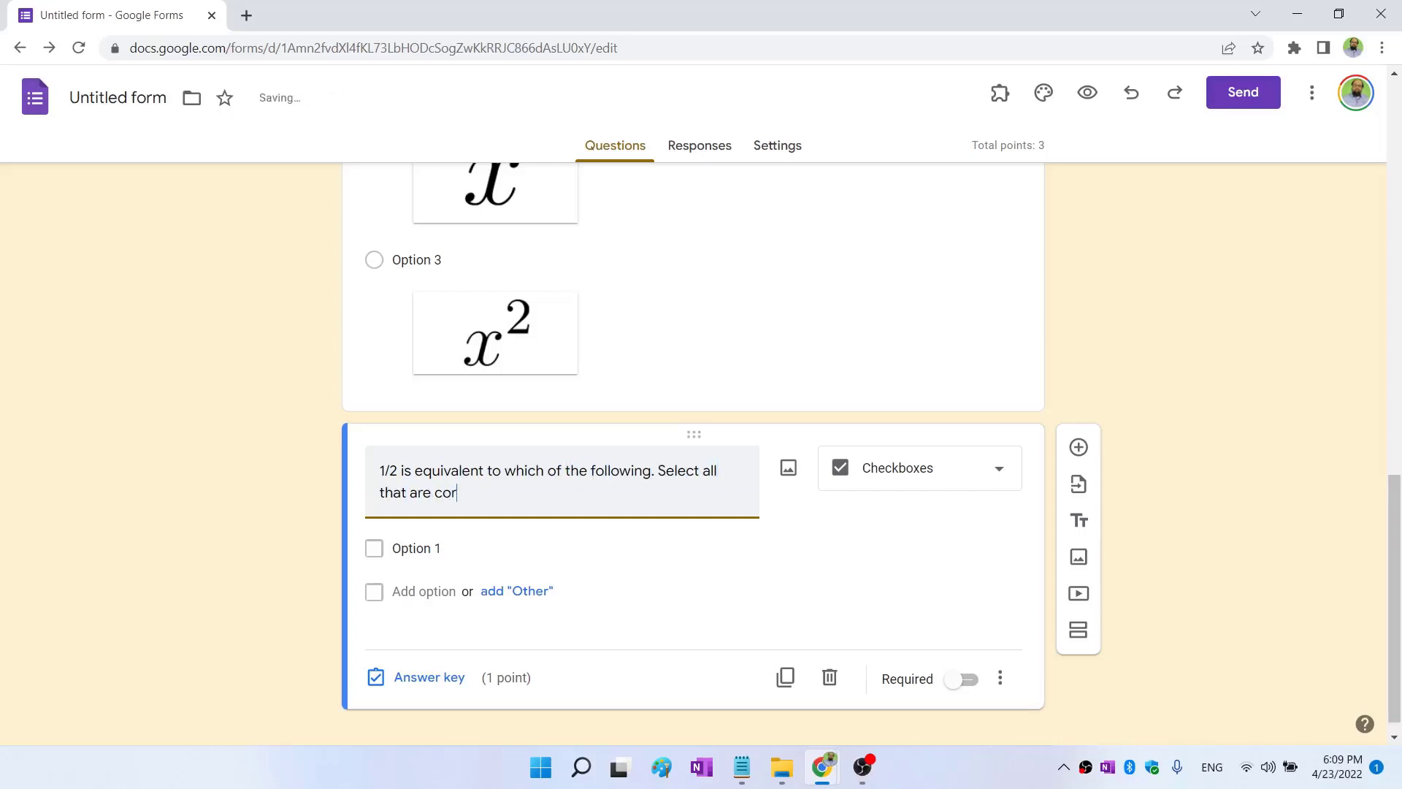
type("rect.")
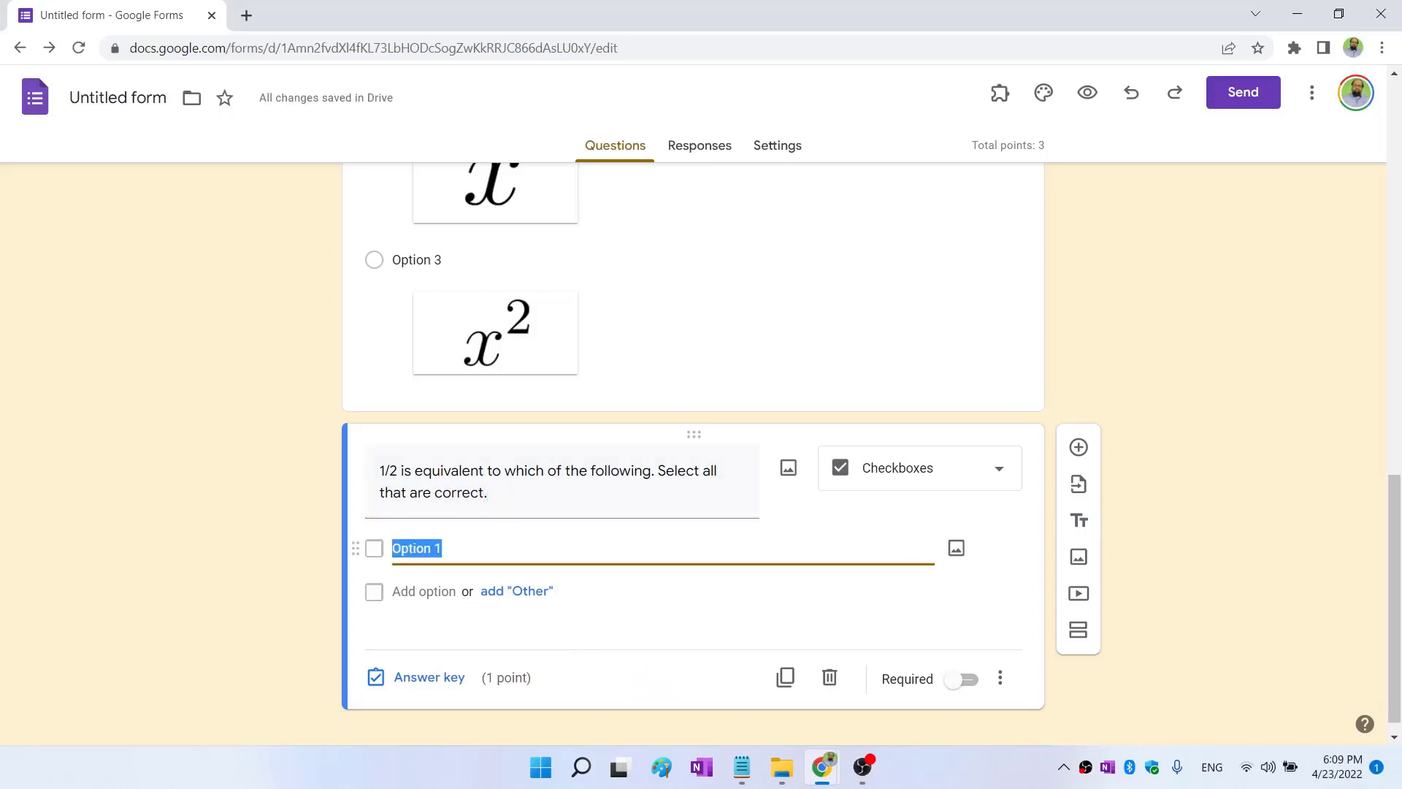
Step: Add the answer options 50% and 0.5, then open the answer key
type("50%")
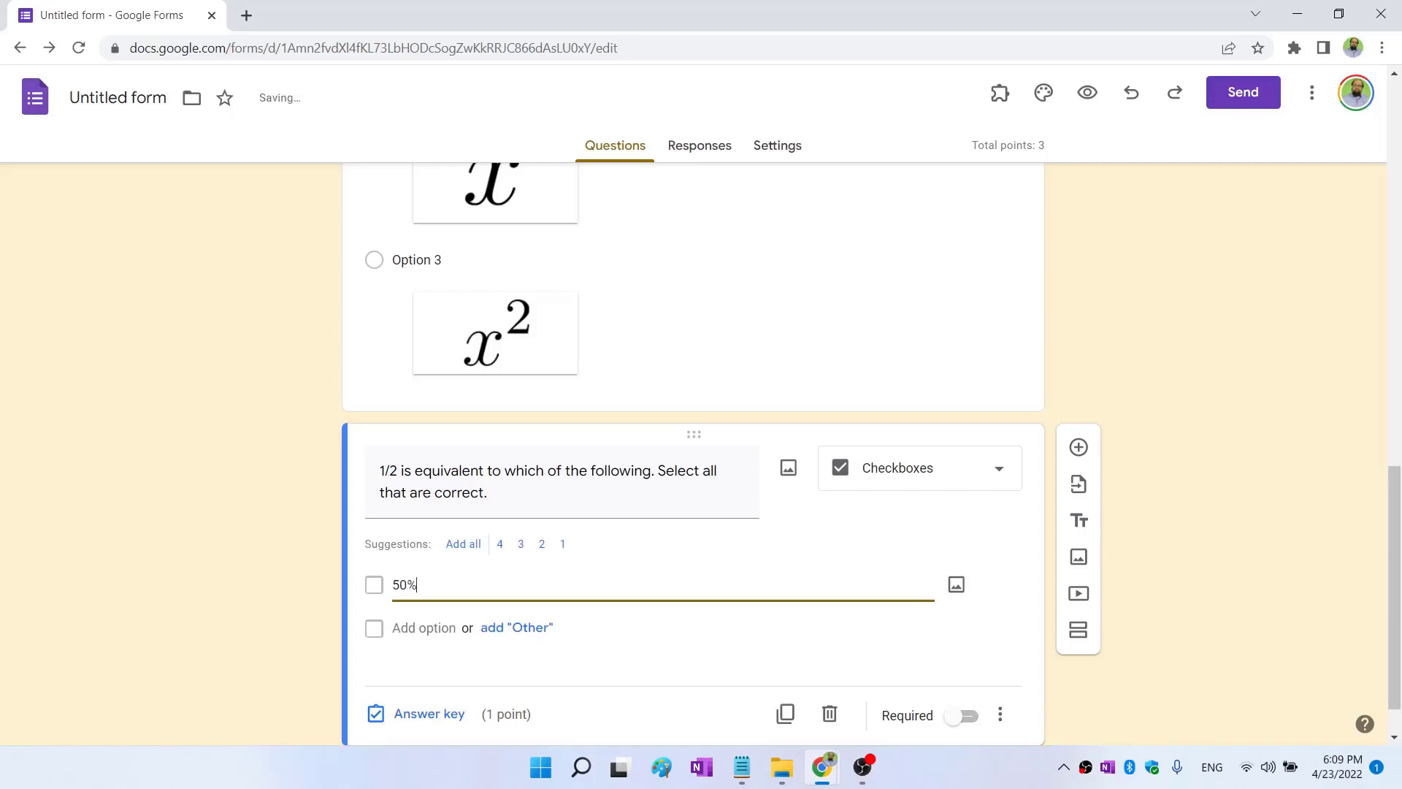
left_click(499, 544)
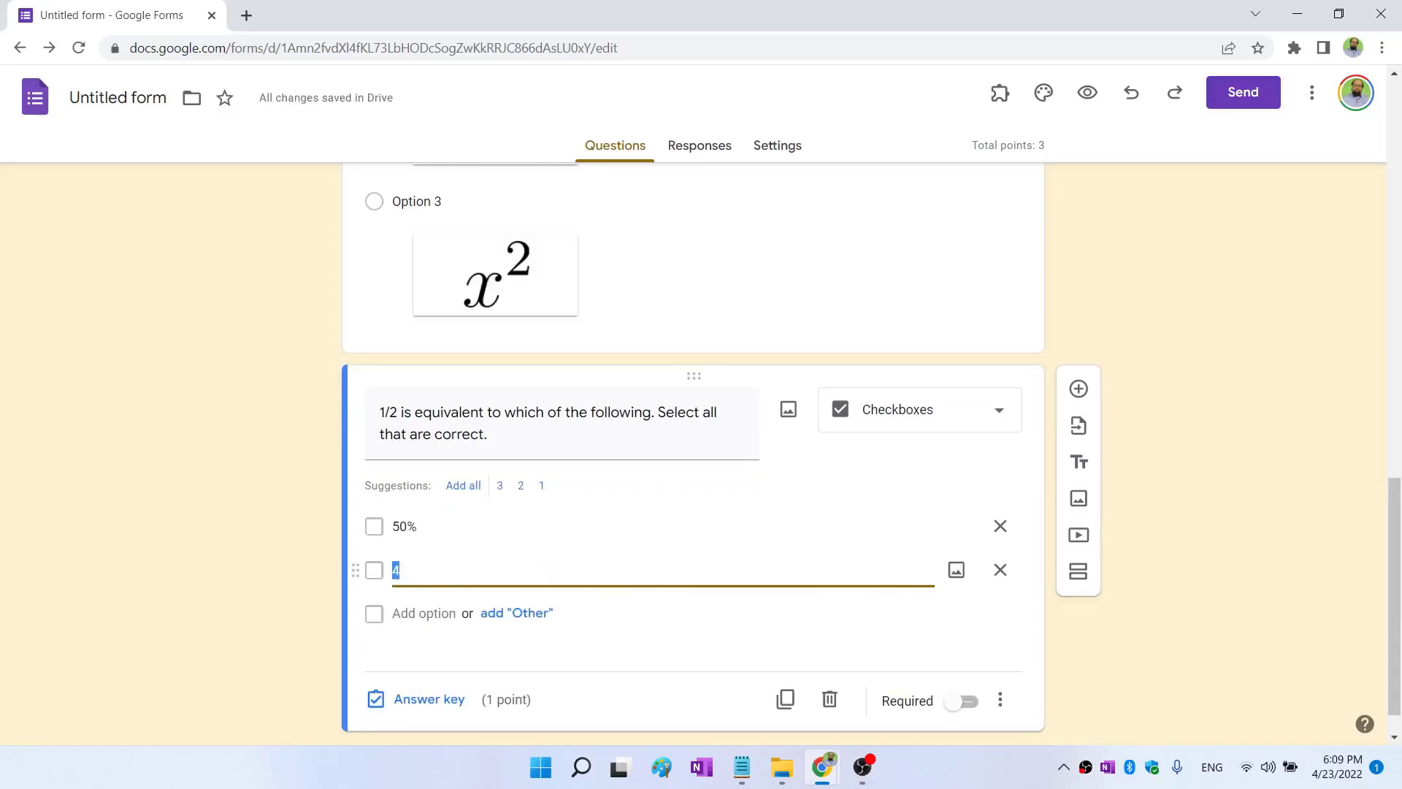
type("0.5")
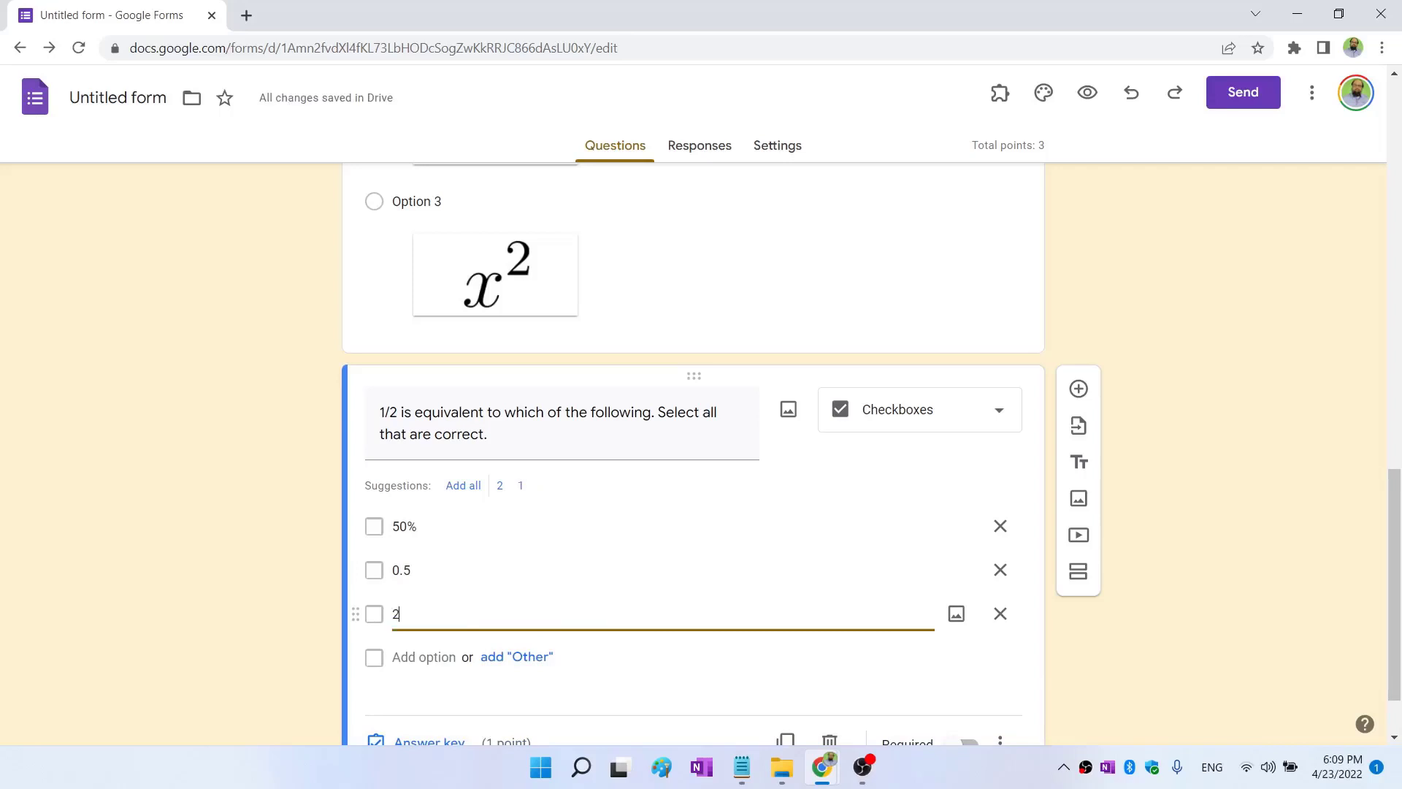
left_click(428, 740)
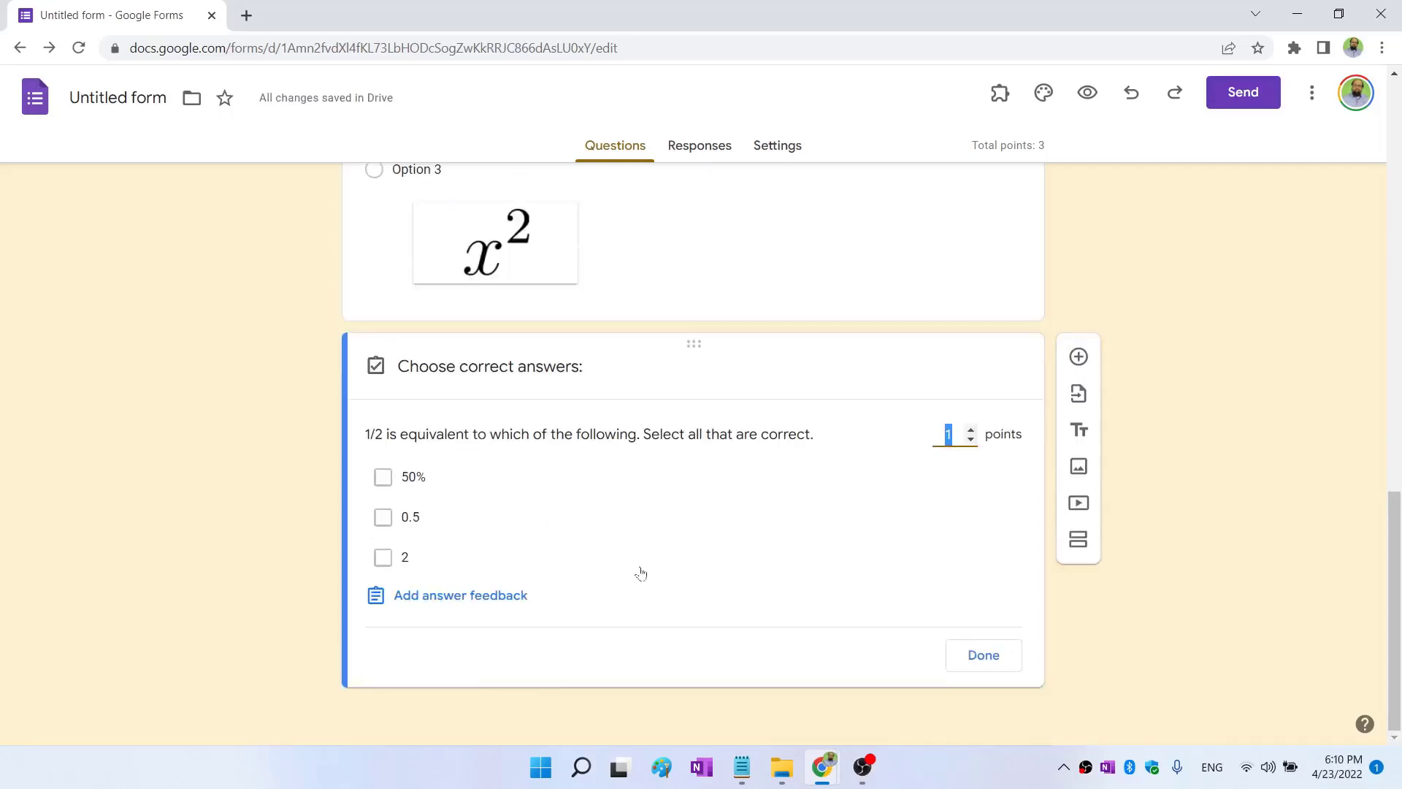
Step: Mark 50% and 0.5 correct for the 1/2 question and preview the quiz
left_click(383, 476)
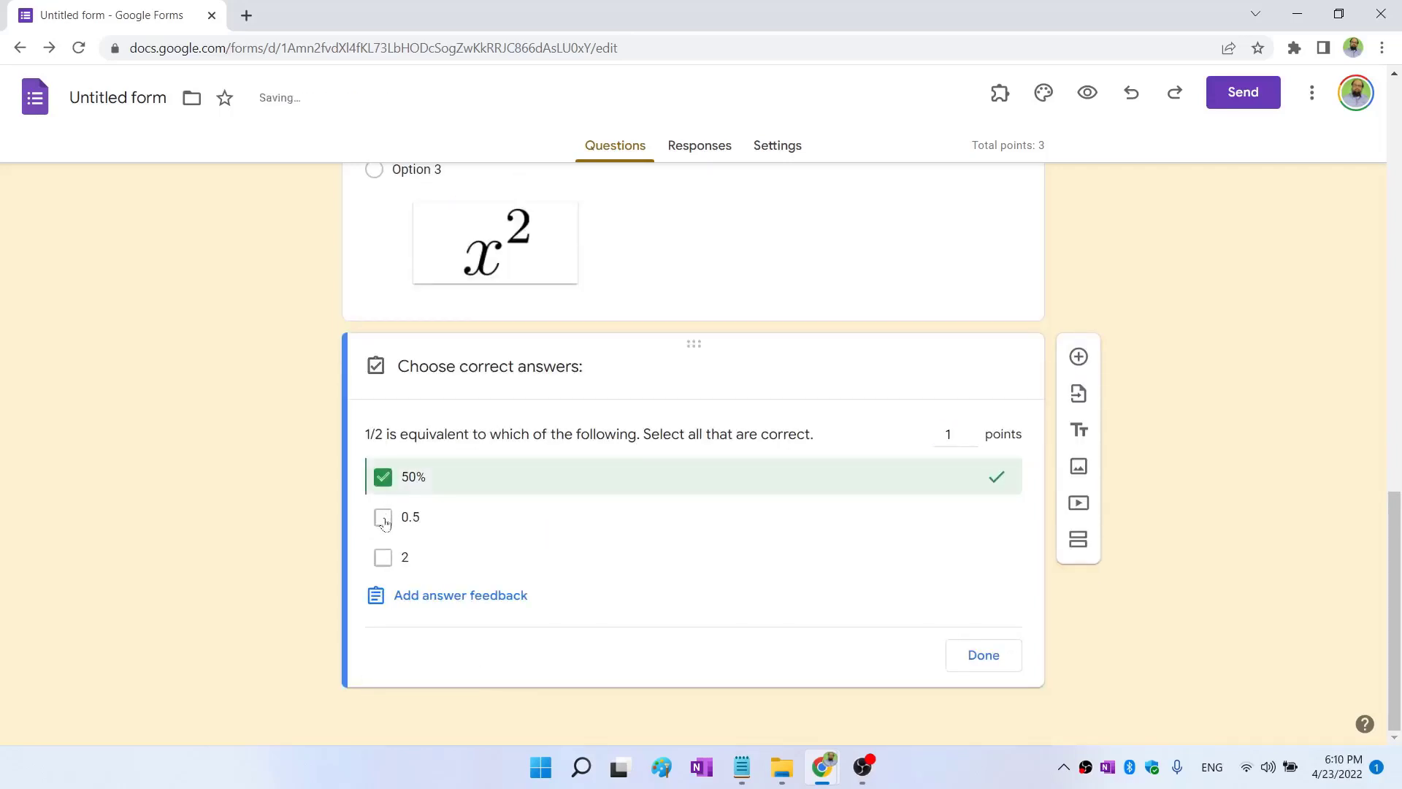
left_click(383, 517)
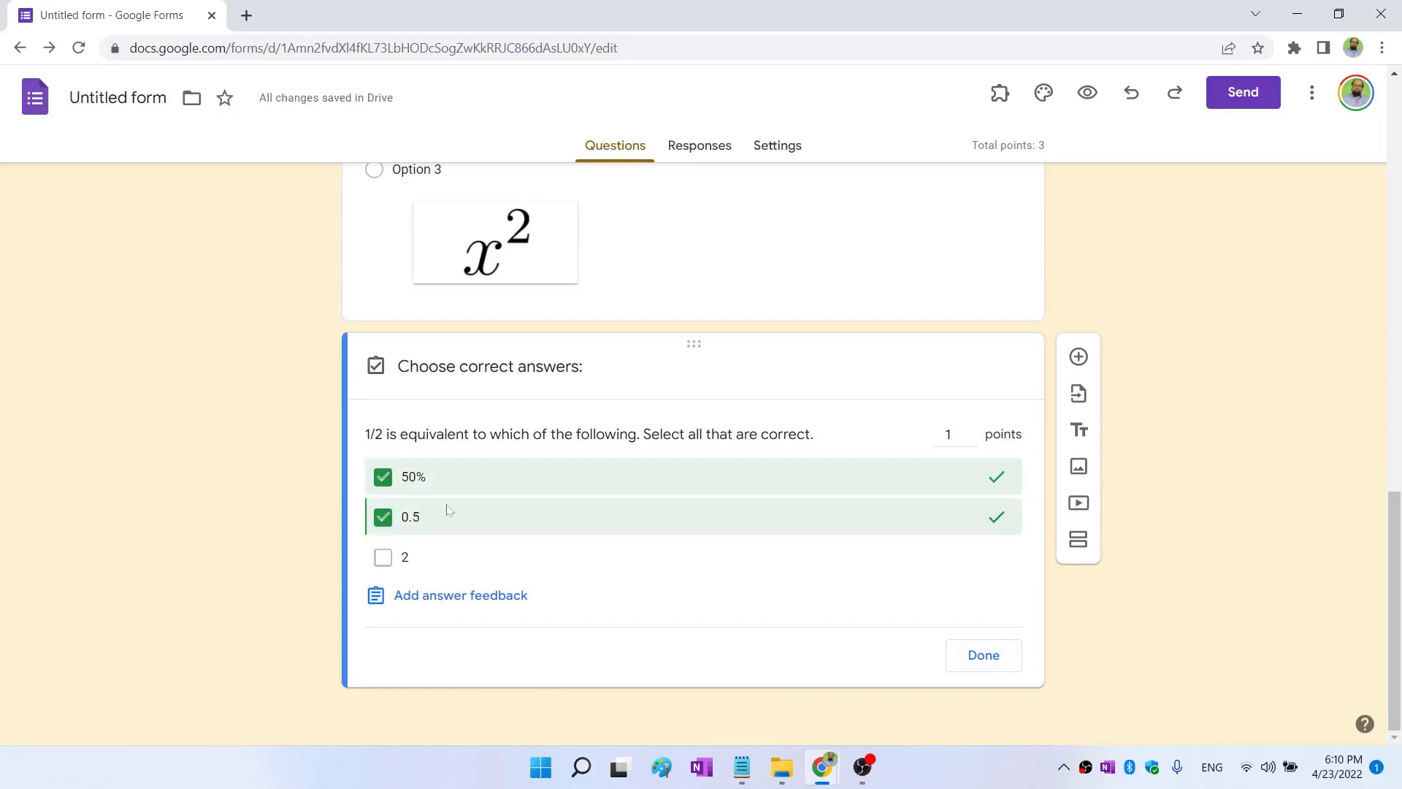
mouse_move(447, 510)
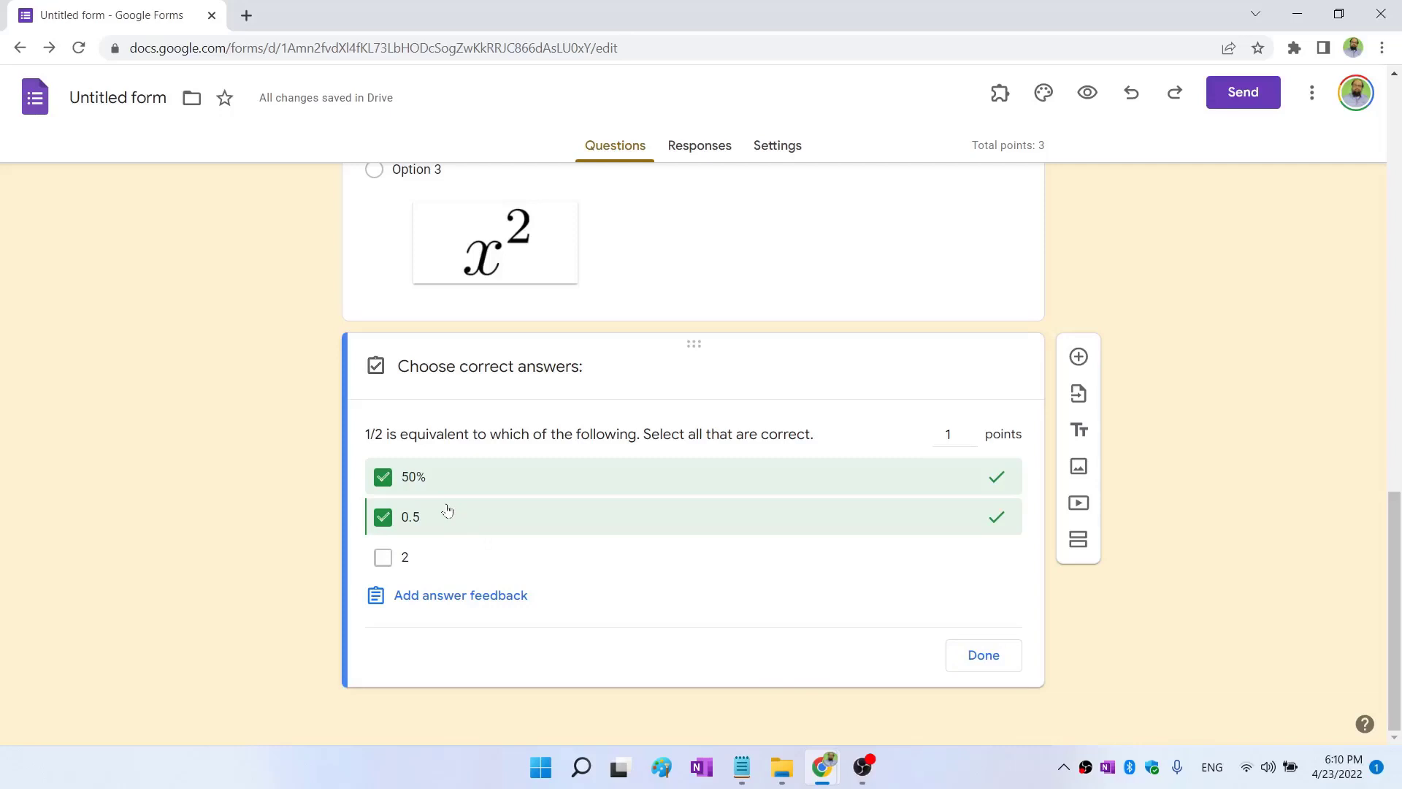
left_click(1087, 92)
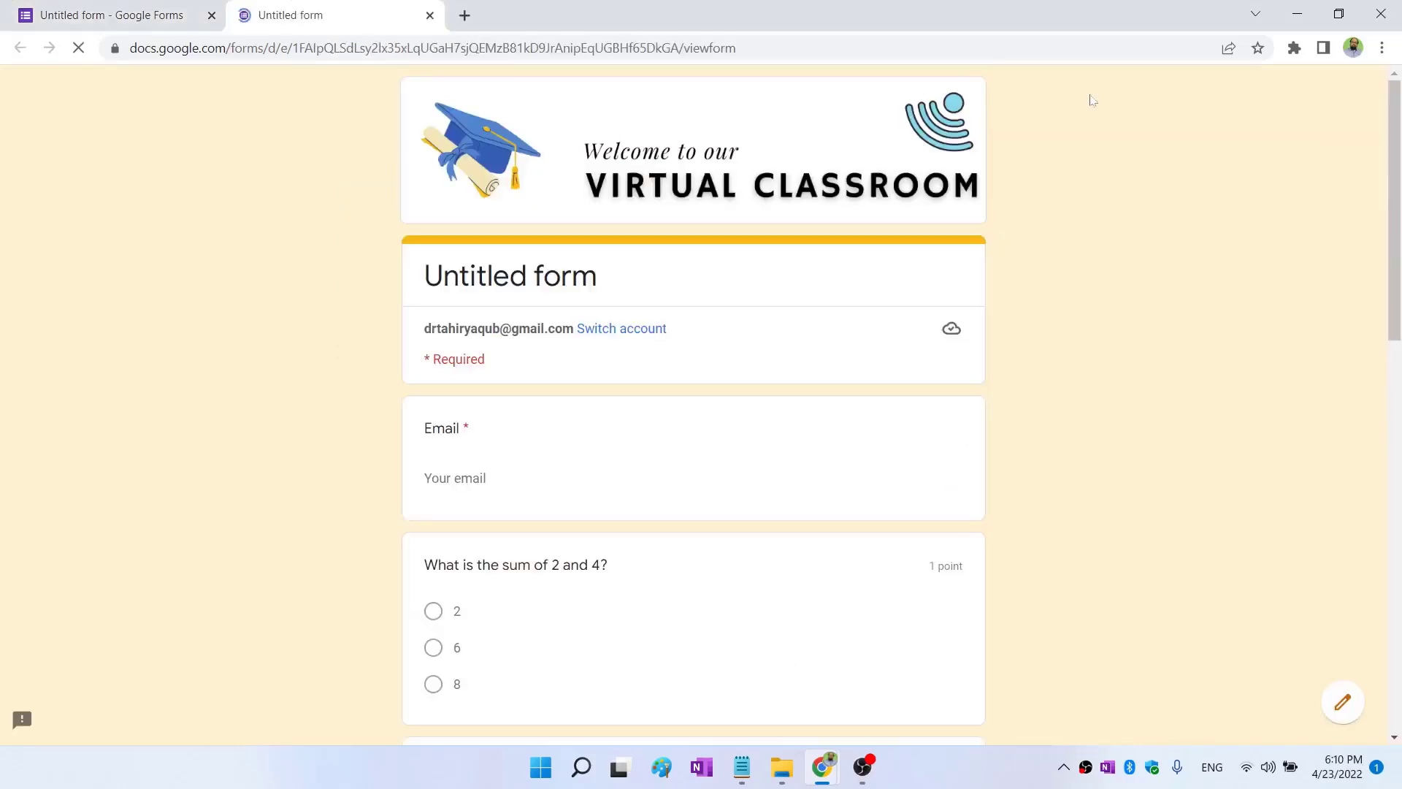
Step: Scroll through the respondent preview showing all three quiz questions
scroll("down", 3)
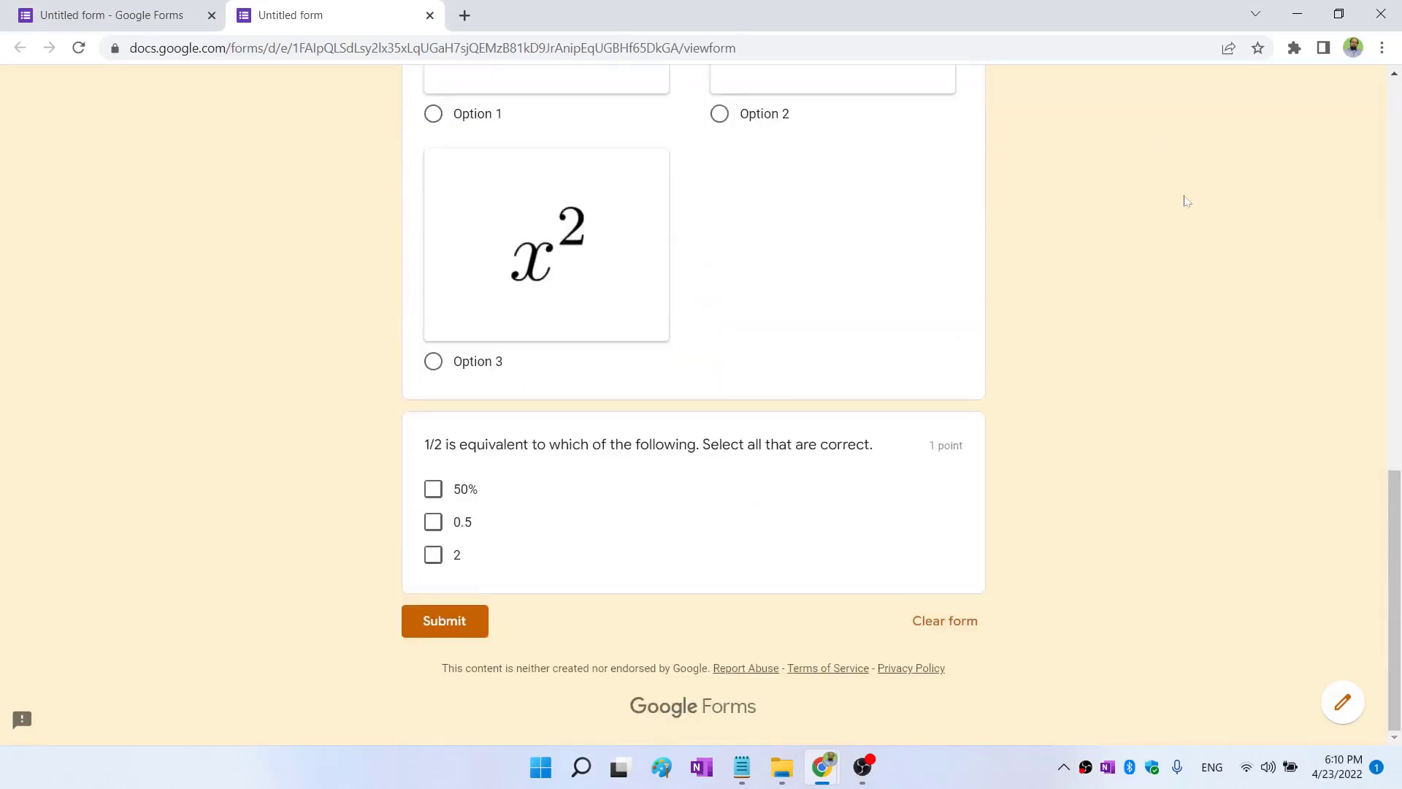
left_click(433, 489)
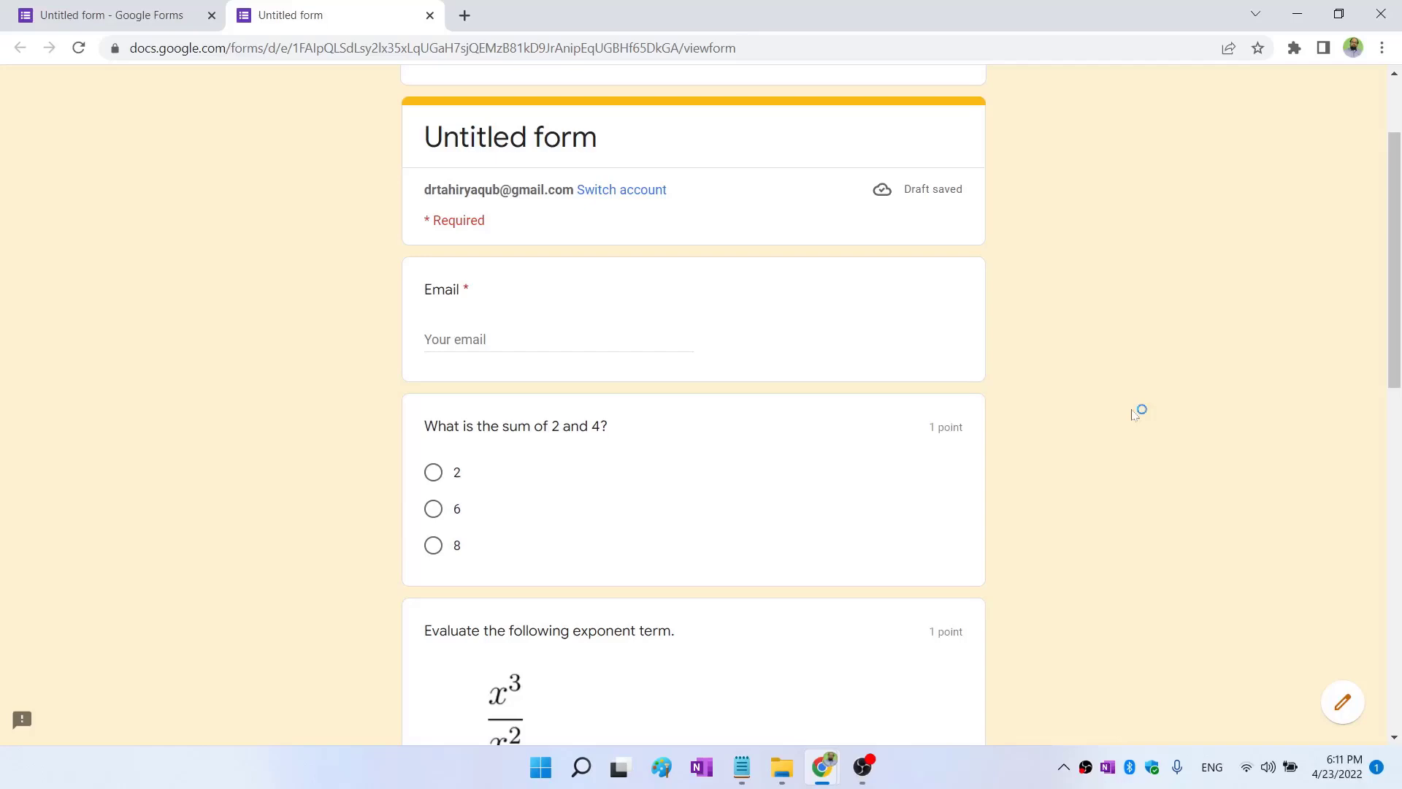
mouse_move(1134, 413)
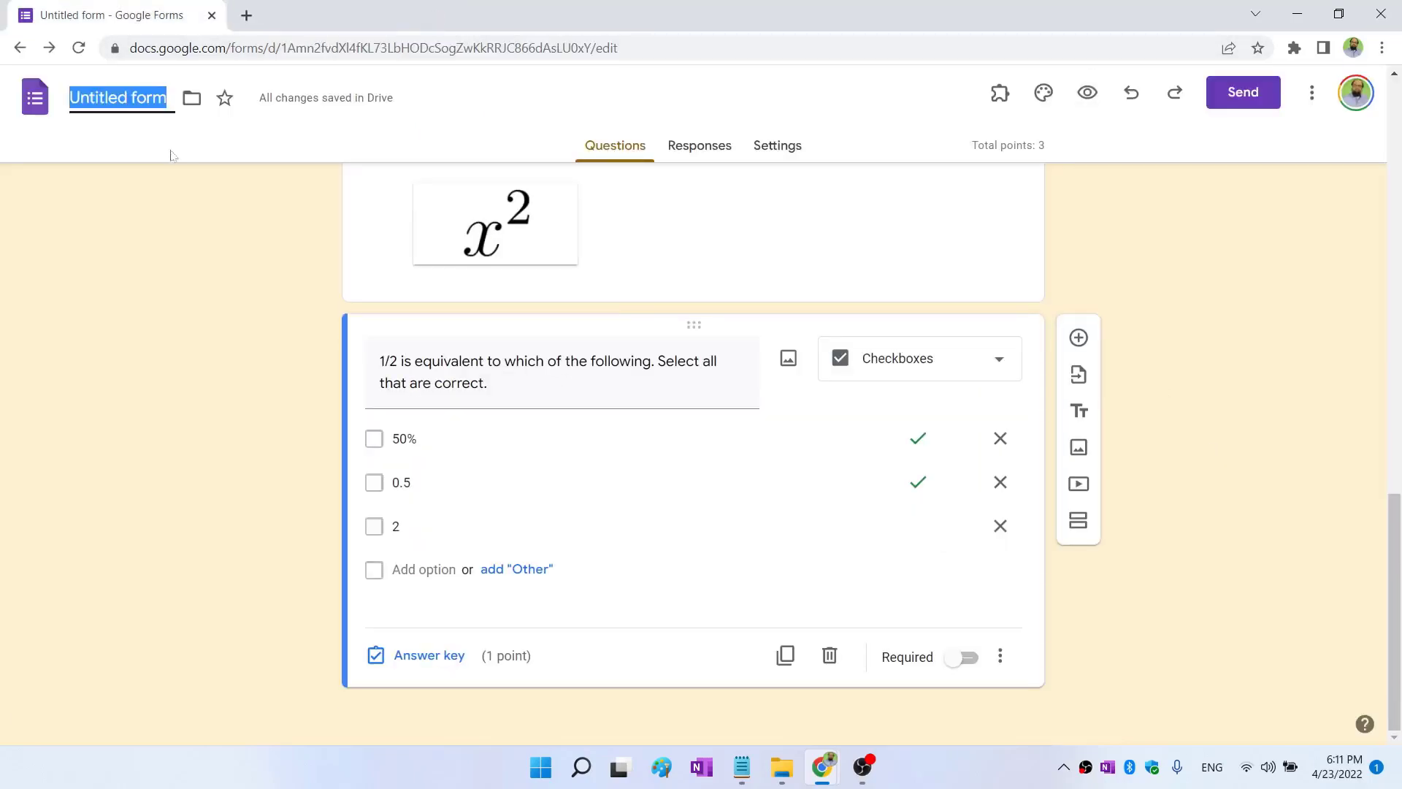
Step: Title the quiz 'Math Quiz for Grade 7' and scroll down the editor
type("Math Quiz for Grade")
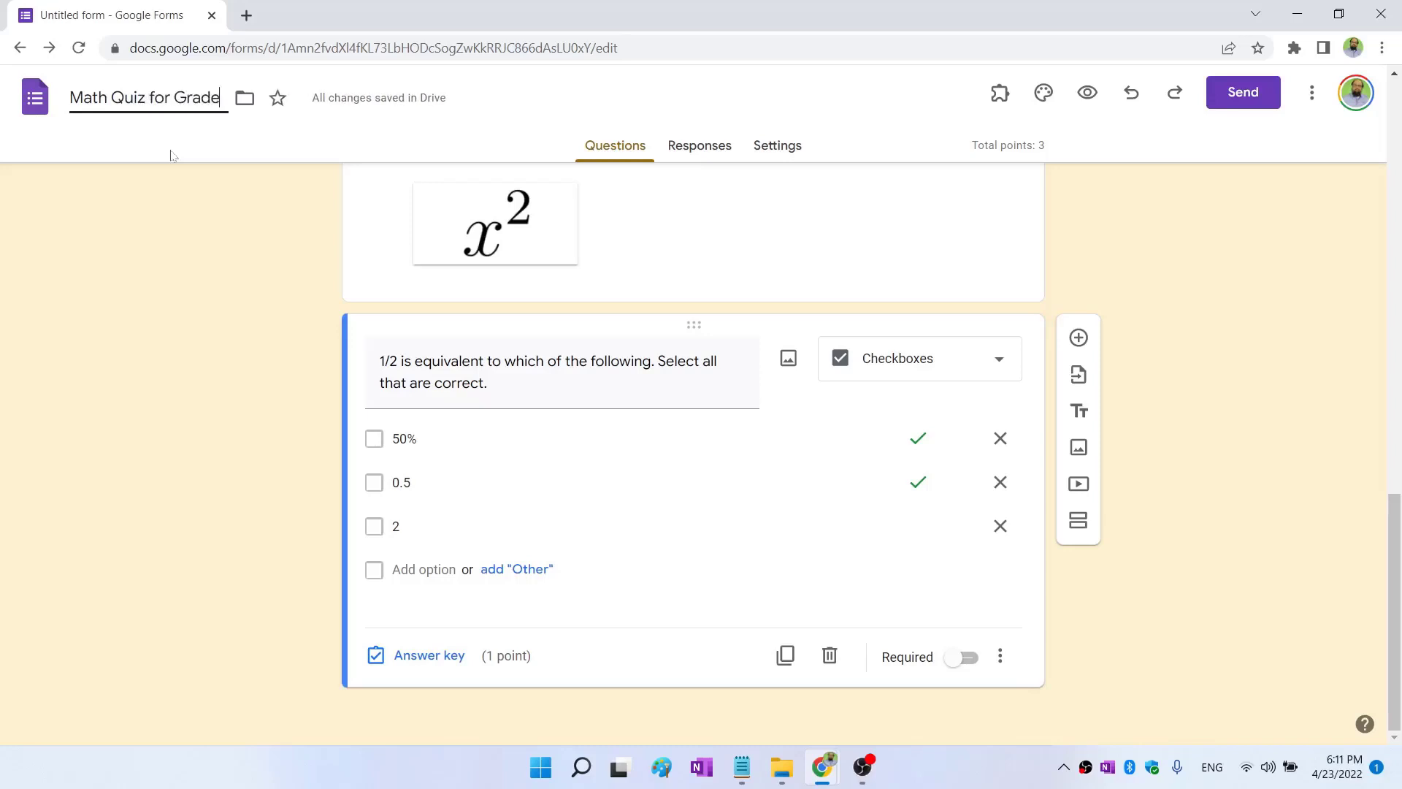
type("7")
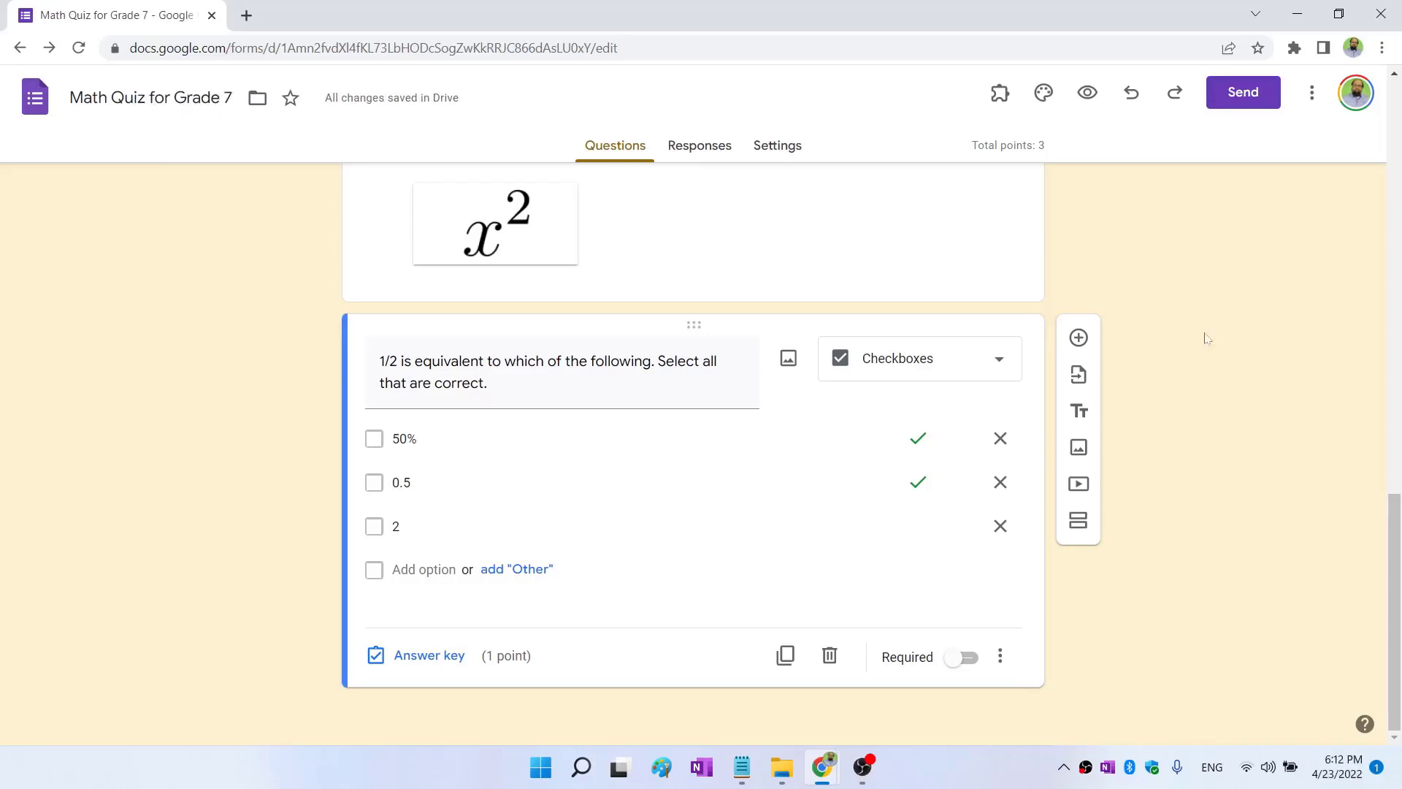
mouse_move(1280, 229)
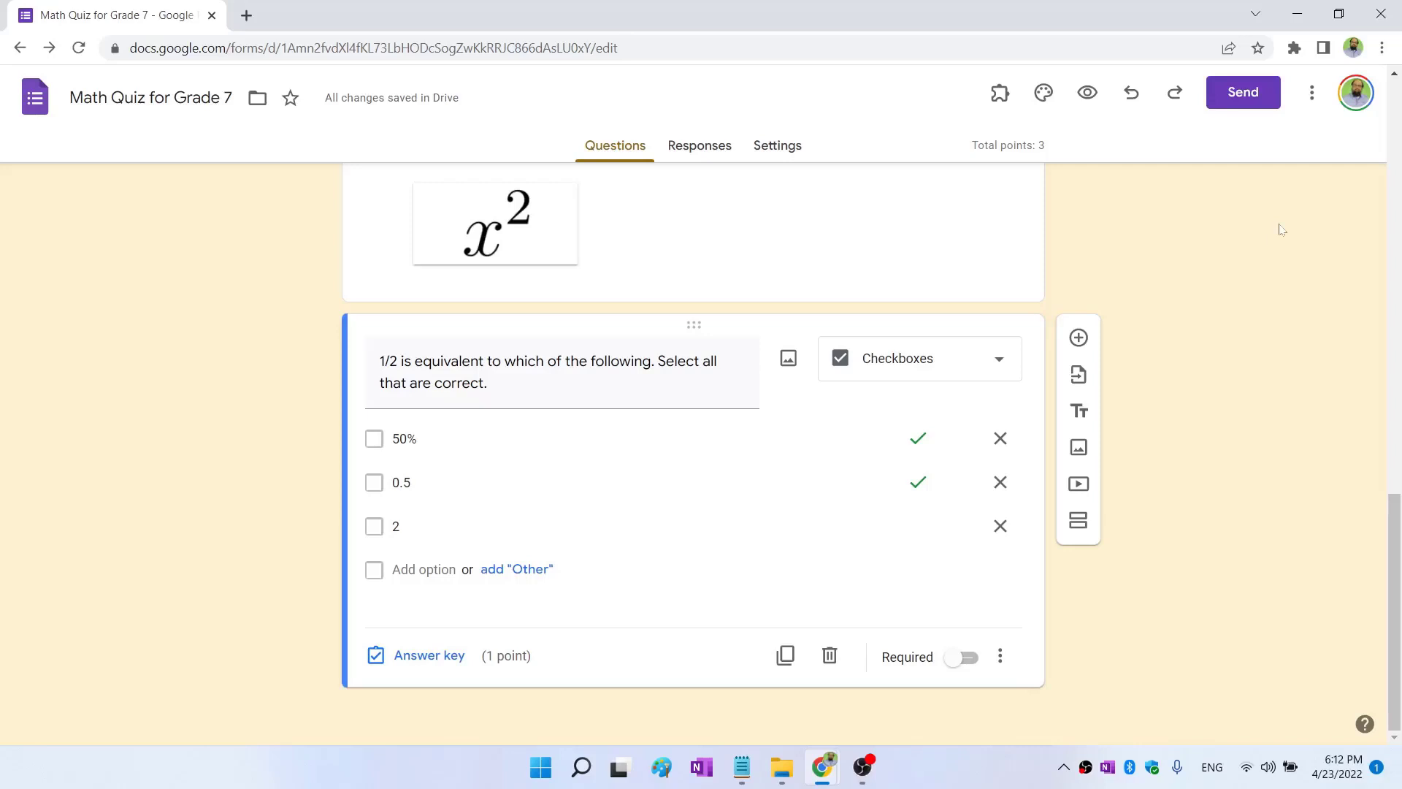
mouse_move(1353, 94)
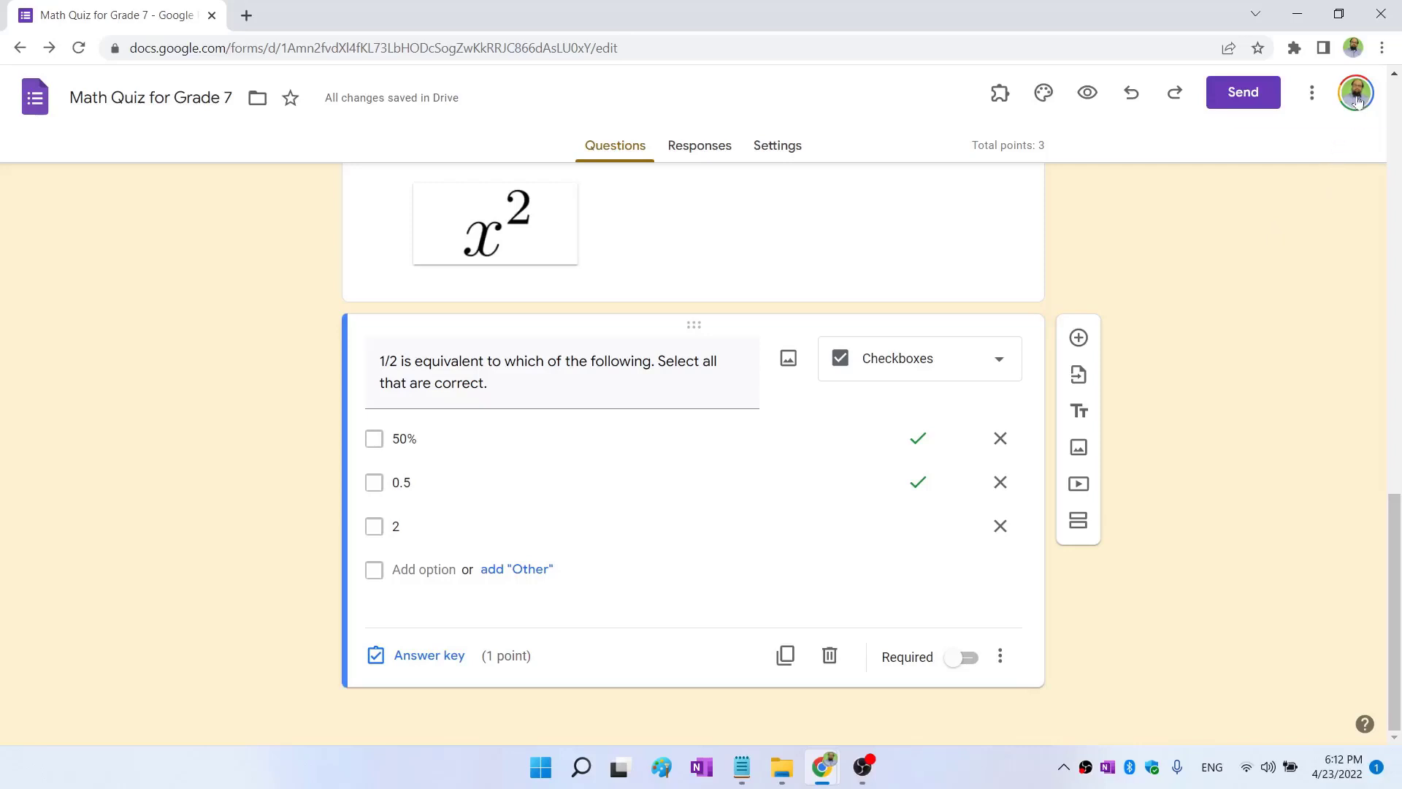
scroll("down", 3)
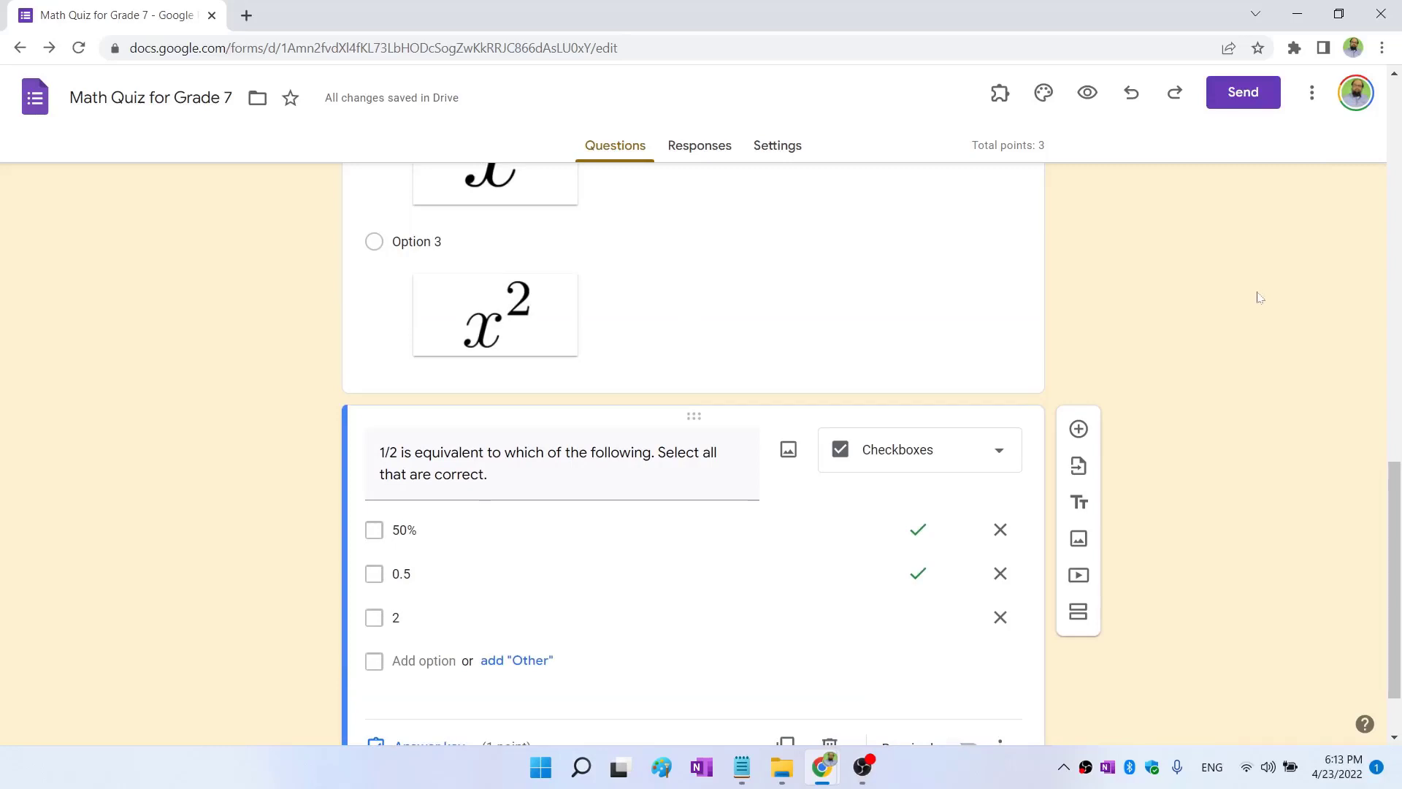
scroll("down", 3)
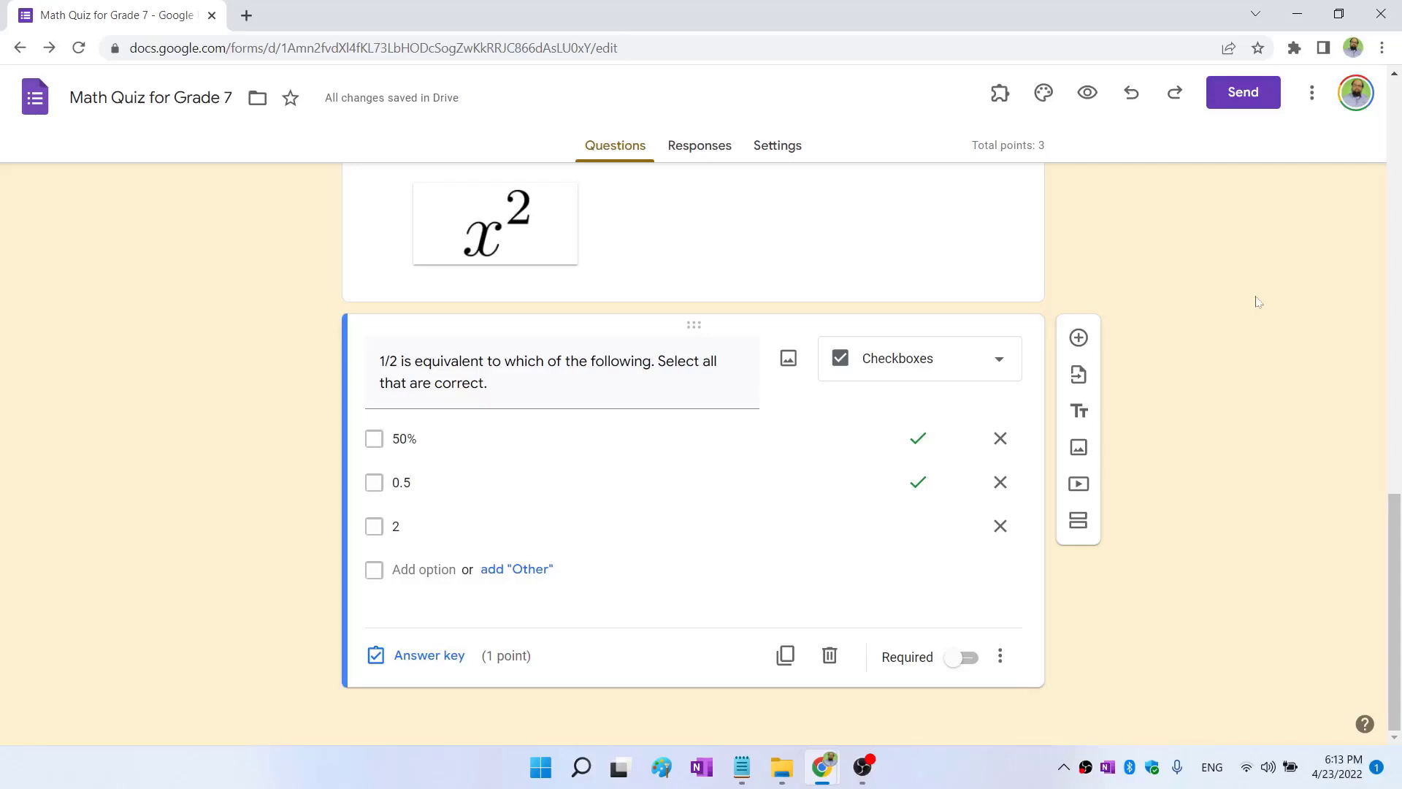
mouse_move(35, 97)
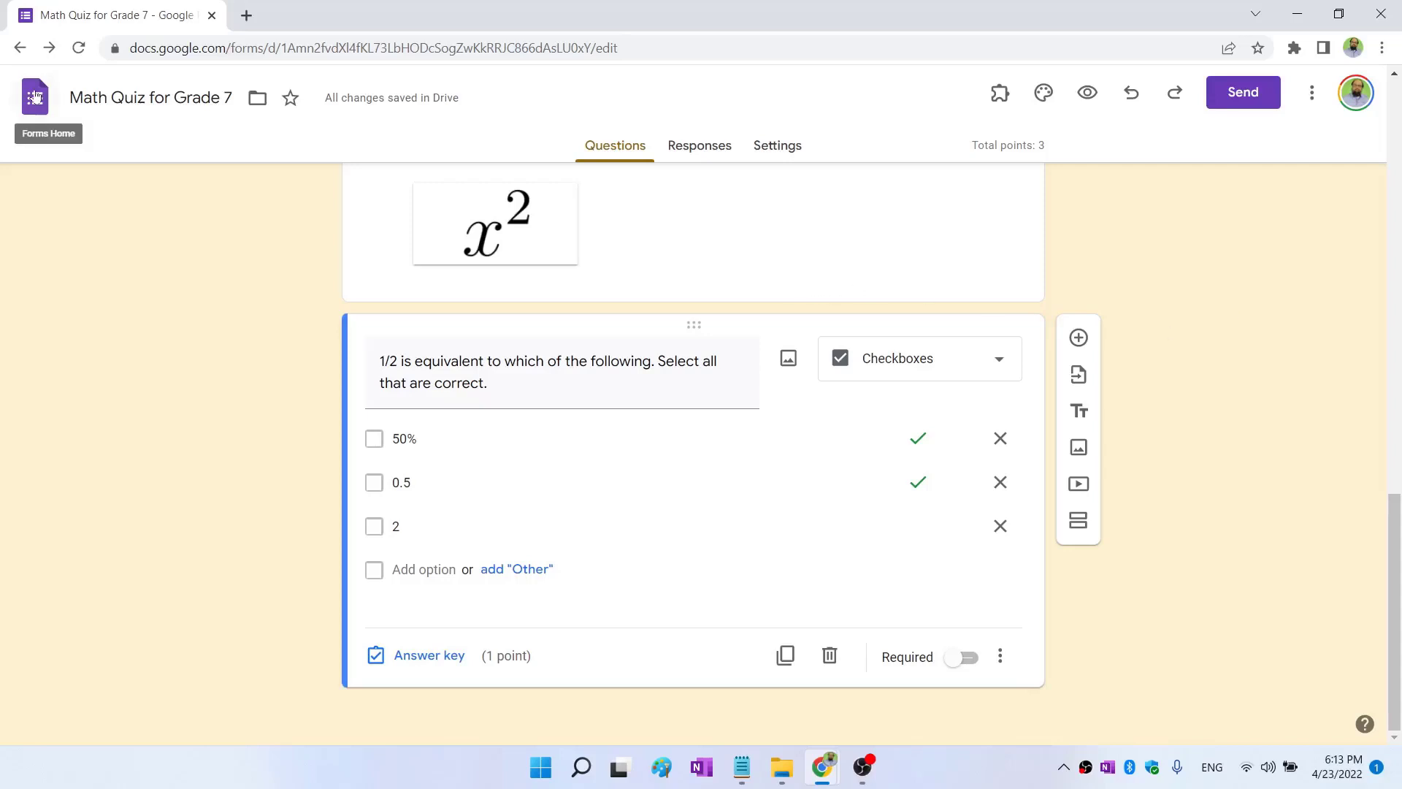
left_click(48, 133)
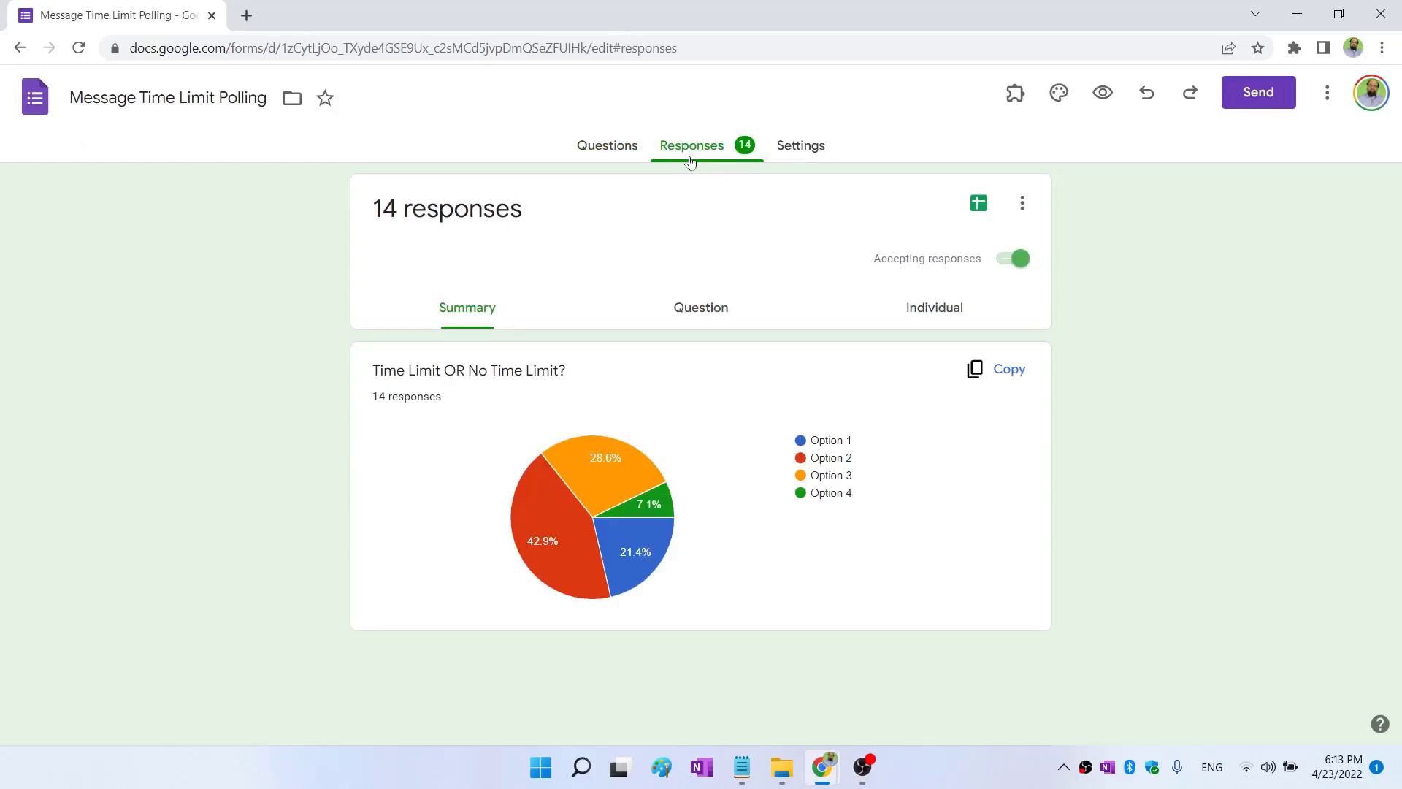
mouse_move(690, 450)
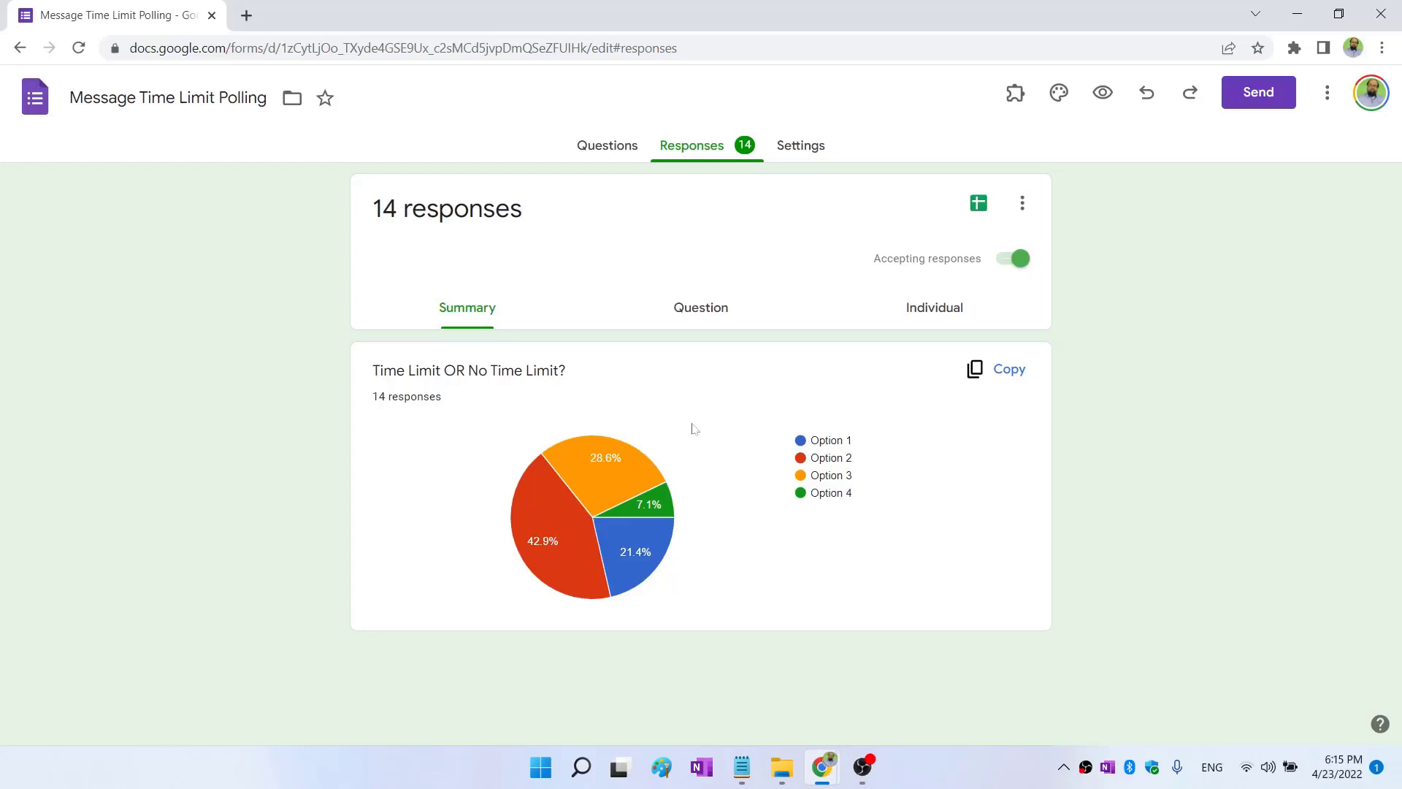
mouse_move(700, 424)
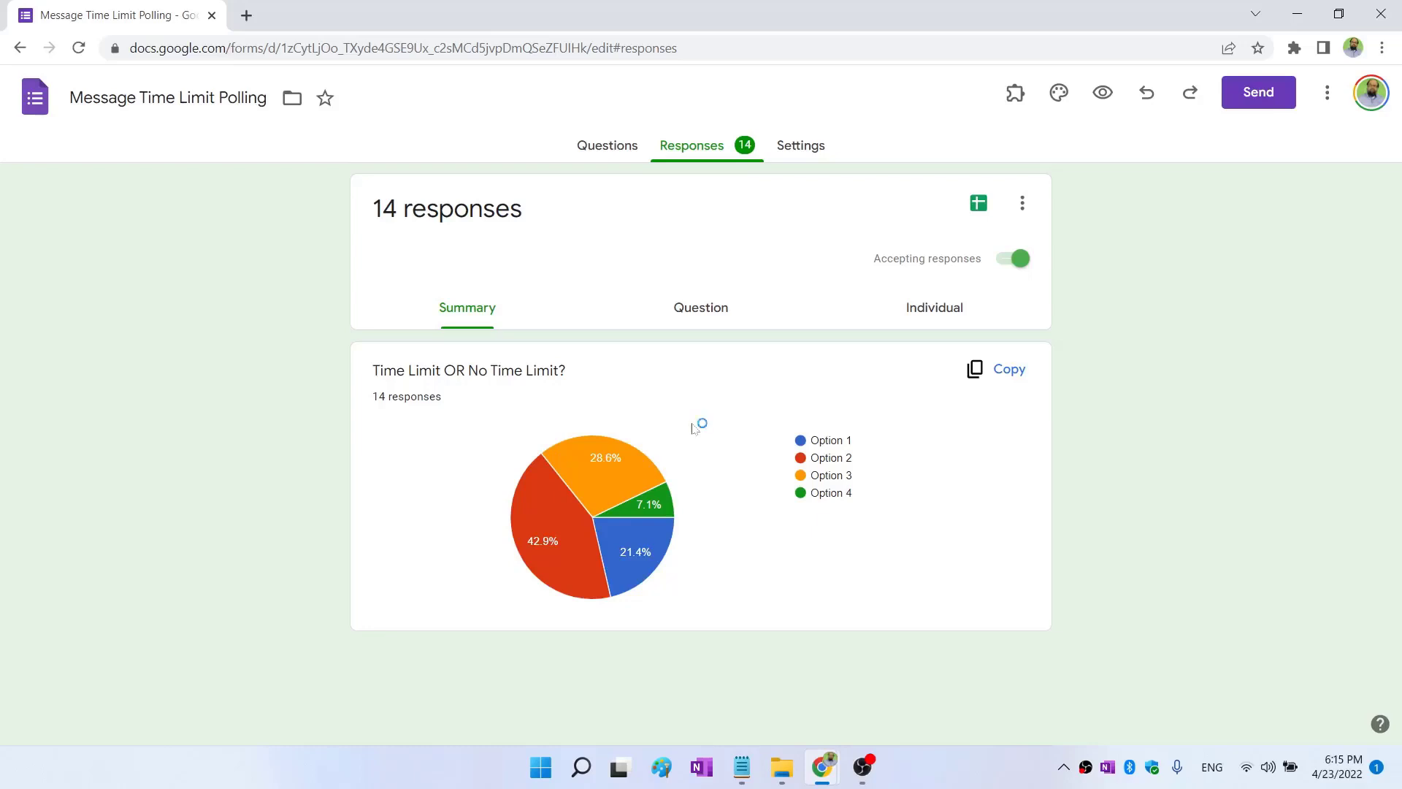
mouse_move(694, 429)
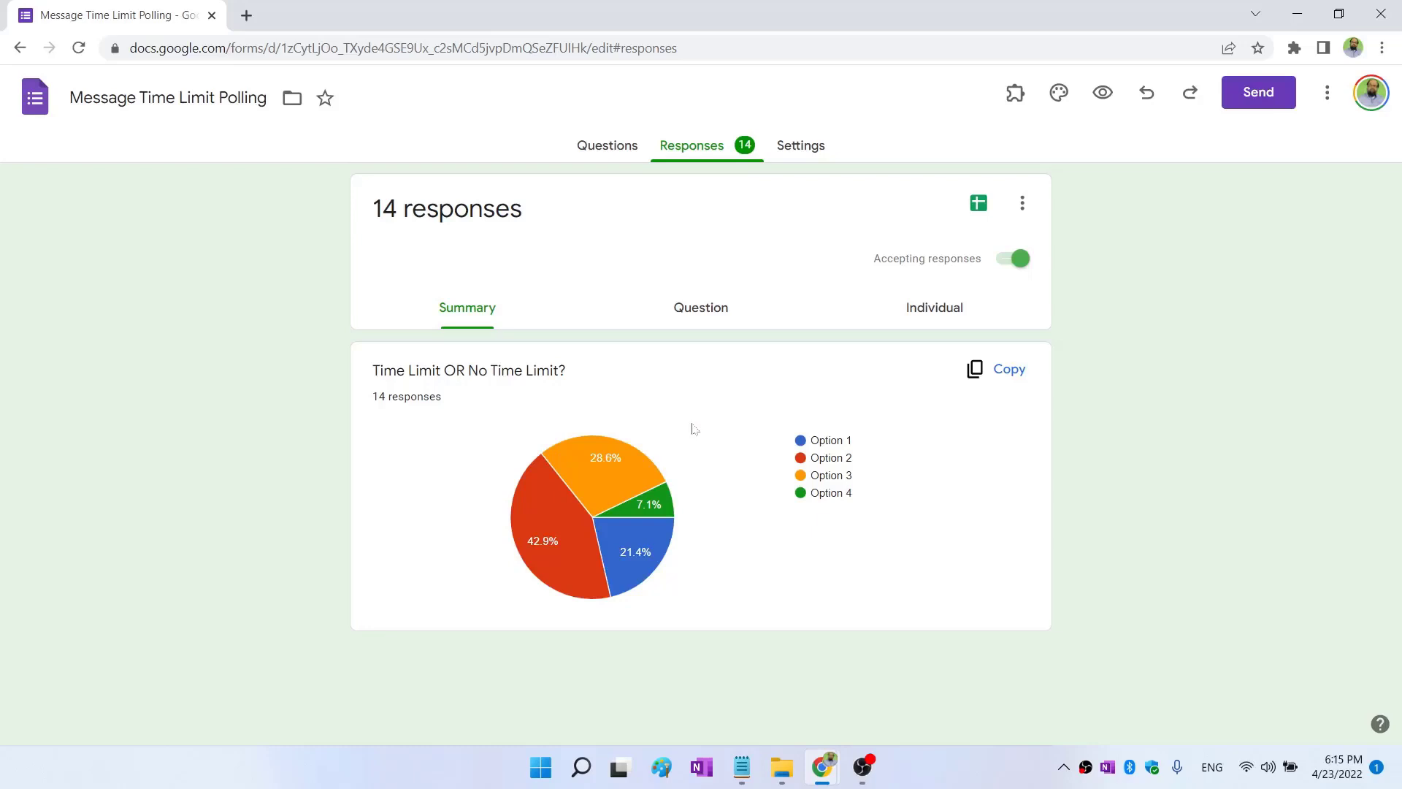
mouse_move(766, 426)
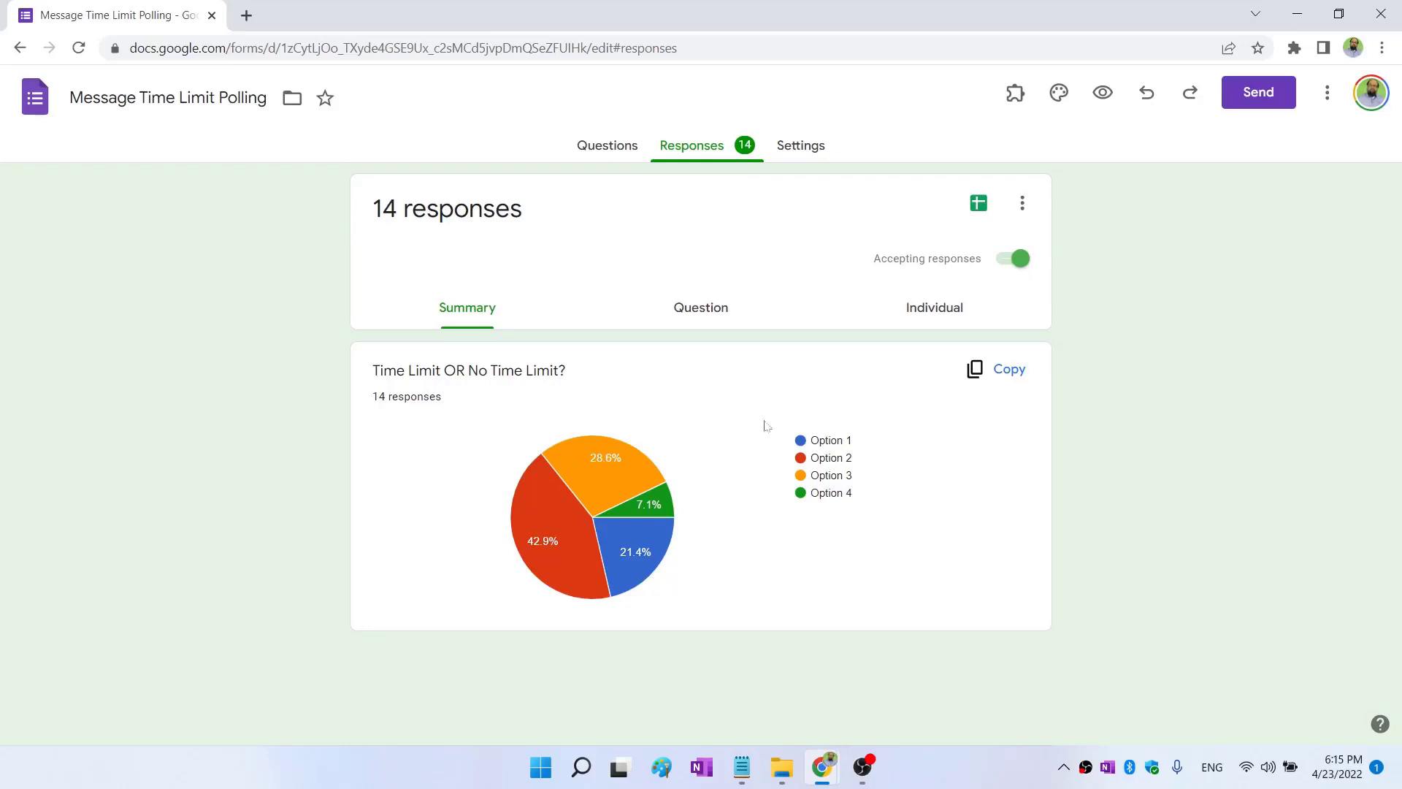
mouse_move(833, 517)
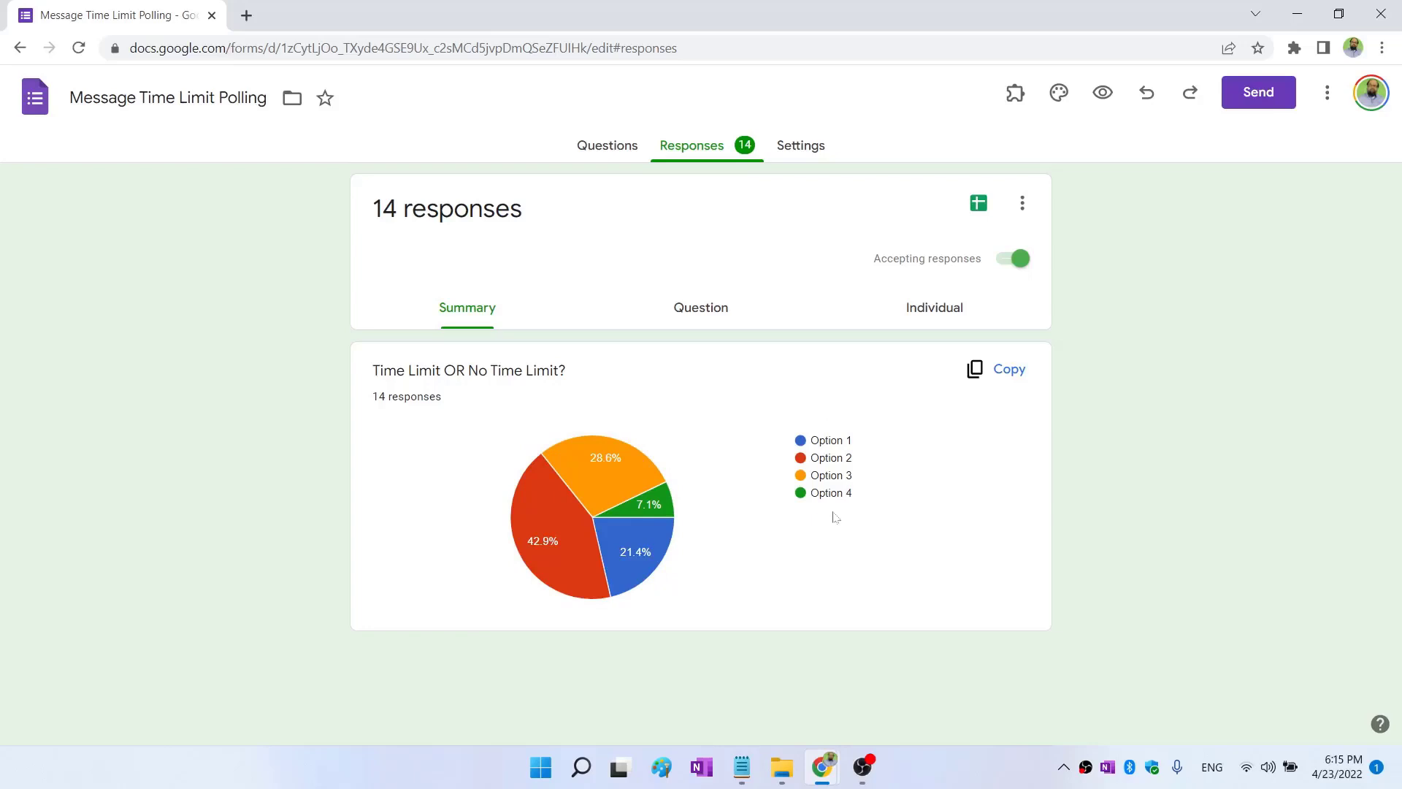
mouse_move(650, 523)
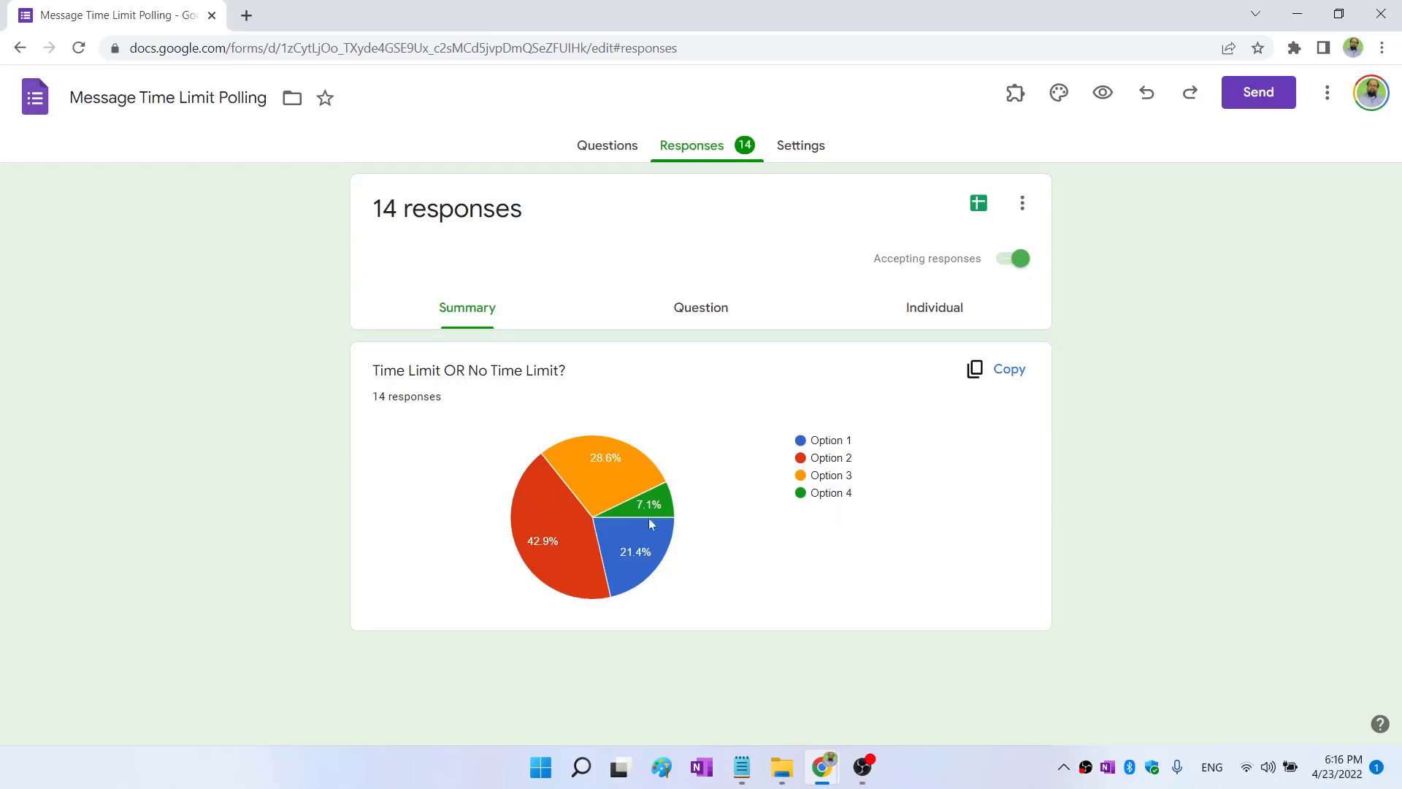
mouse_move(546, 537)
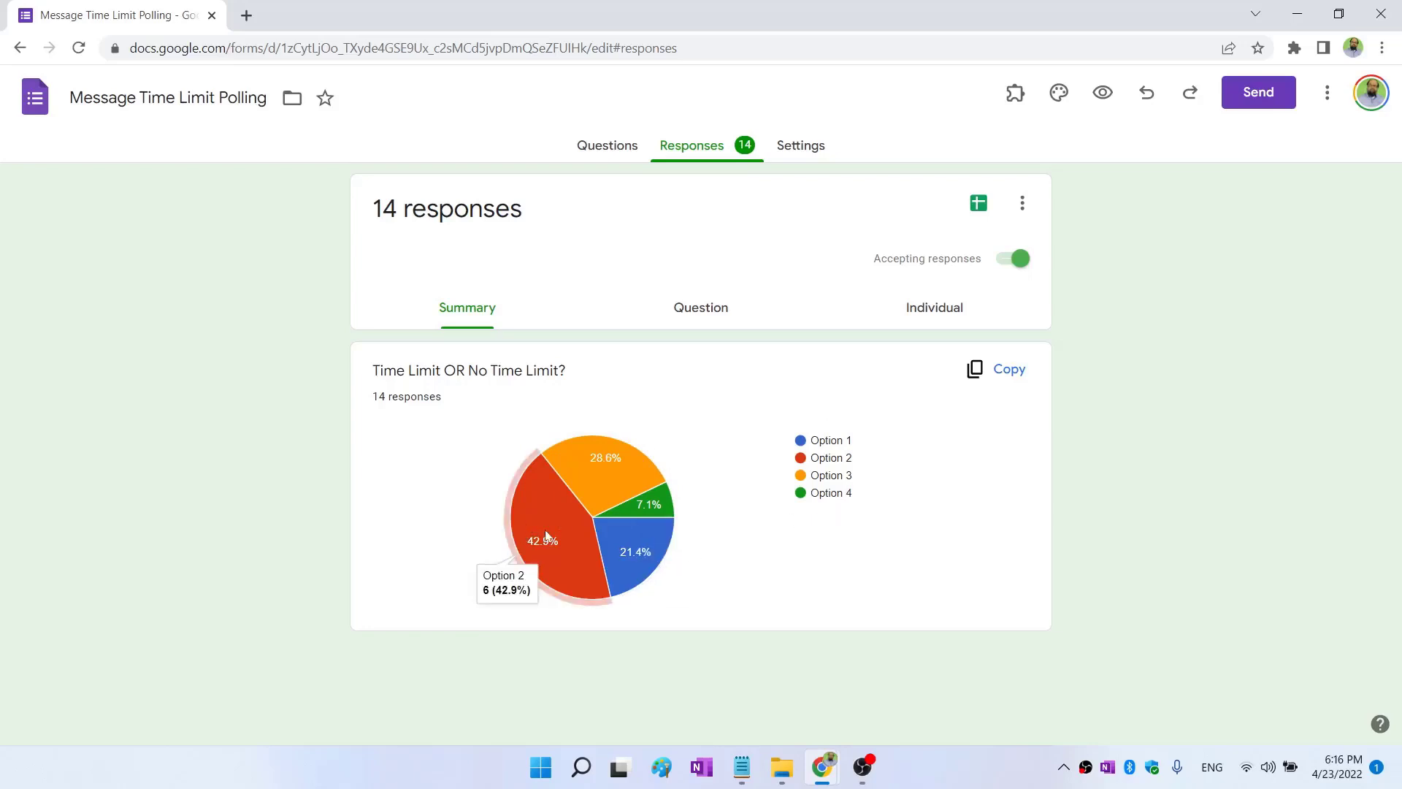
mouse_move(662, 451)
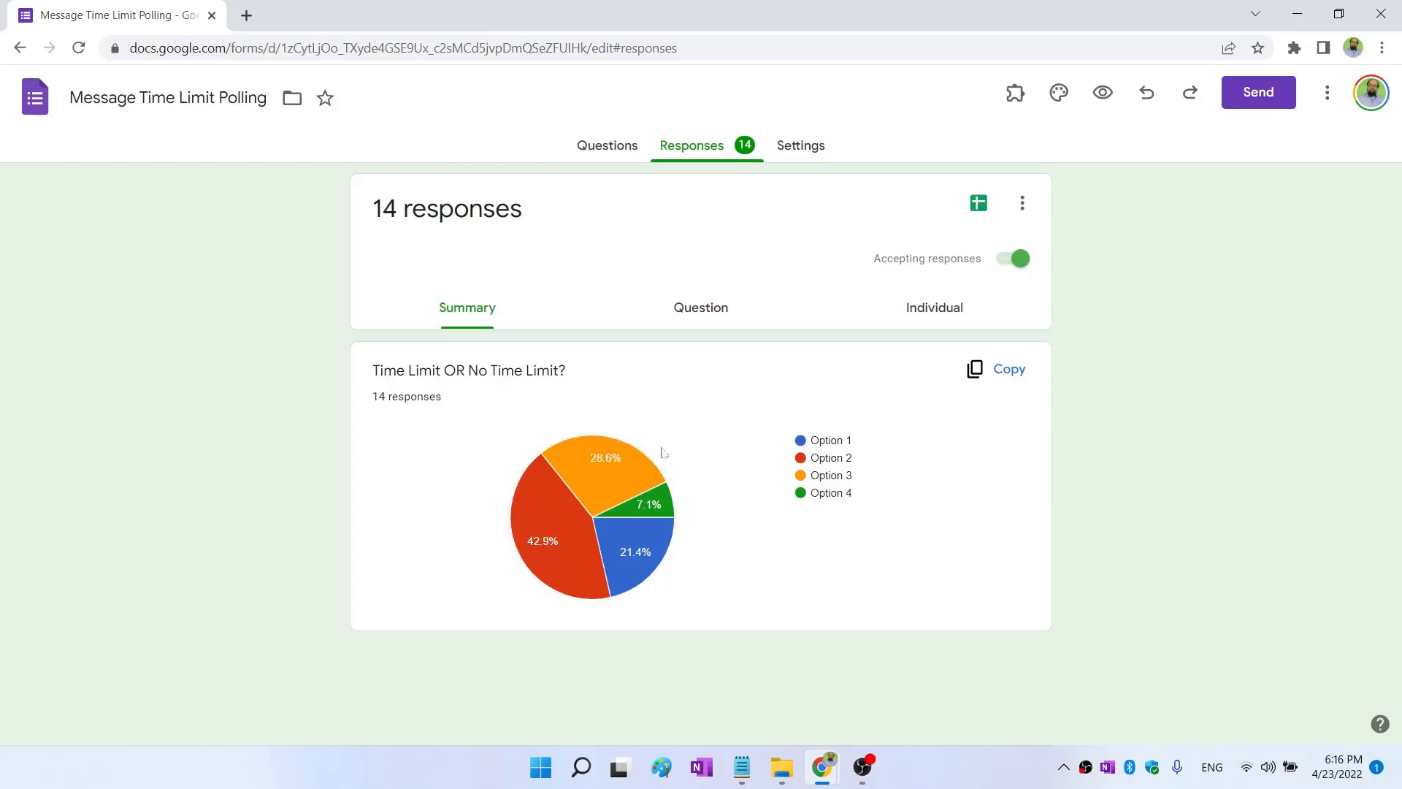
mouse_move(620, 539)
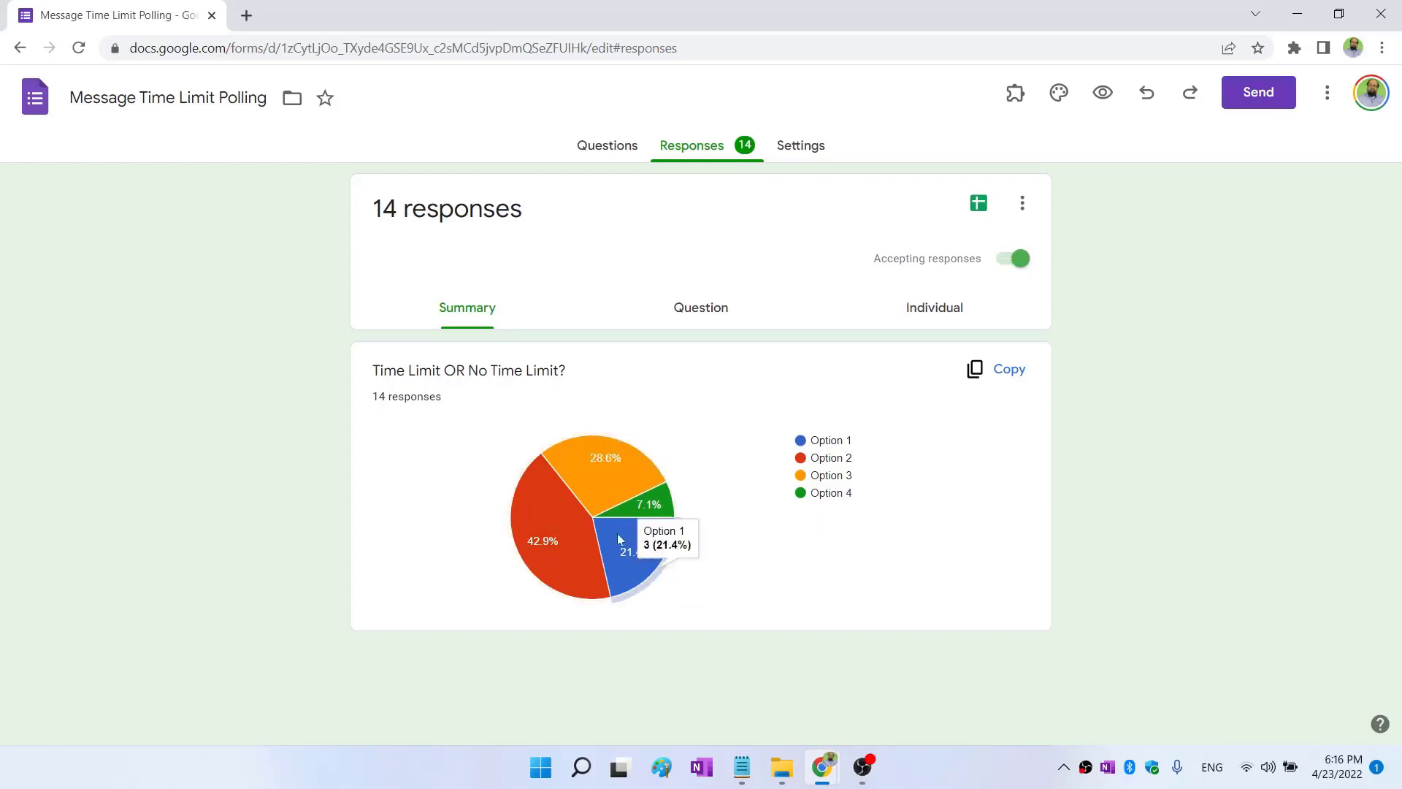
mouse_move(621, 533)
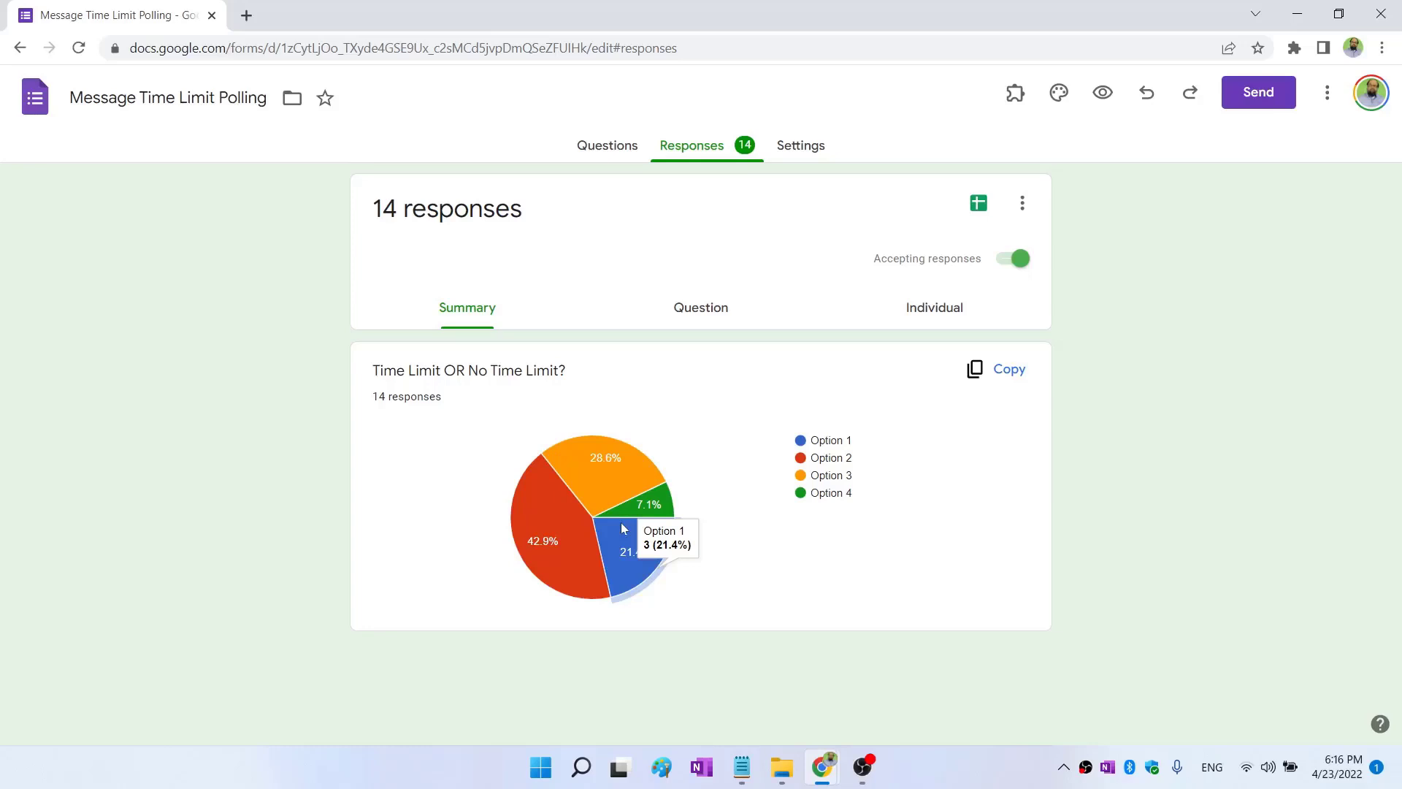
mouse_move(198, 249)
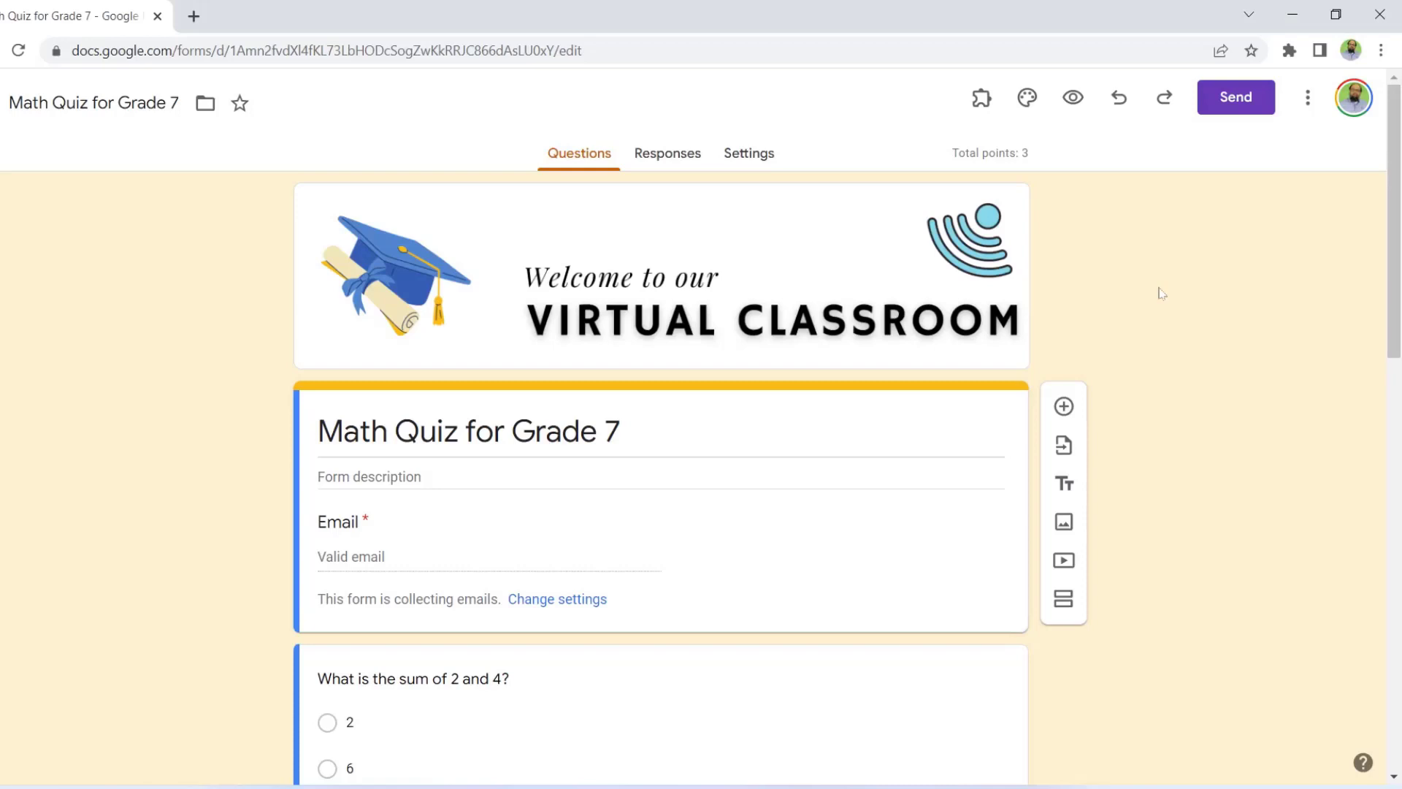
mouse_move(1234, 98)
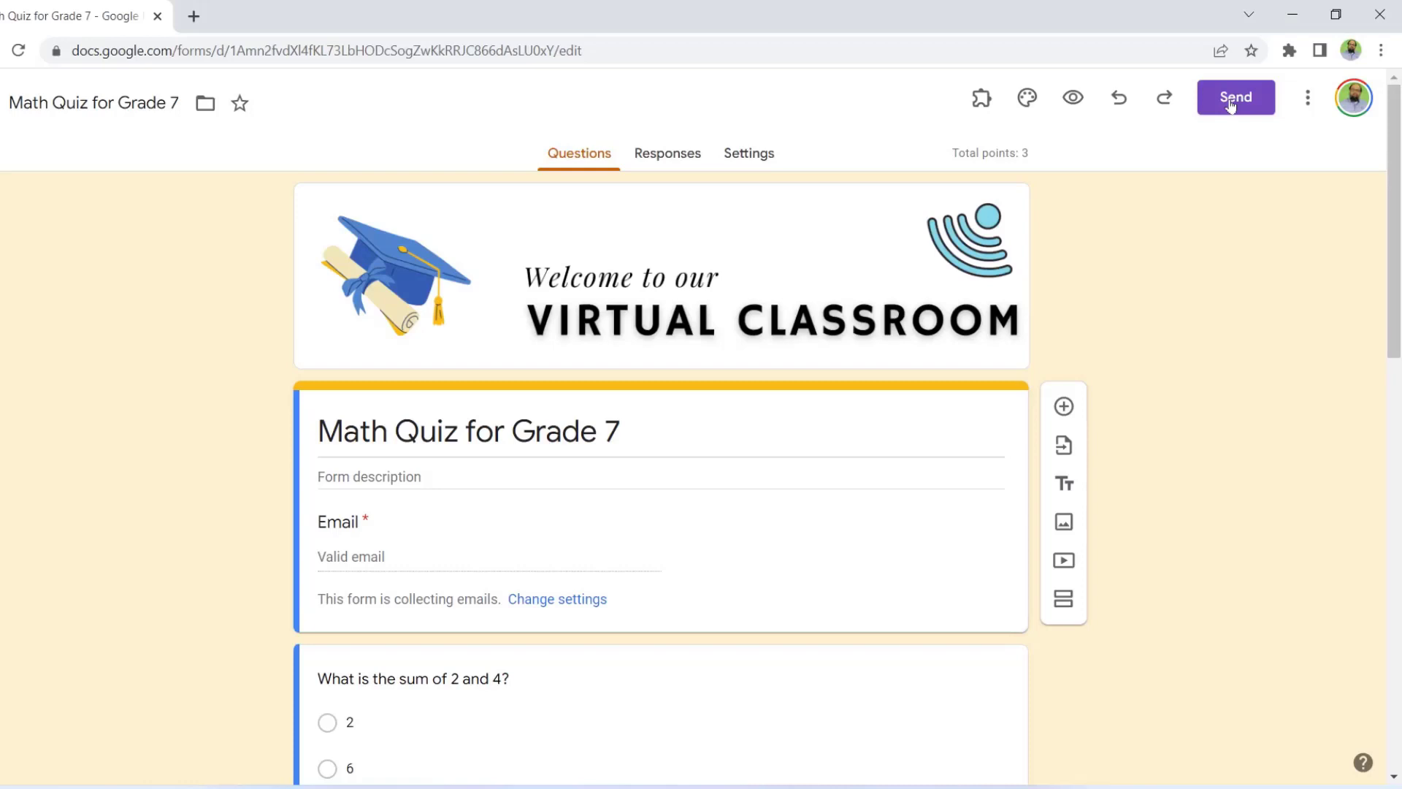
Step: Open the quiz's Send dialog, preview the link and embed HTML options, then return to email
left_click(1235, 96)
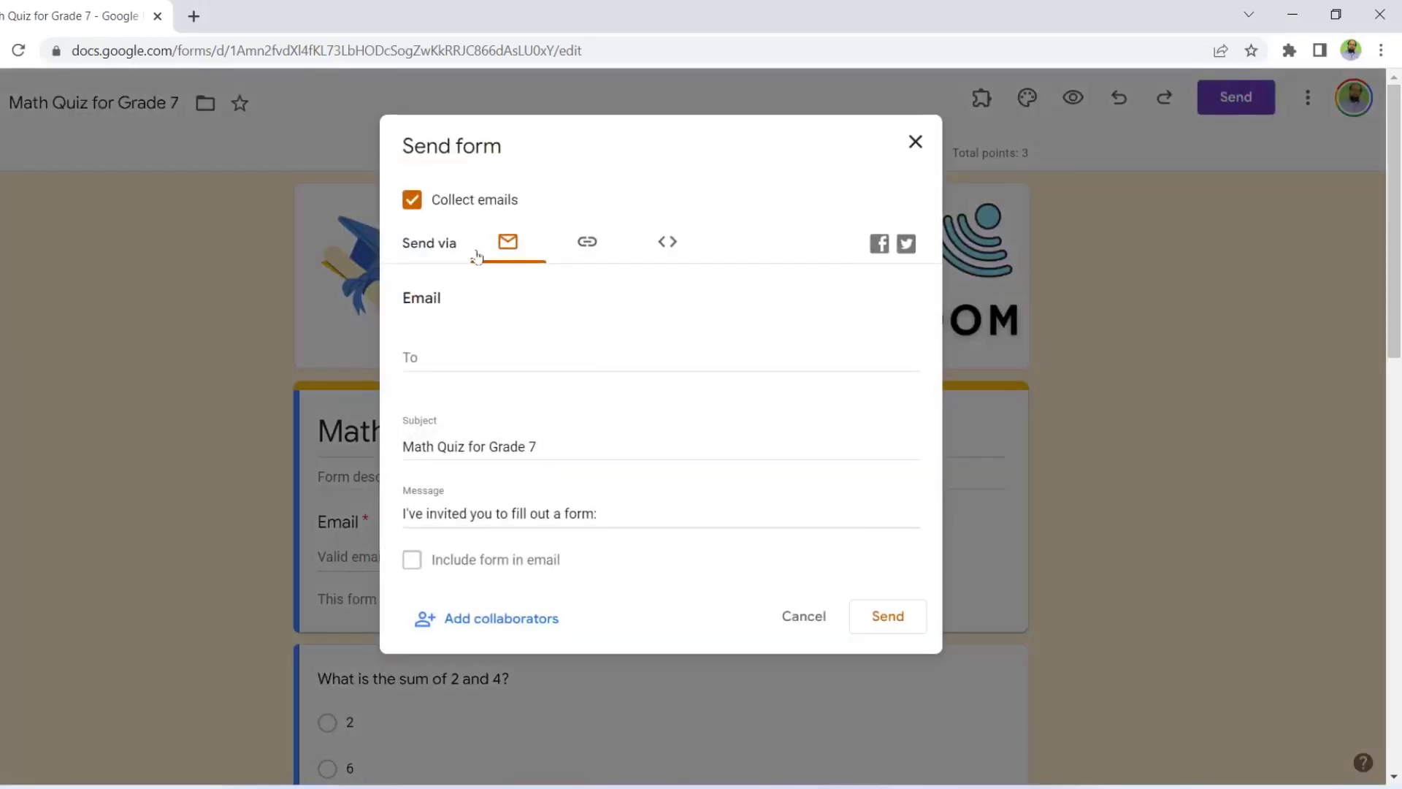
mouse_move(667, 242)
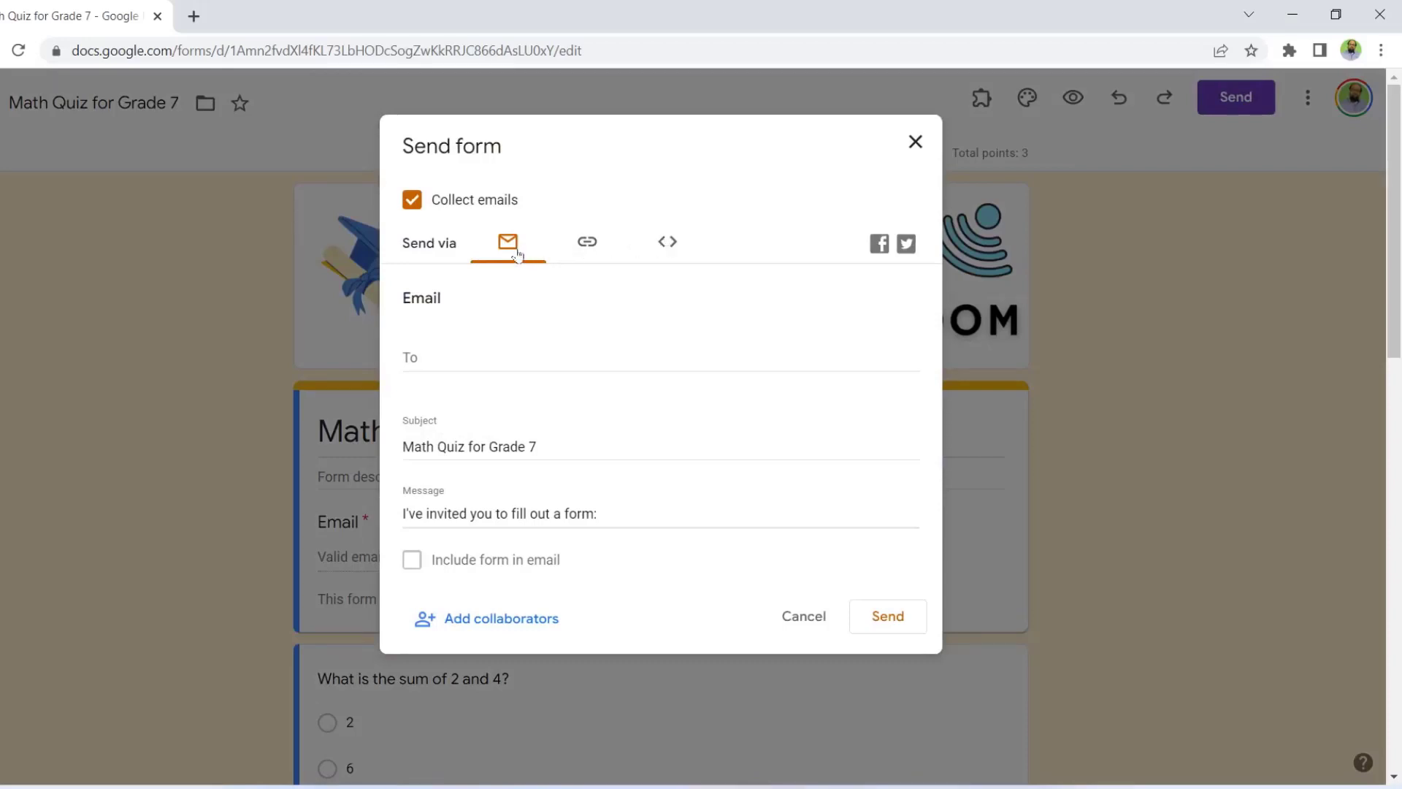
mouse_move(414, 210)
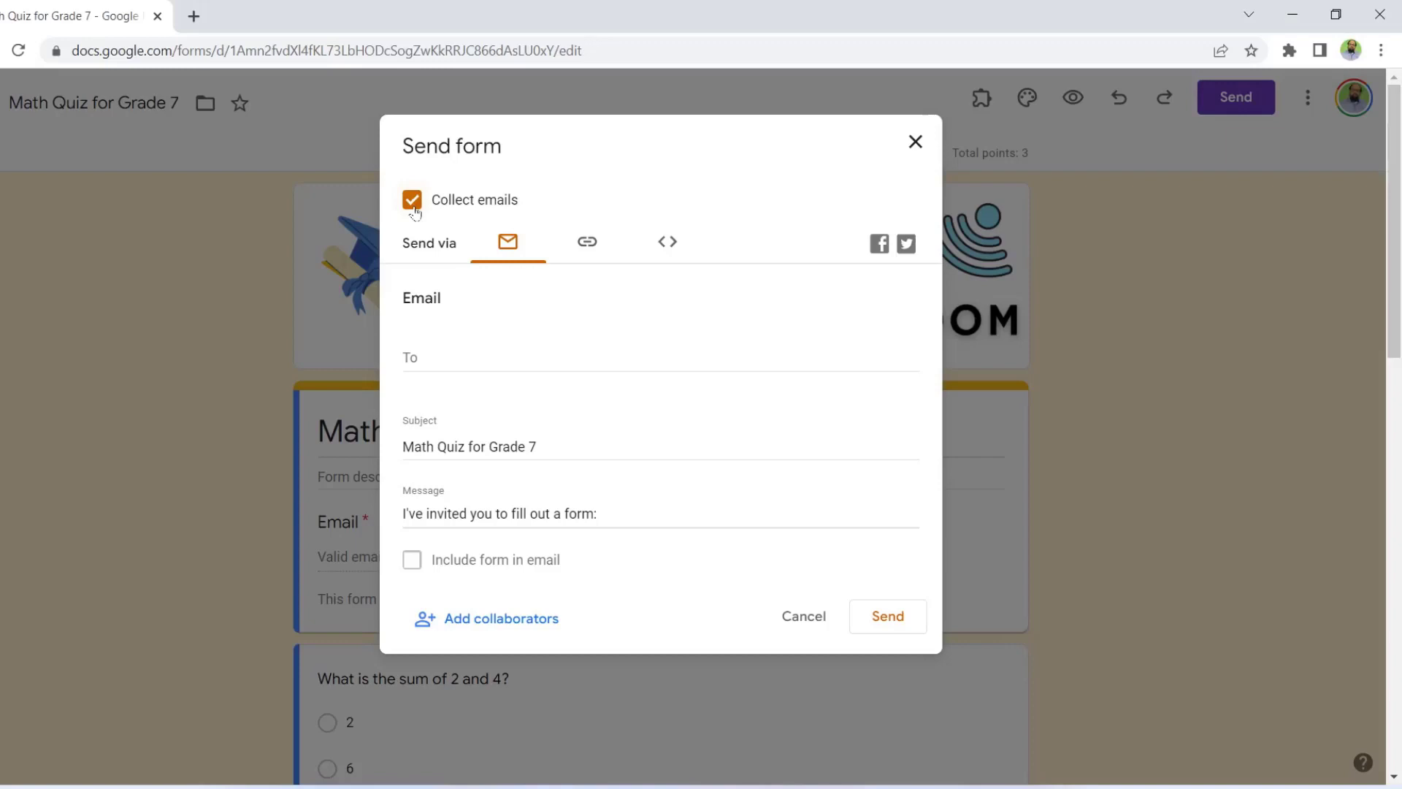
left_click(587, 242)
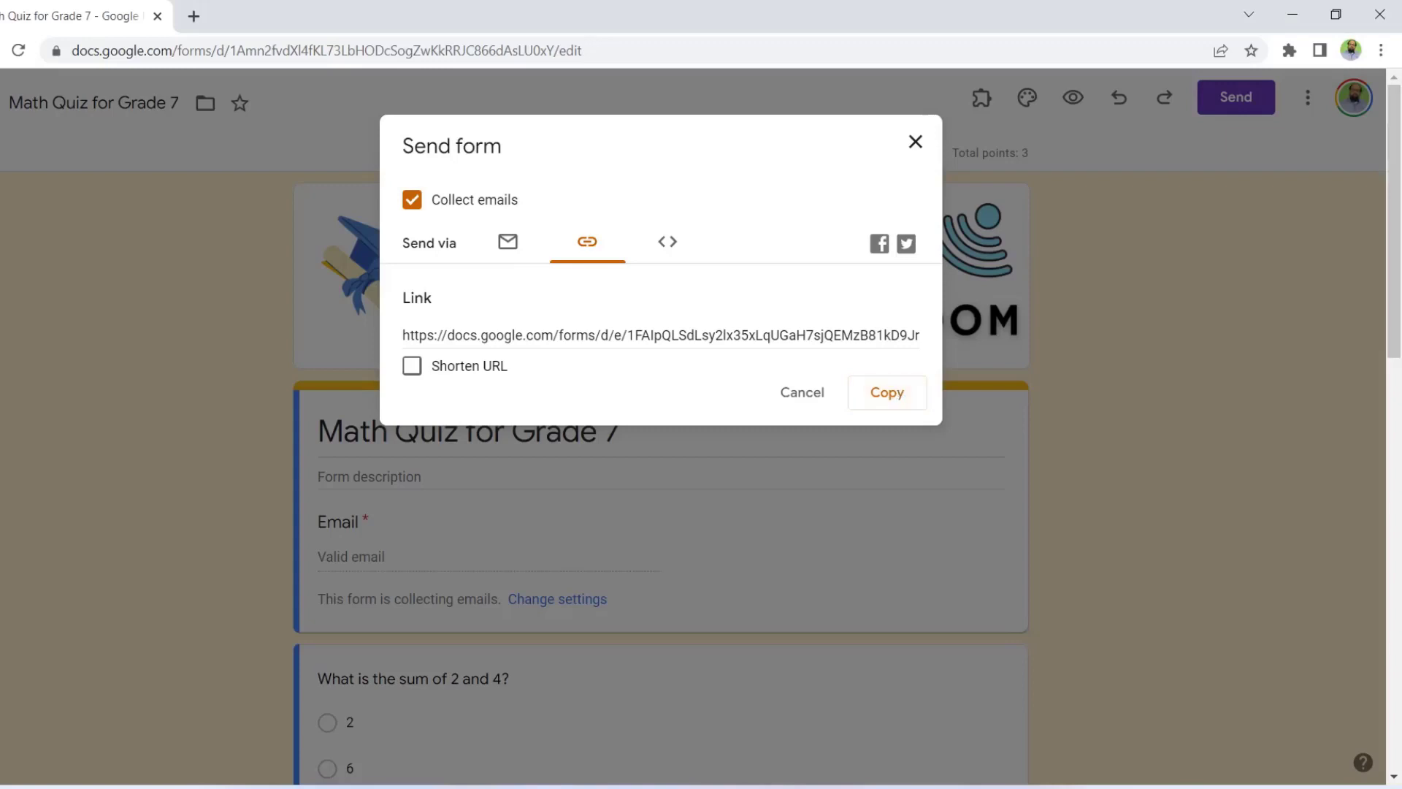
left_click(666, 242)
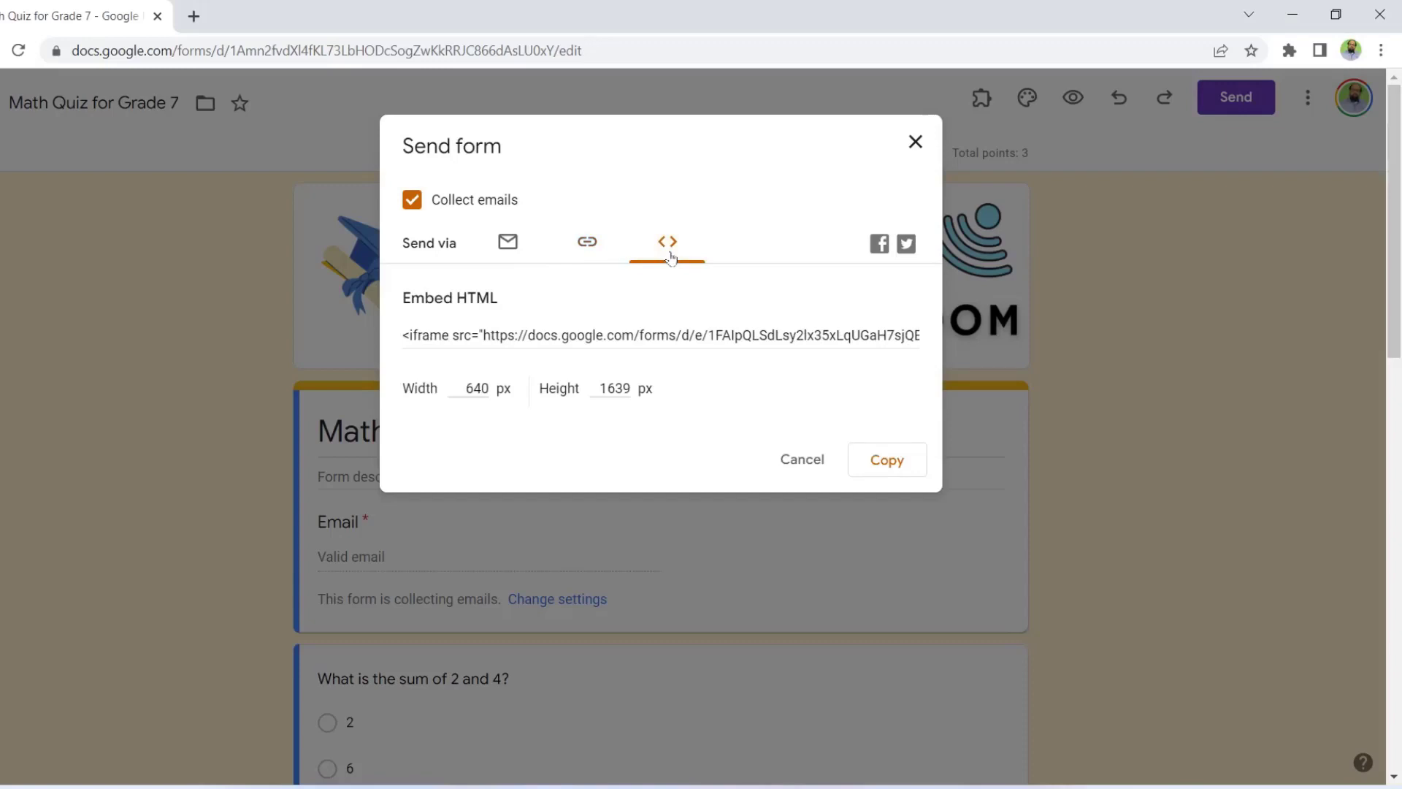
mouse_move(815, 375)
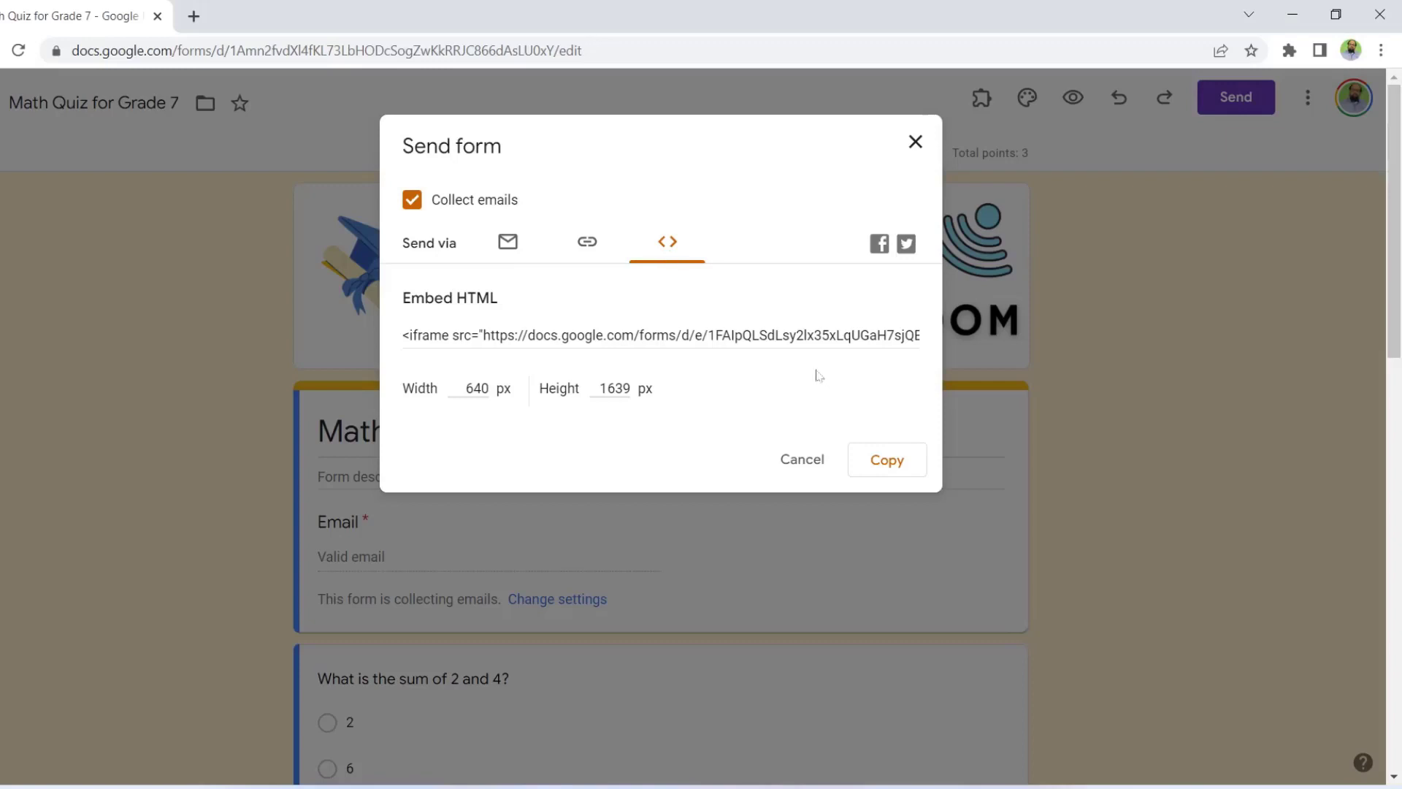
mouse_move(508, 244)
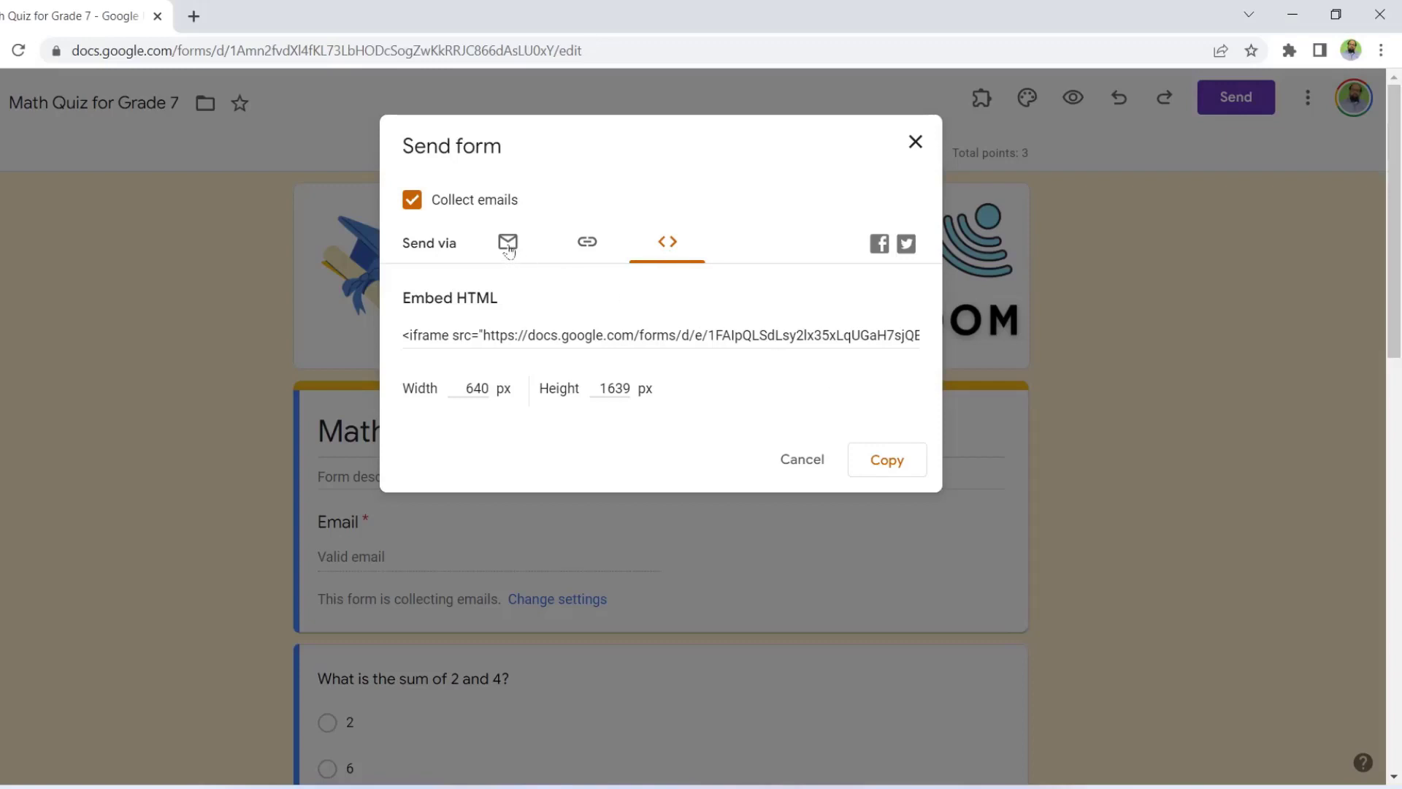
left_click(508, 242)
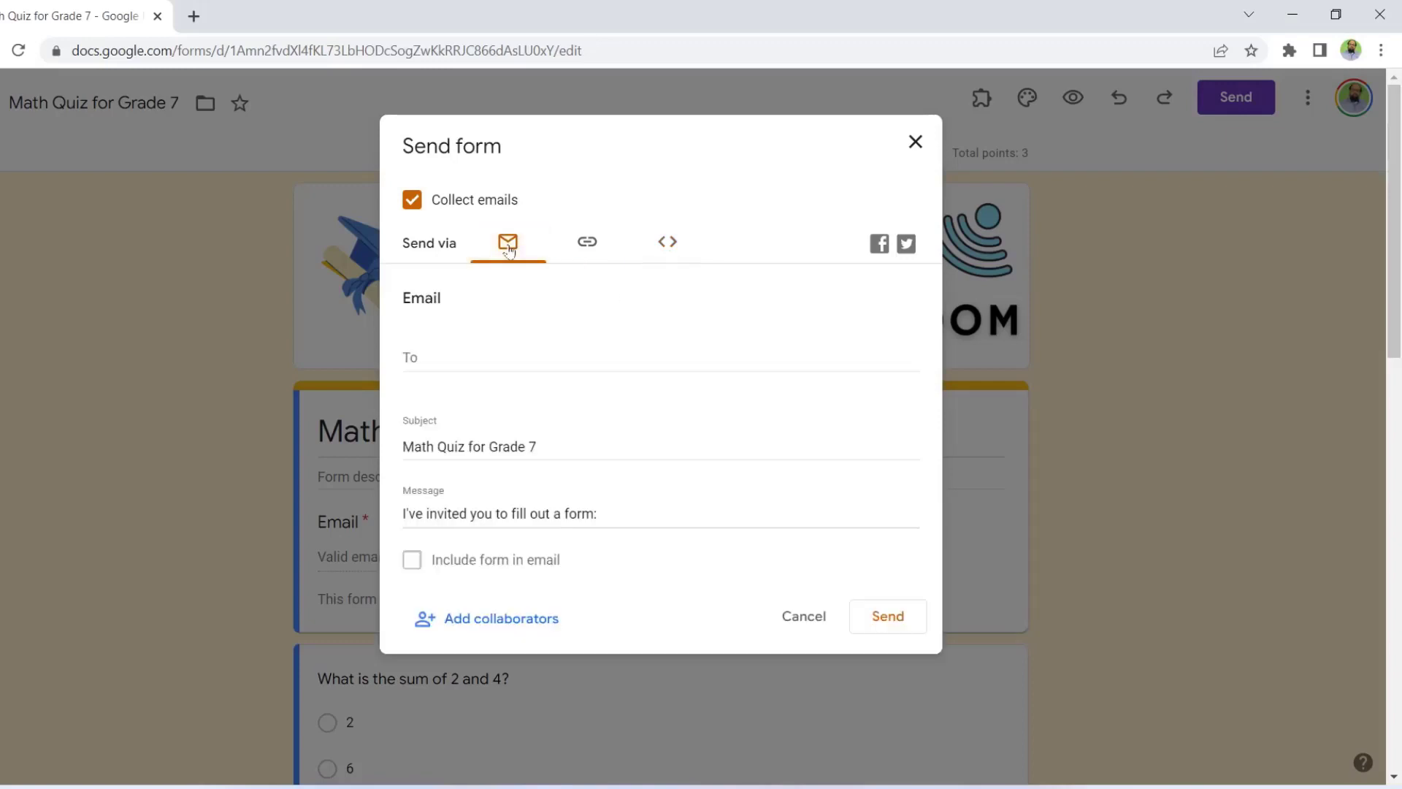
left_click(660, 357)
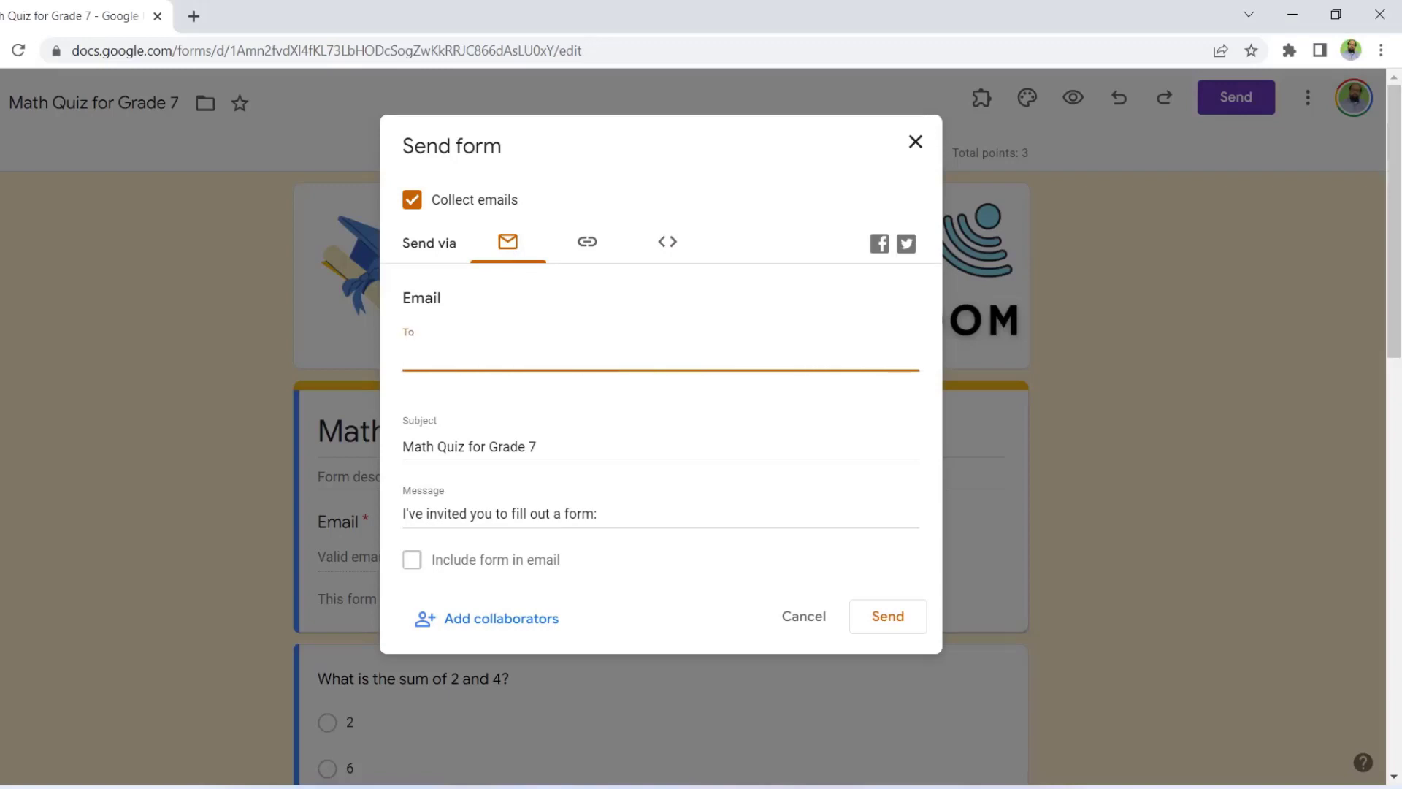
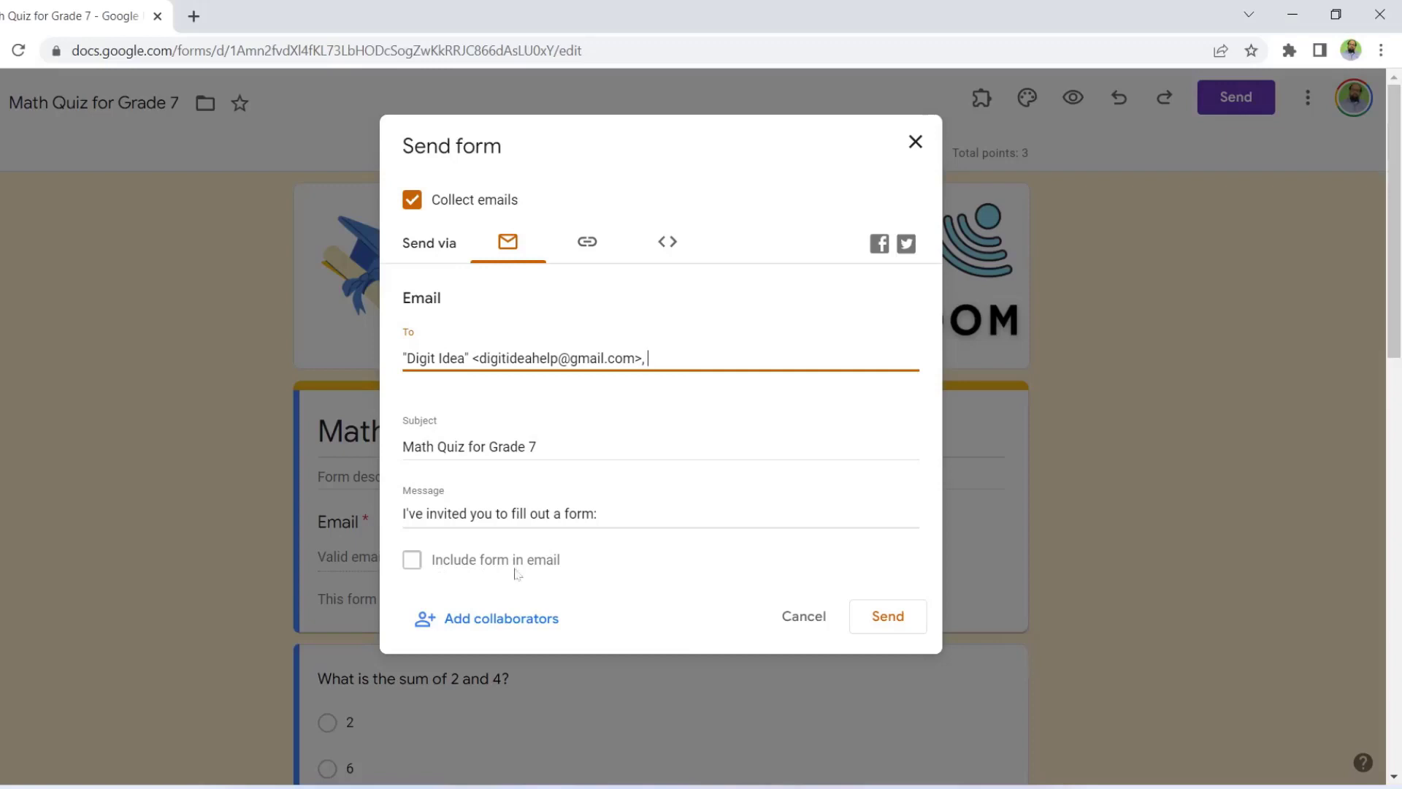
mouse_move(886, 616)
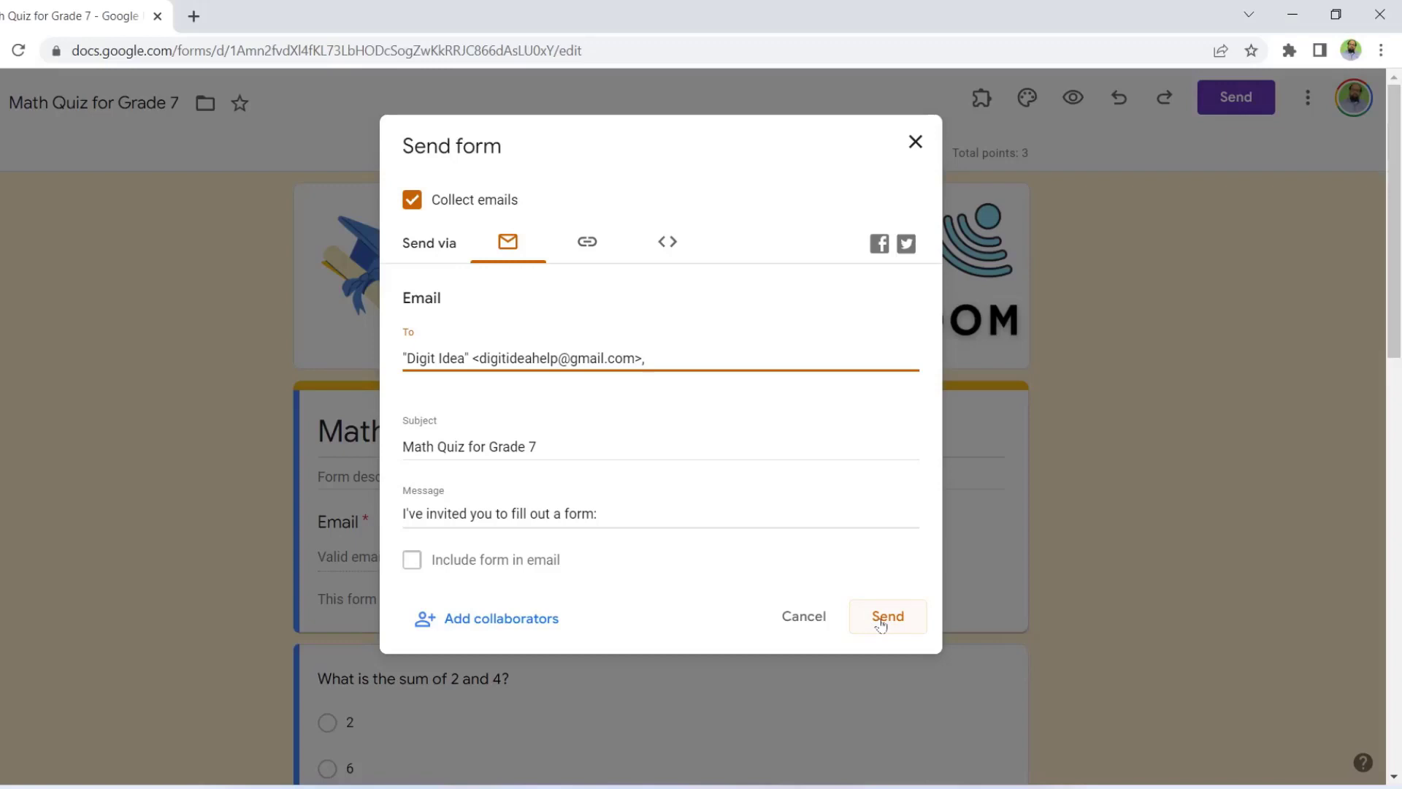
left_click(887, 616)
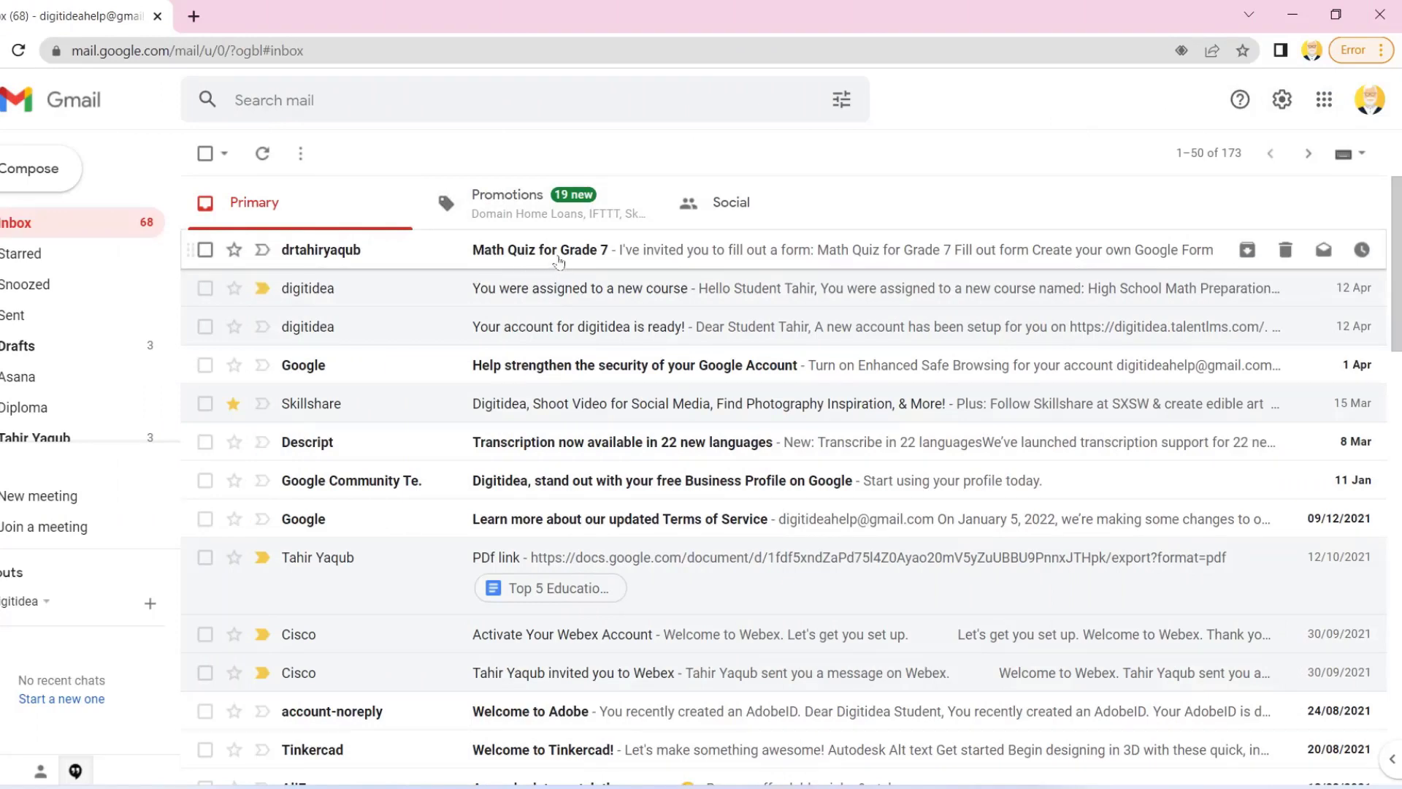
Step: Open the Math Quiz for Grade 7 email and launch the form to fill out
left_click(540, 249)
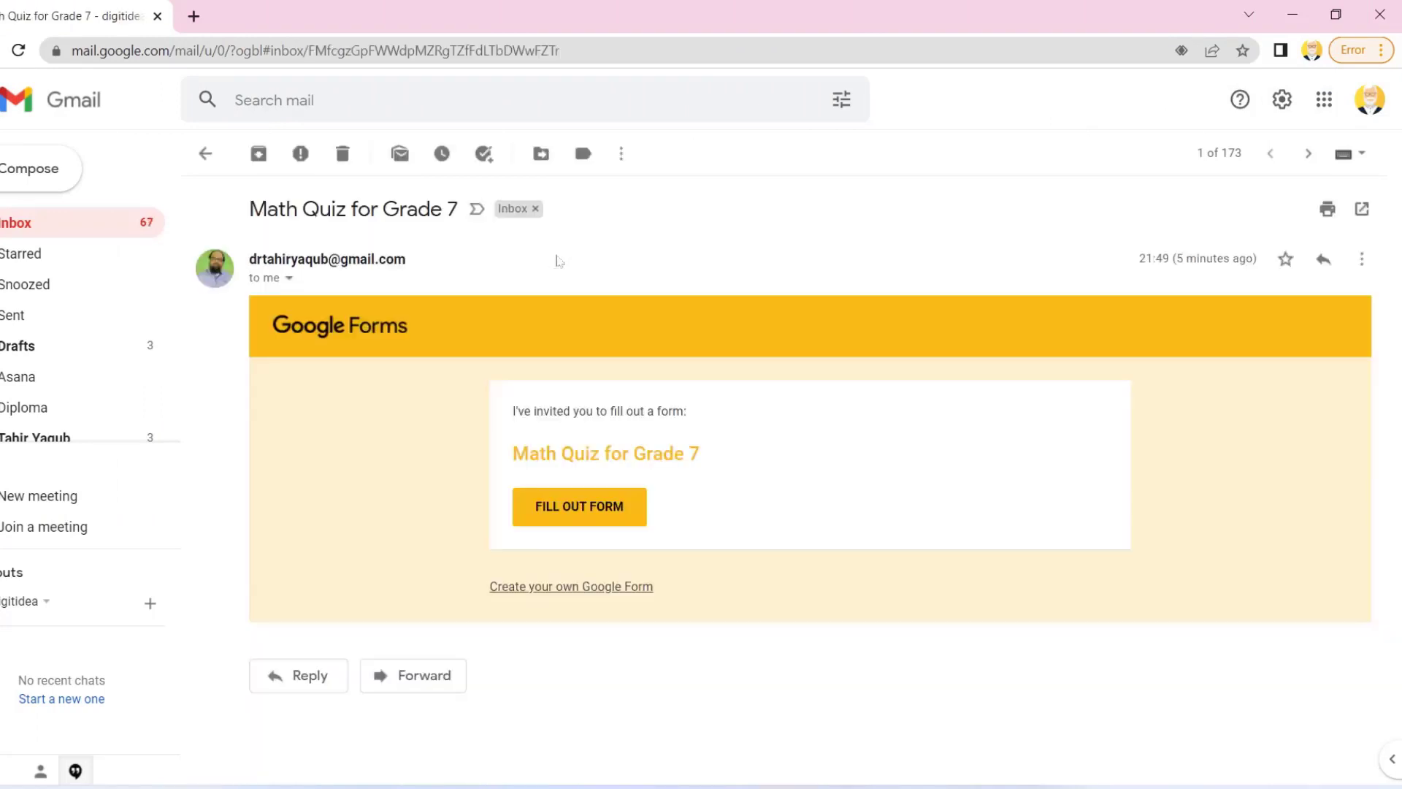
mouse_move(610, 525)
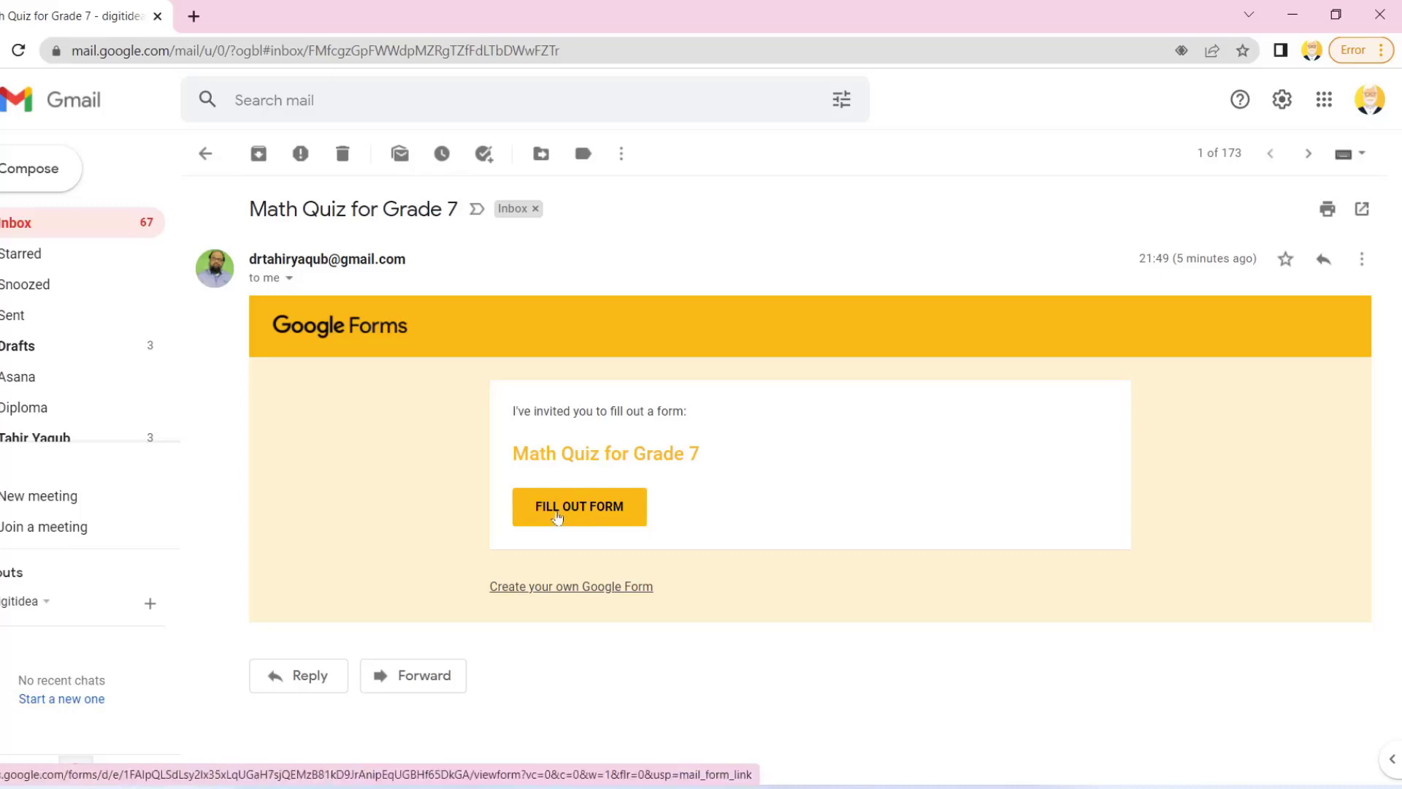
left_click(578, 506)
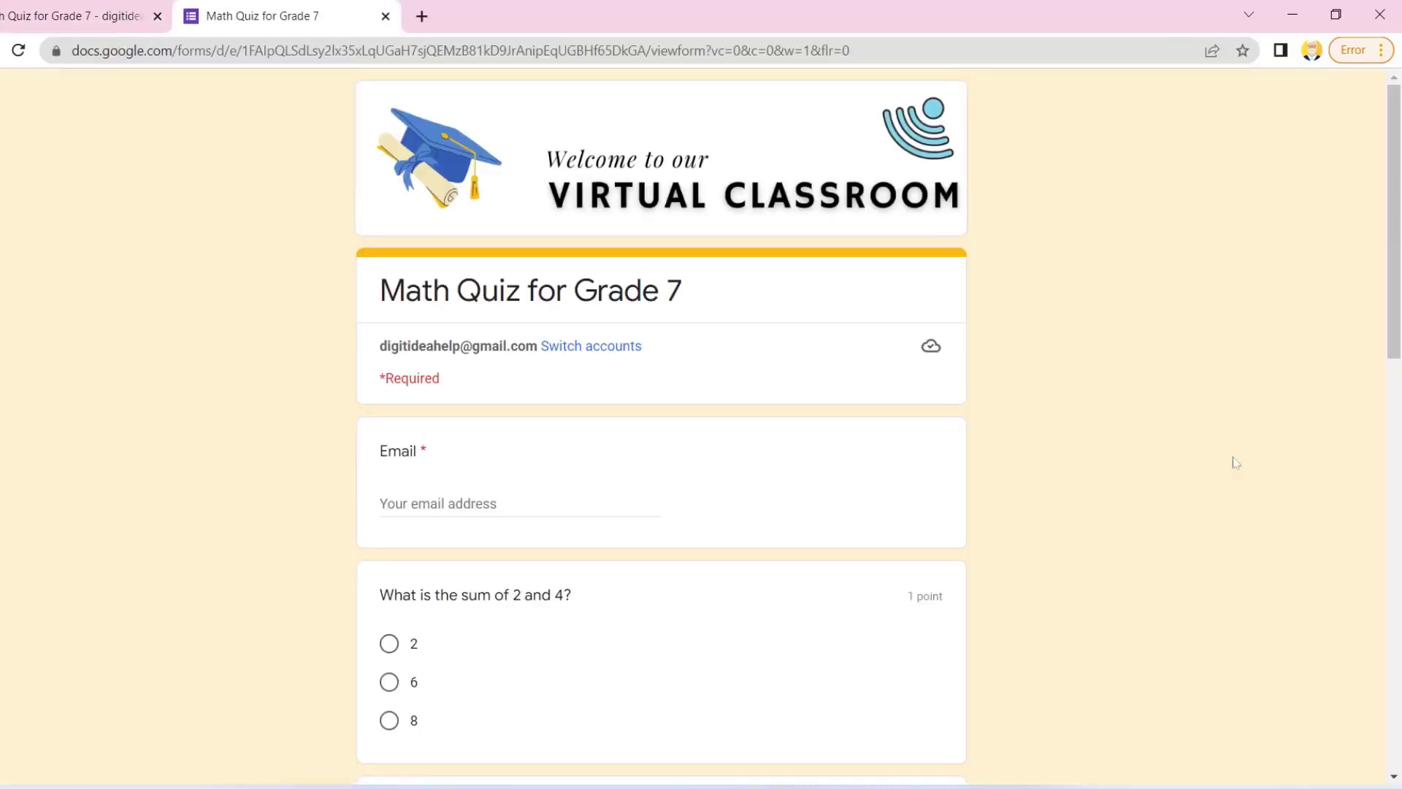
Step: Answer the quiz with email 'digit', 6 for 2+4, and 0.5 for 1/2, then submit
scroll("down", 3)
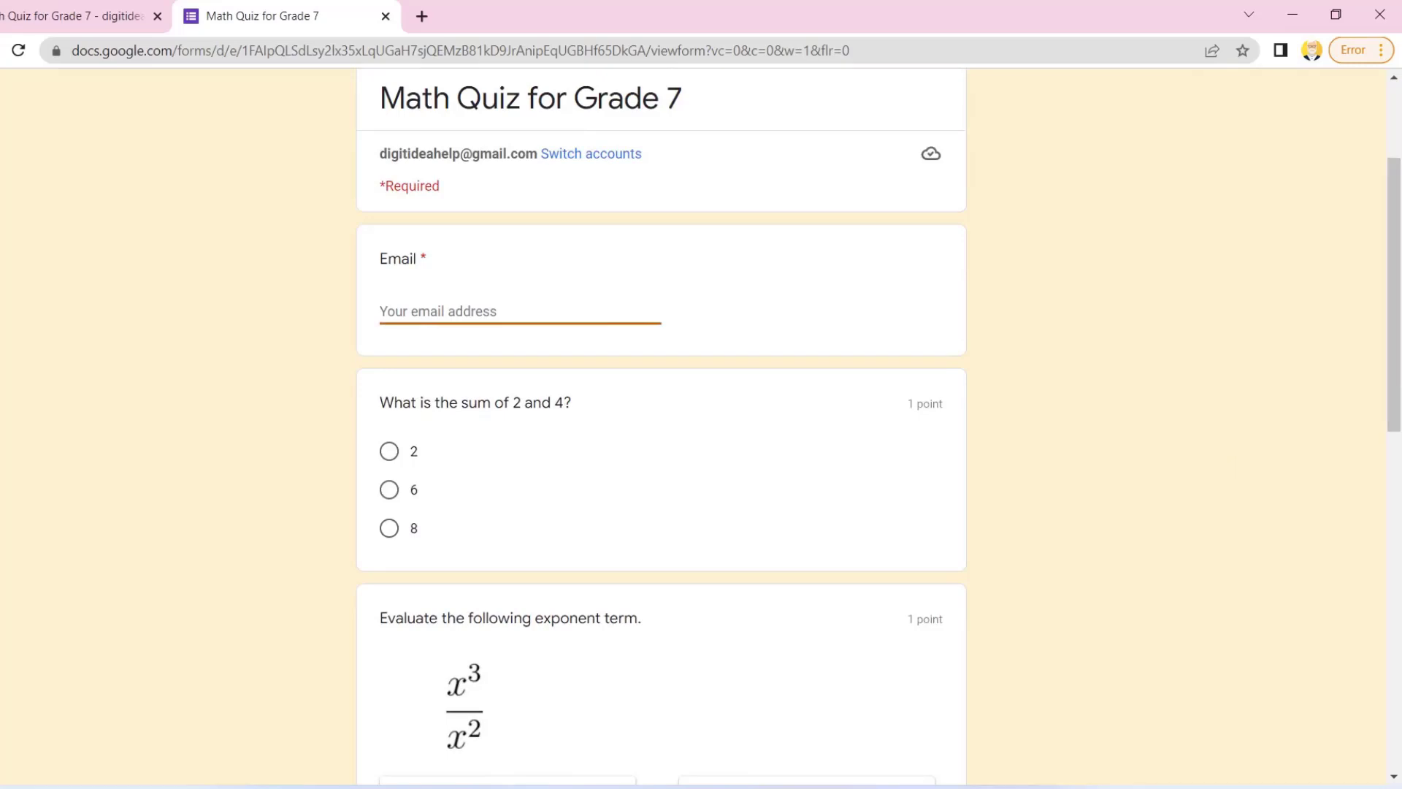
type("digit")
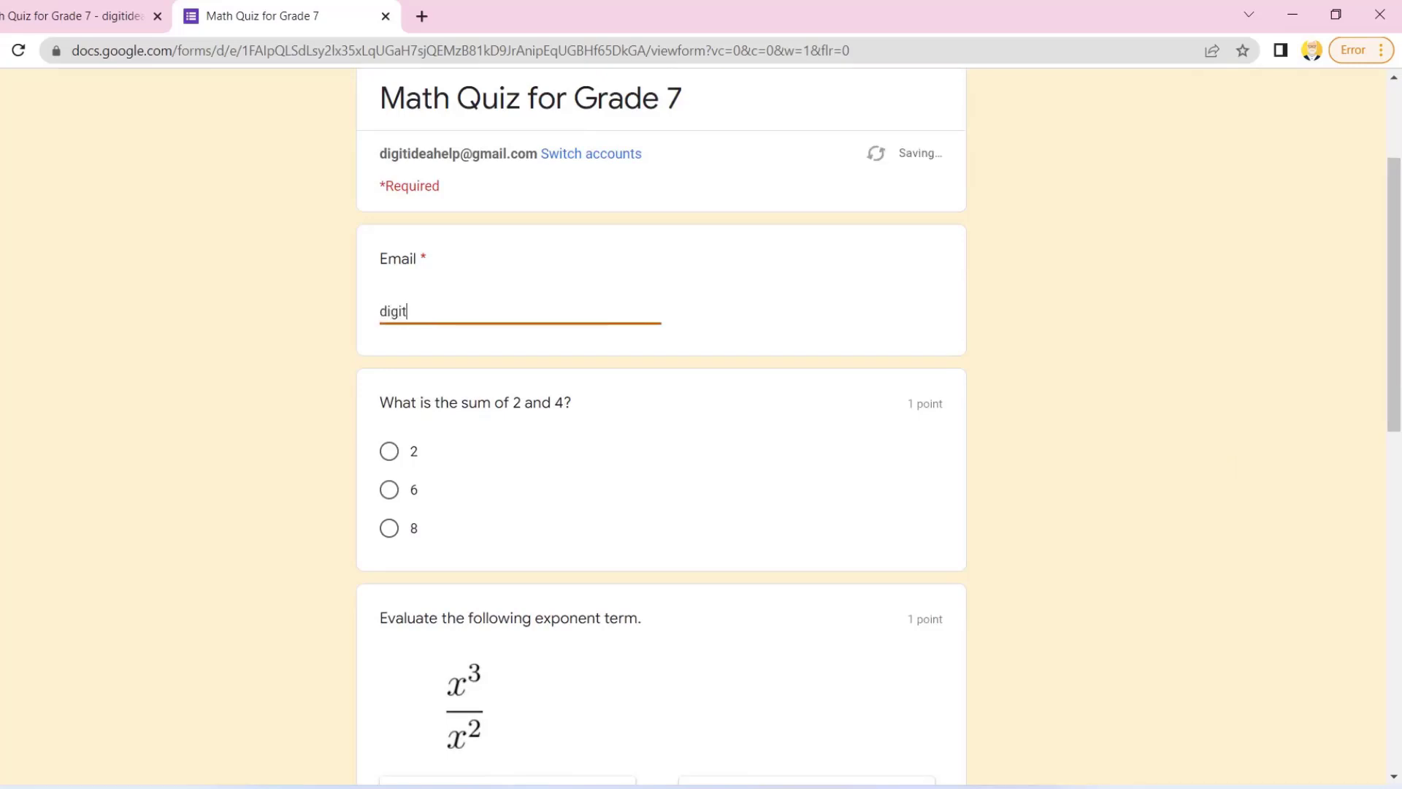
left_click(389, 490)
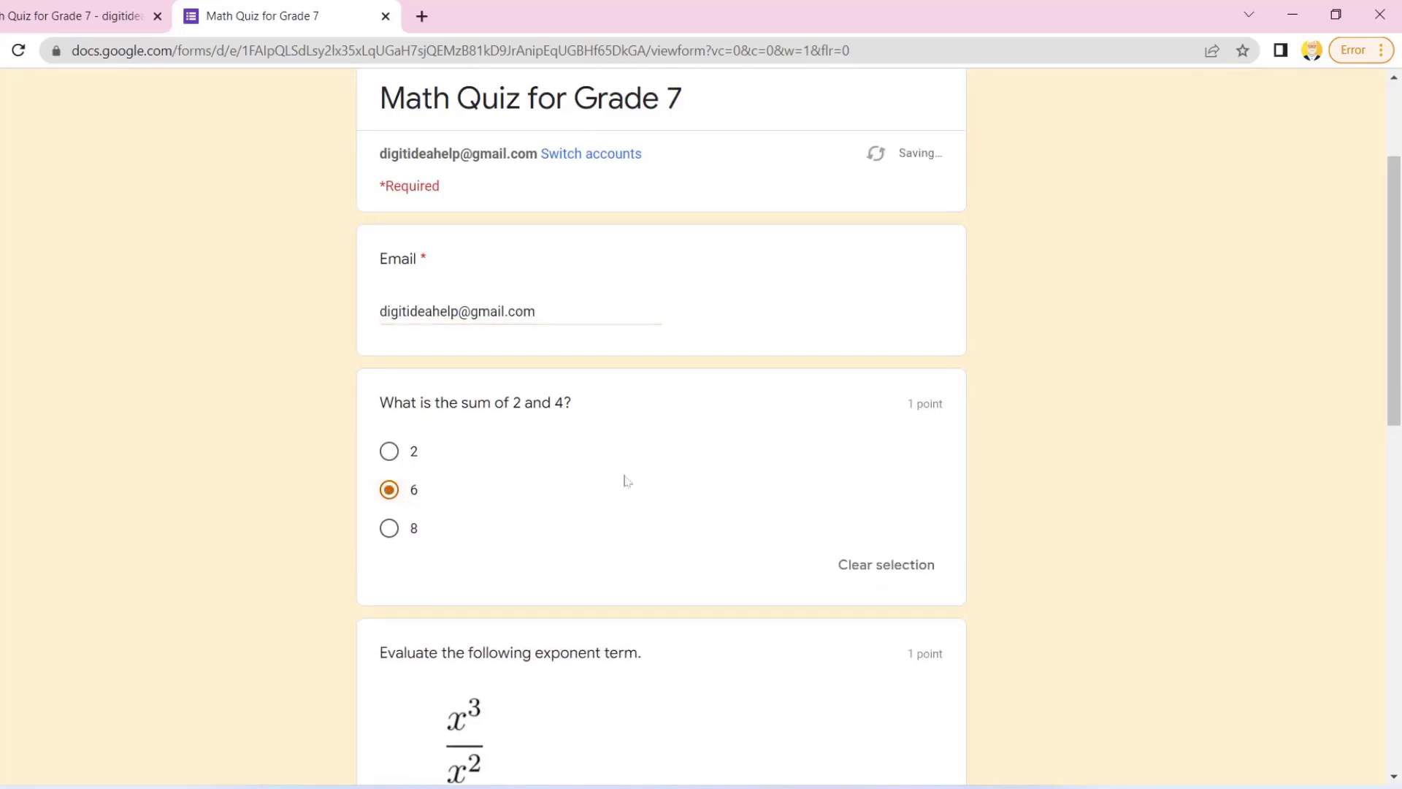
scroll("down", 3)
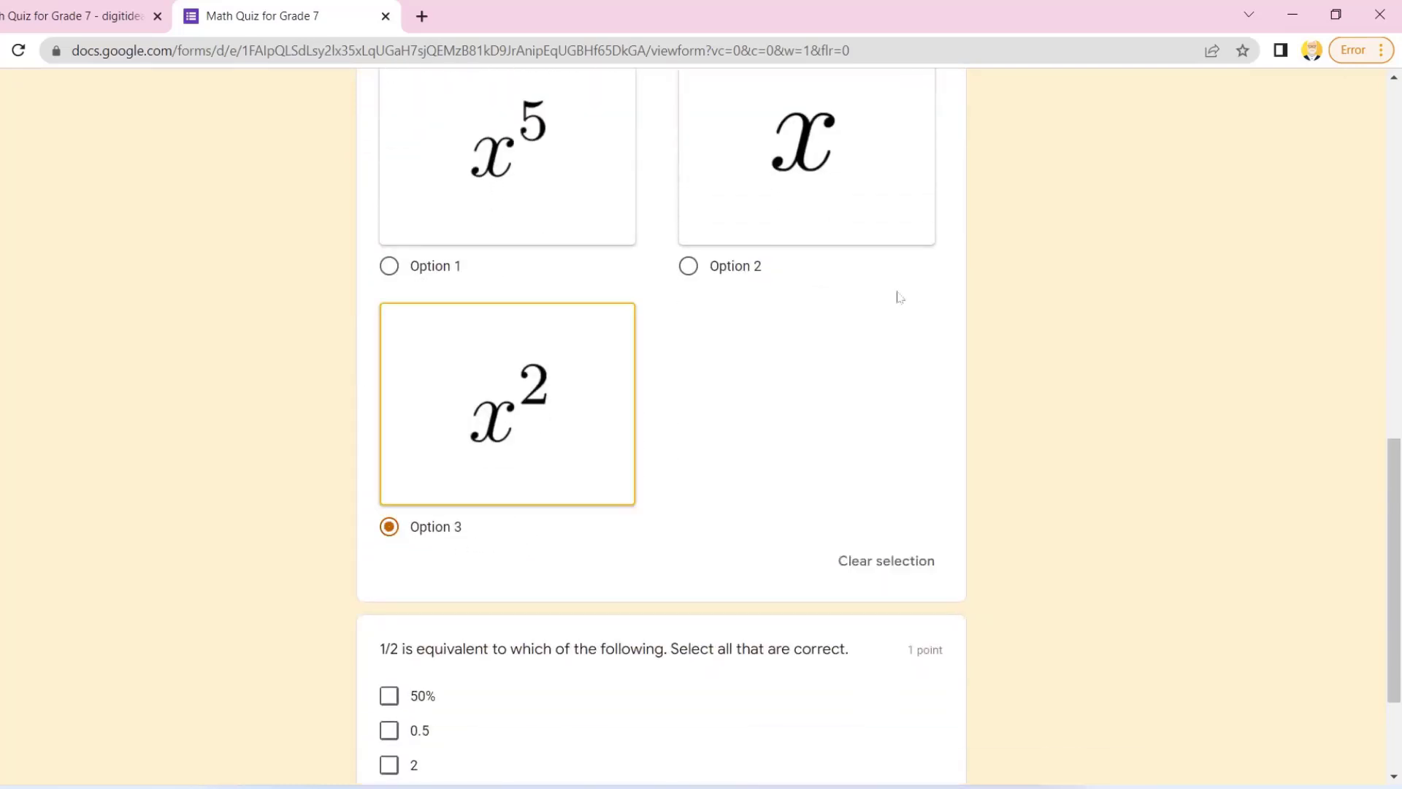
scroll("down", 3)
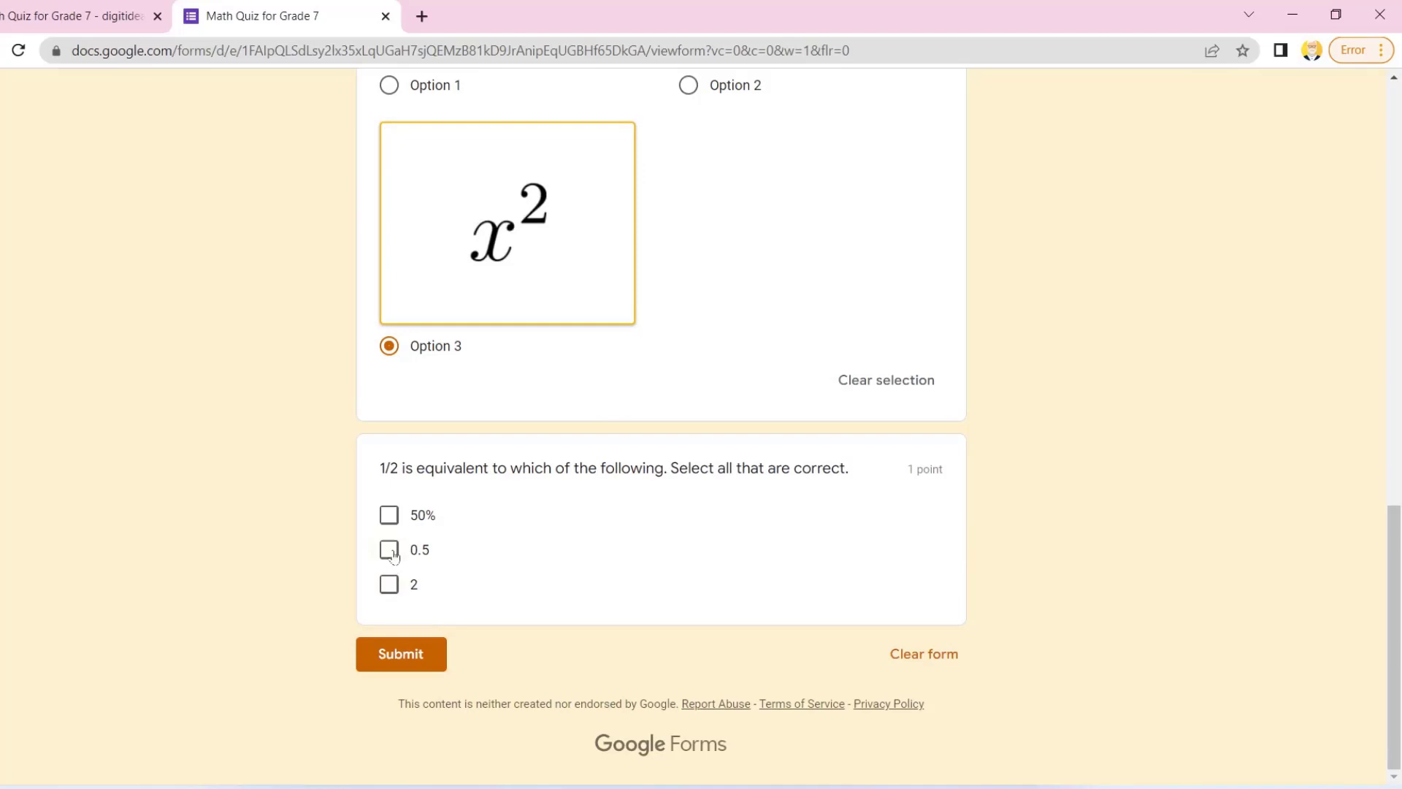
left_click(389, 549)
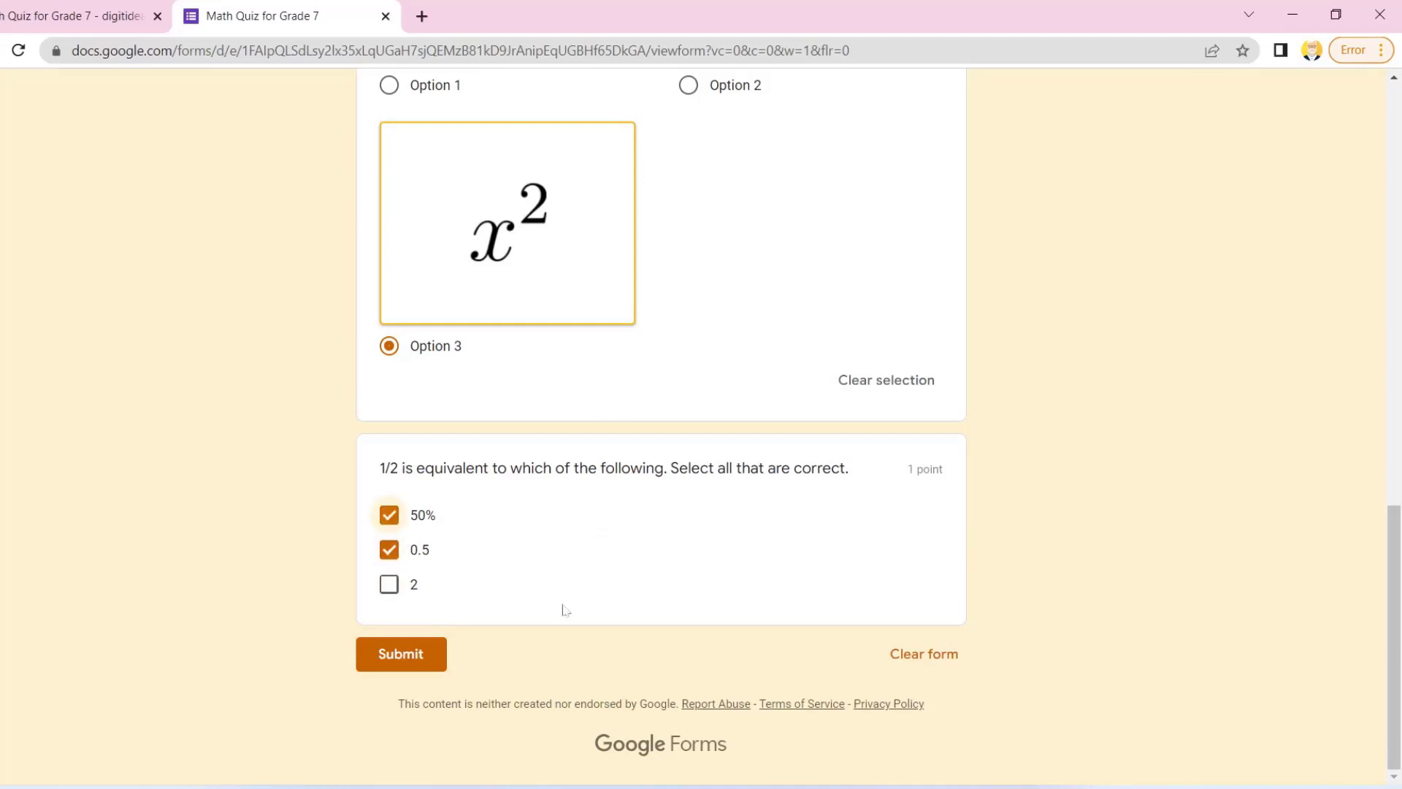
left_click(400, 654)
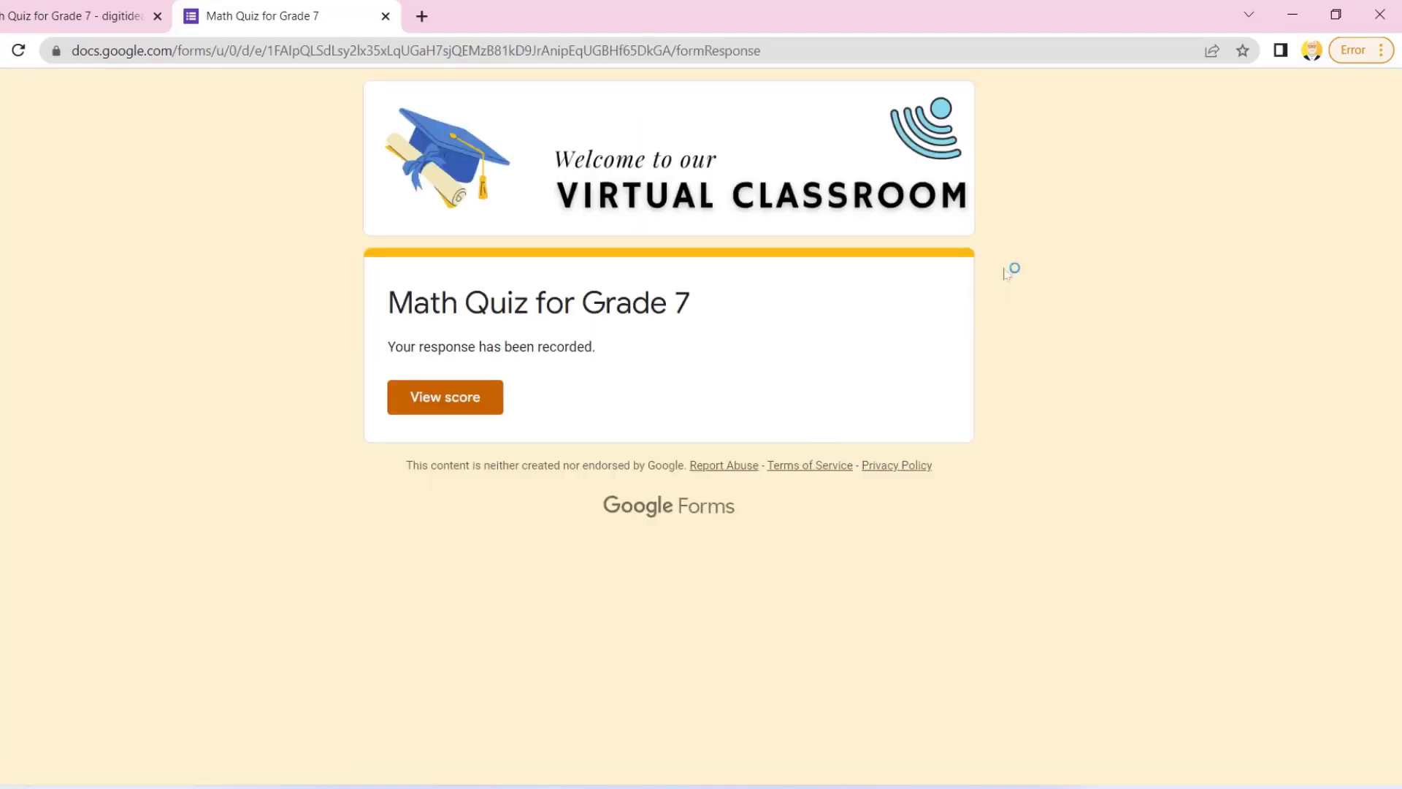
mouse_move(1088, 341)
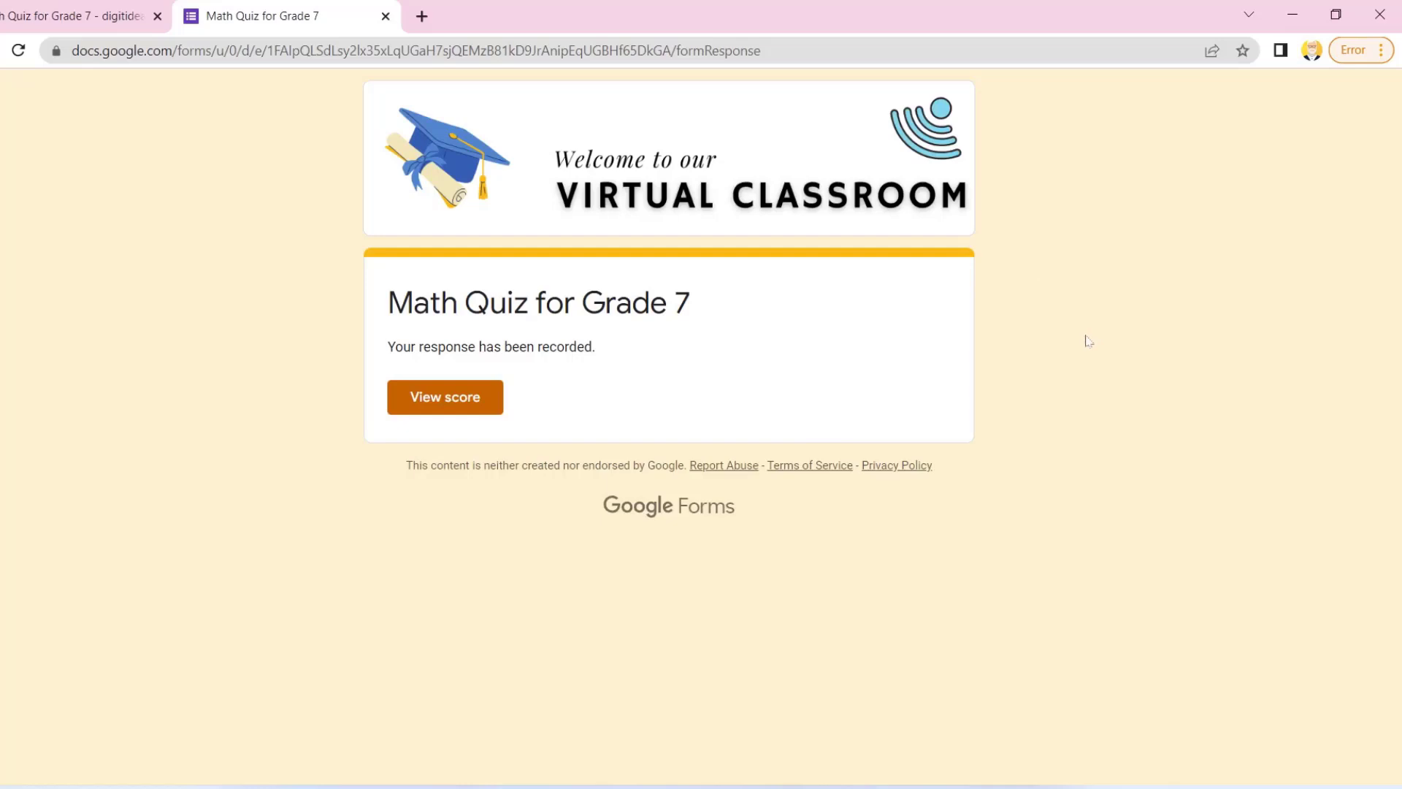
Step: View the 2/3 score and scroll through the graded answers
left_click(445, 396)
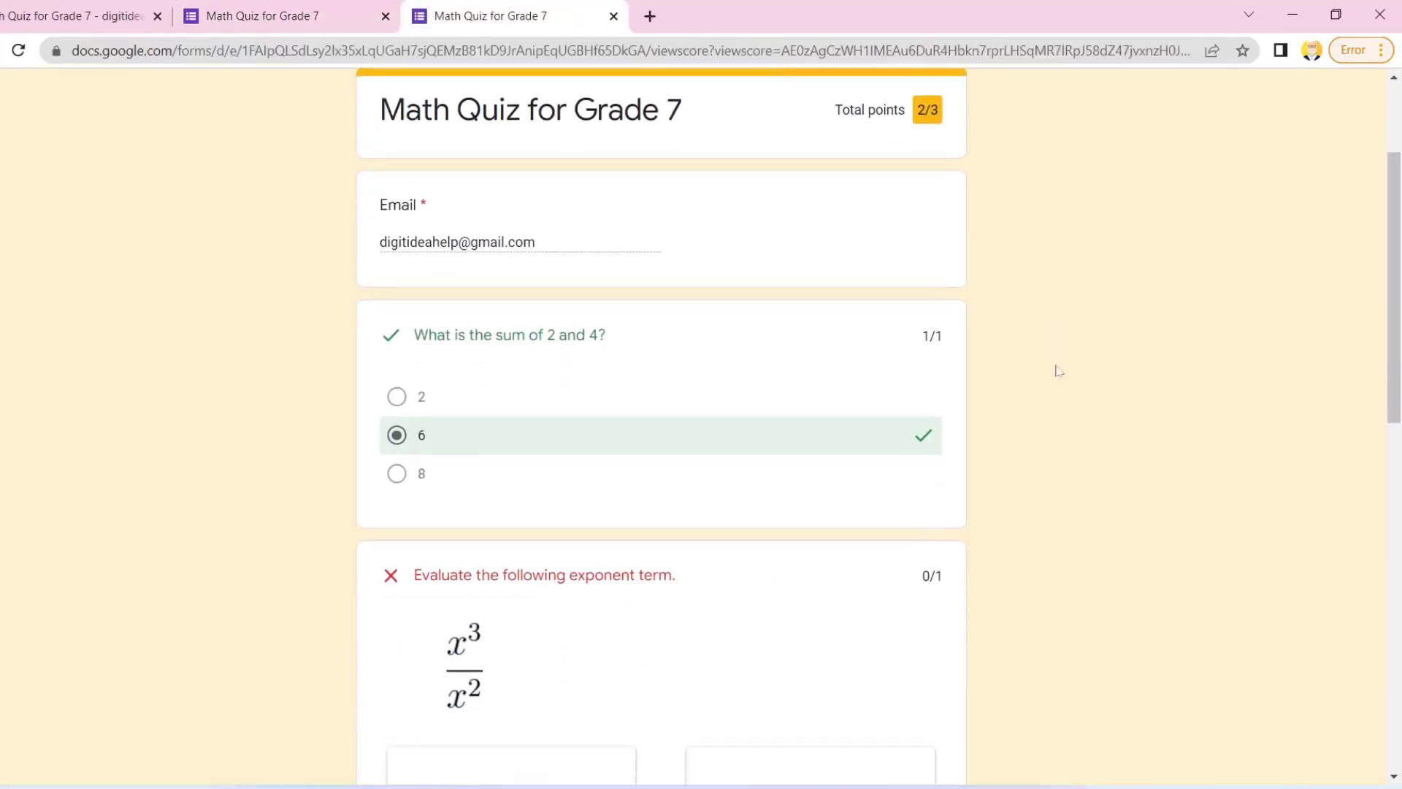
scroll("down", 3)
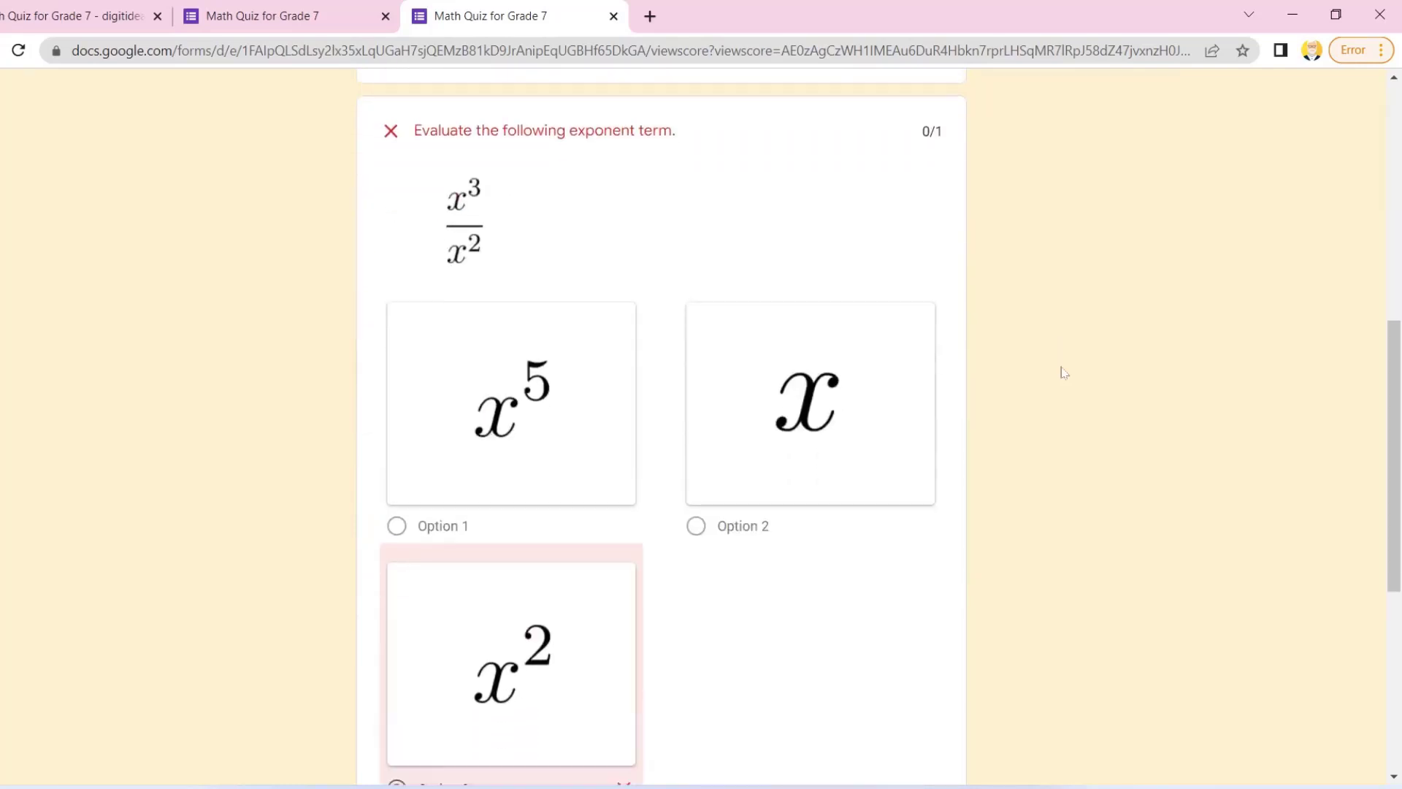
scroll("down", 3)
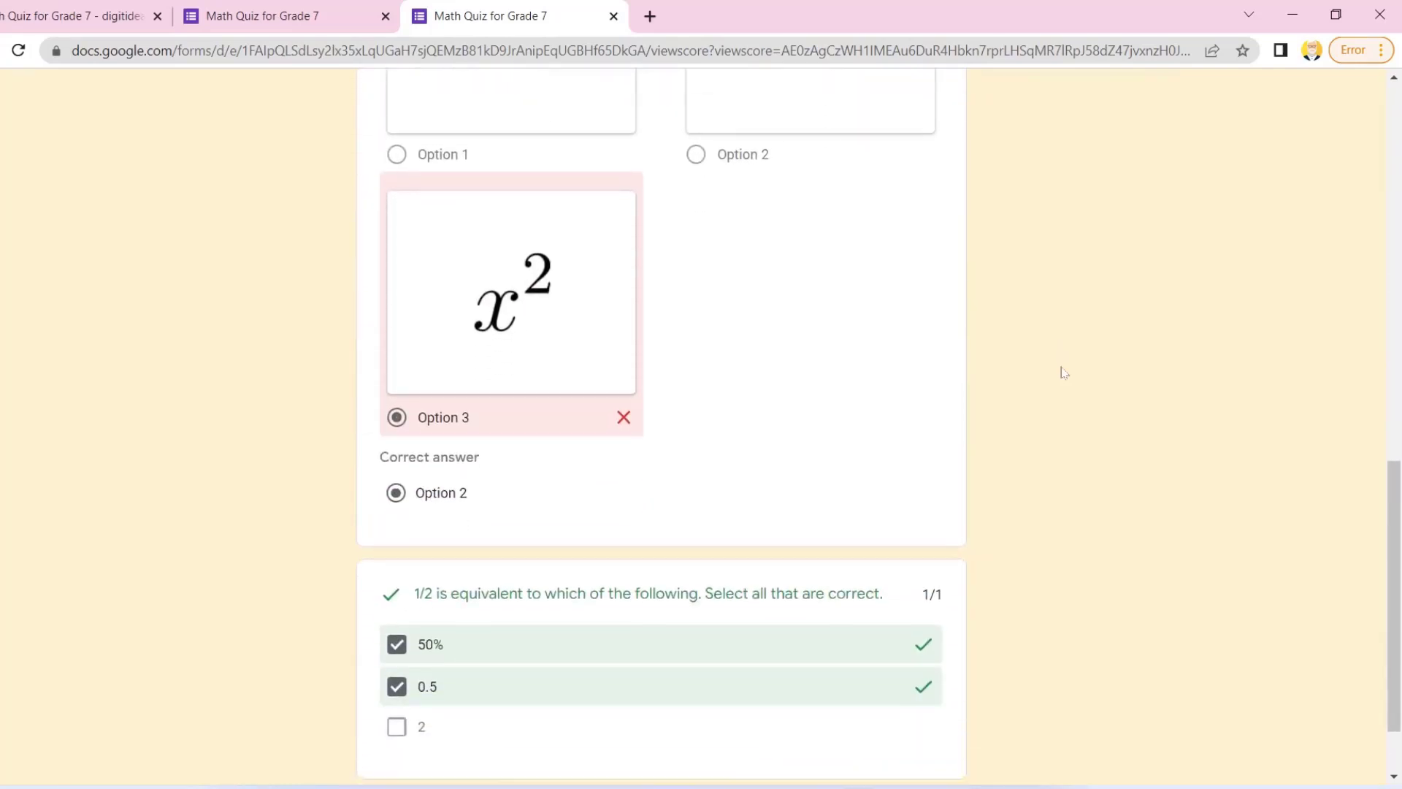
scroll("down", 3)
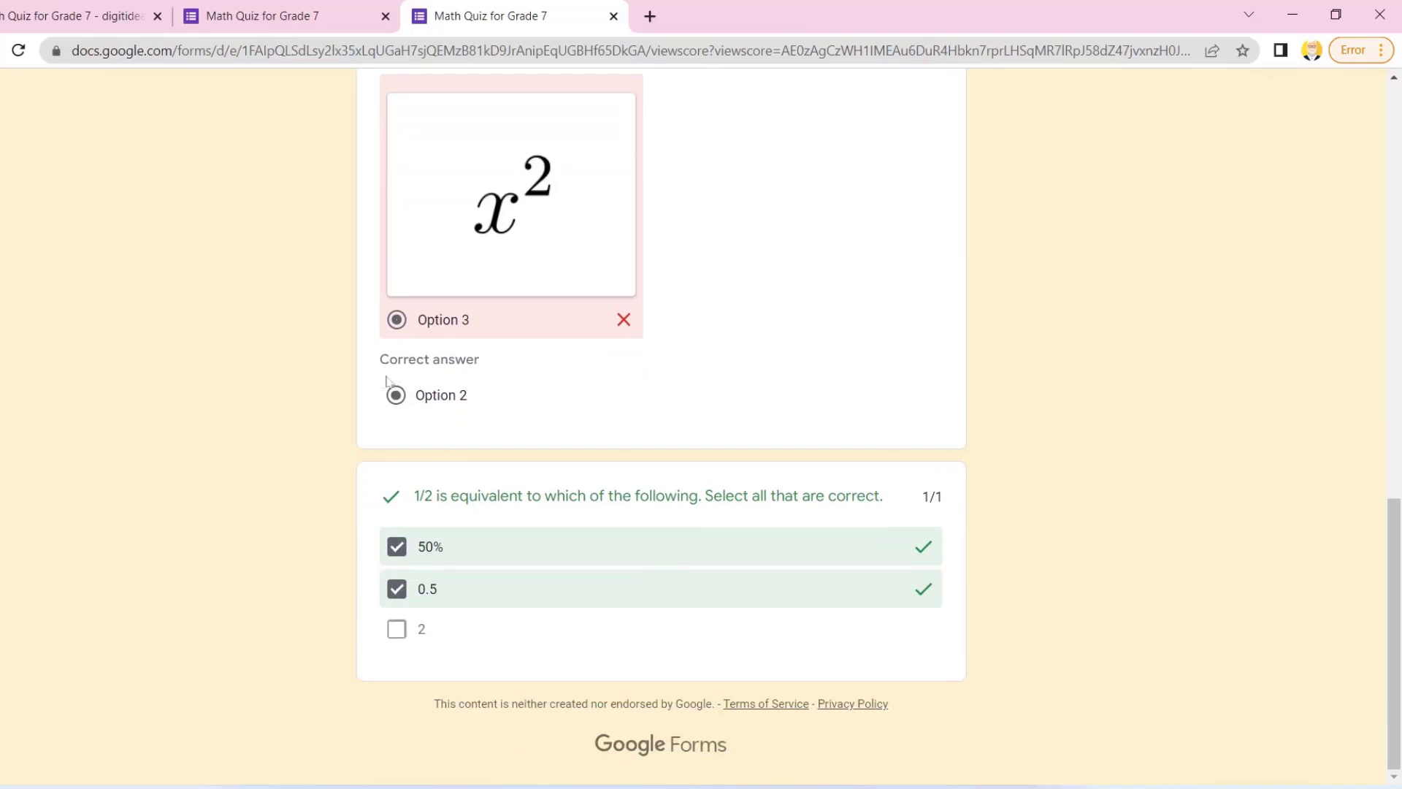
mouse_move(478, 422)
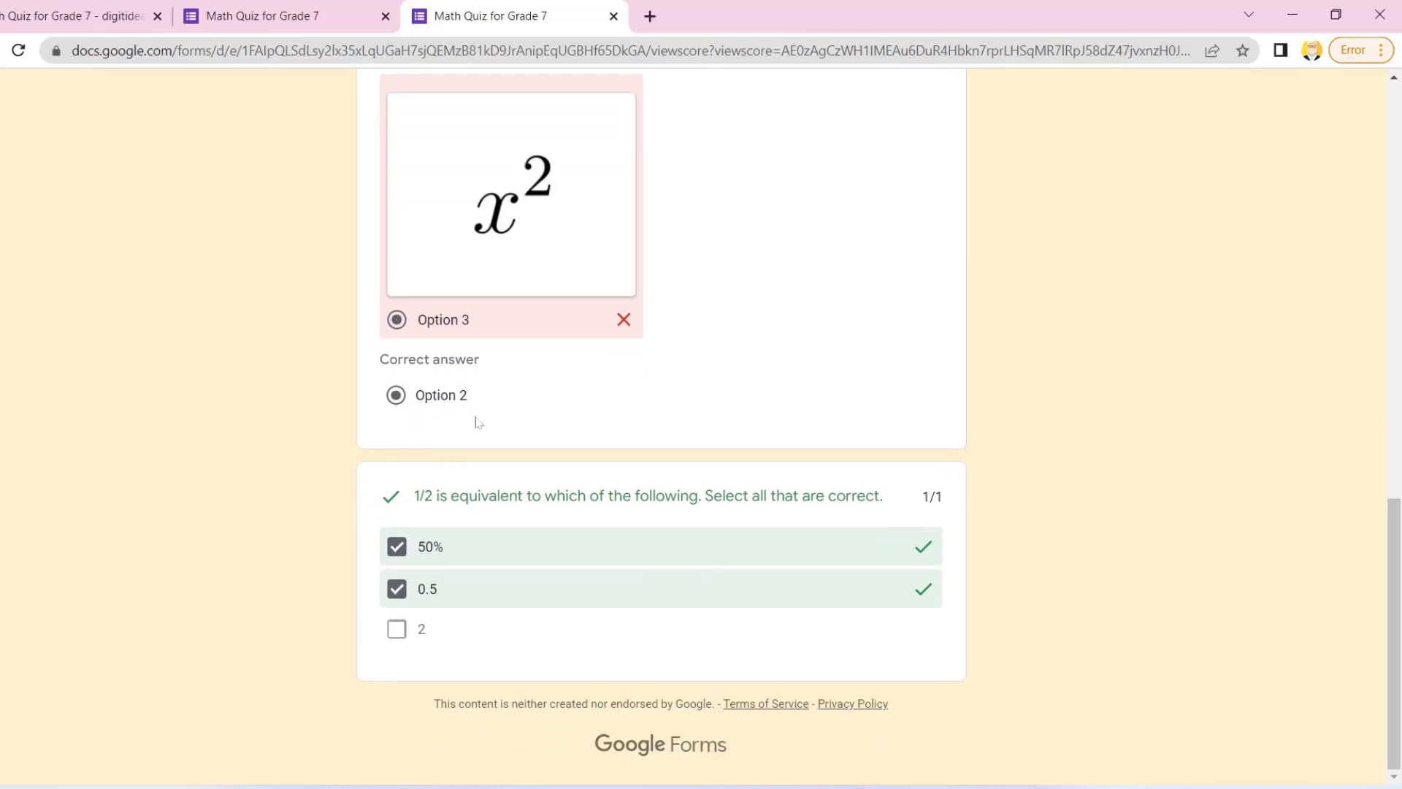
scroll("up", 3)
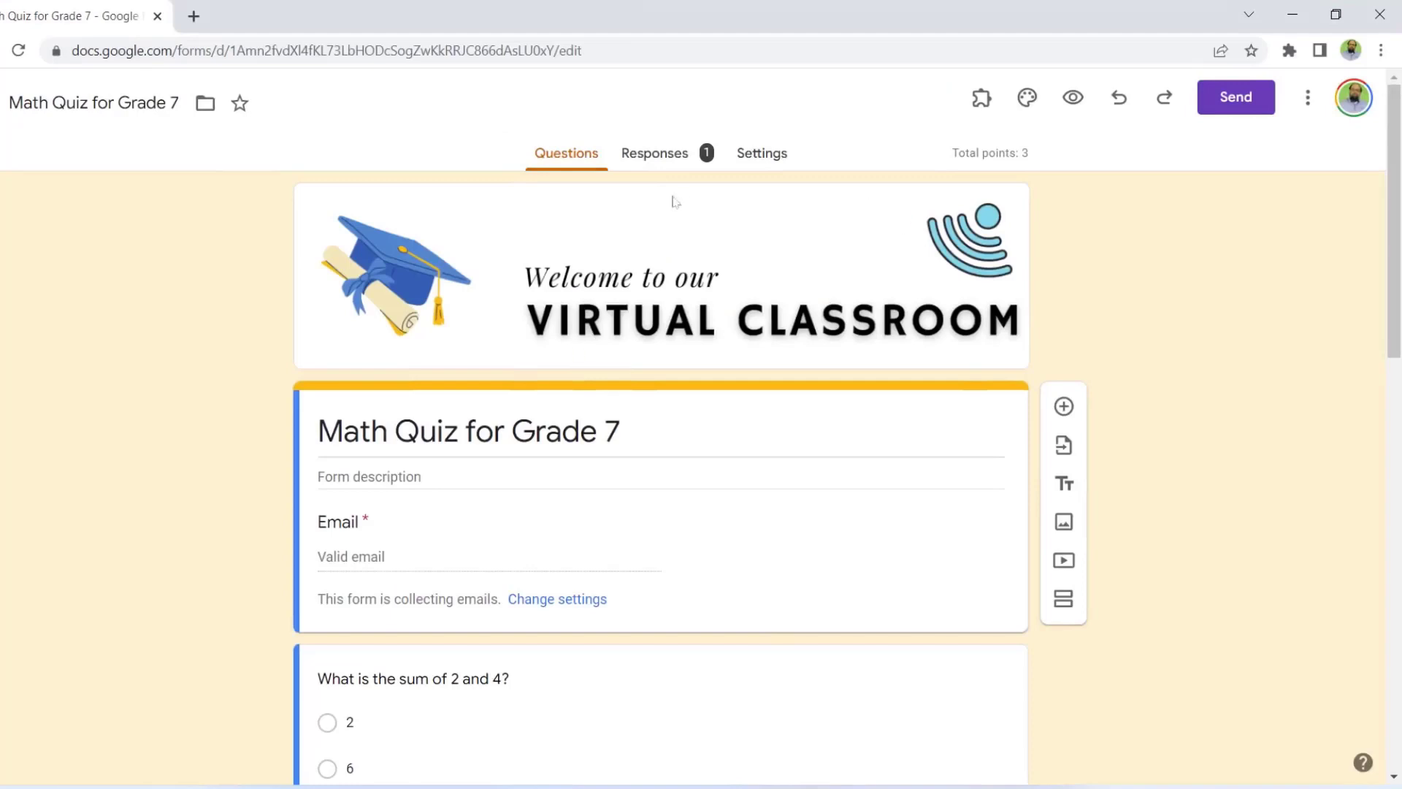
mouse_move(646, 187)
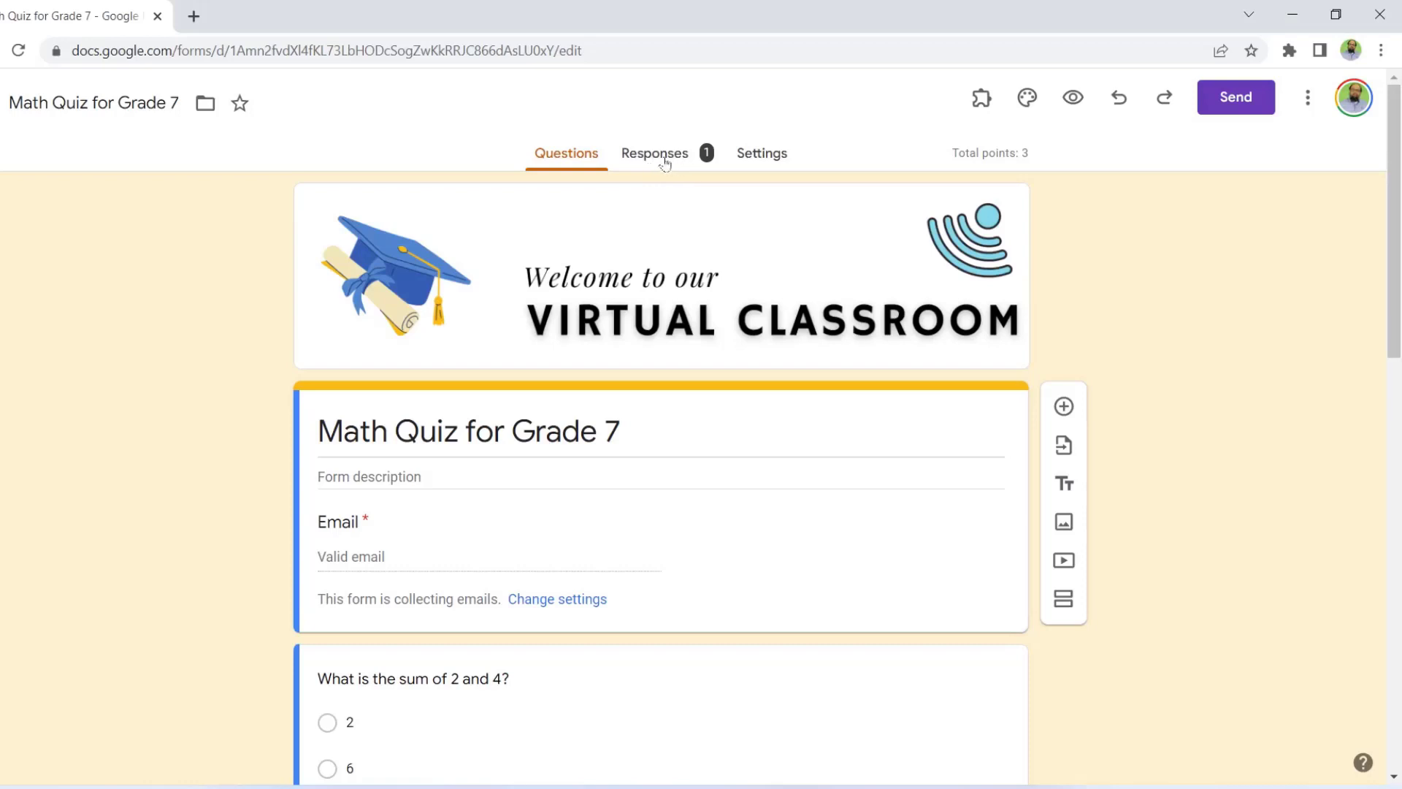
Step: Open the Responses Summary and scroll through the 2/3 score and per-question charts
left_click(653, 152)
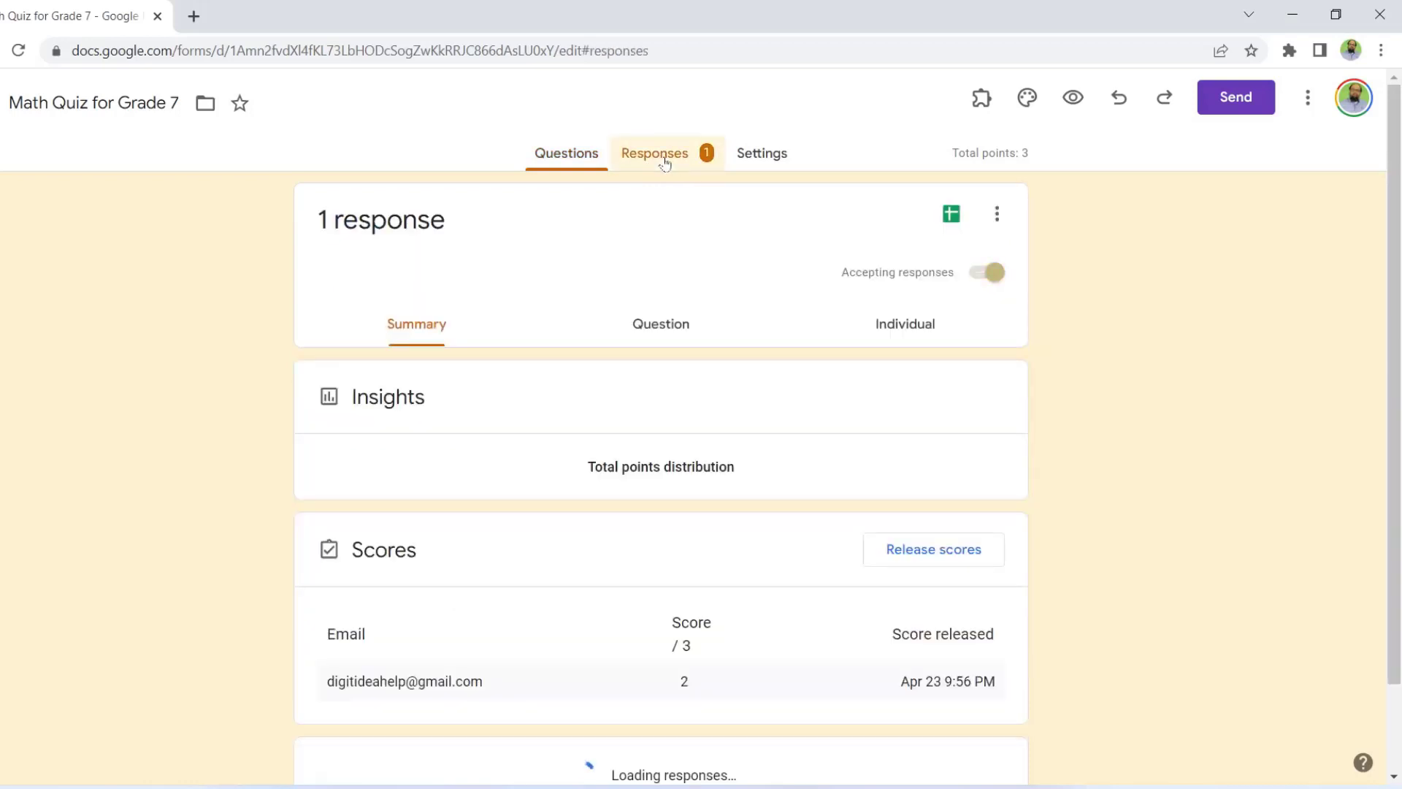
scroll("down", 3)
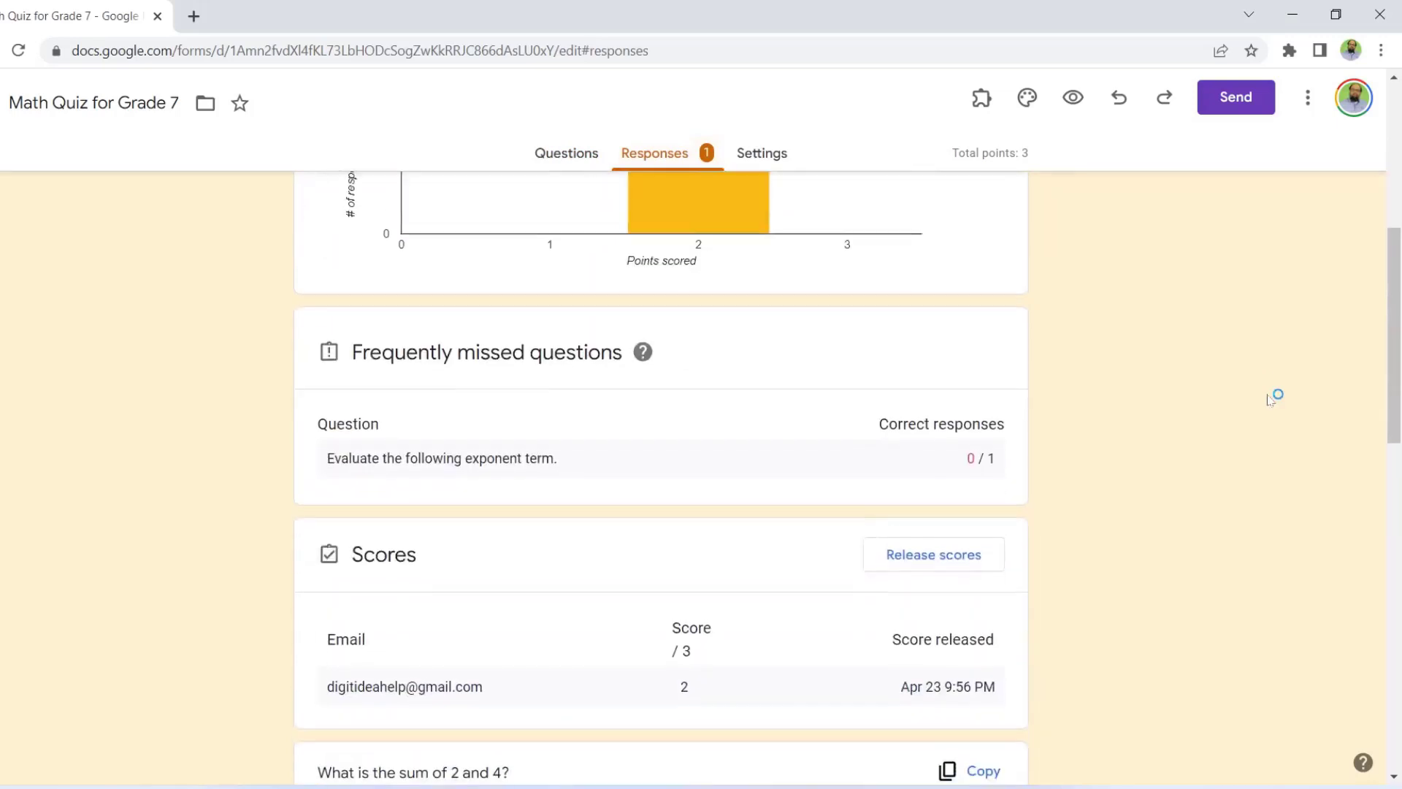
scroll("down", 3)
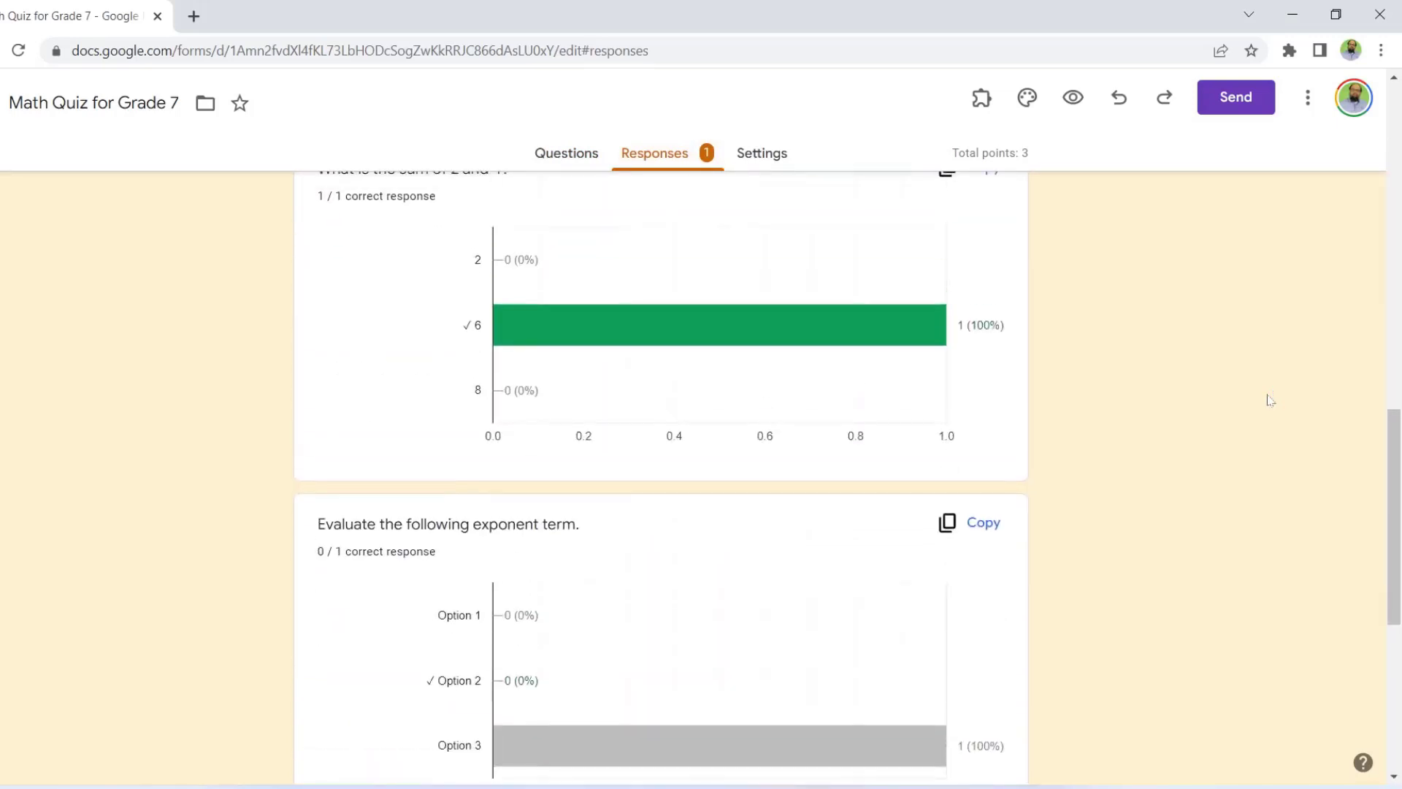
scroll("up", 3)
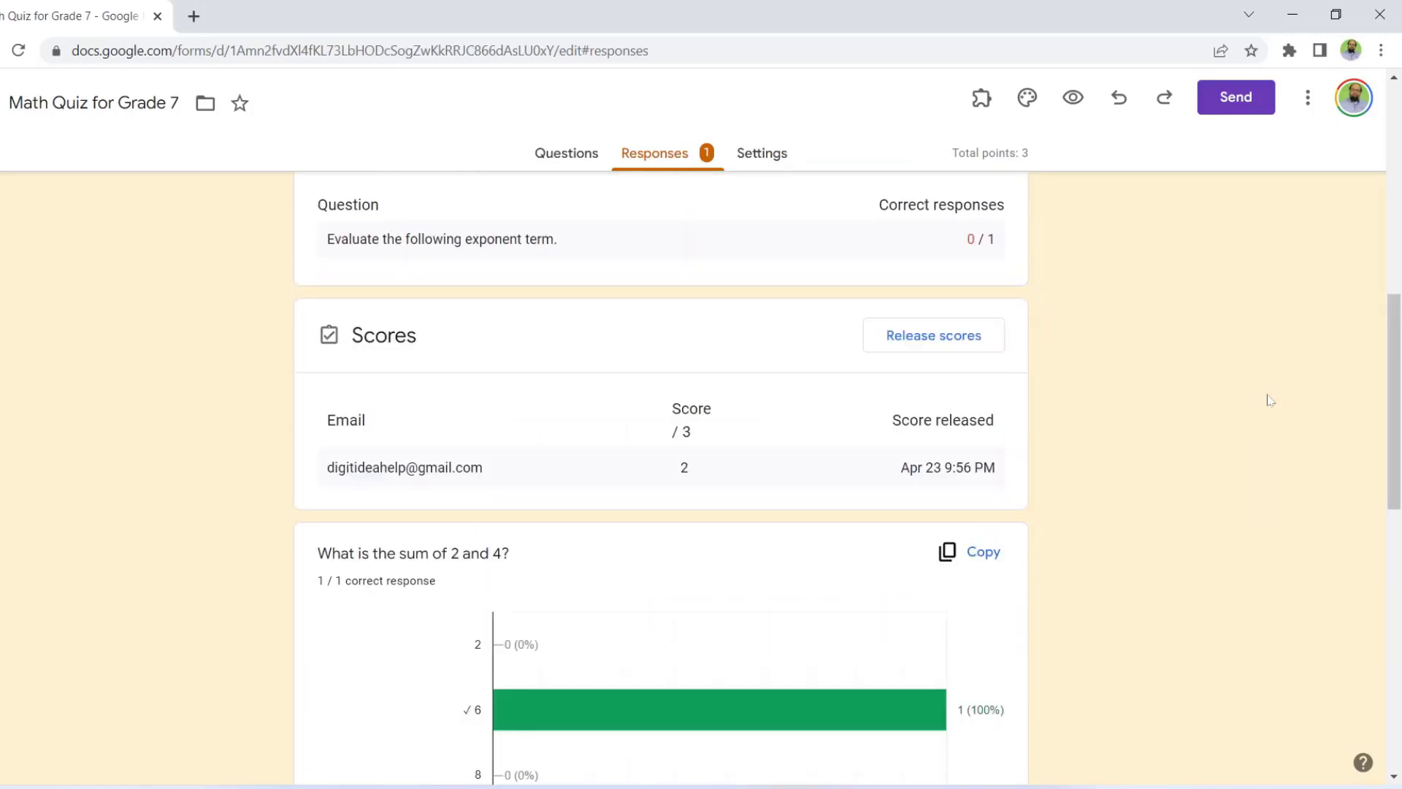
scroll("down", 3)
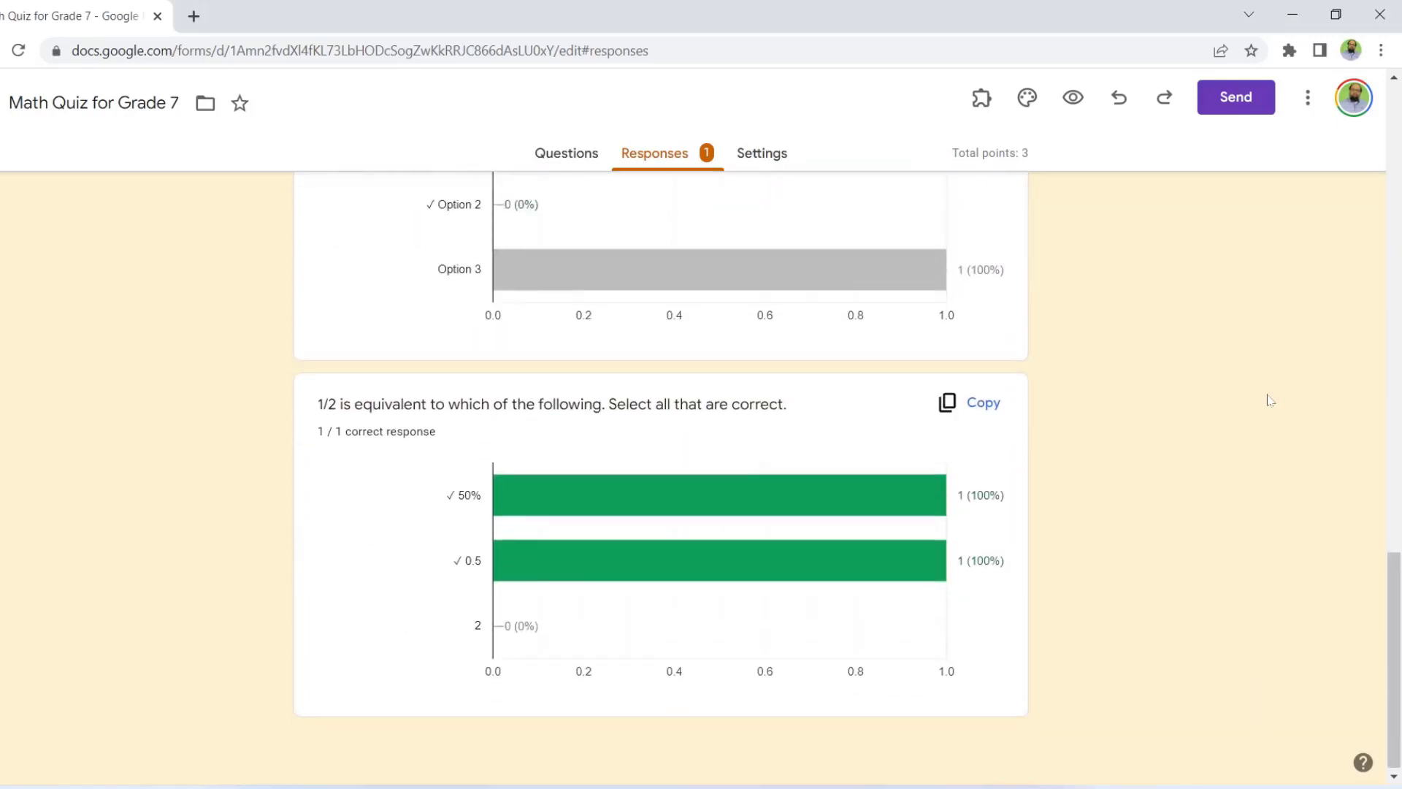
scroll("up", 3)
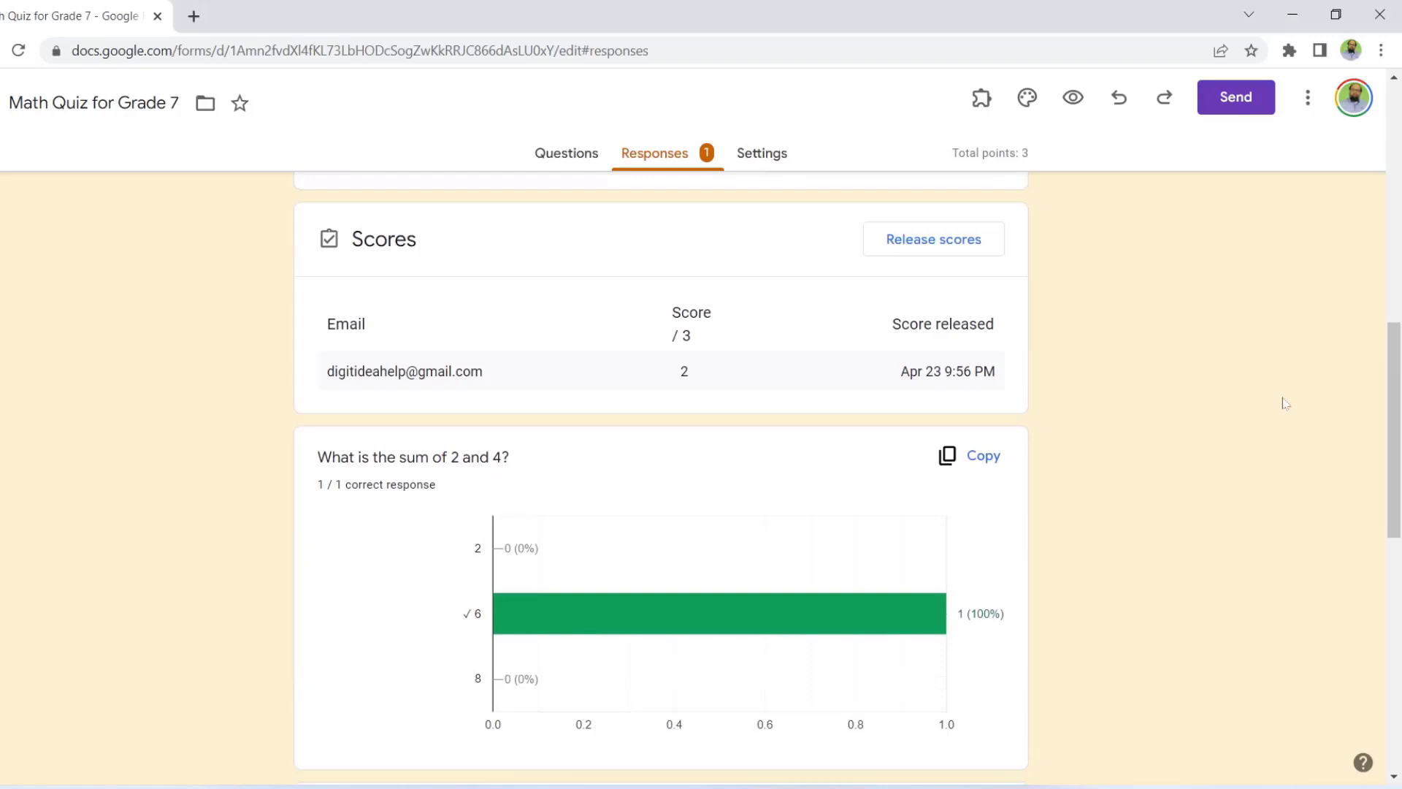